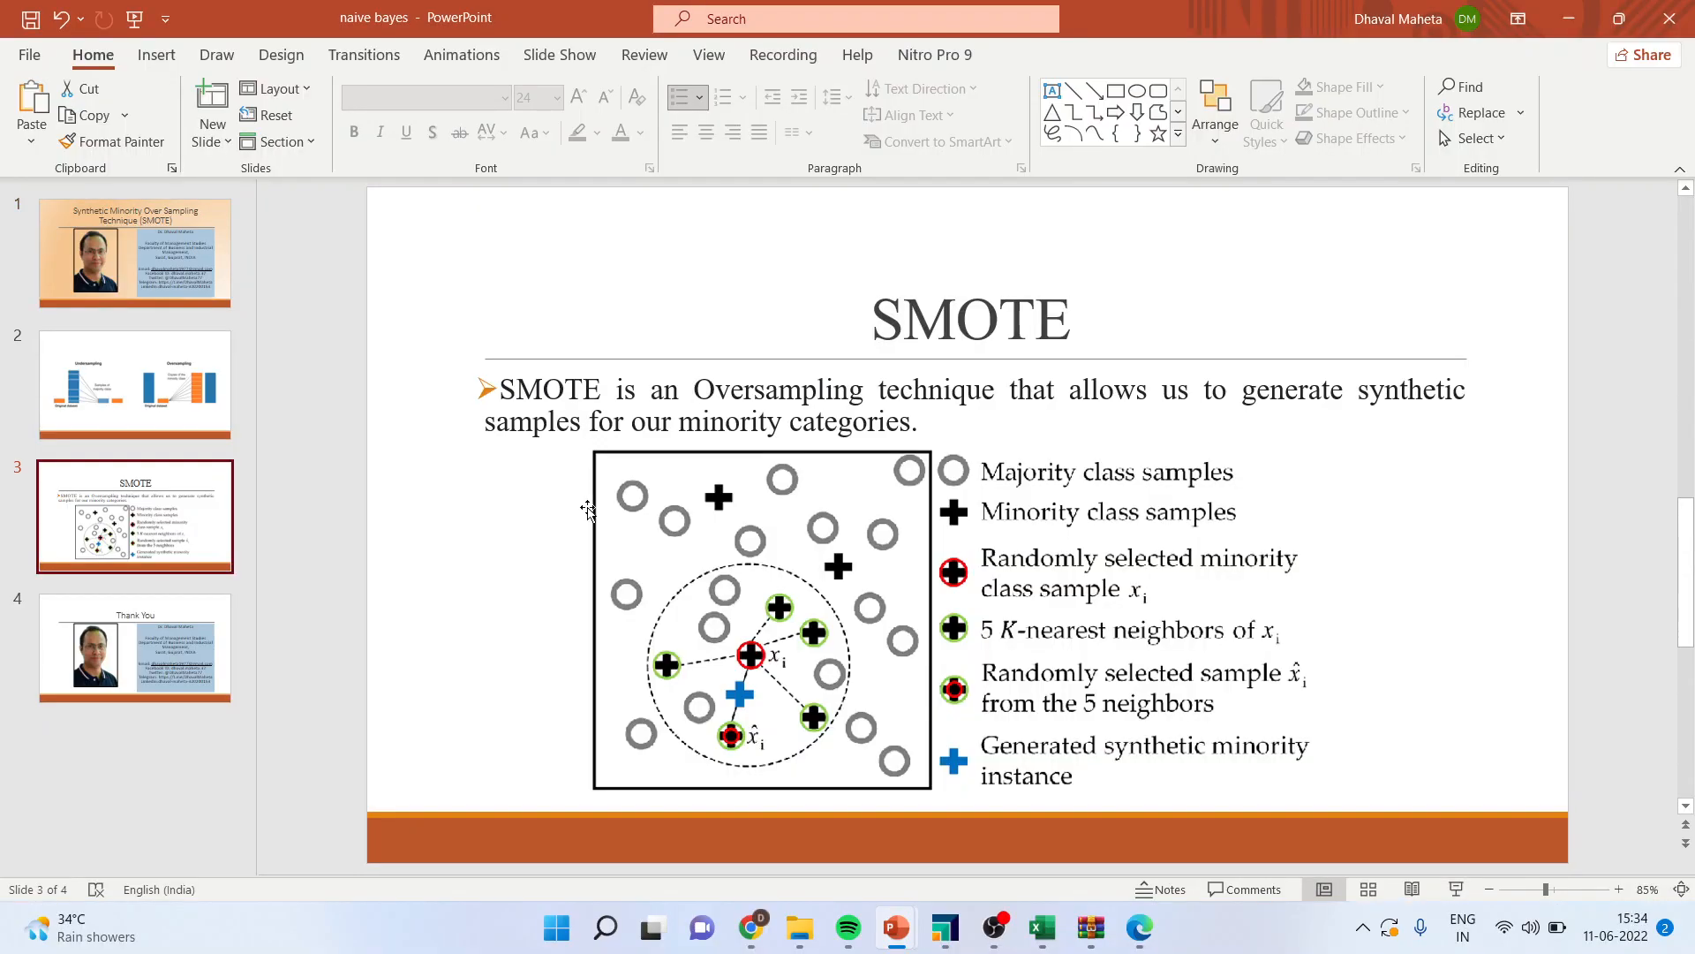
- Switch from the PowerPoint SMOTE slide to RapidMiner Studio's empty new process
click(943, 926)
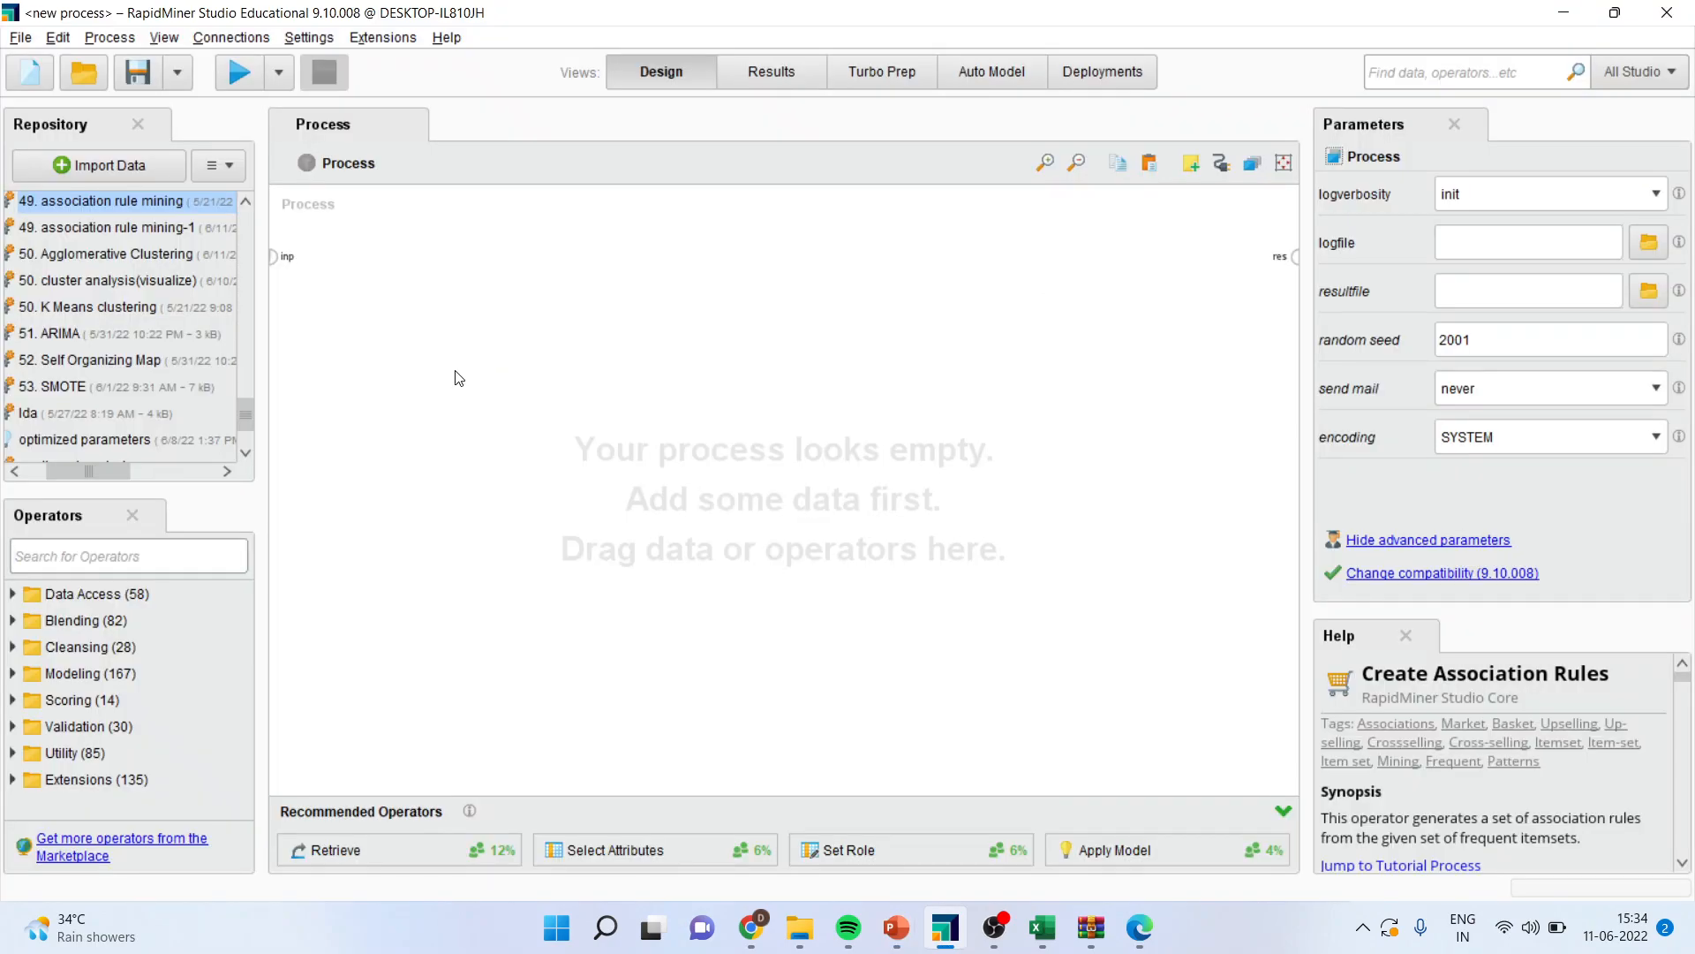
- Retrieve heart1 from Local Repository > data, wire it to res, and run it
scroll(up, 3)
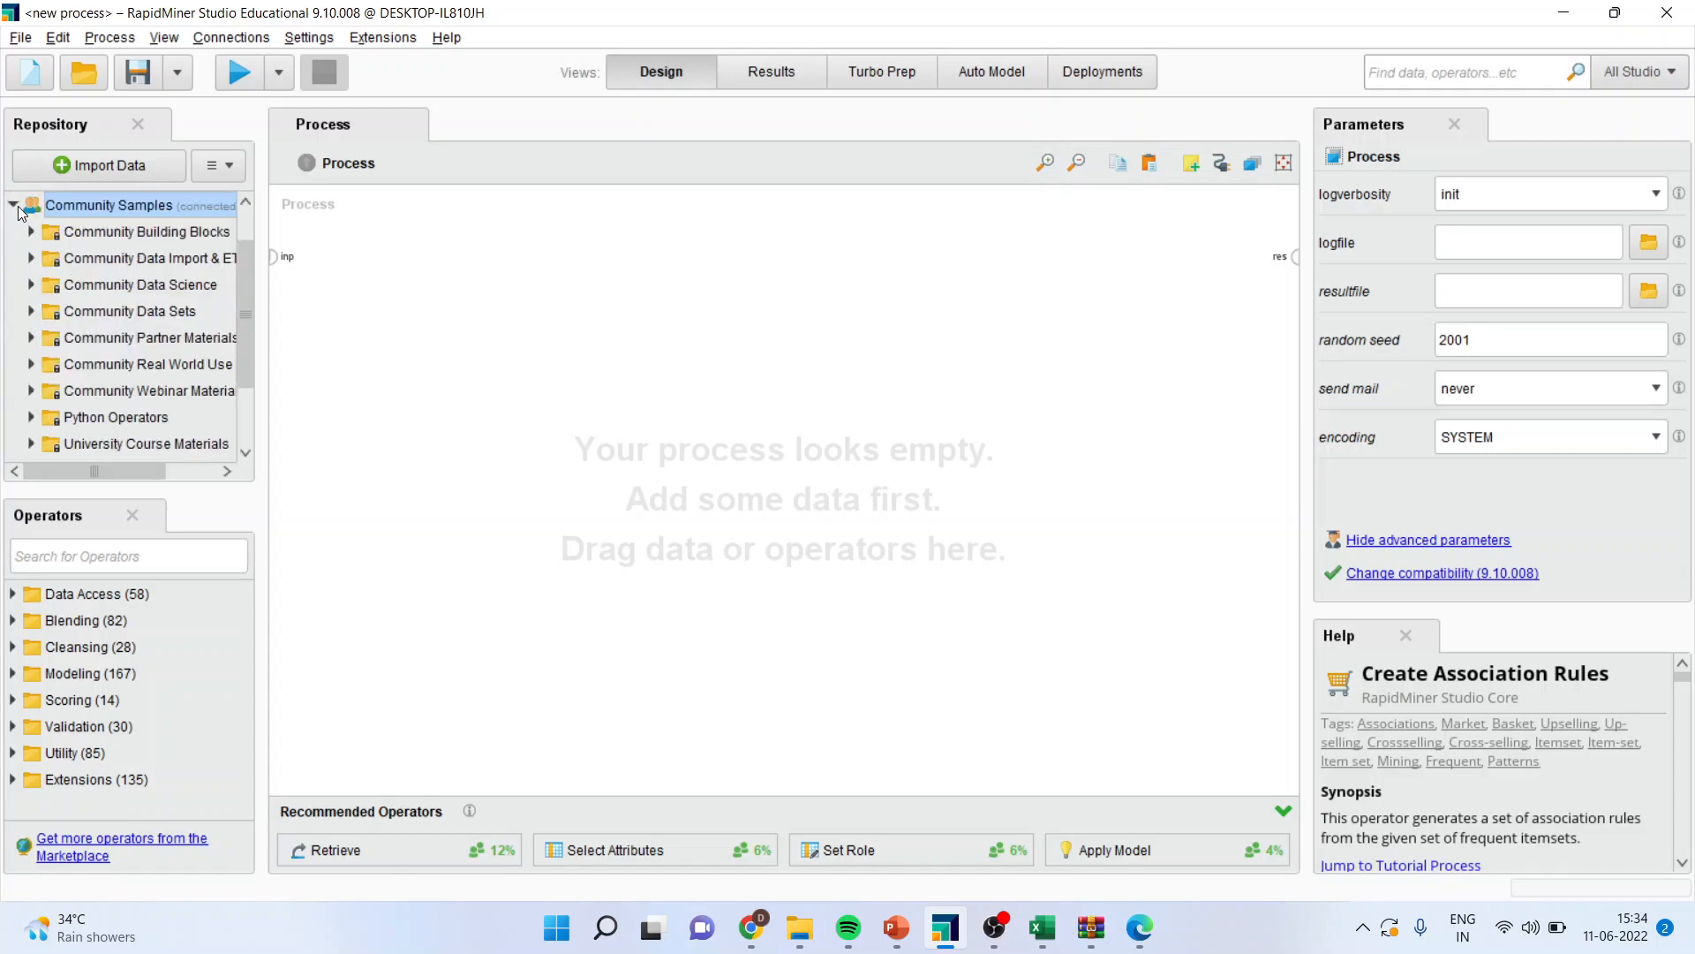
click(16, 206)
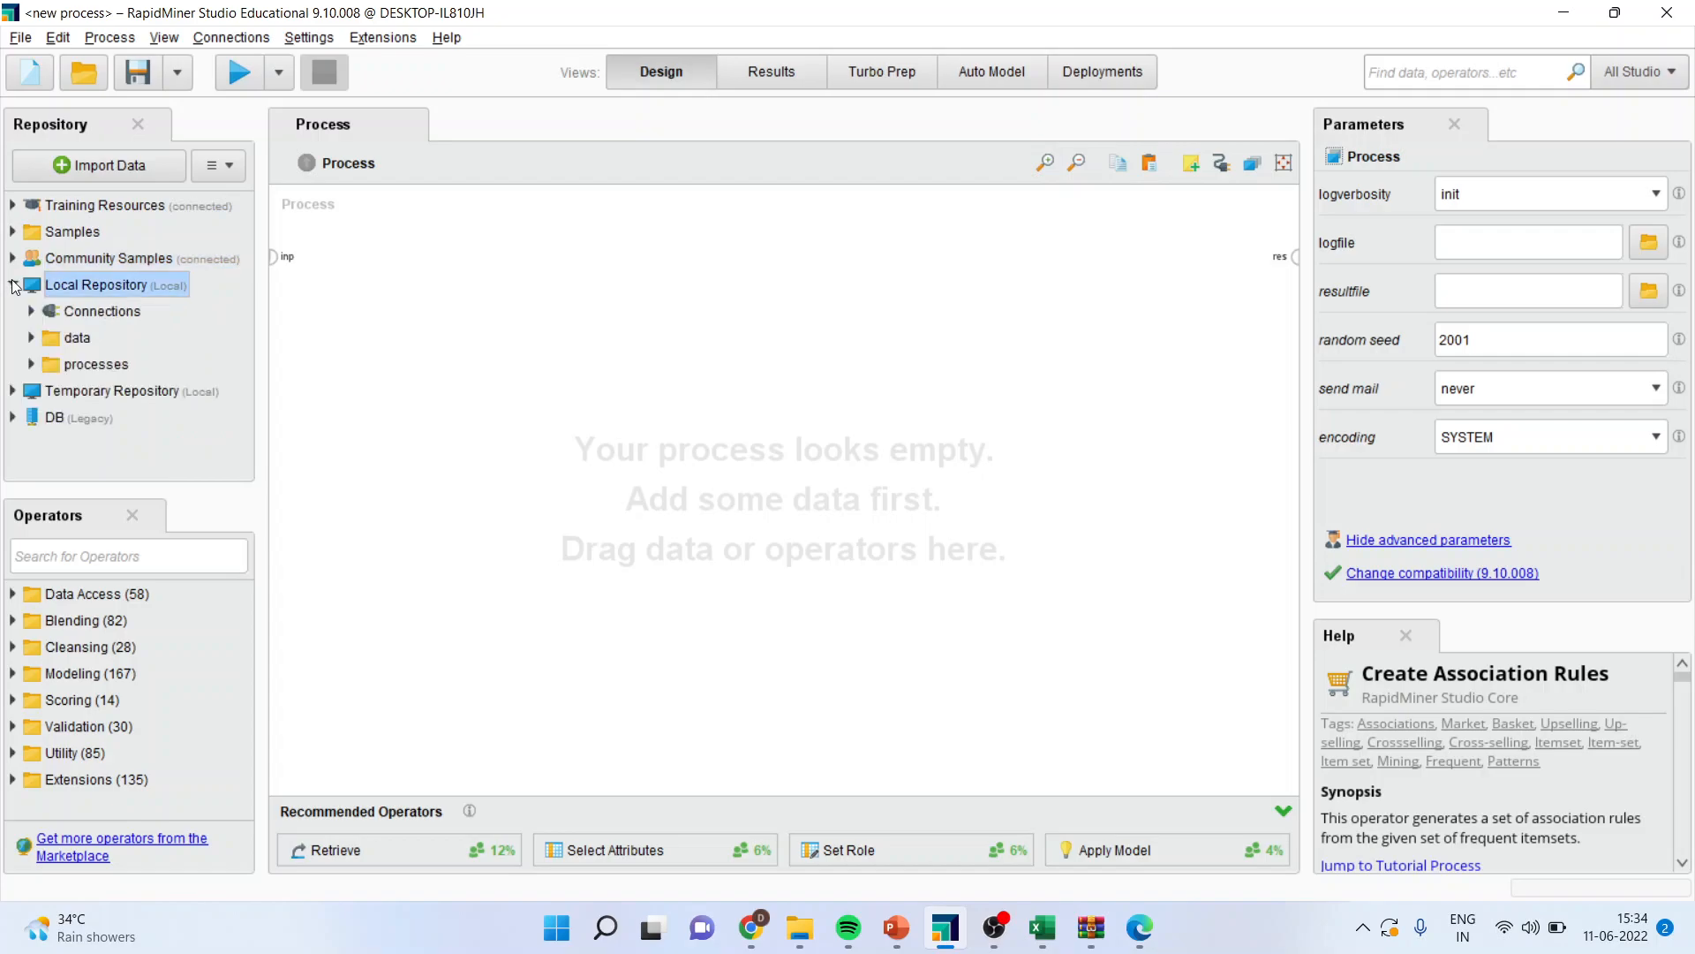
click(33, 338)
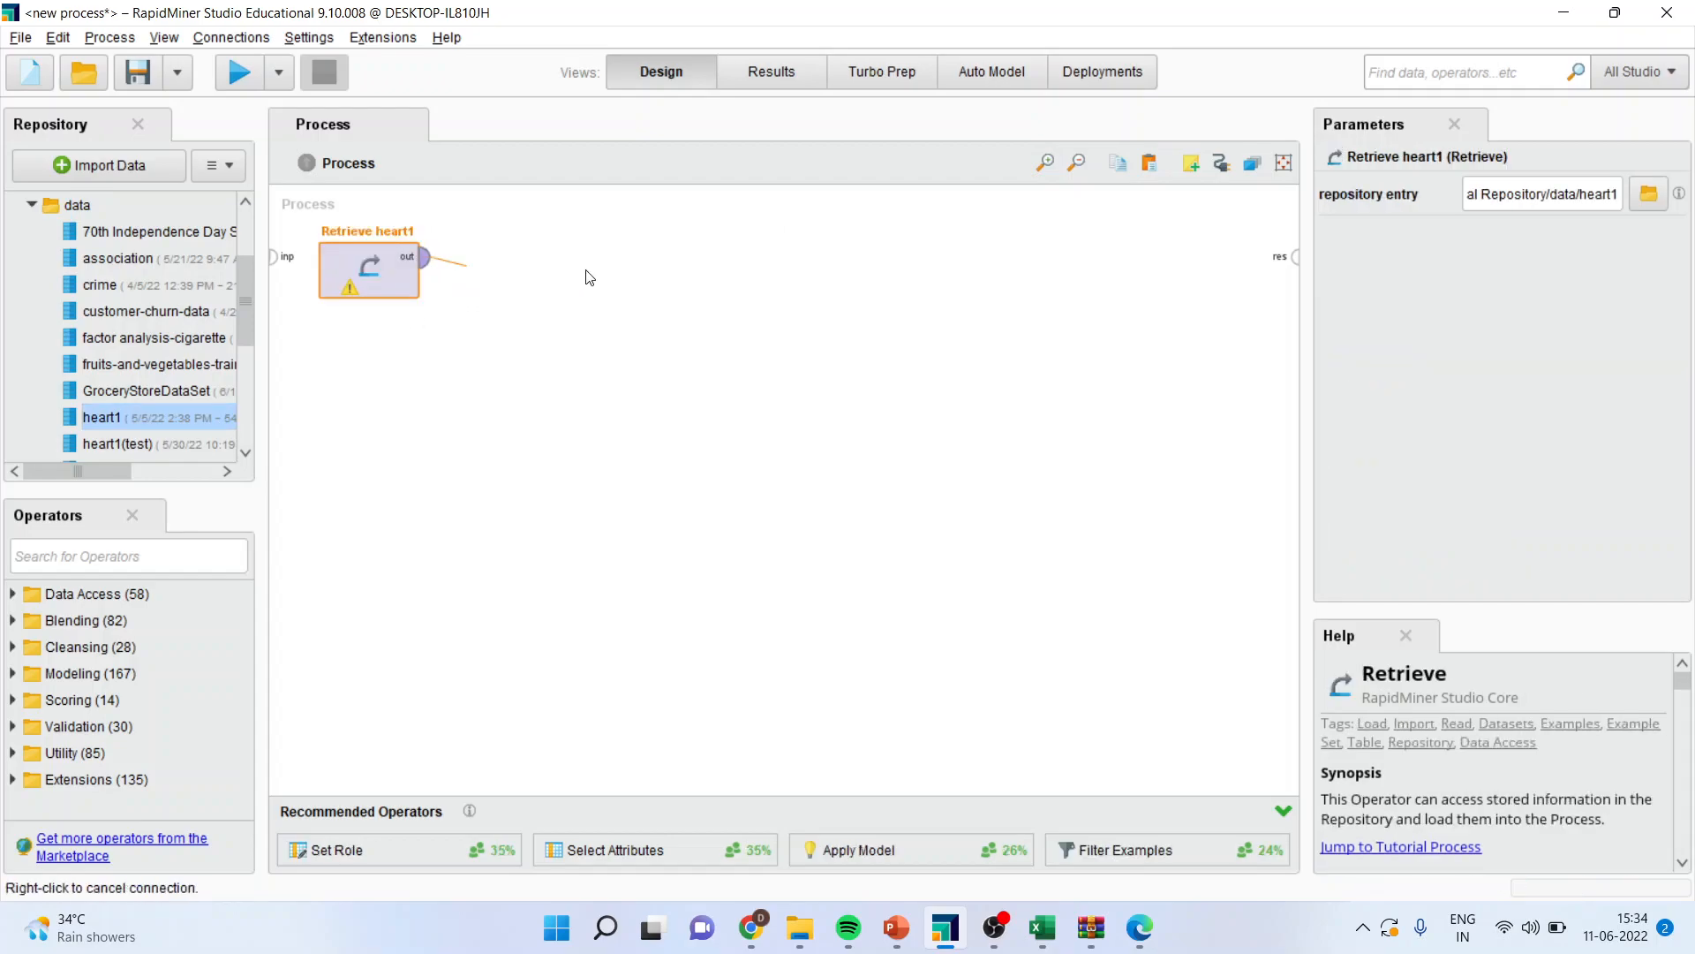
click(1294, 256)
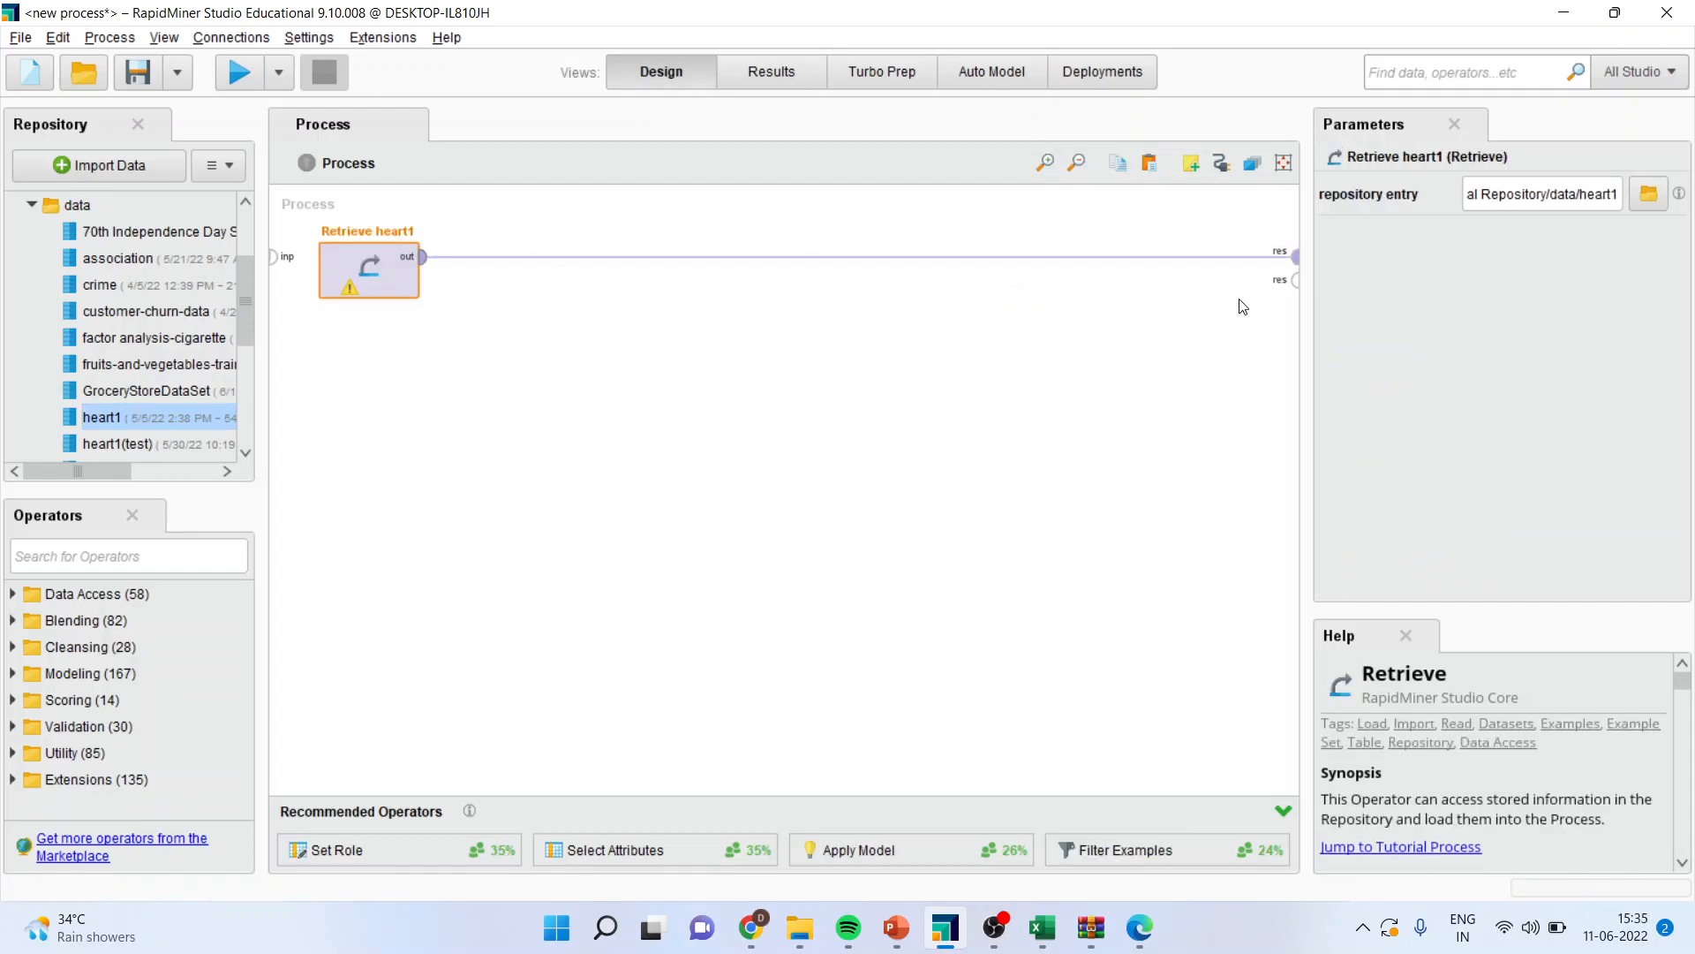
click(239, 72)
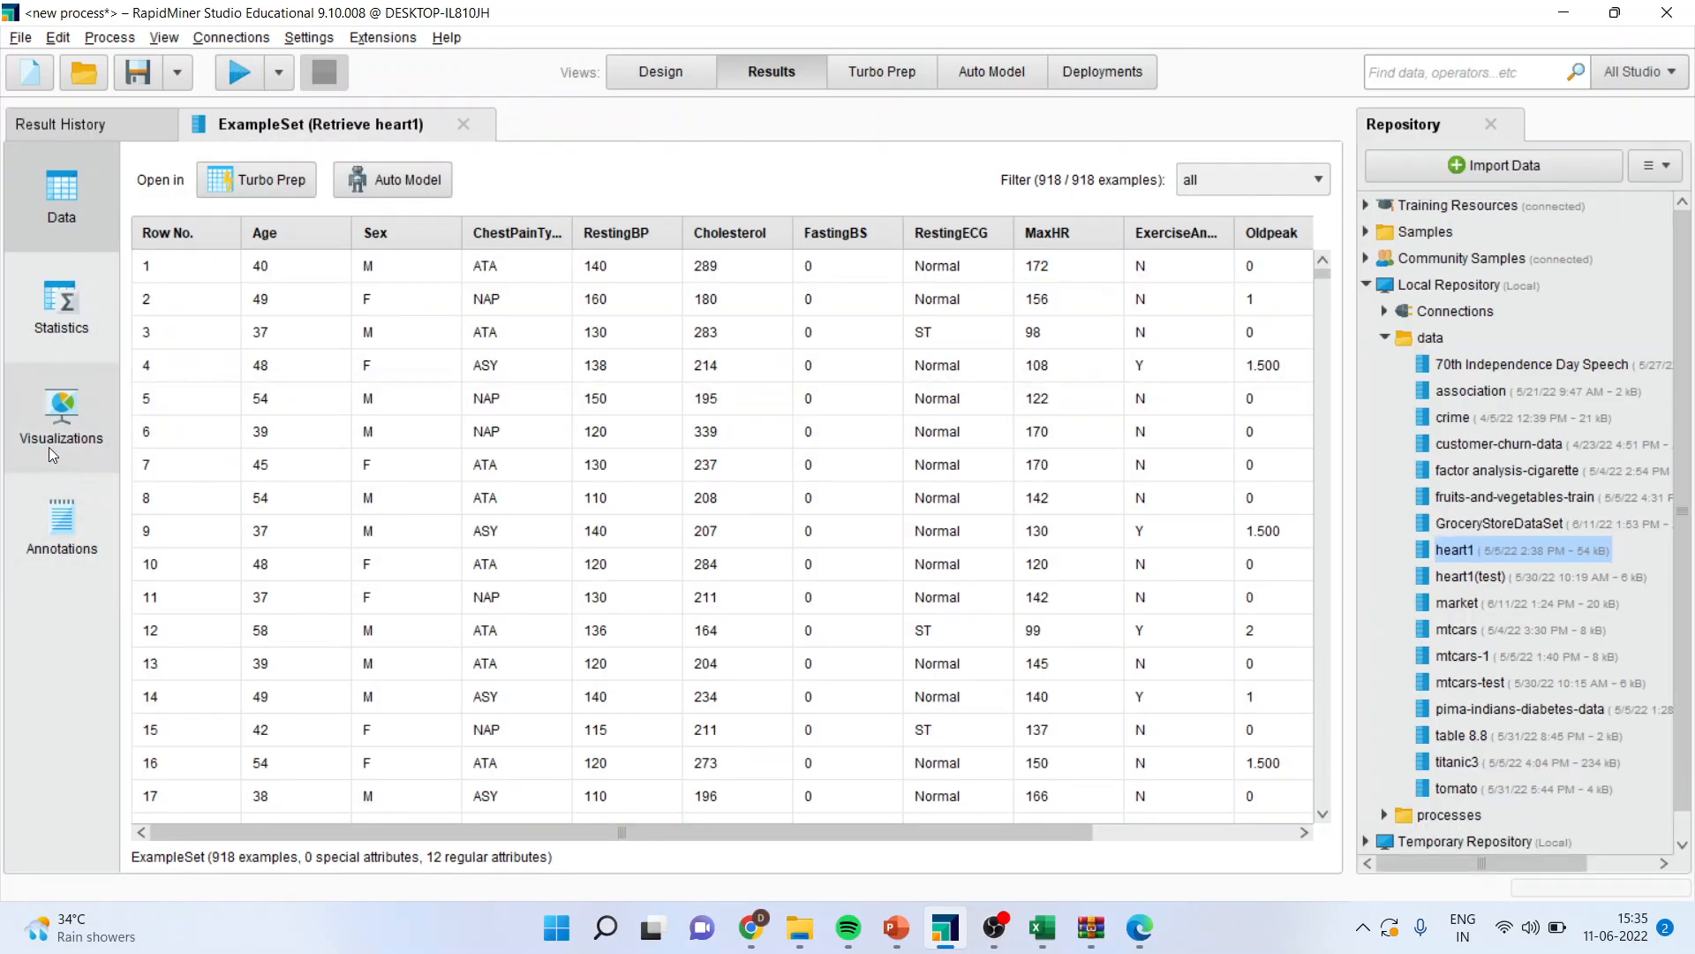
- Inspect heart1's Sex chart and statistics (725 M vs 193 F), then return to Design
click(61, 420)
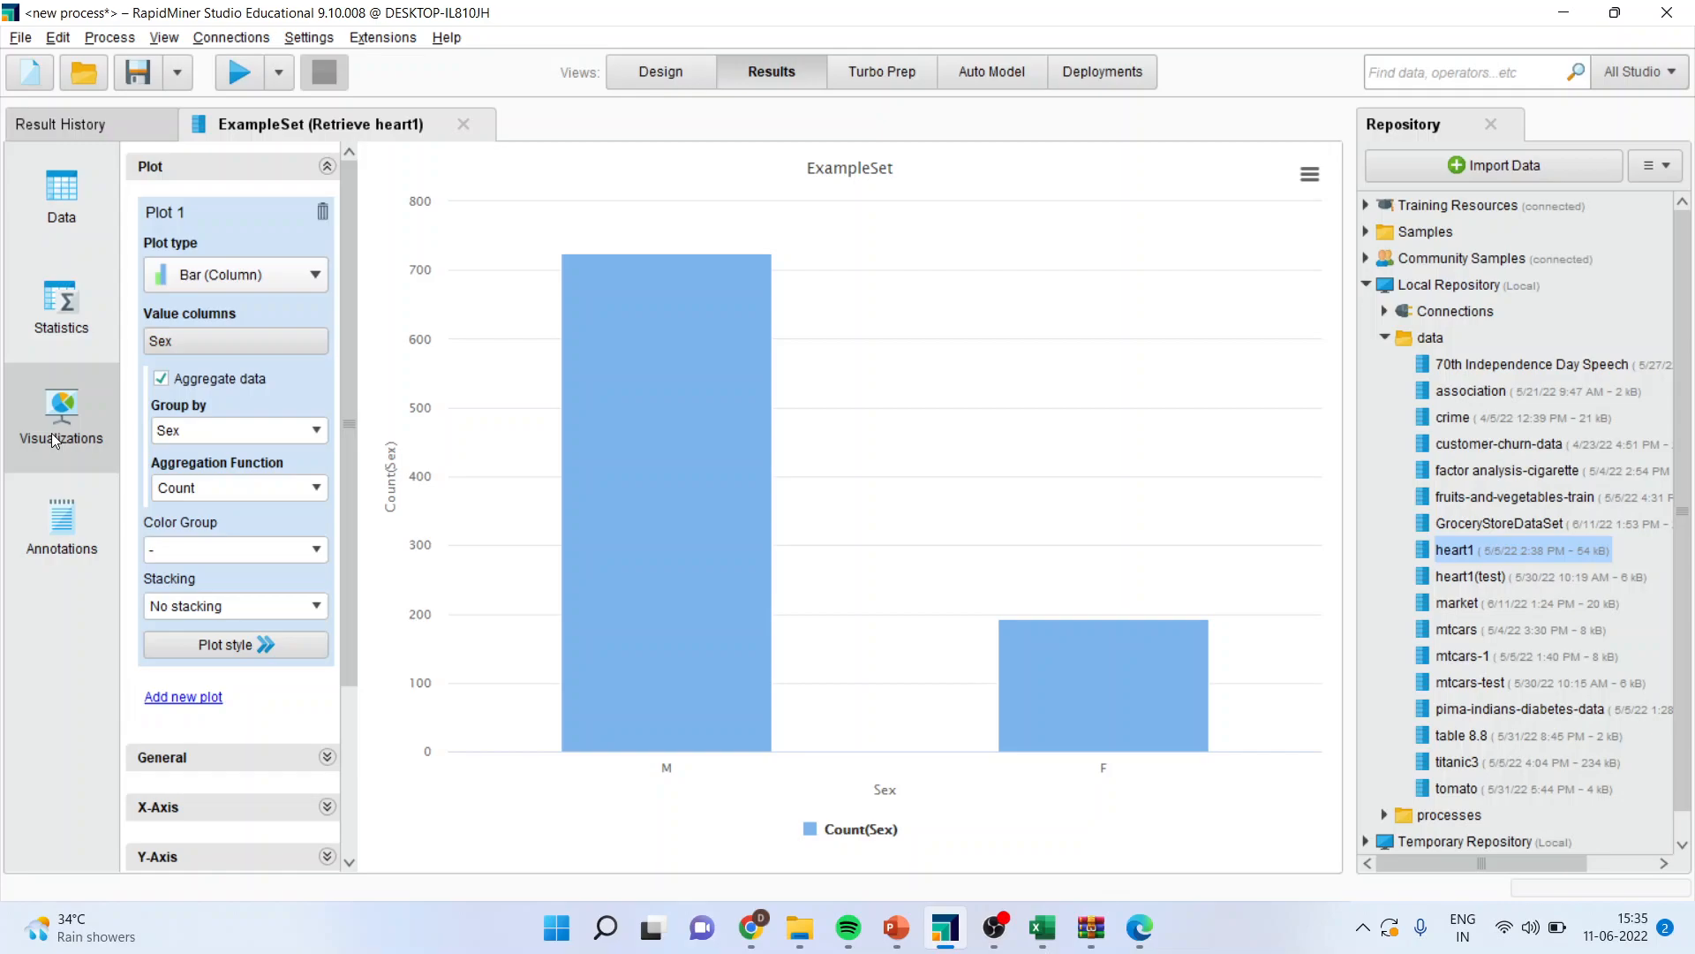
mouse_move(1078, 799)
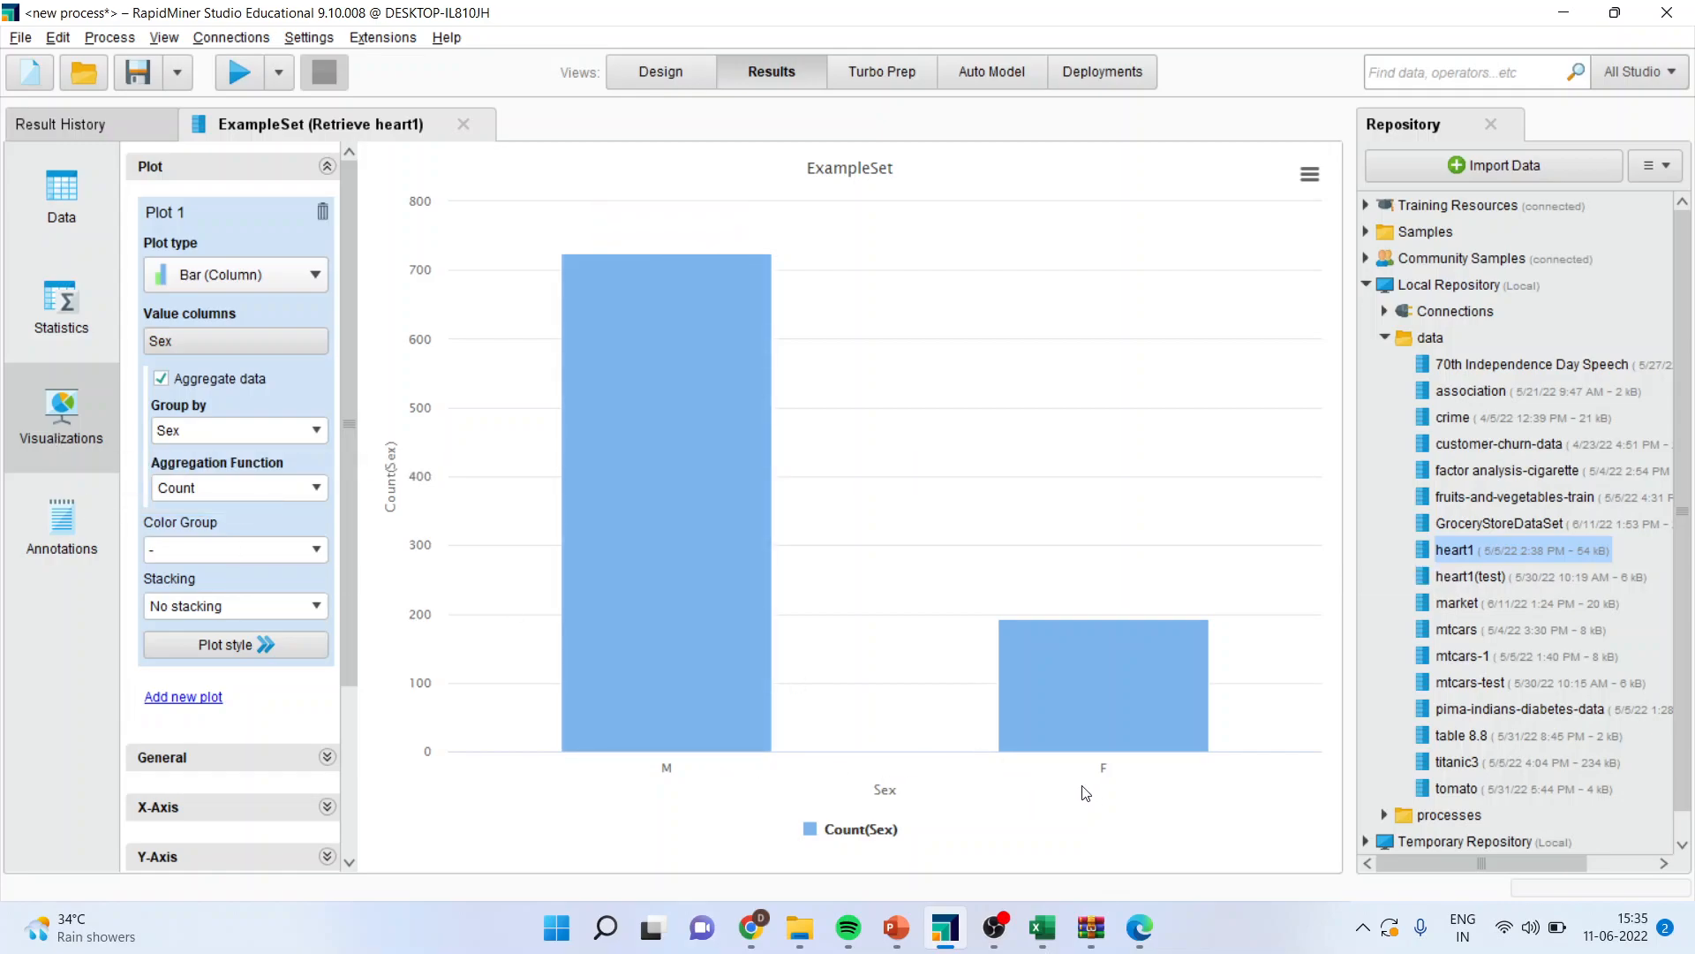
mouse_move(666, 260)
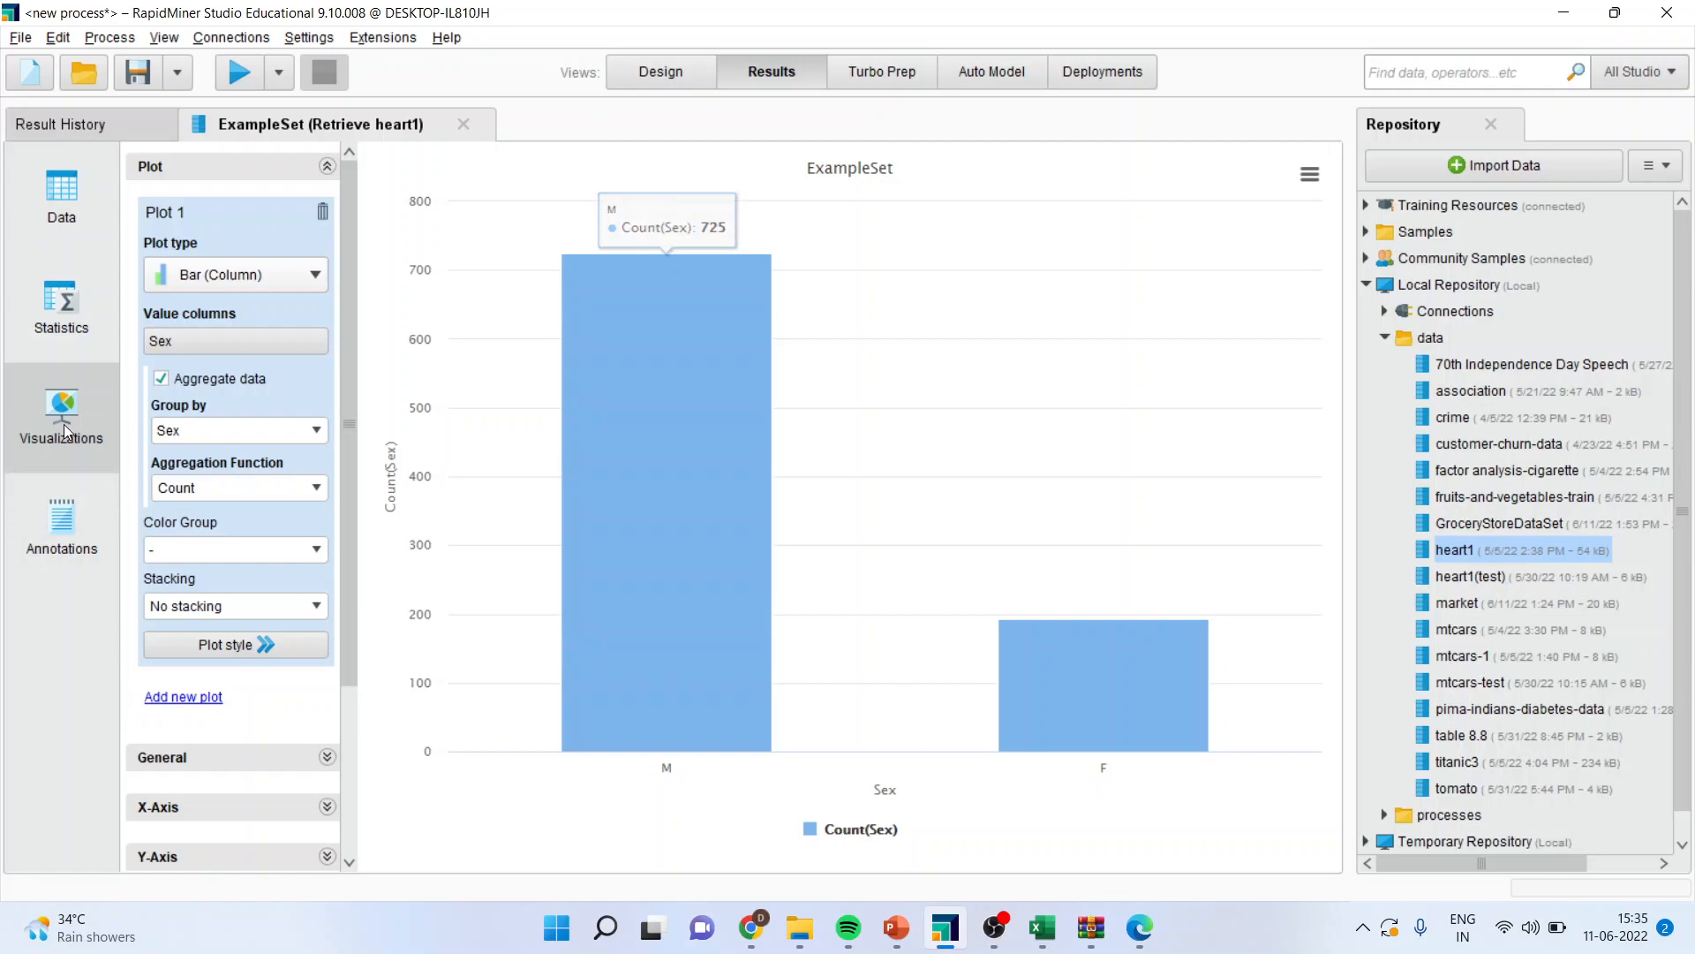
click(62, 308)
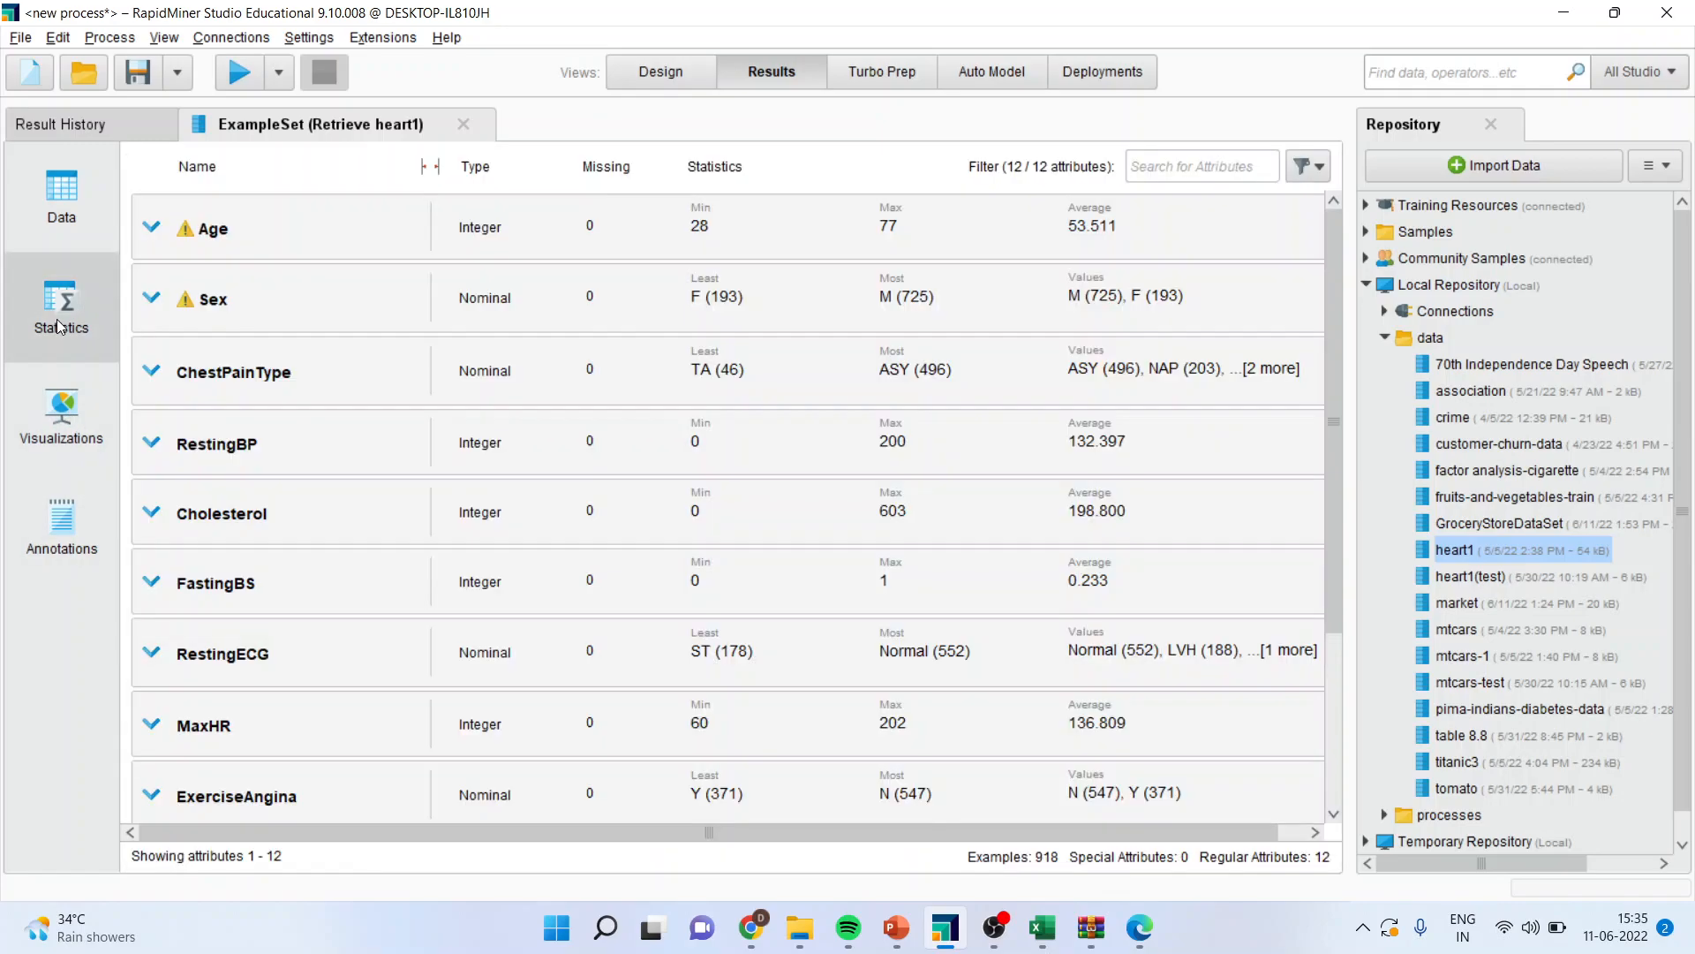
mouse_move(741, 333)
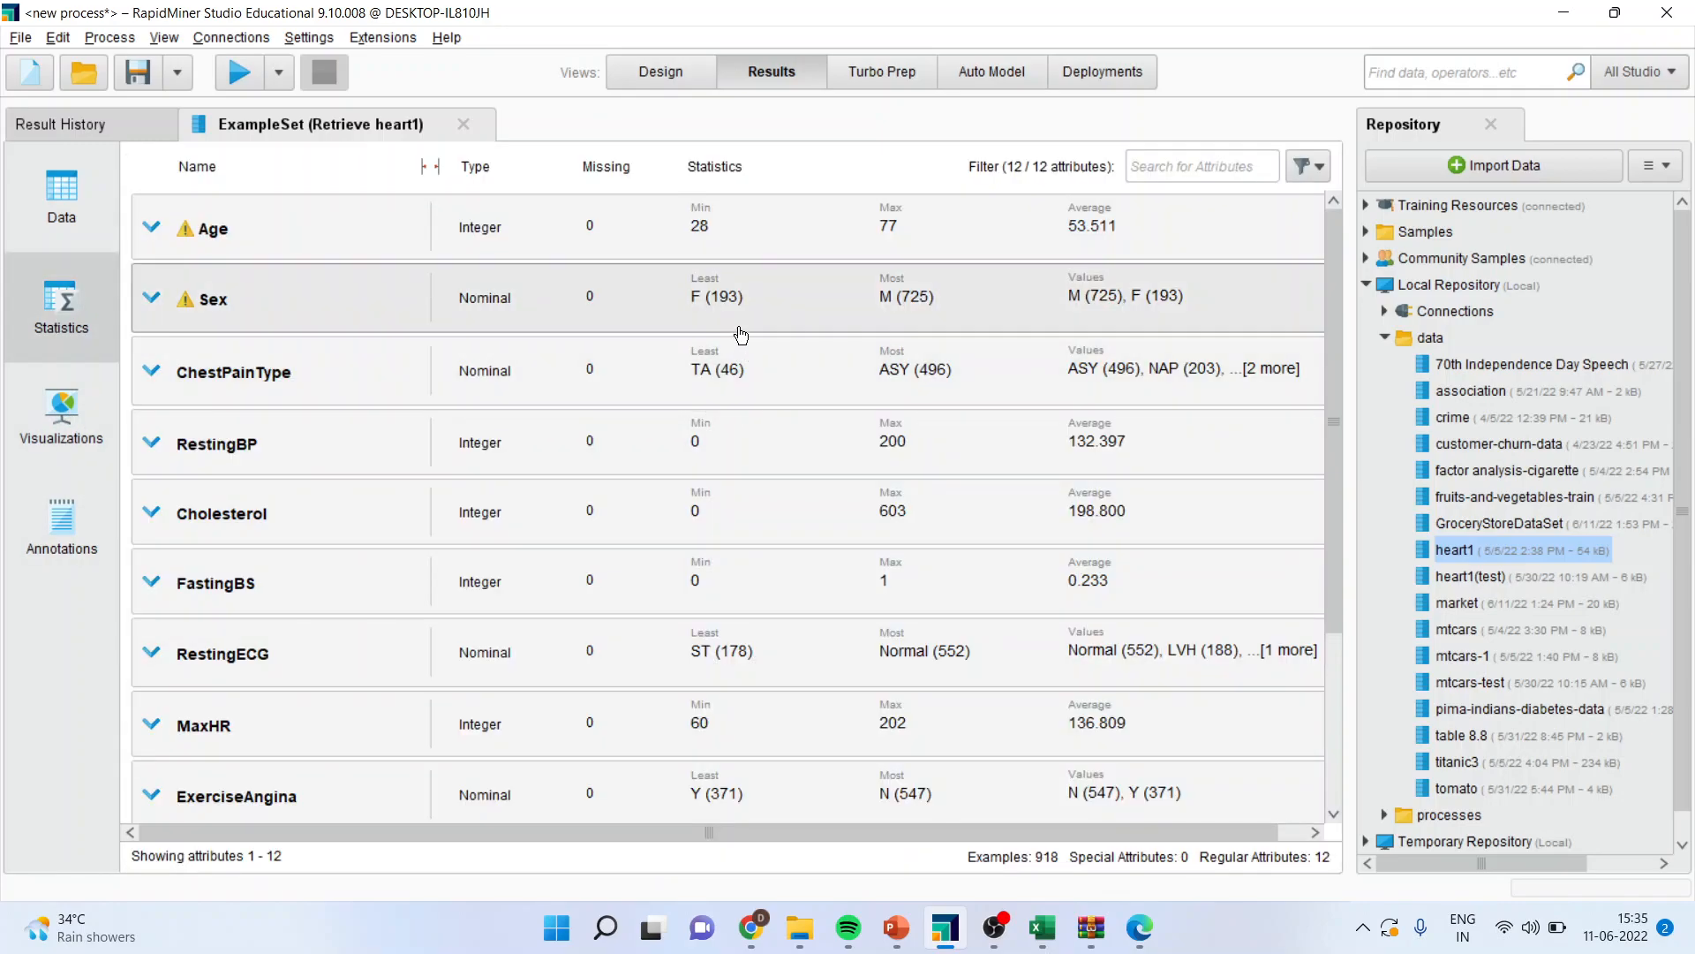
mouse_move(1145, 341)
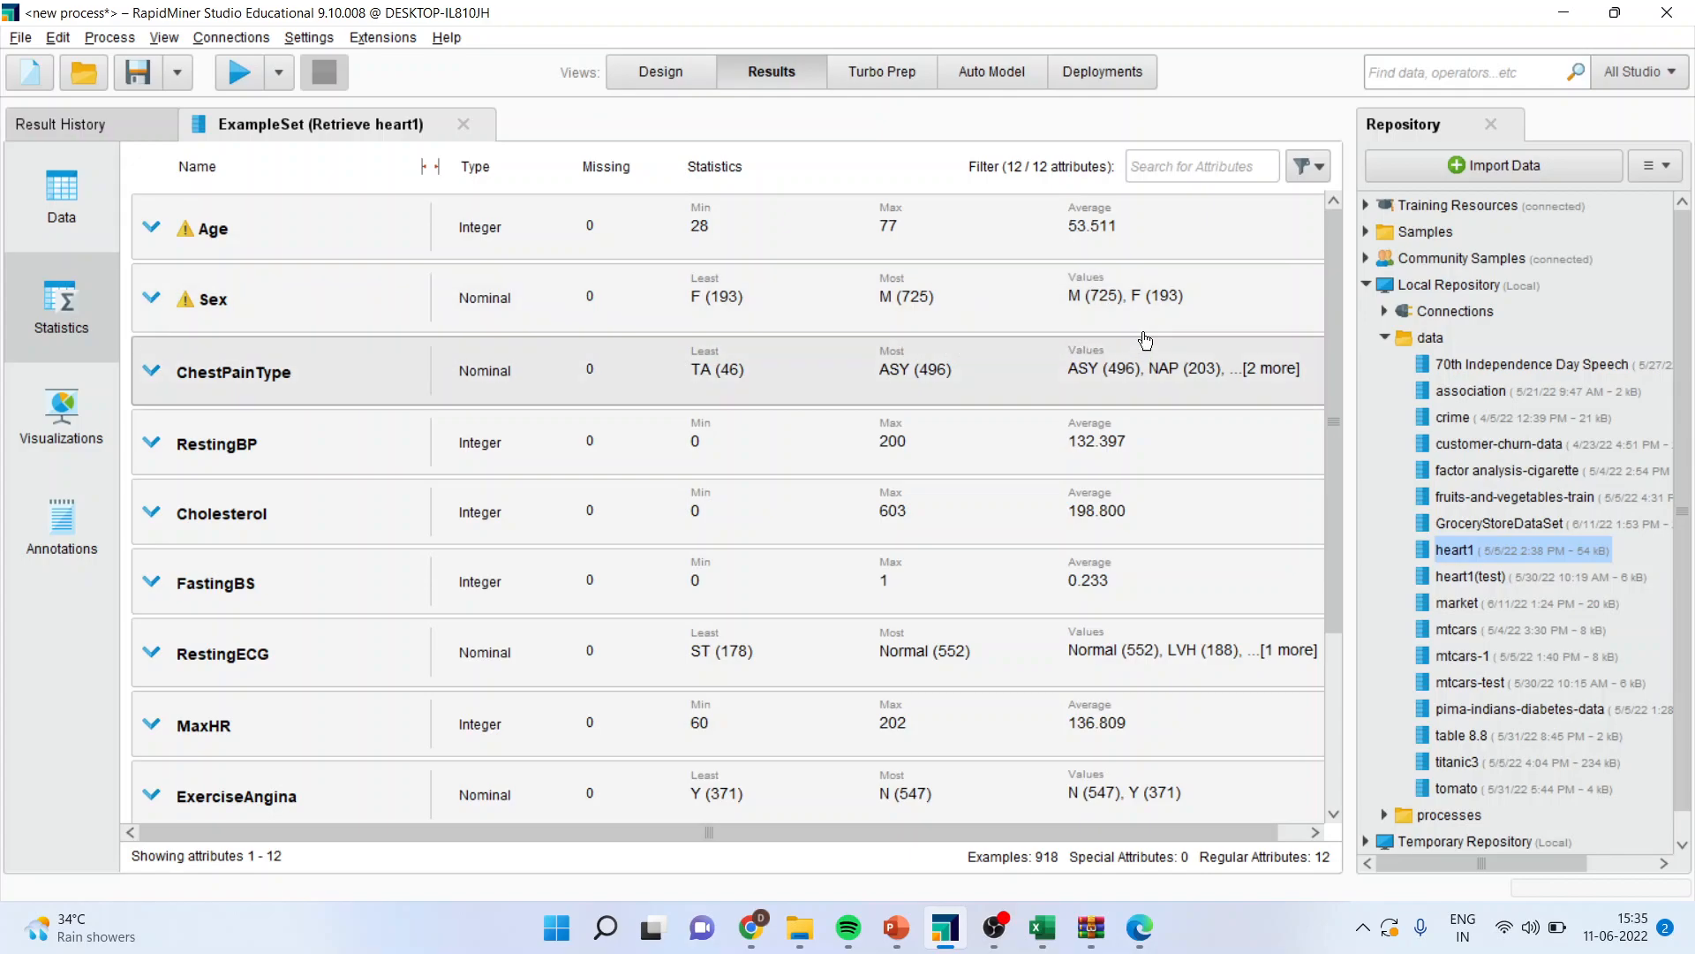
mouse_move(1113, 317)
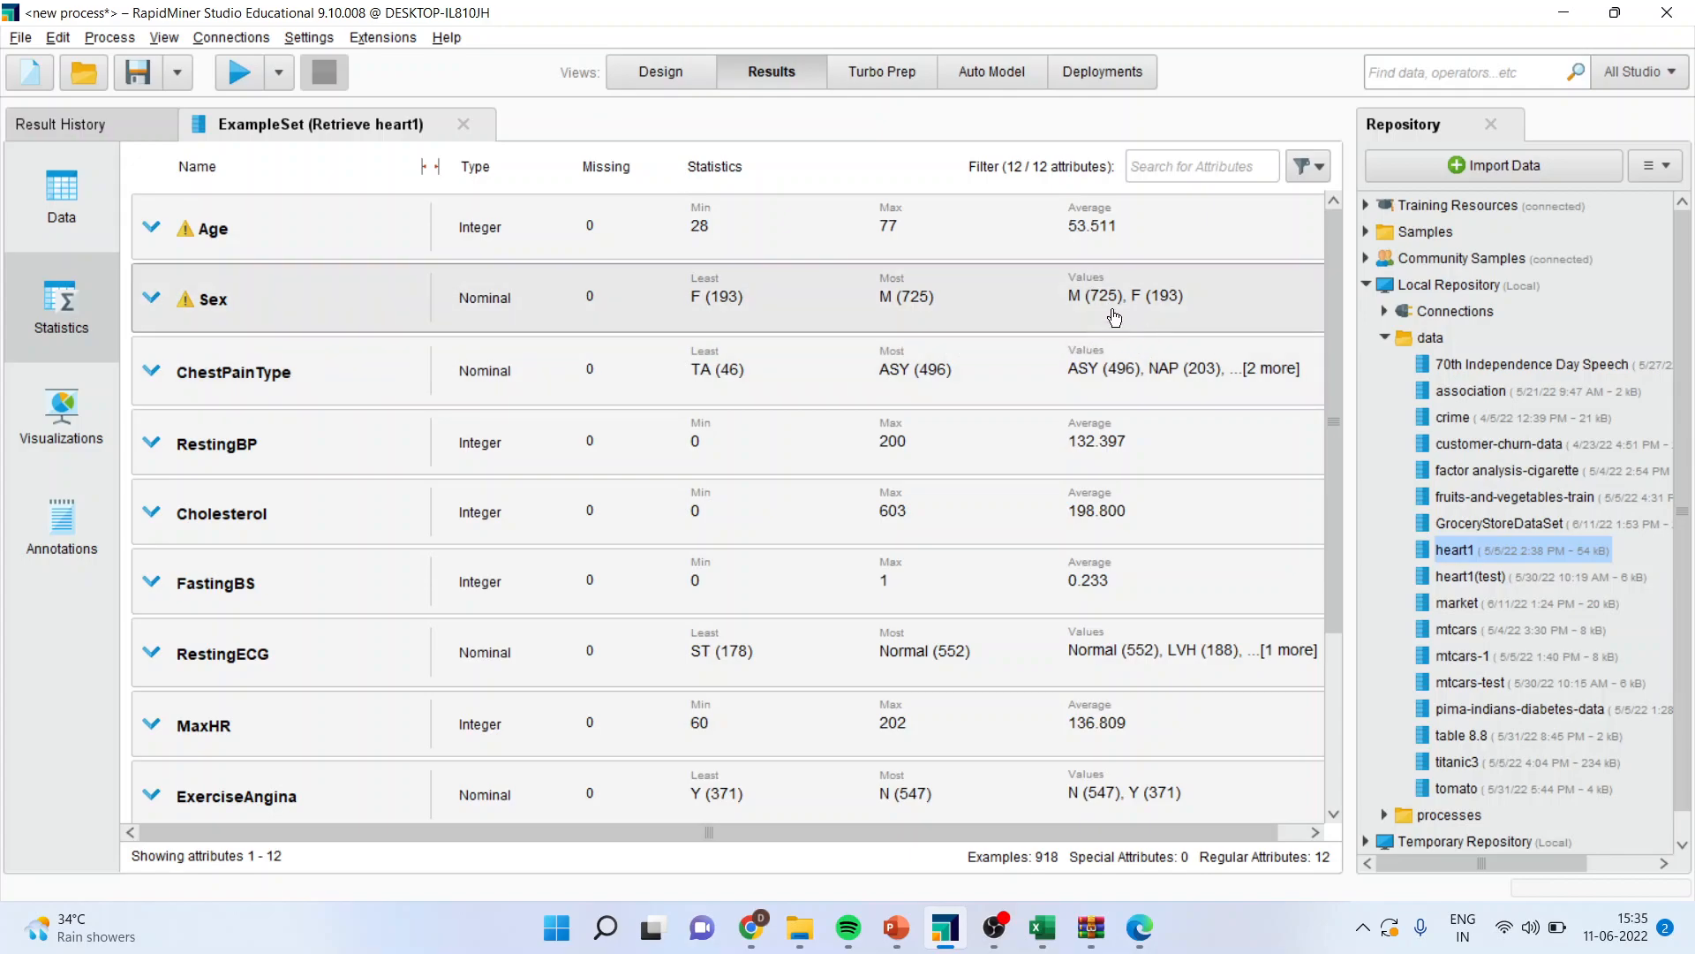
mouse_move(1195, 312)
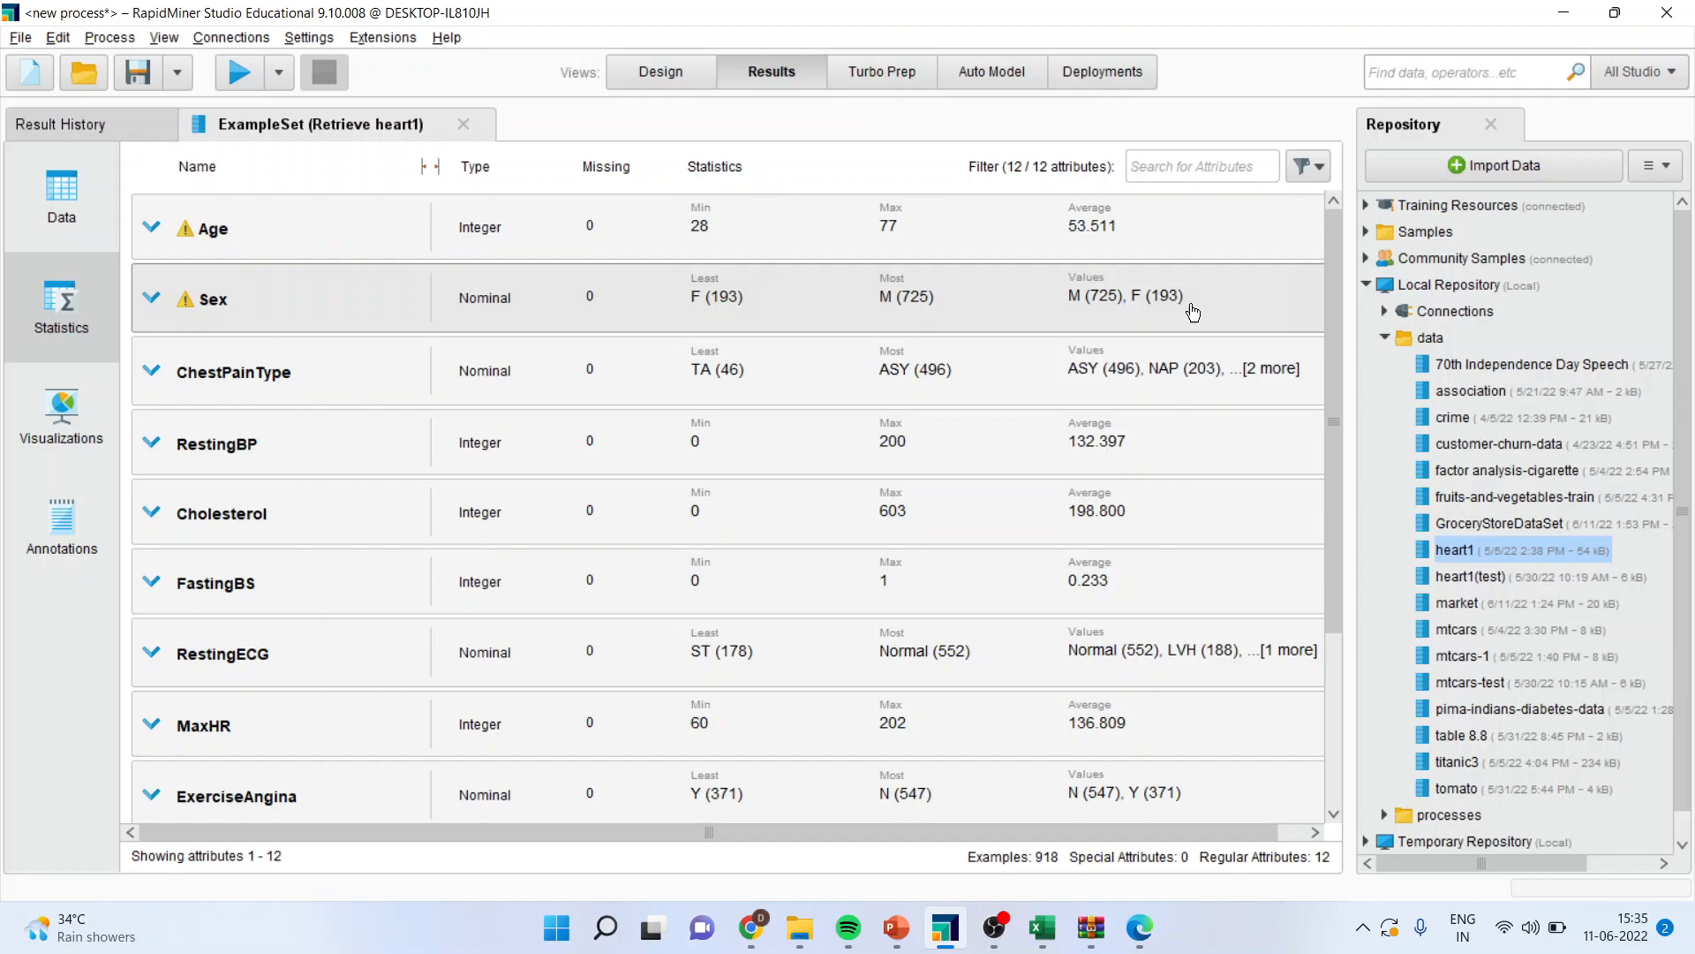
mouse_move(1121, 326)
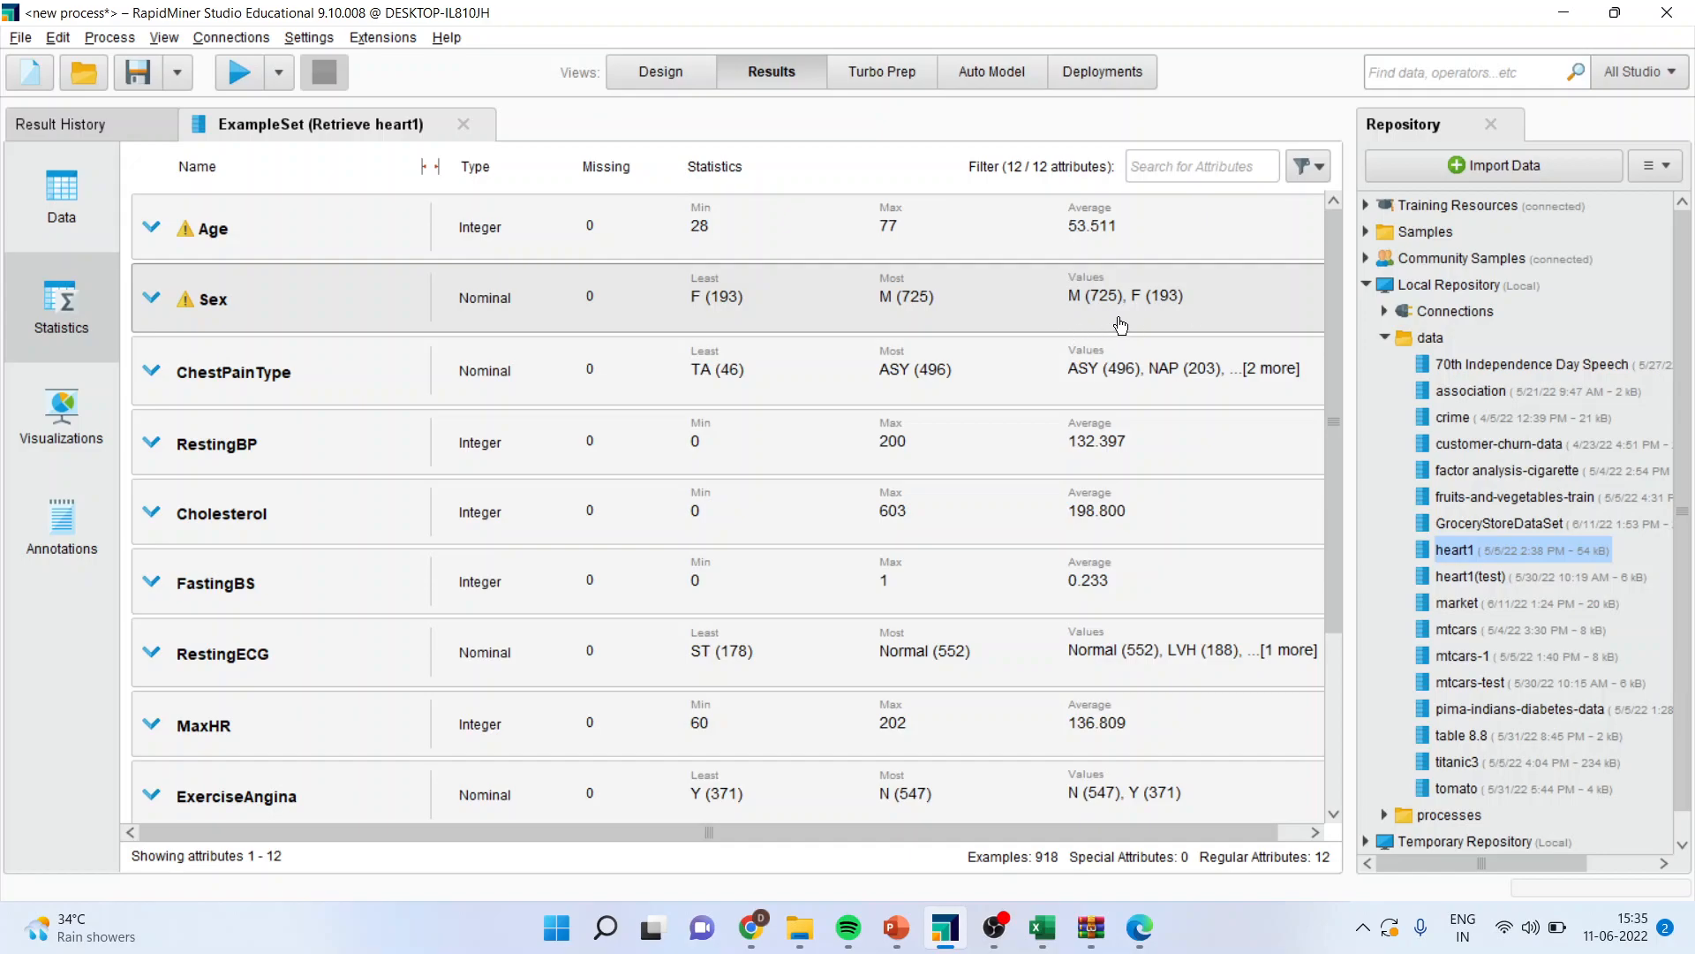
mouse_move(153, 300)
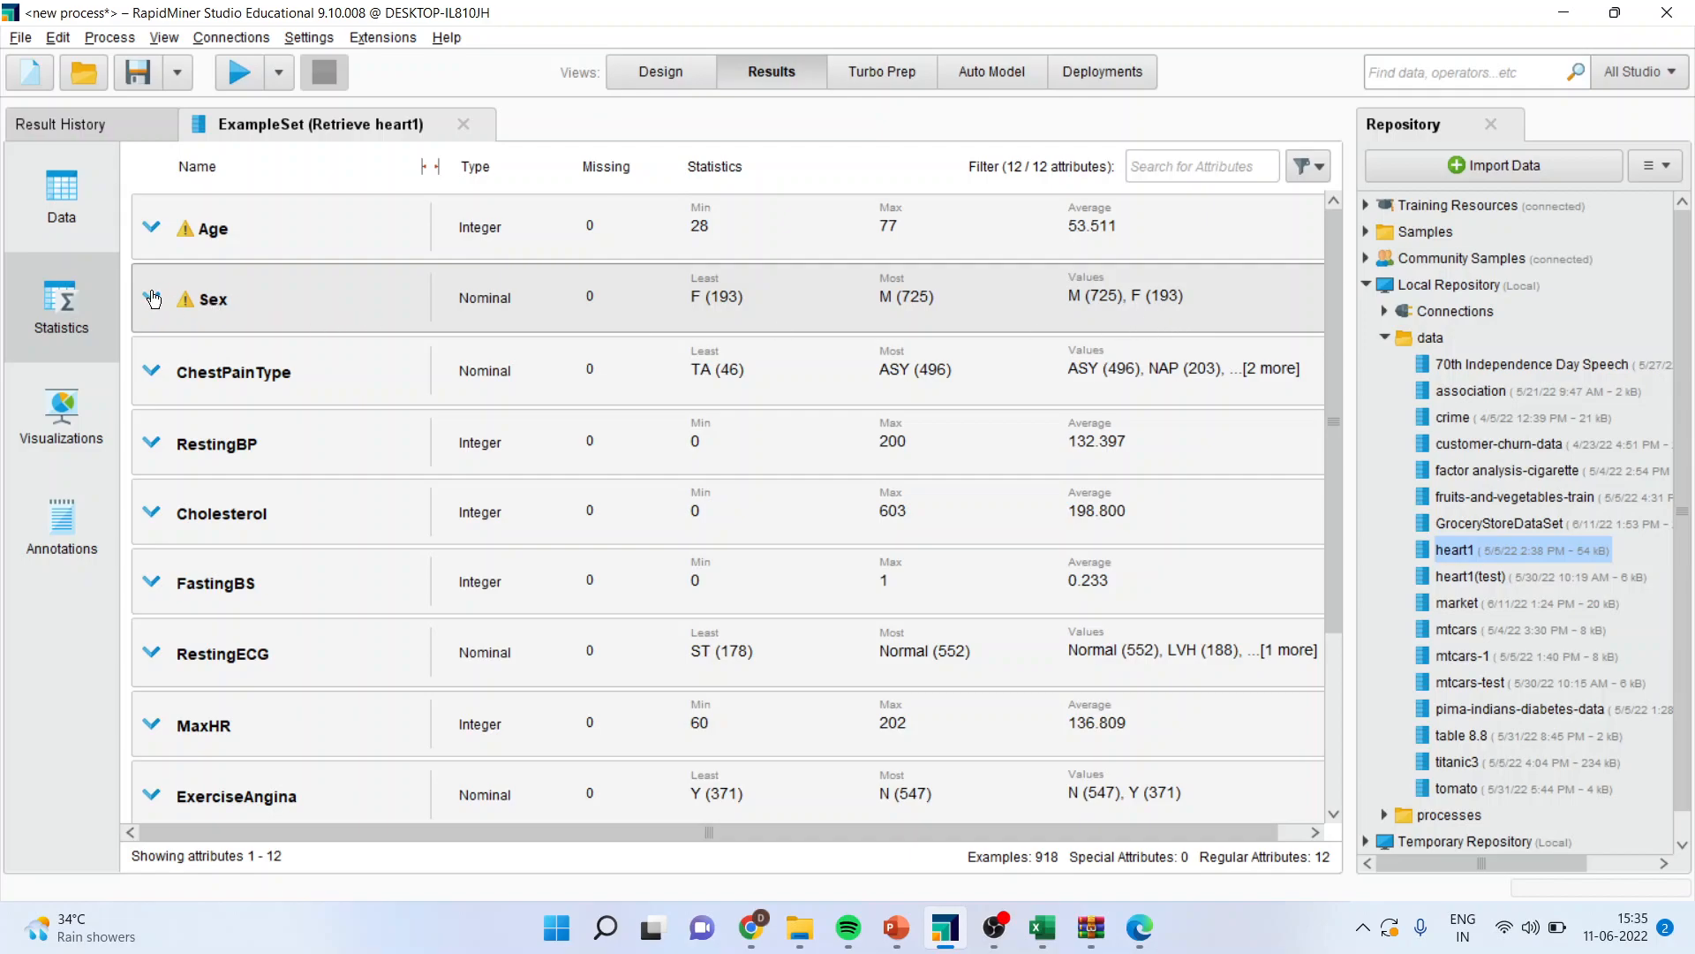
click(151, 300)
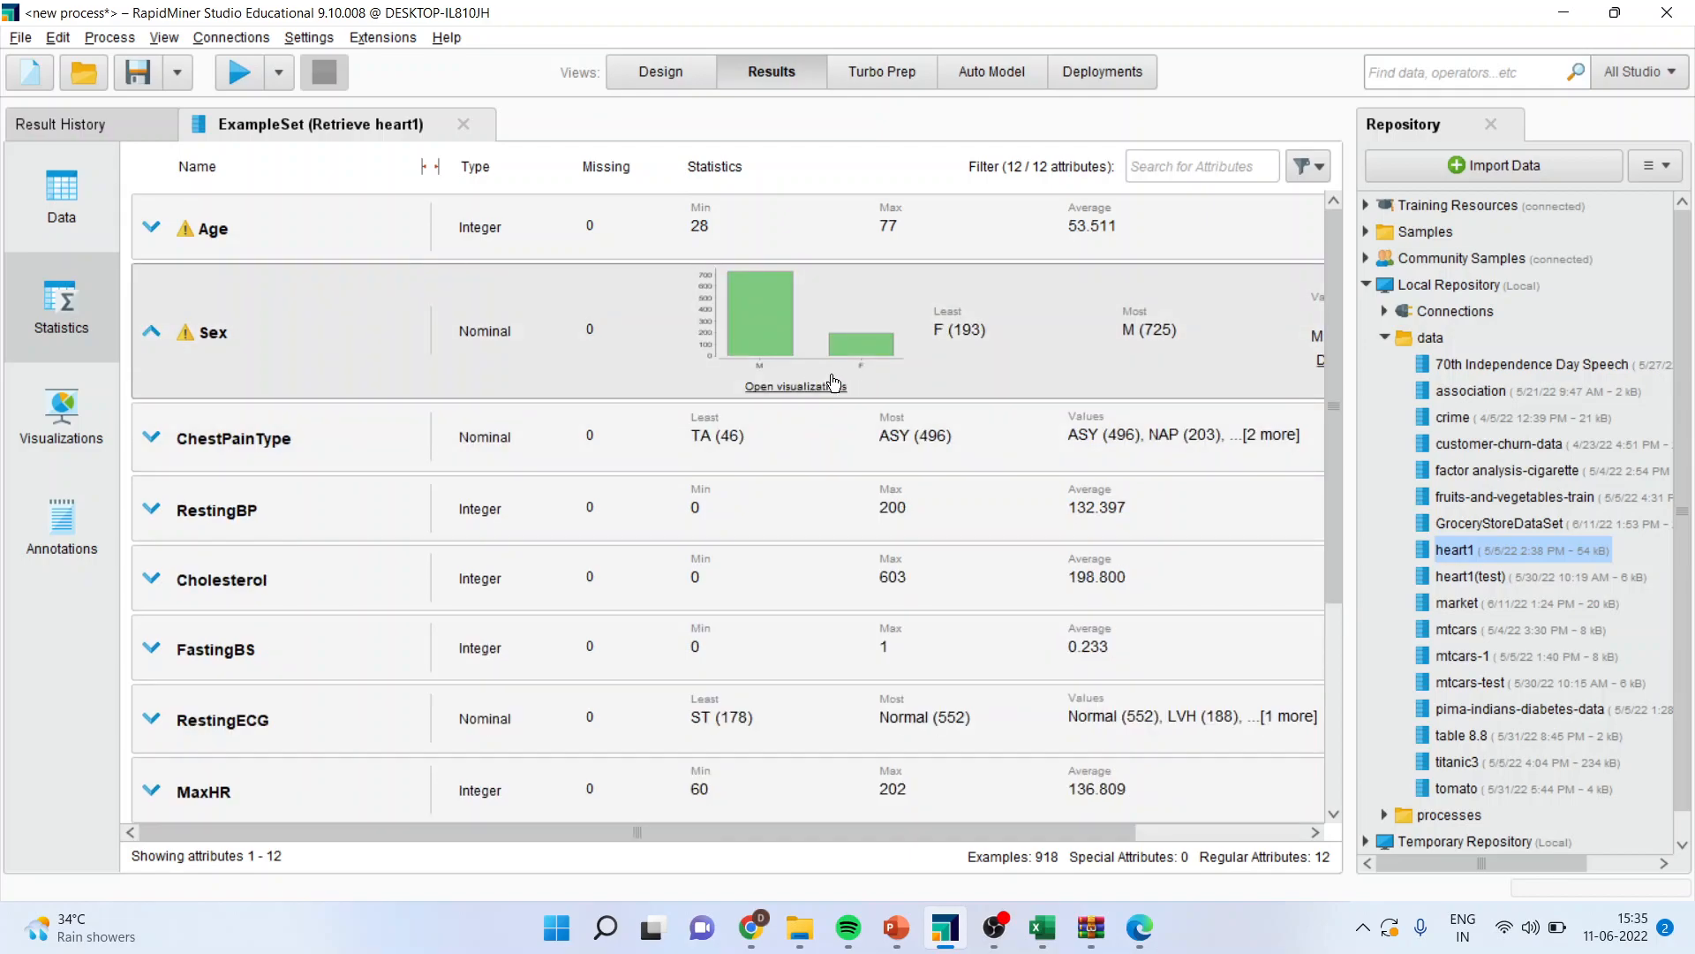
mouse_move(892, 405)
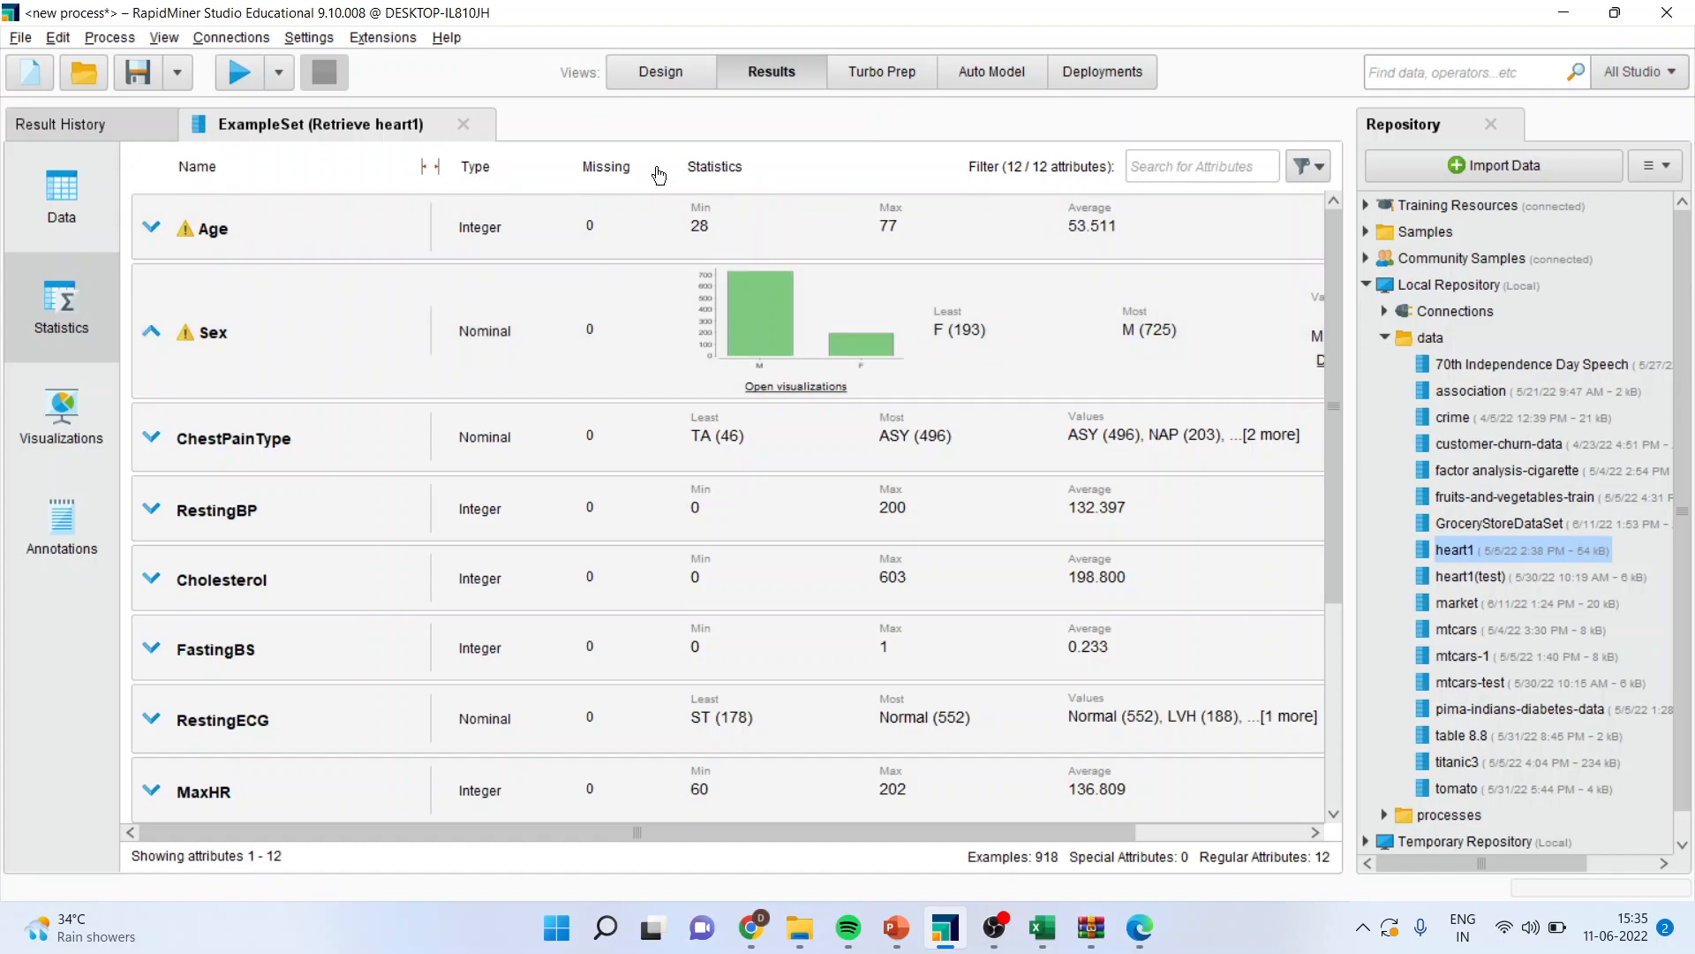
click(660, 72)
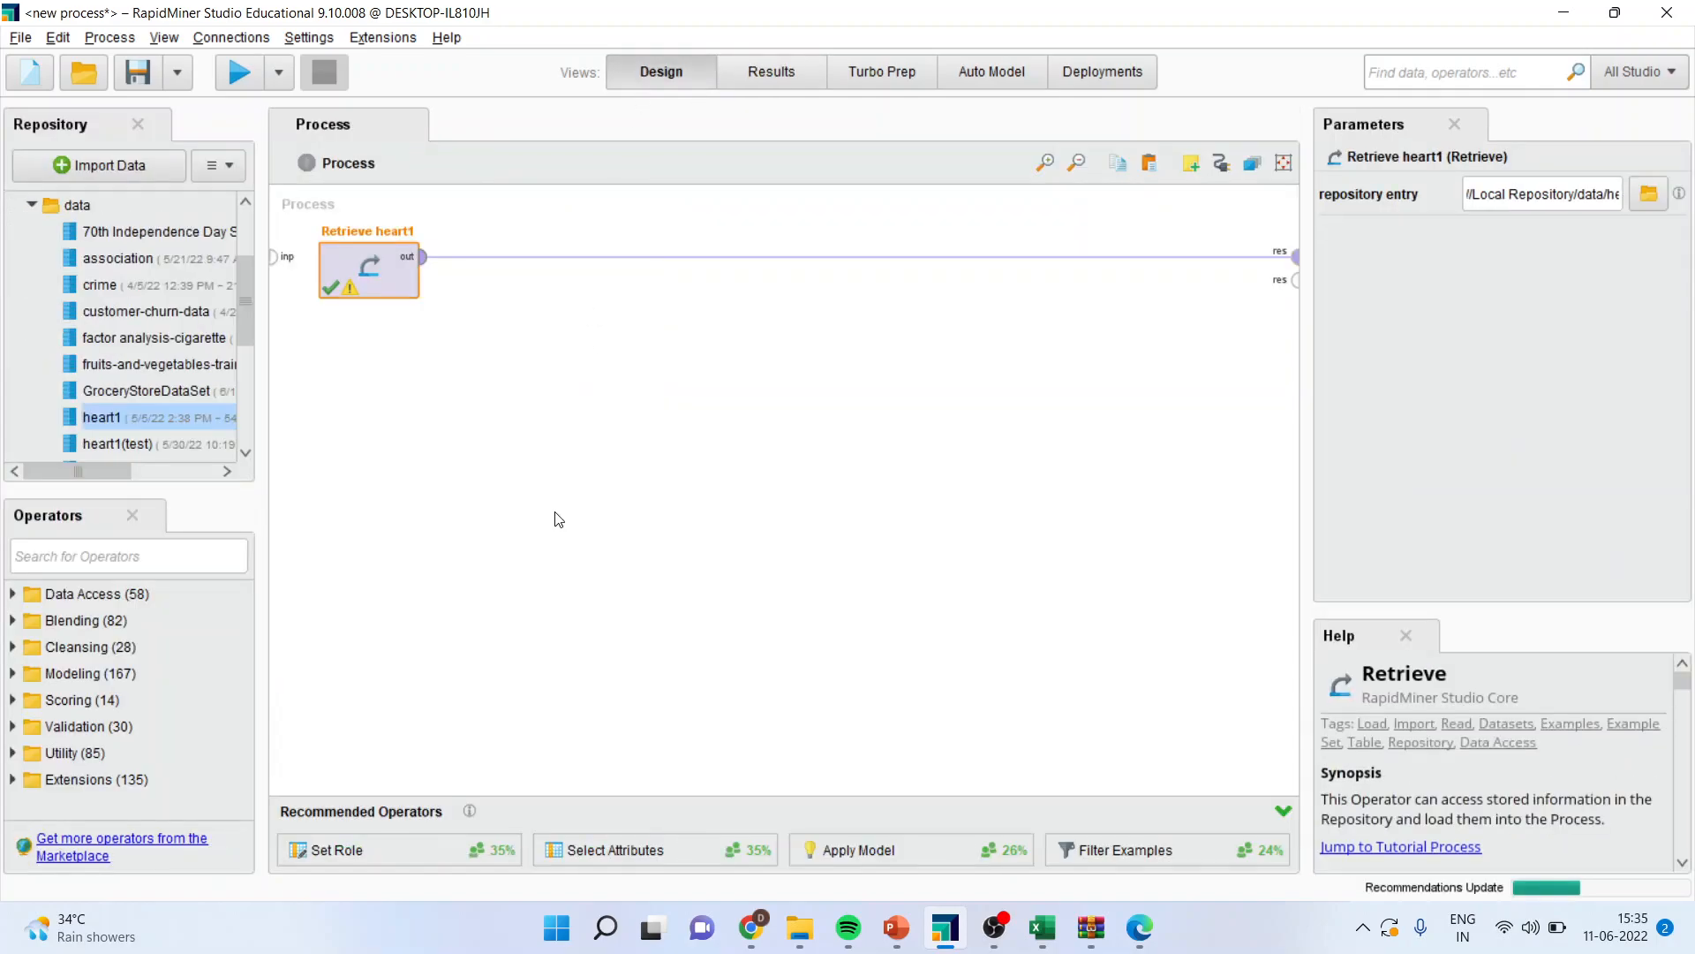
mouse_move(857, 257)
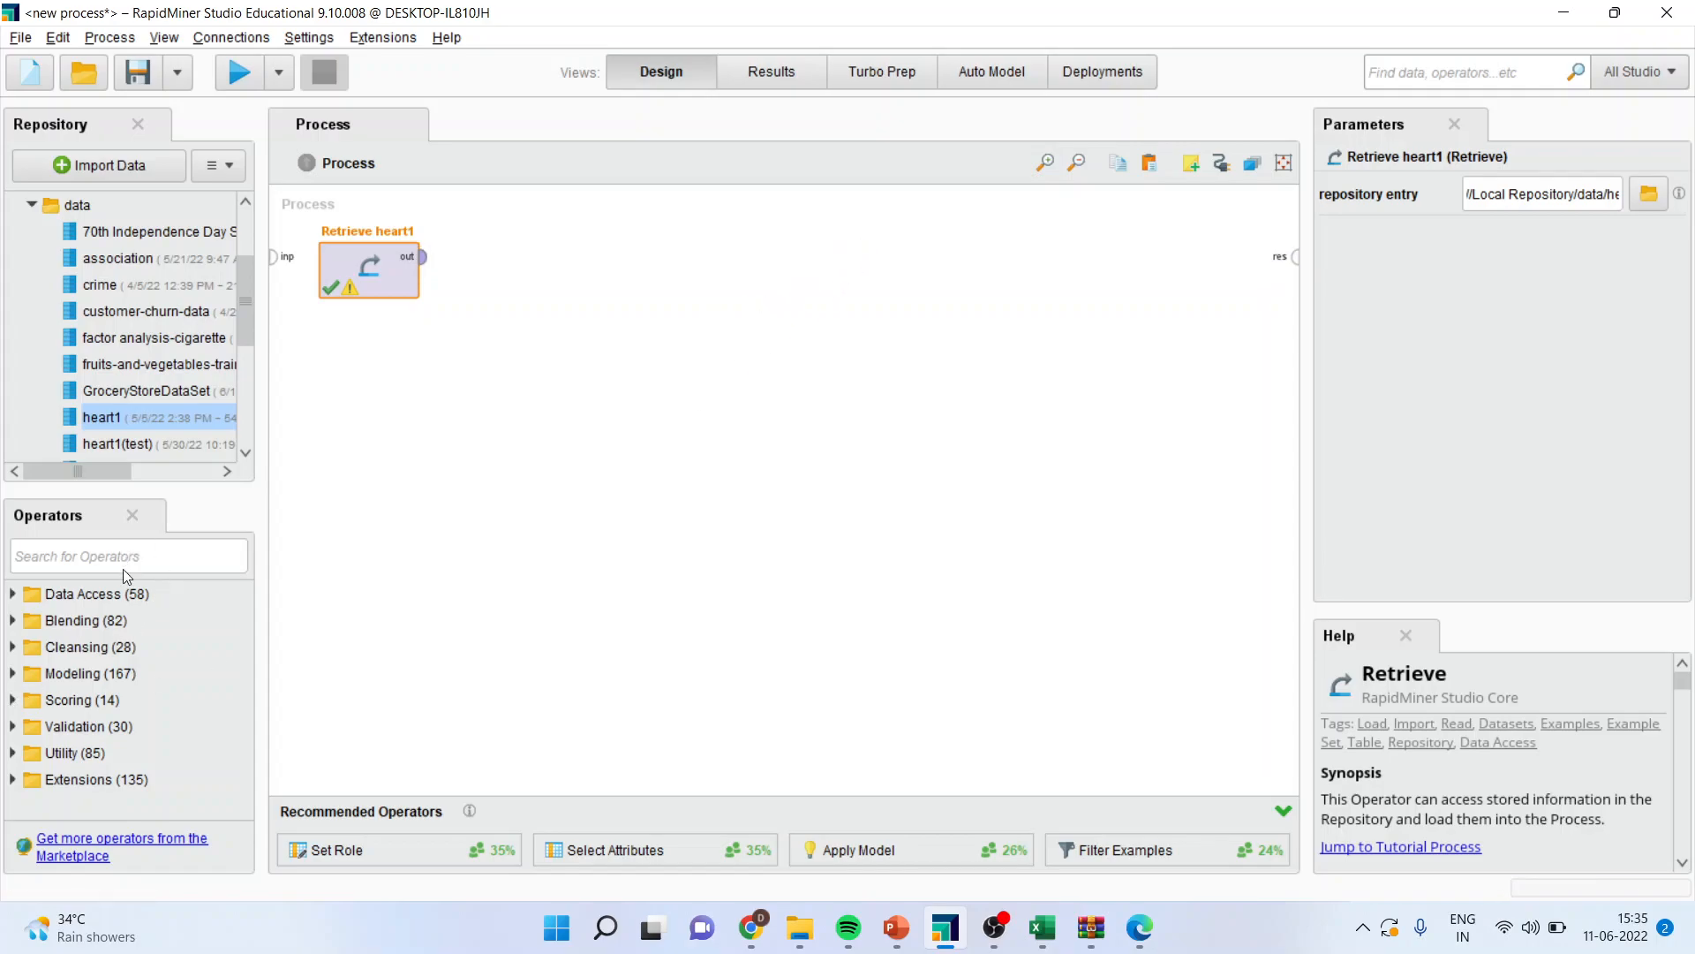
- Add Select Attributes keeping all twelve attributes as a subset, followed by a connected Set Role
text(select att)
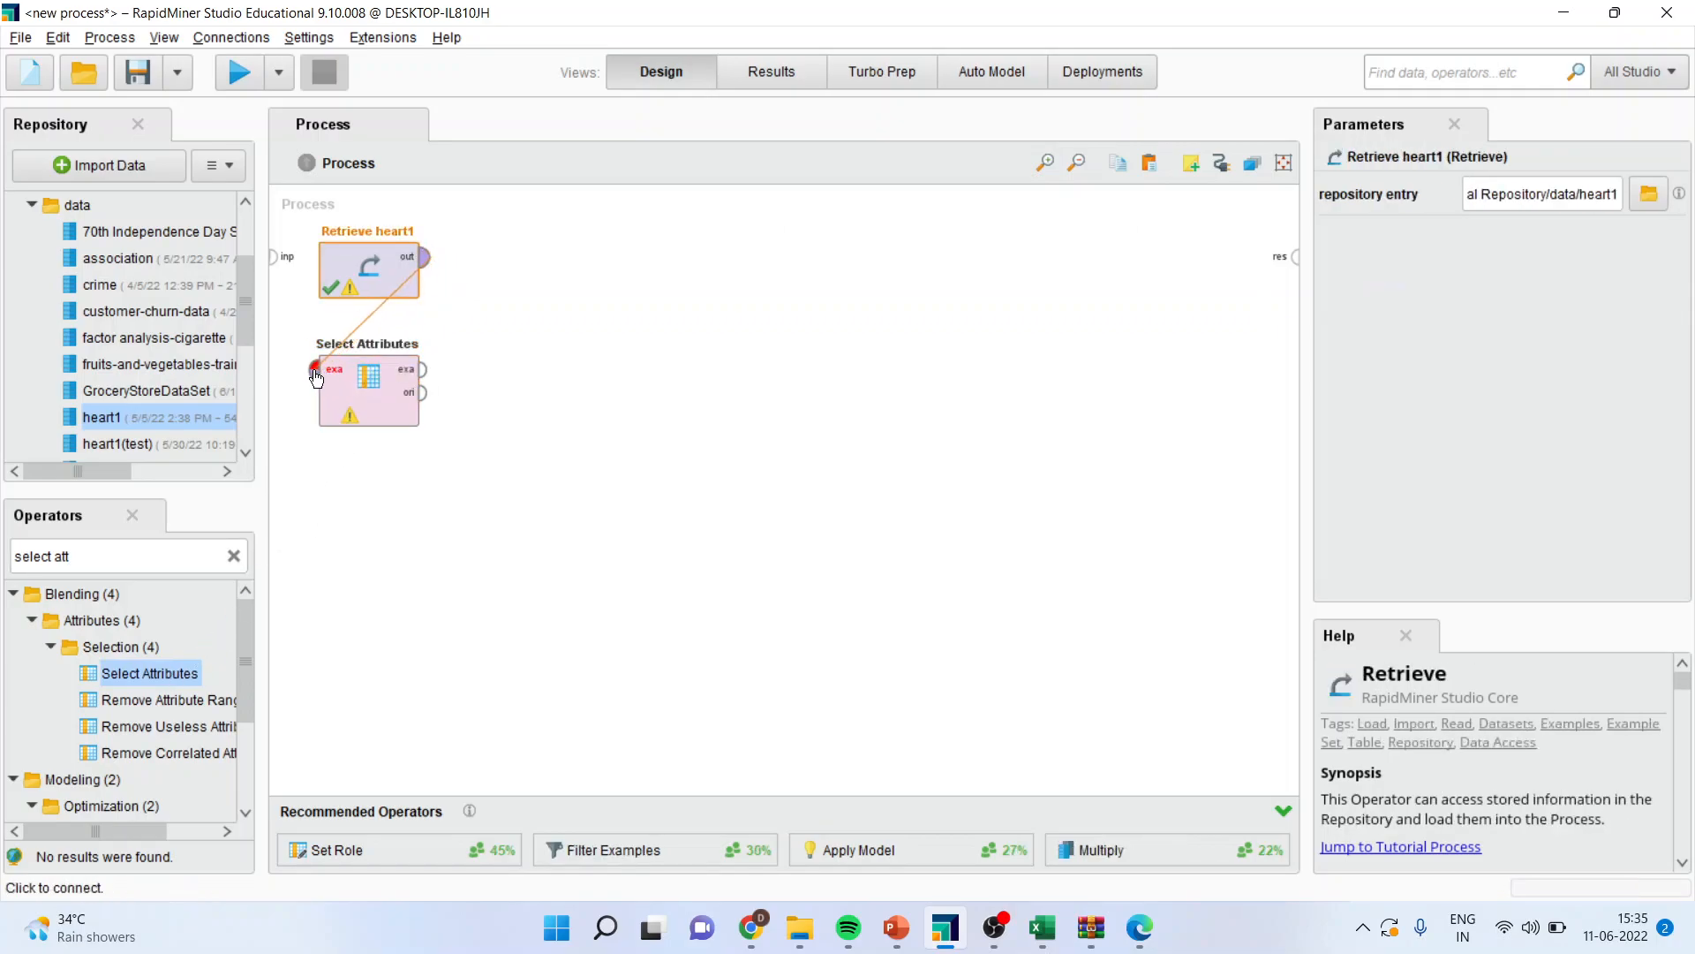
click(367, 378)
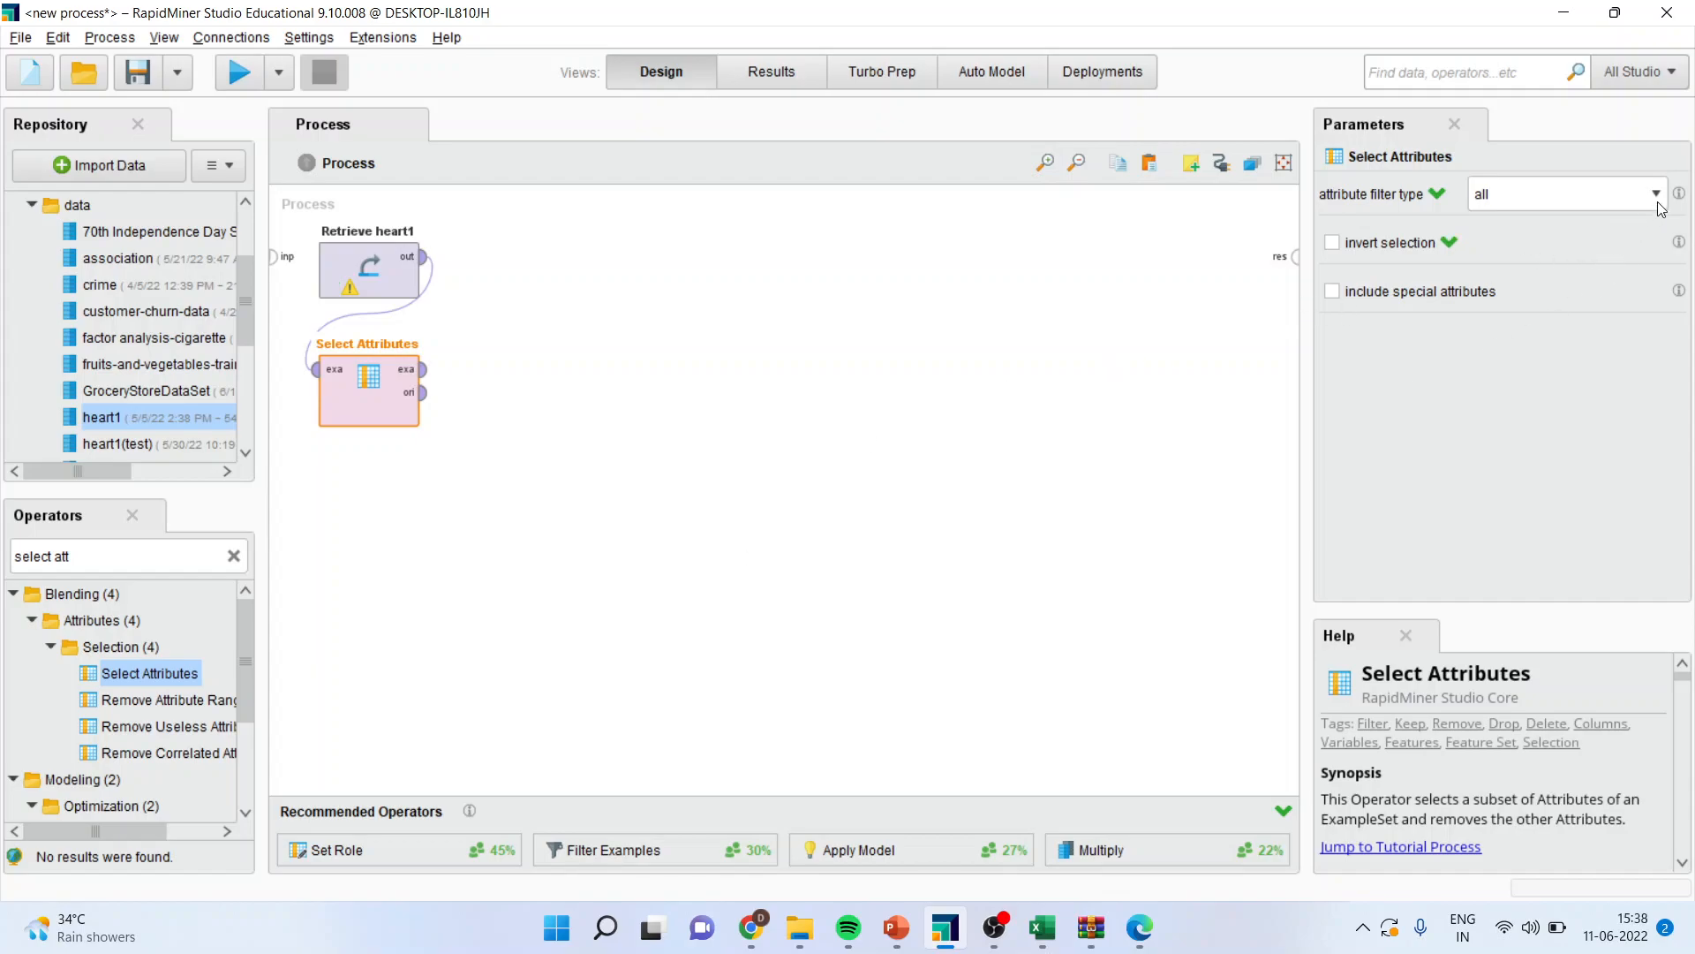
click(1653, 193)
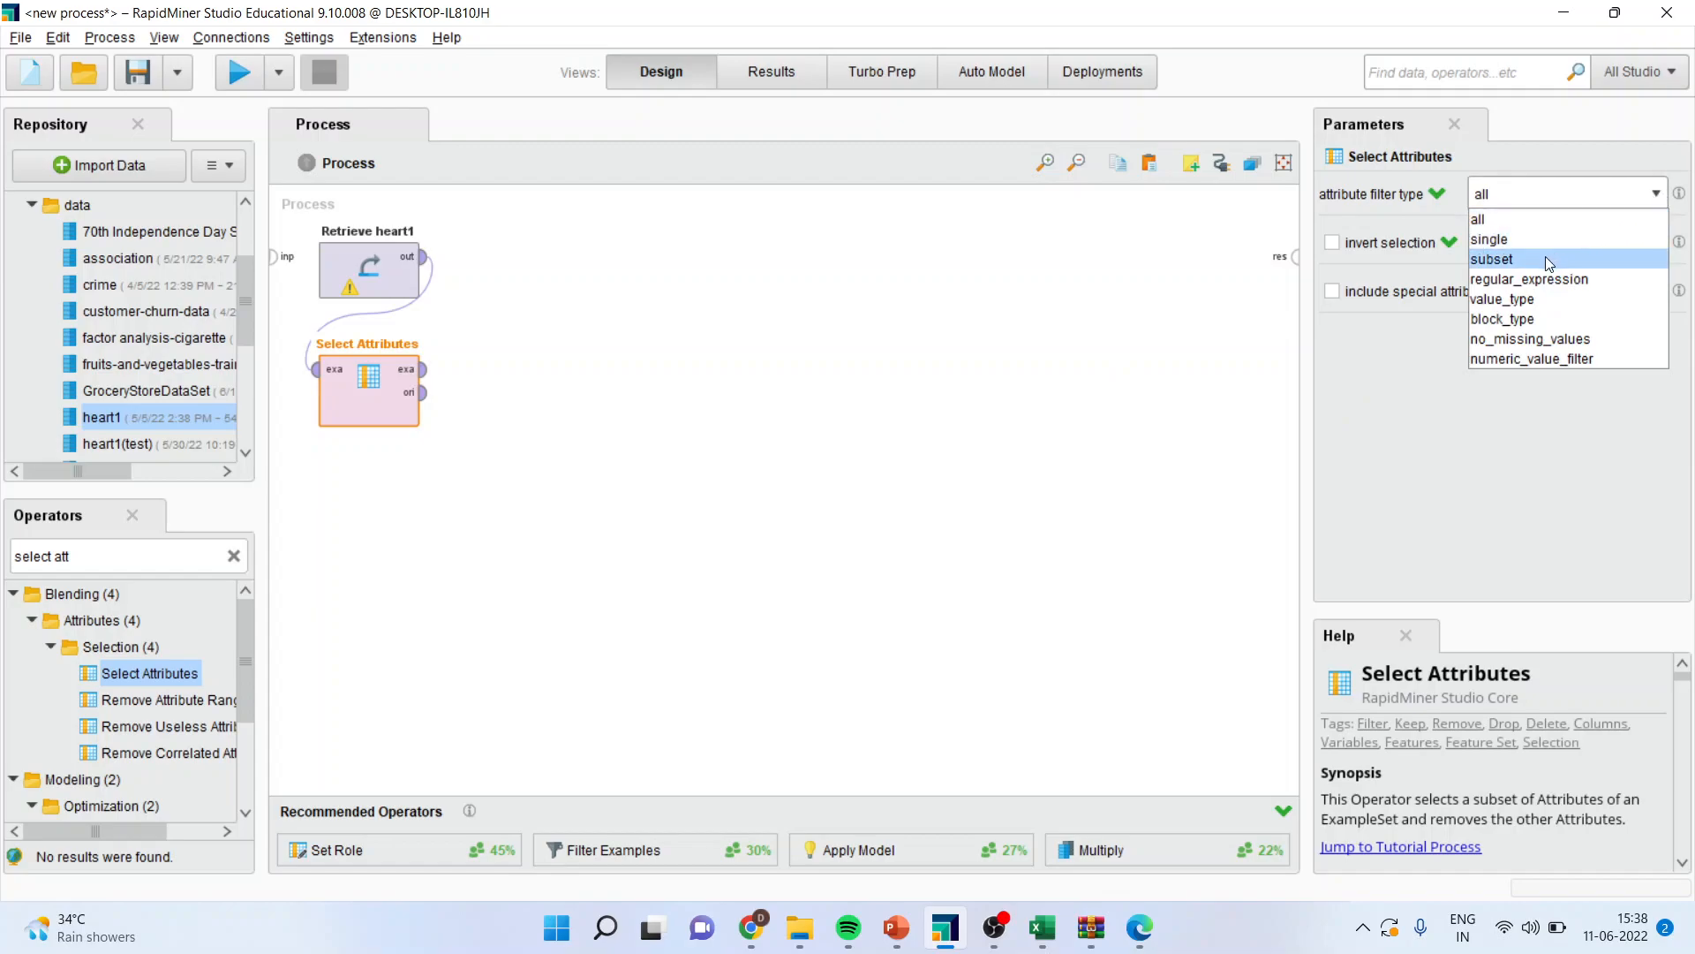
click(1492, 258)
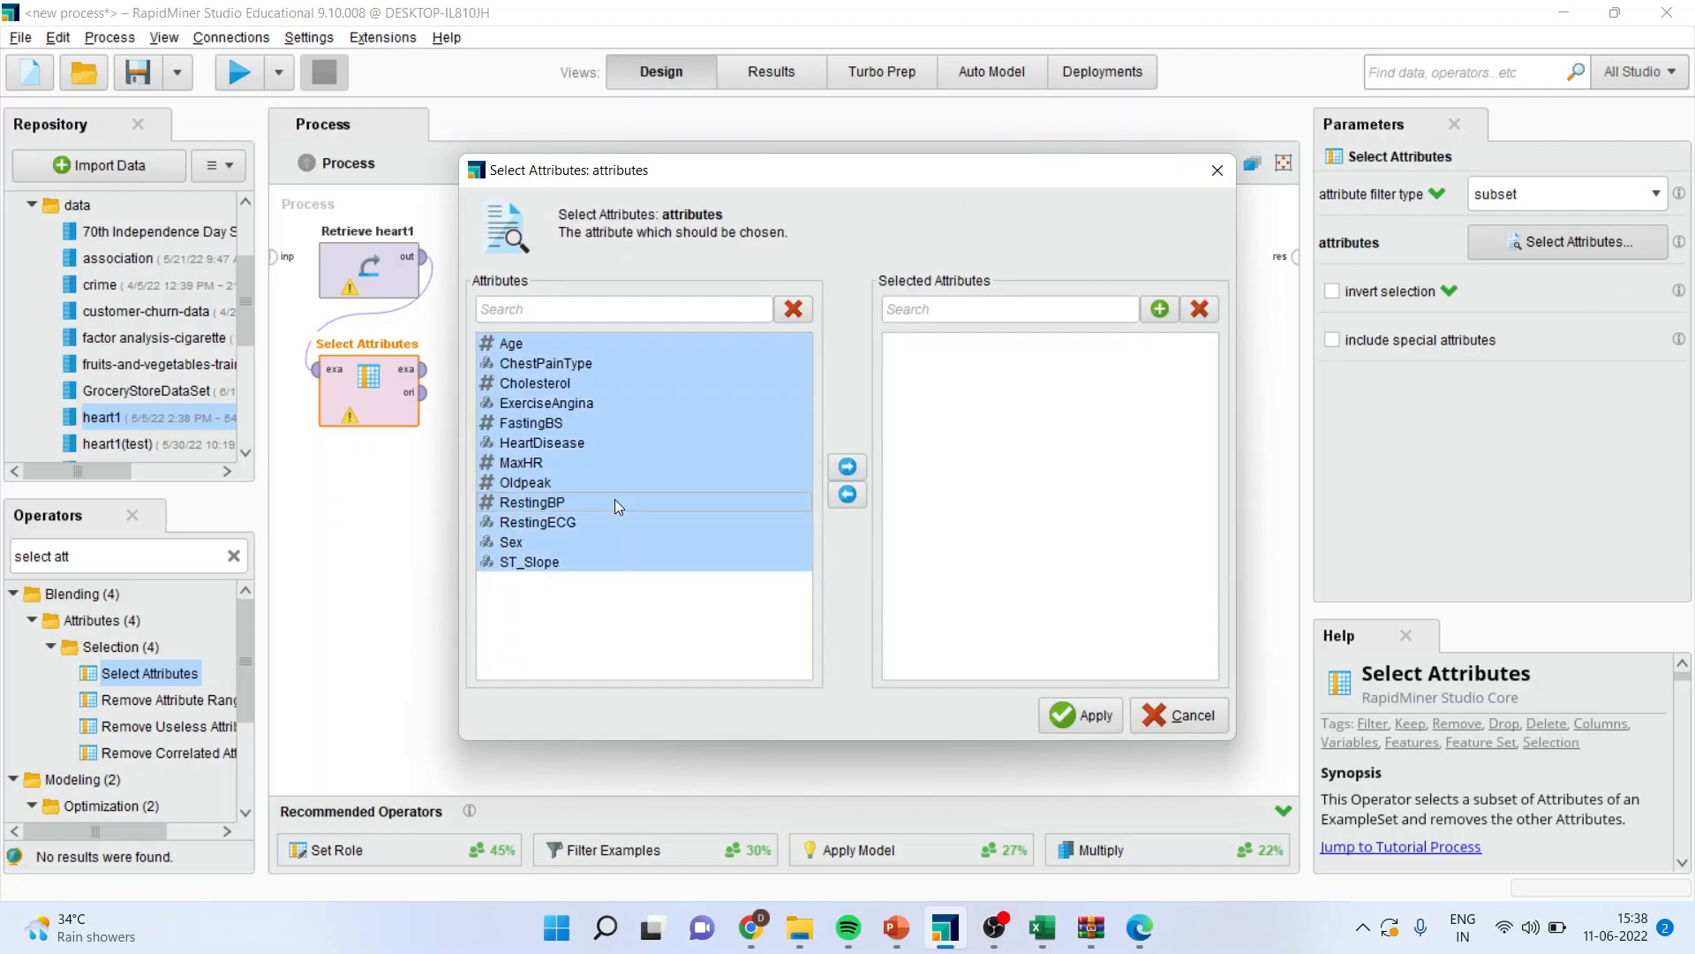
click(847, 466)
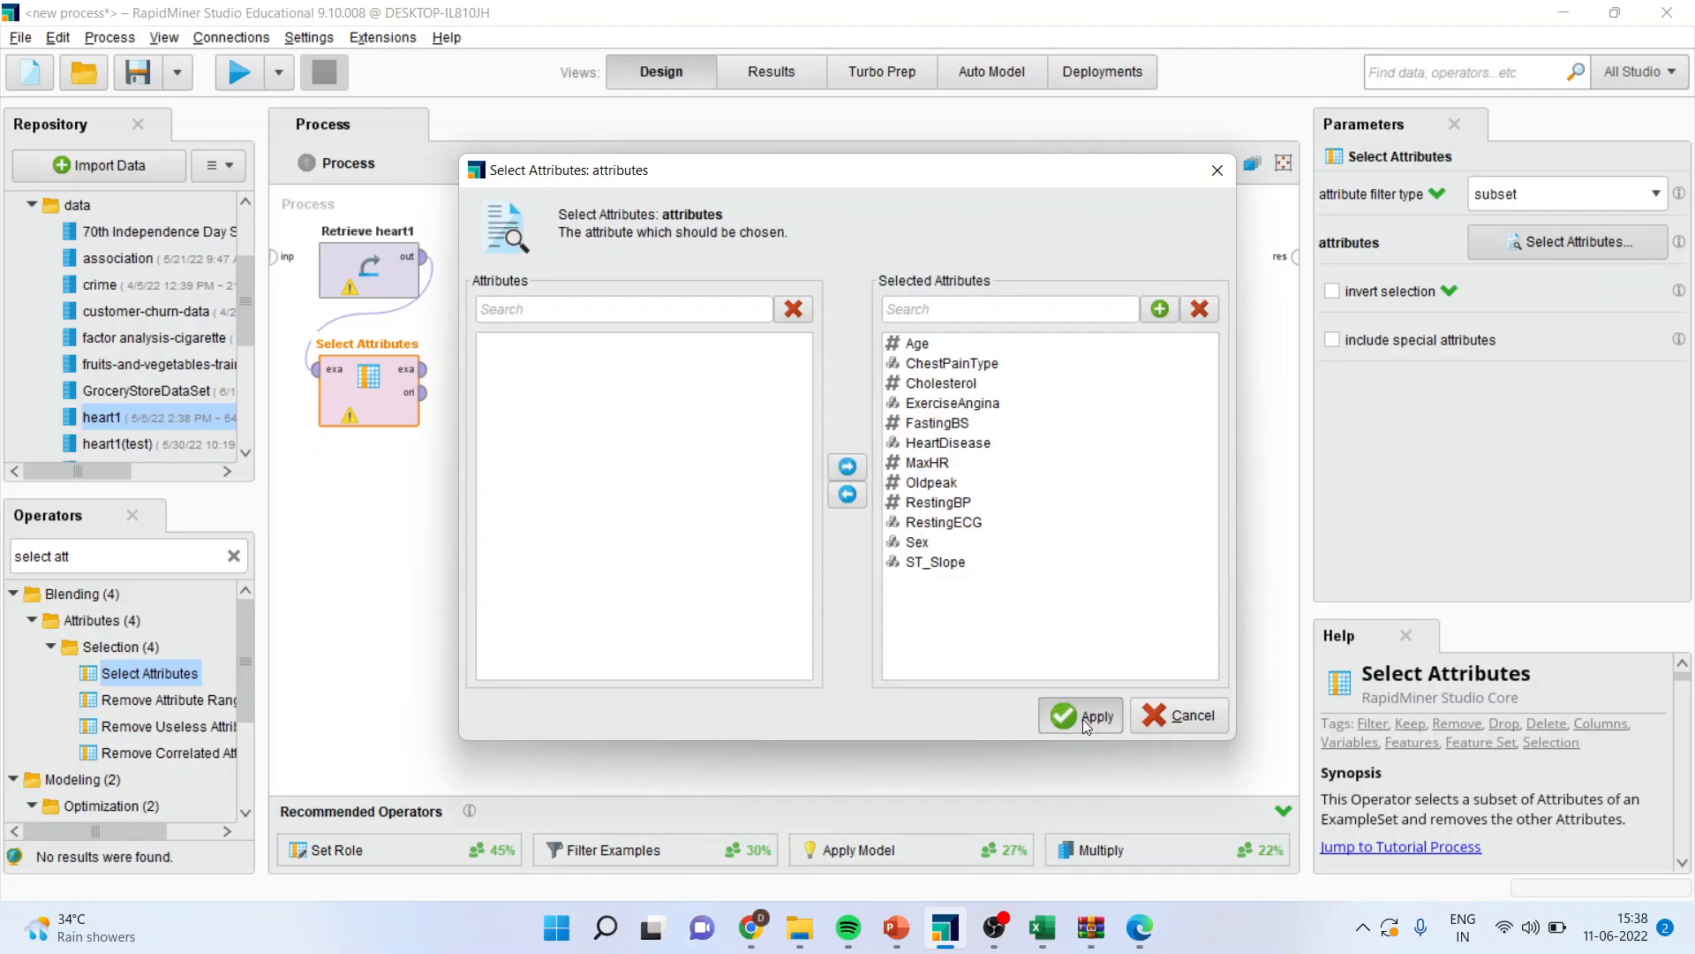
click(1081, 716)
text(set role)
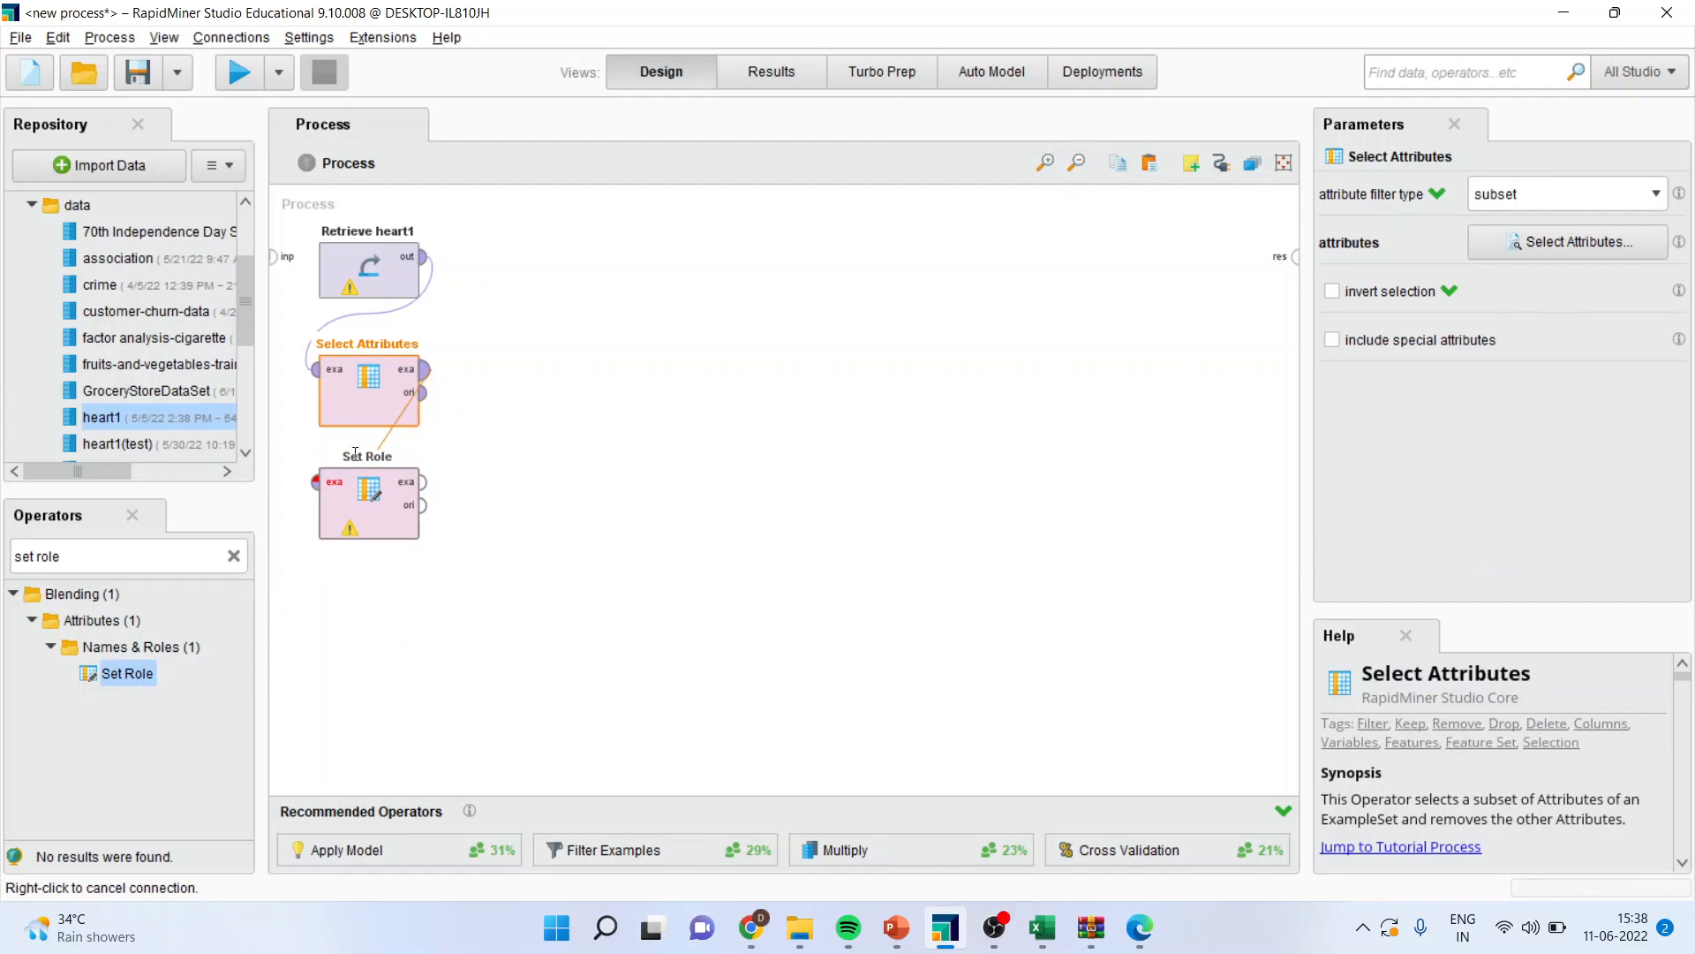
click(367, 505)
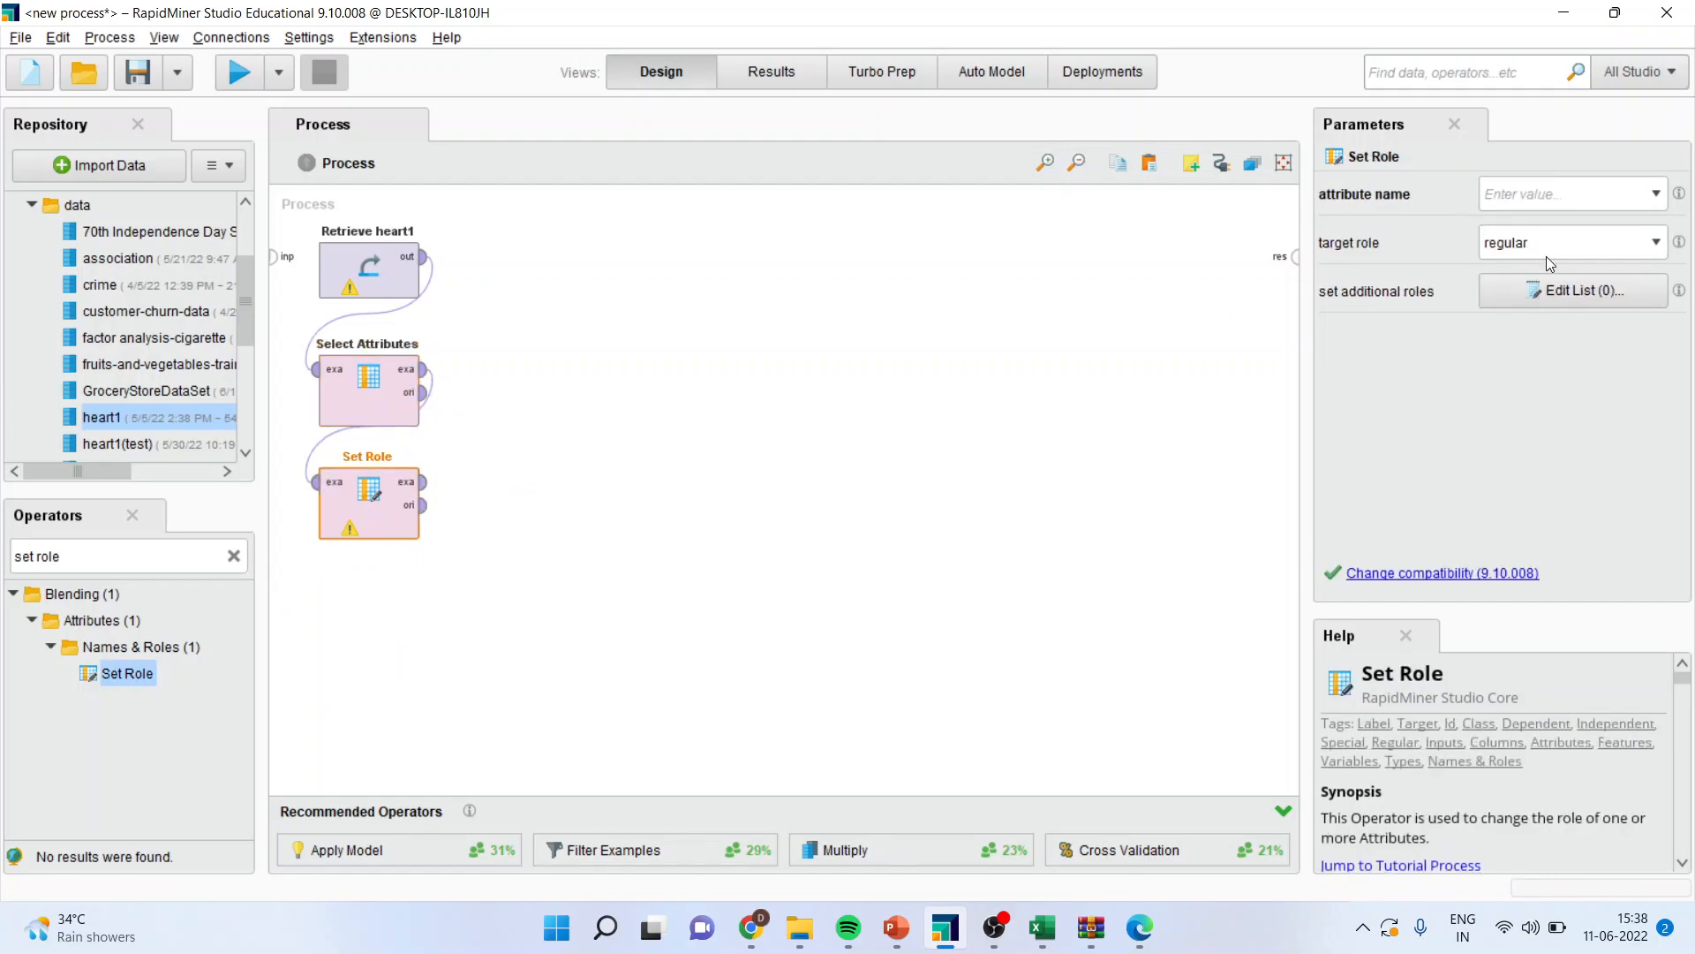
- Set Role's attribute name to HeartDisease with the label target role
click(1653, 193)
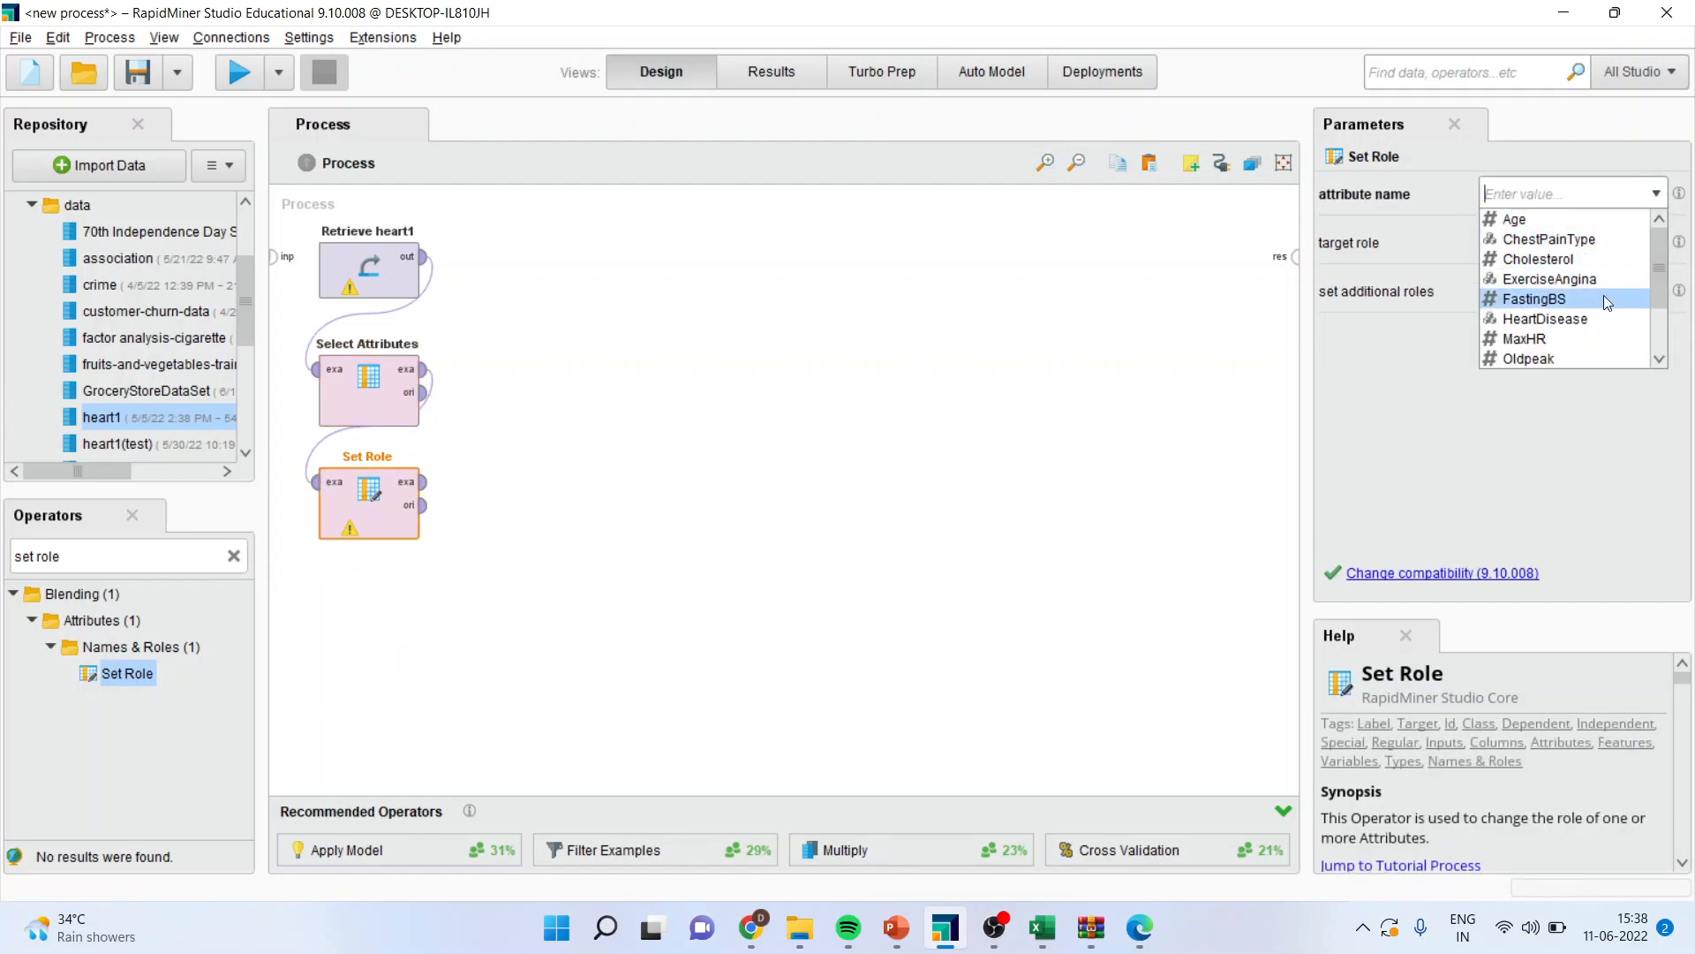
click(1545, 318)
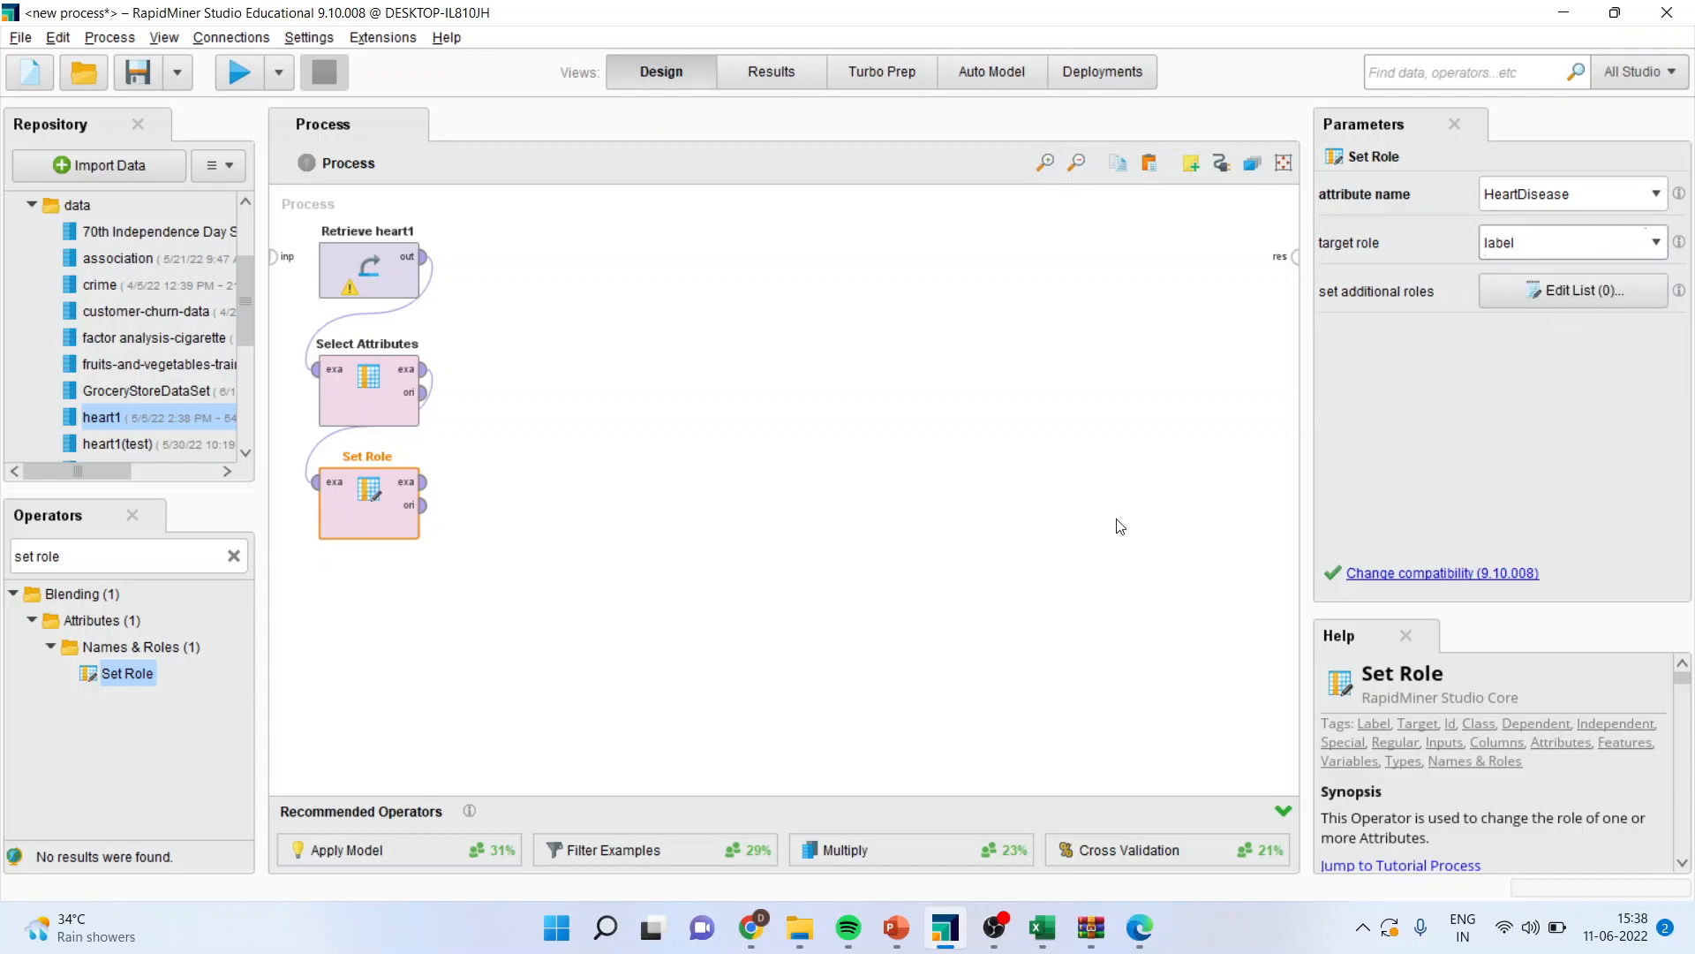
click(116, 555)
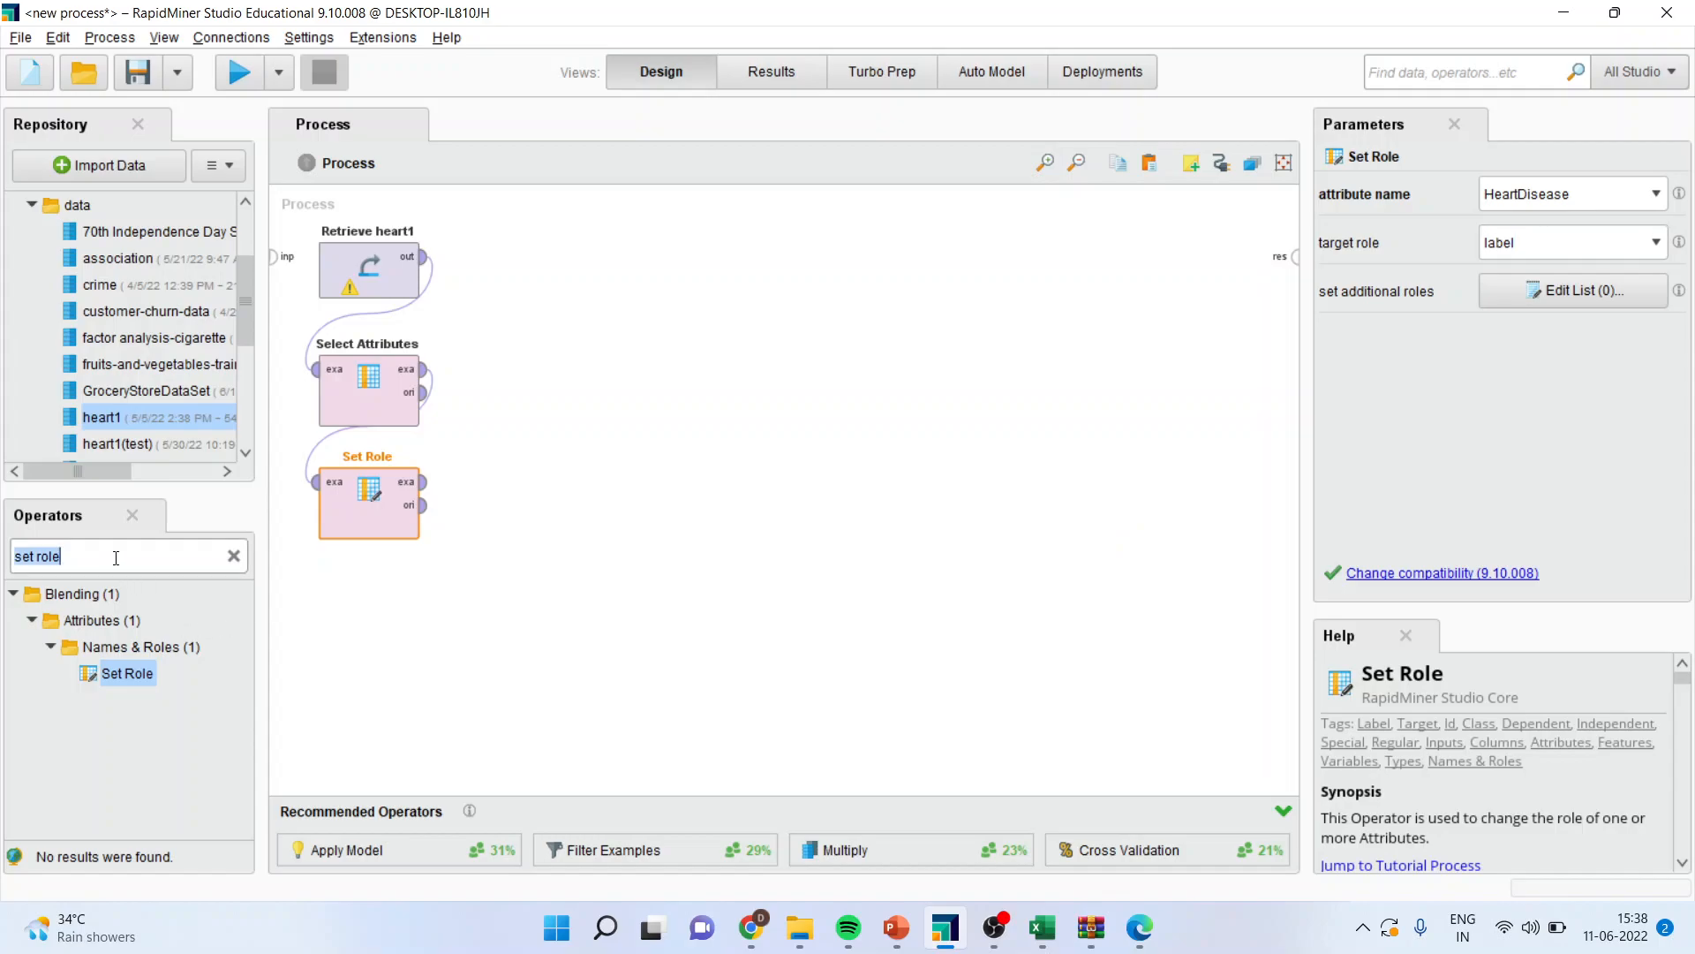
- Add SMOTE Upsampling after Set Role, send its output to res, and run it
text(smot)
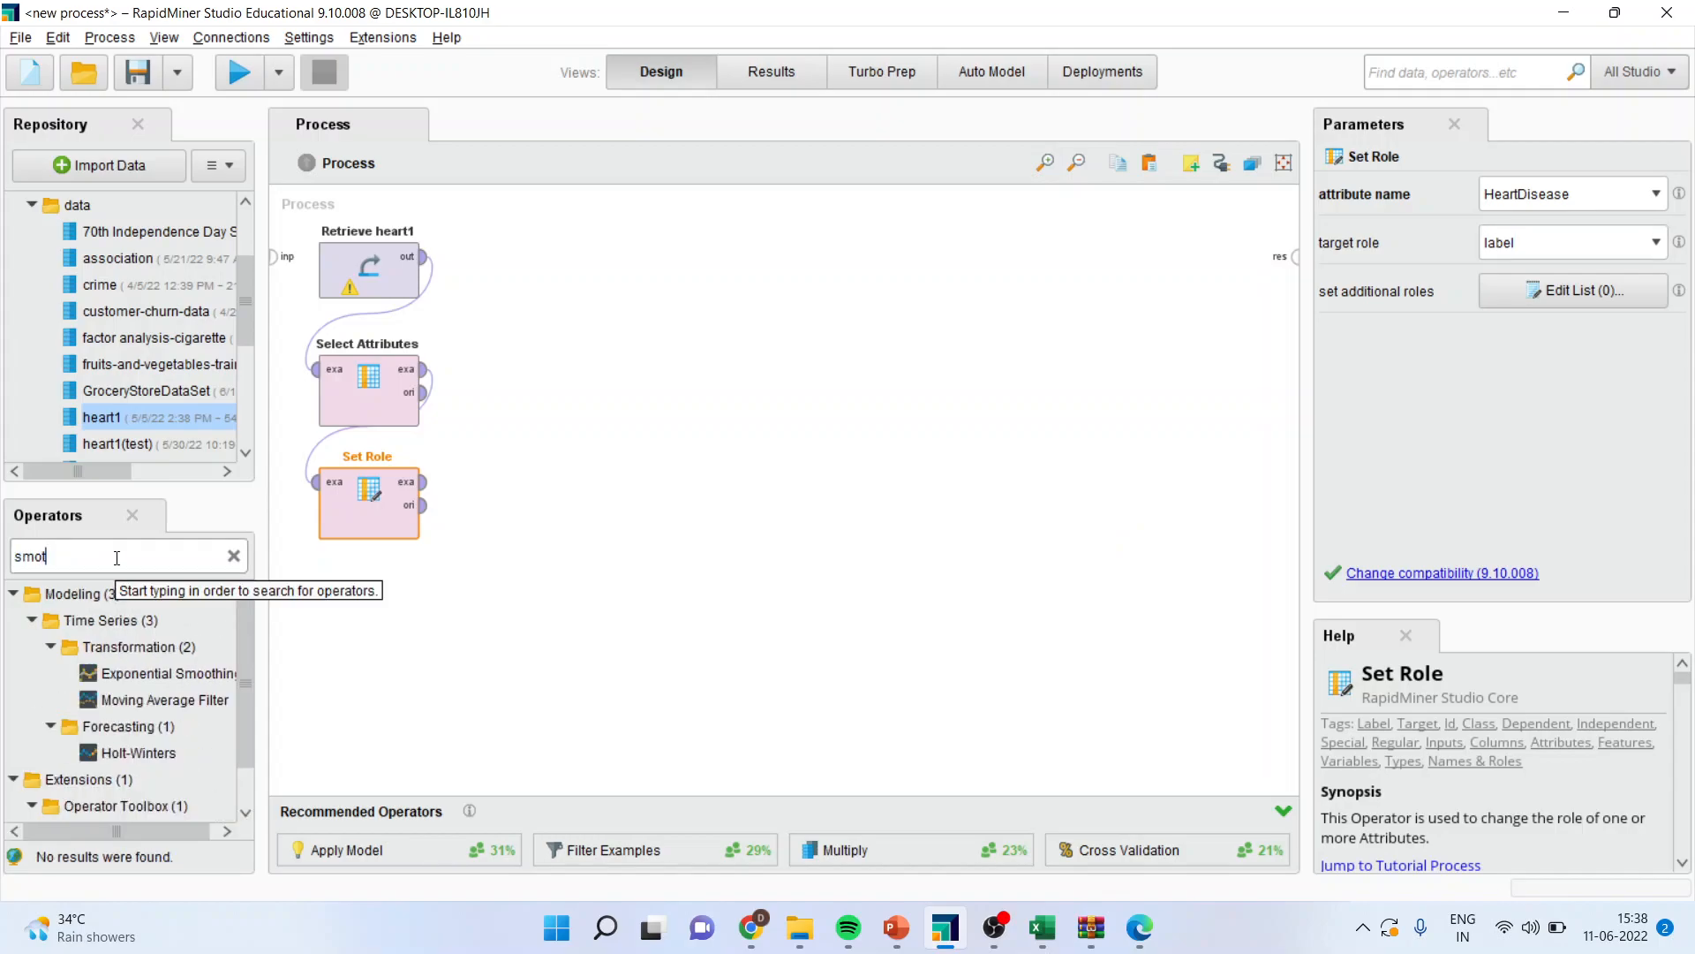
text(e)
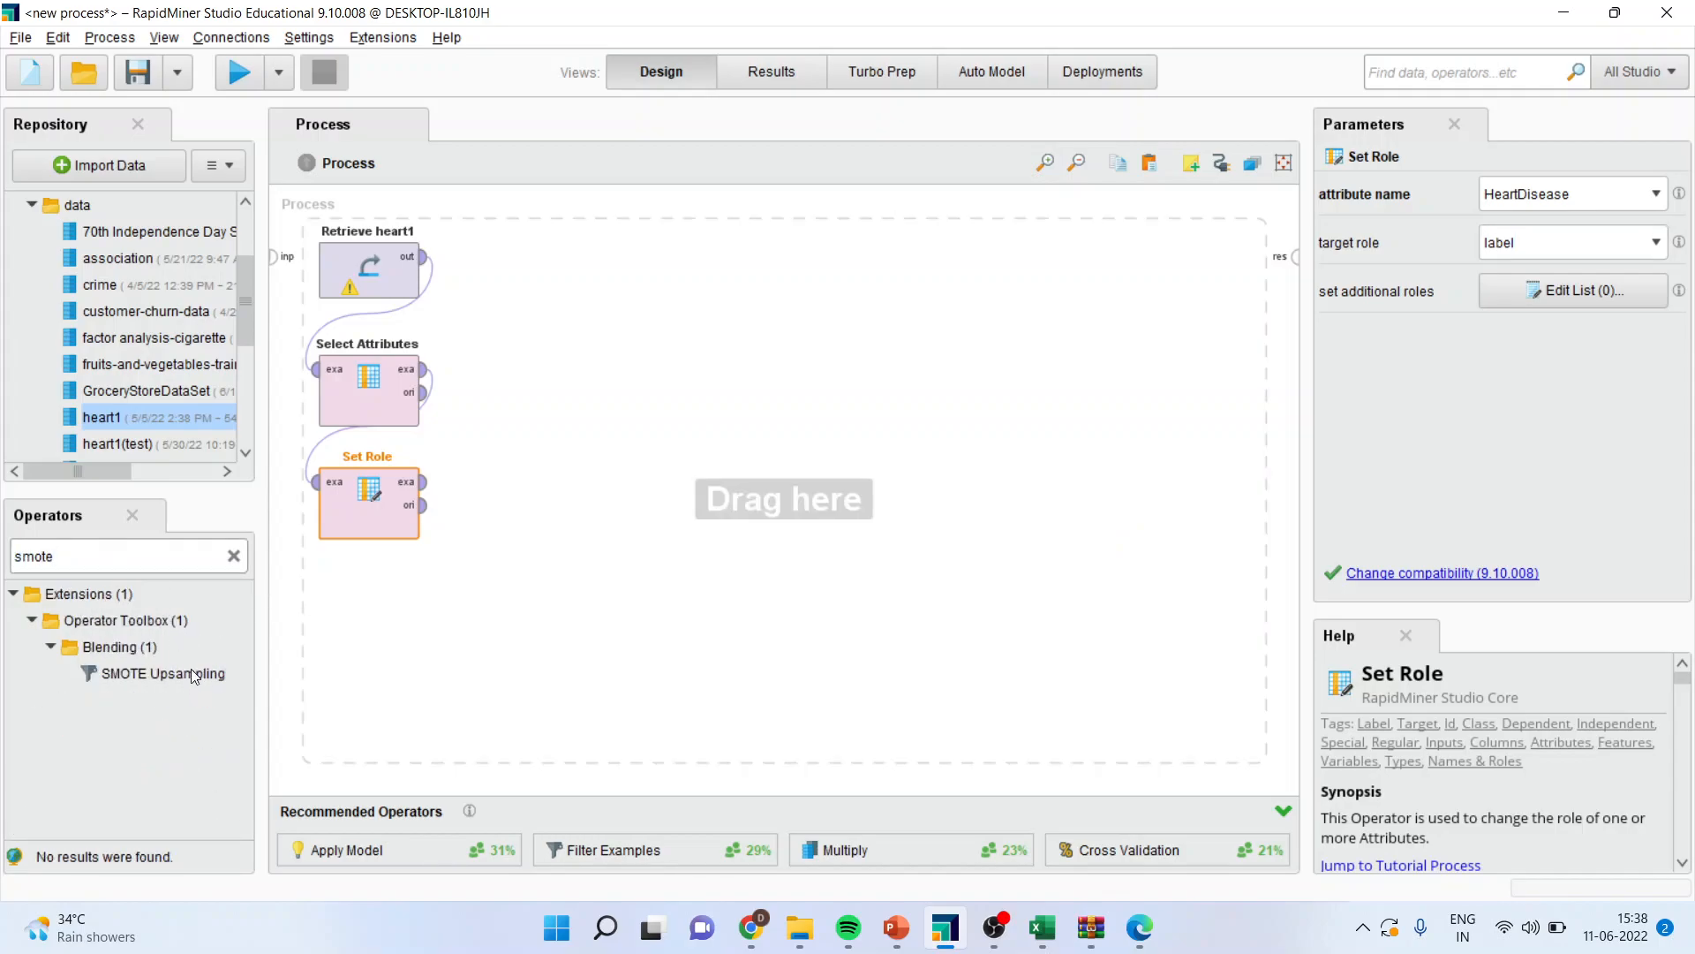
click(164, 673)
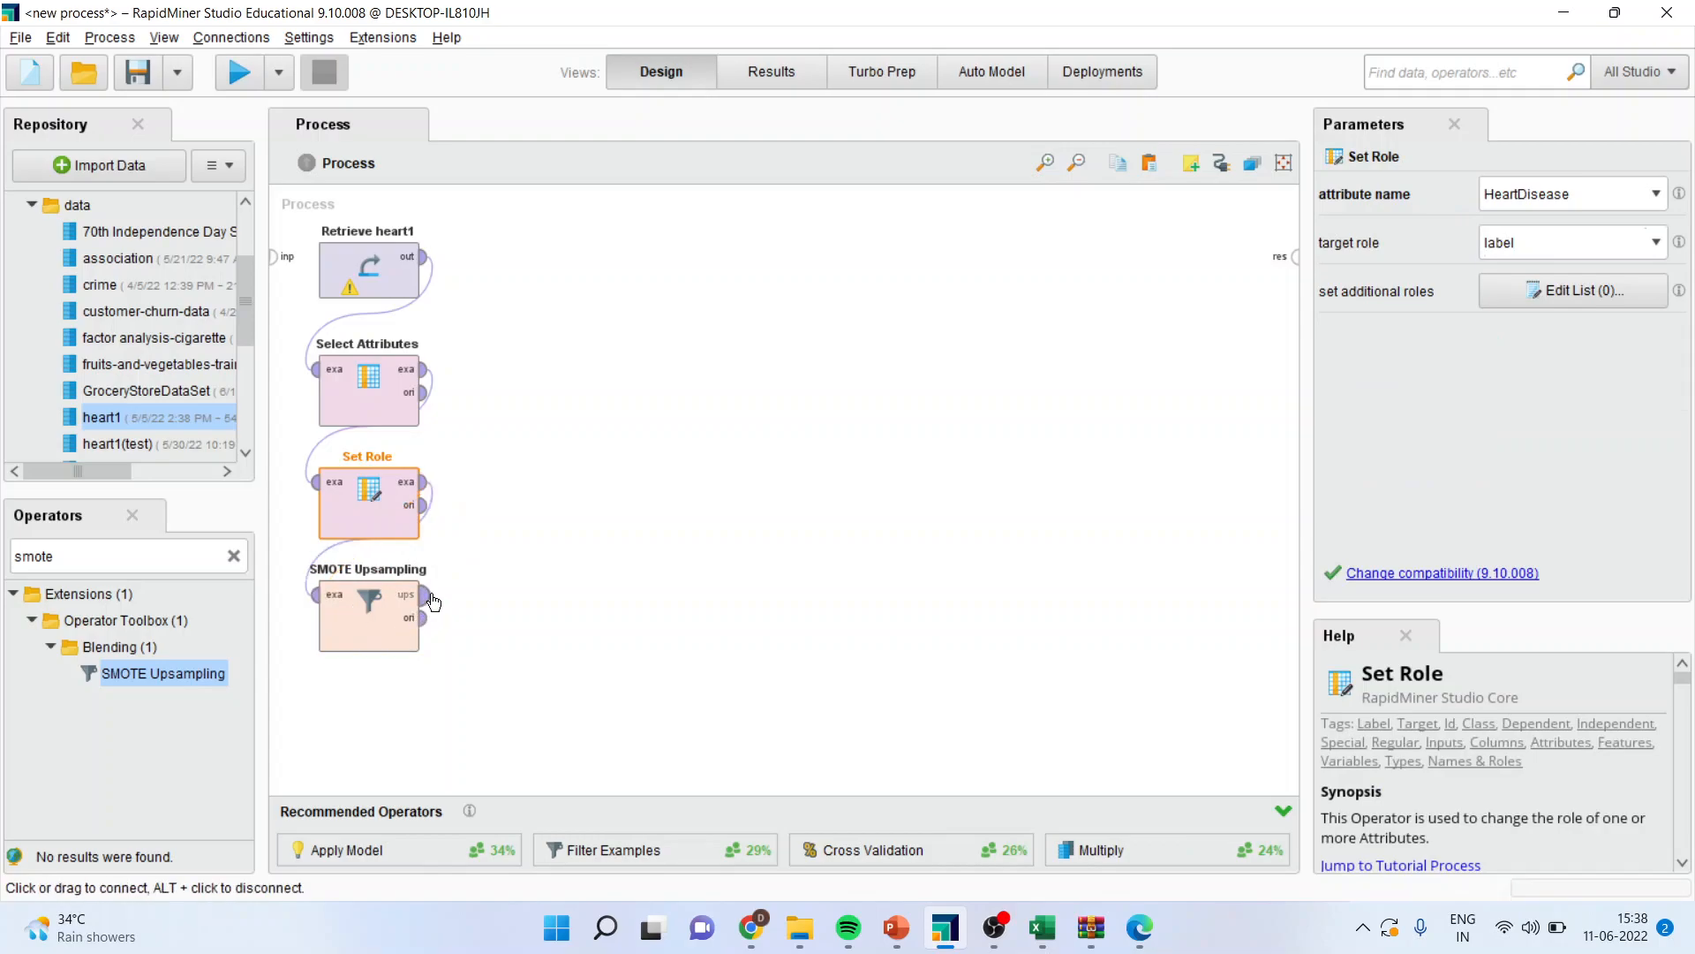
mouse_move(386, 627)
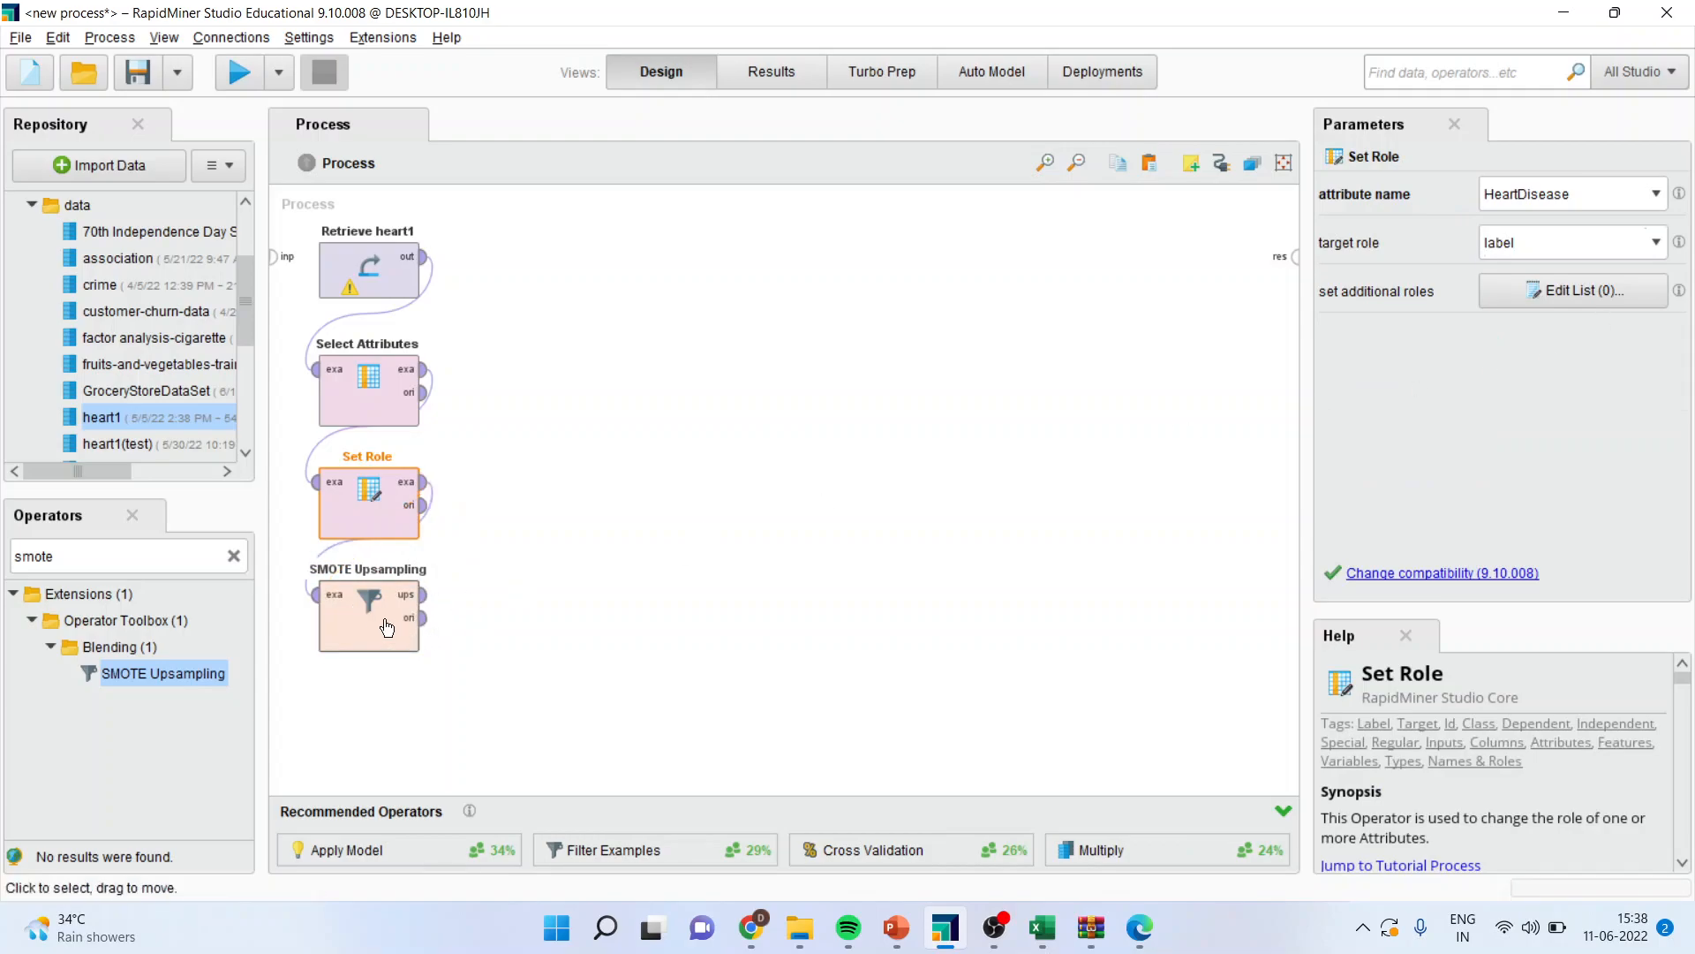
click(367, 616)
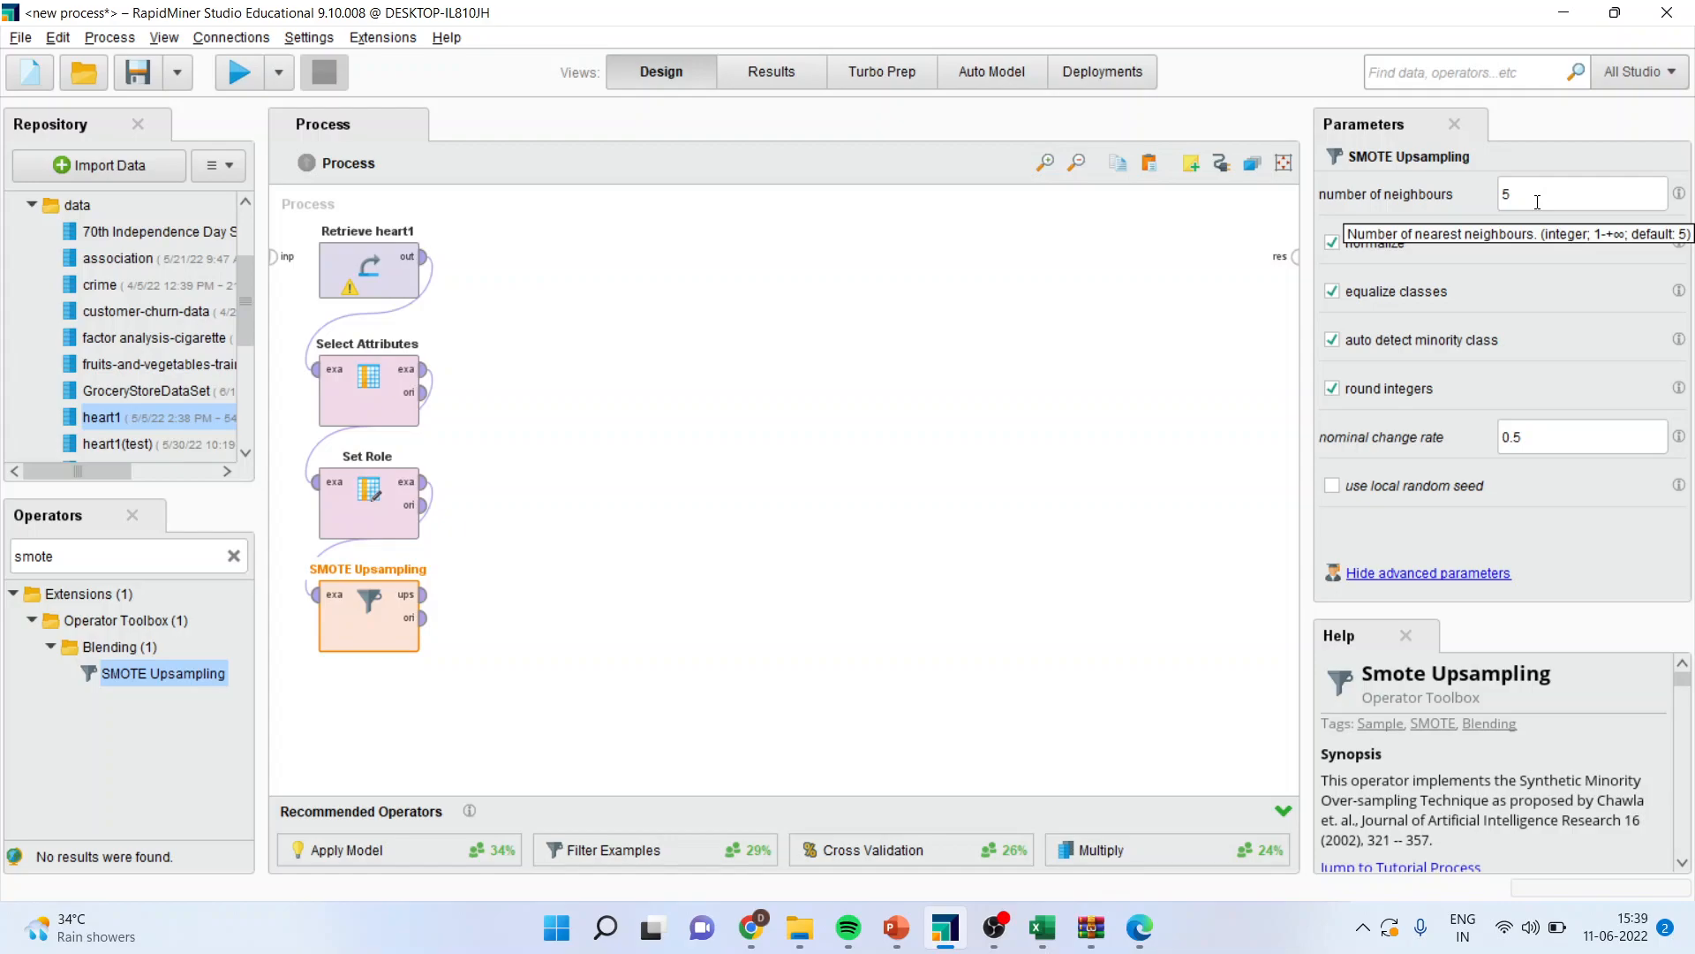
mouse_move(836, 542)
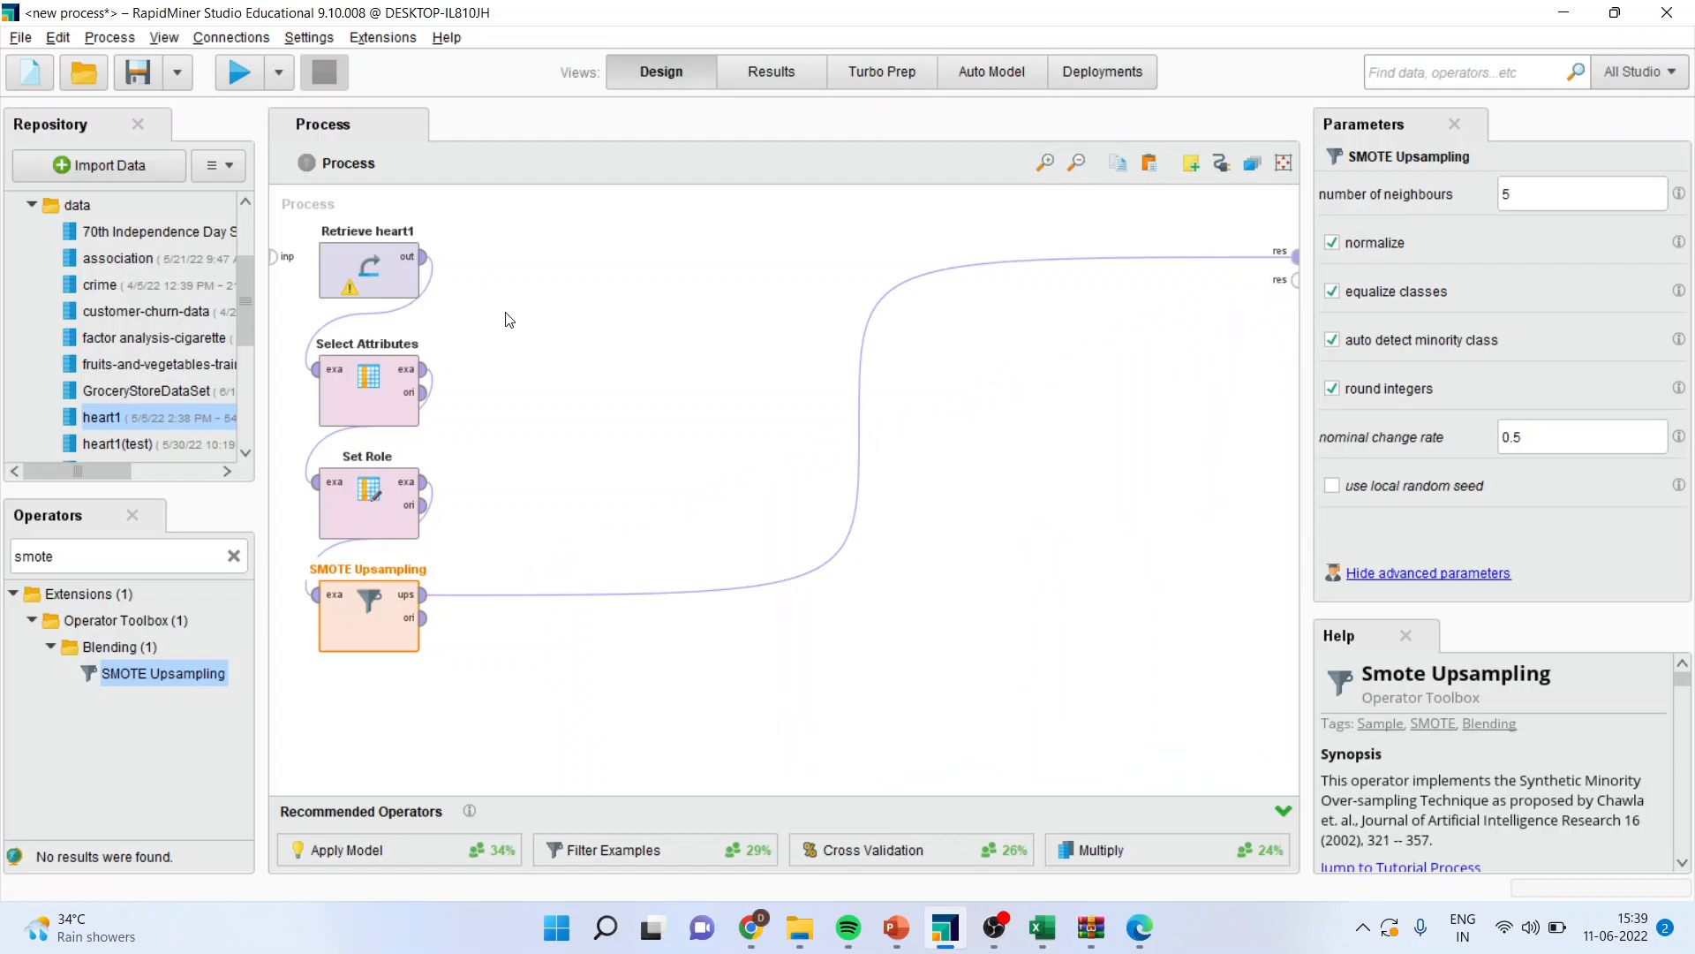
click(240, 72)
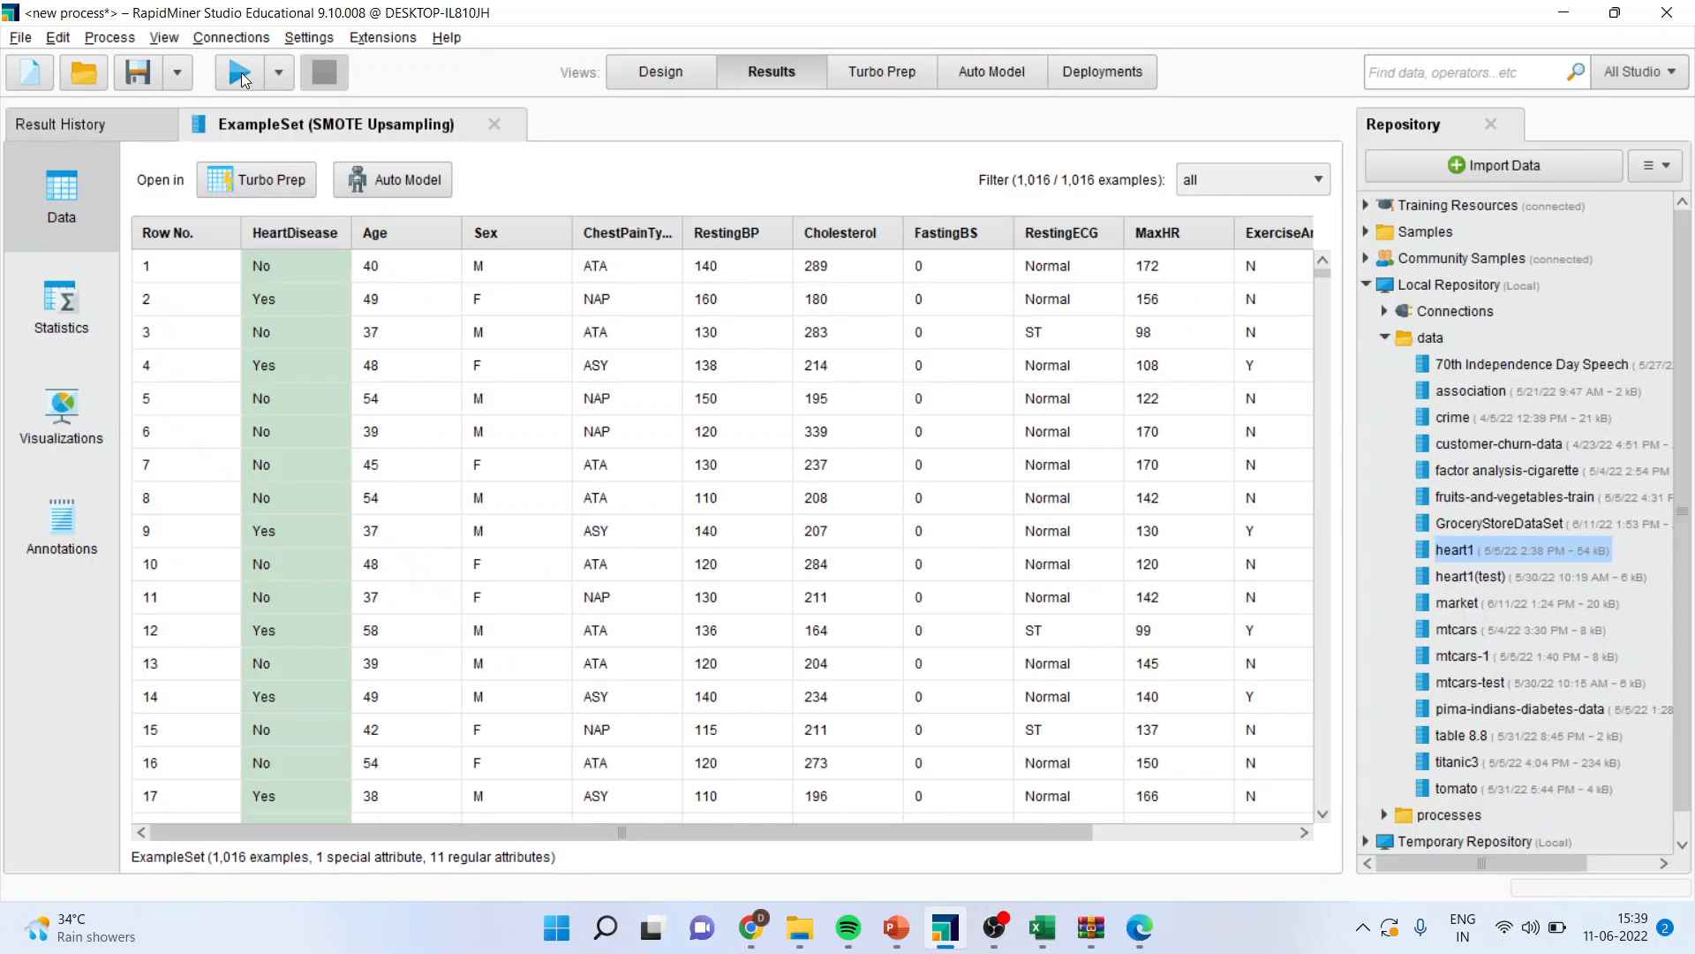
- Verify HeartDisease is balanced at 508 each, then set SMOTE number of neighbours to 10
click(61, 308)
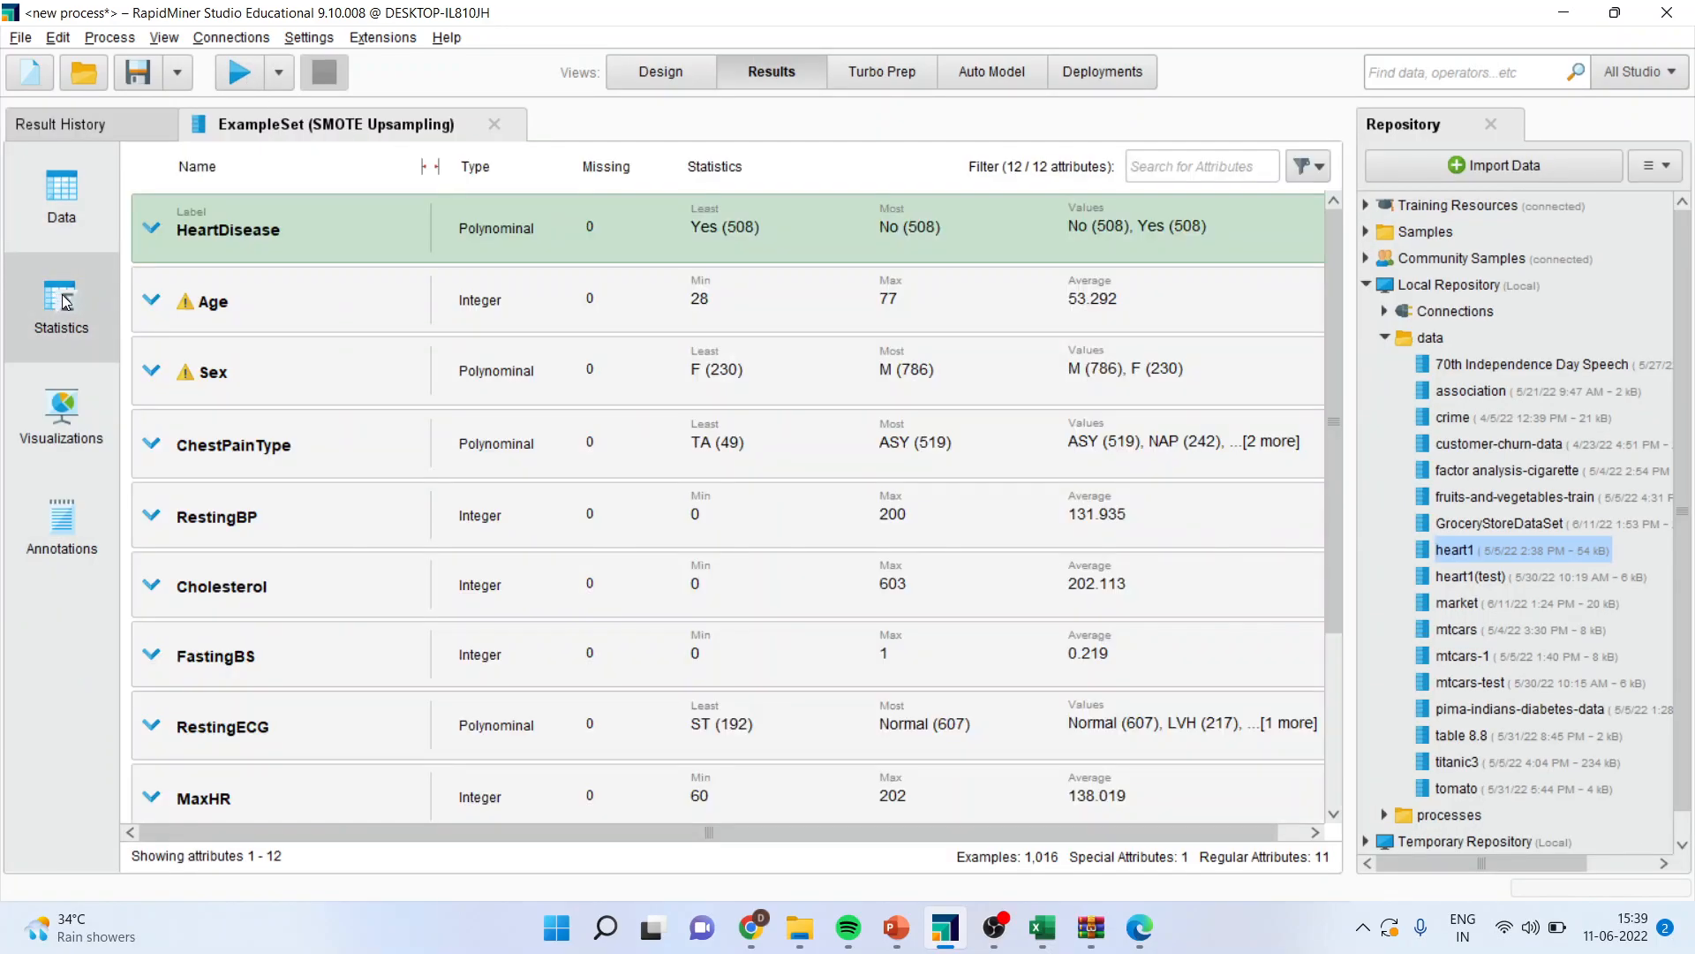
mouse_move(1166, 363)
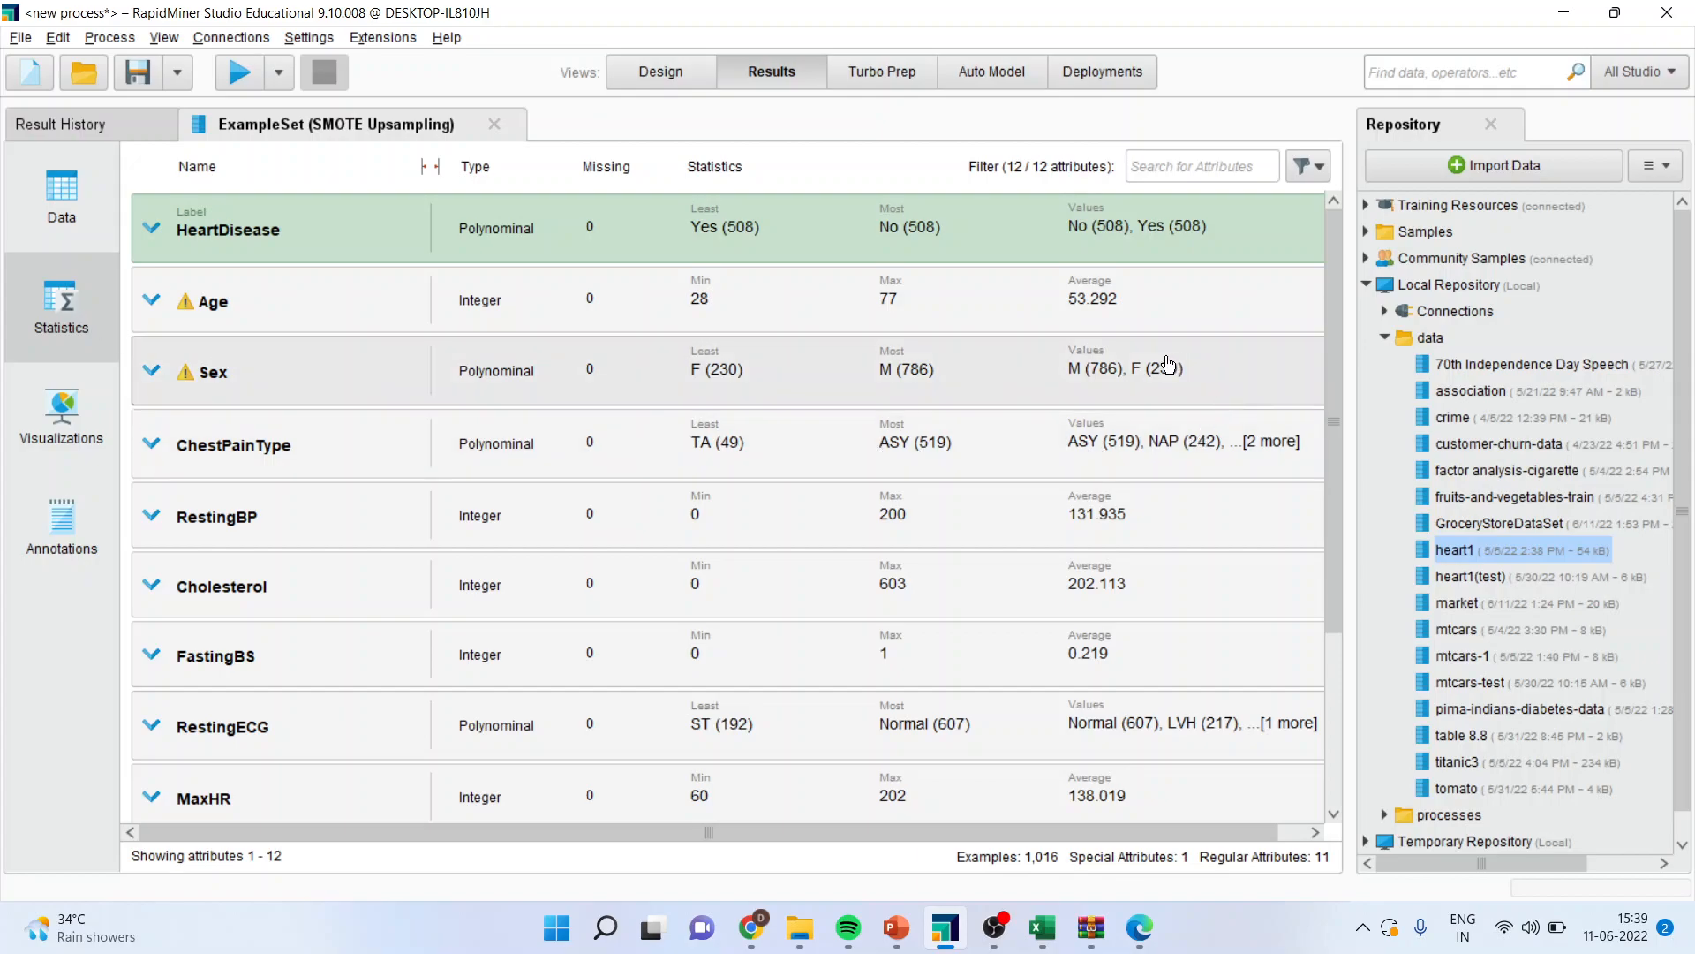
mouse_move(1161, 392)
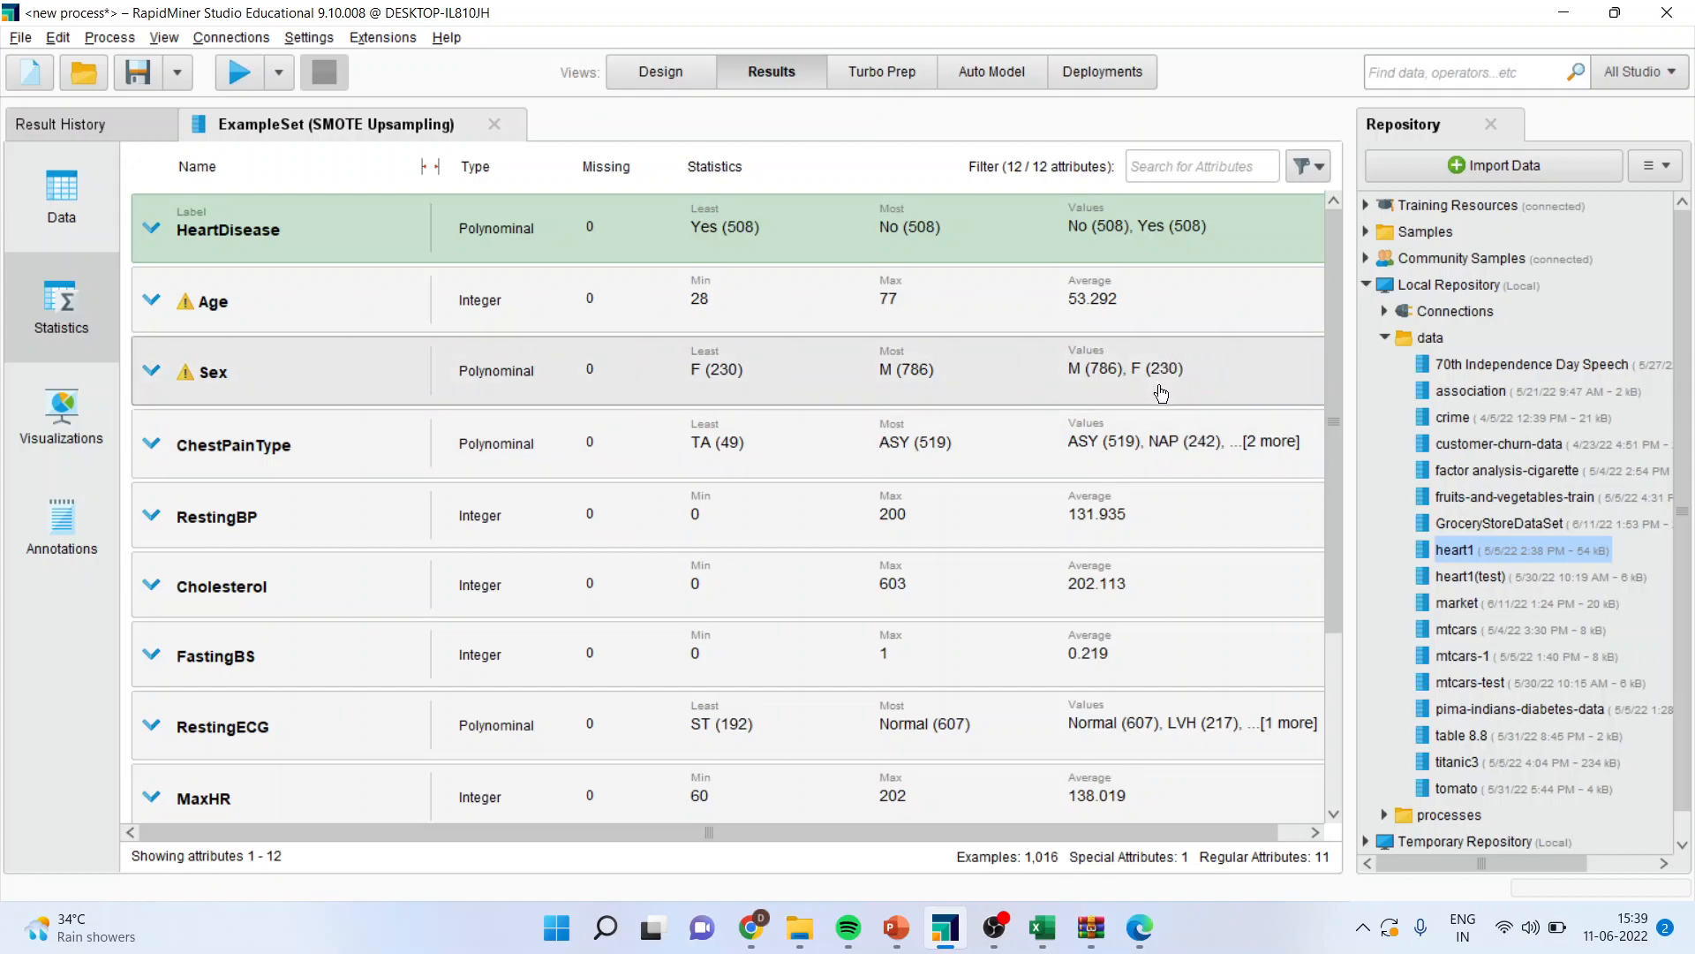
mouse_move(1185, 390)
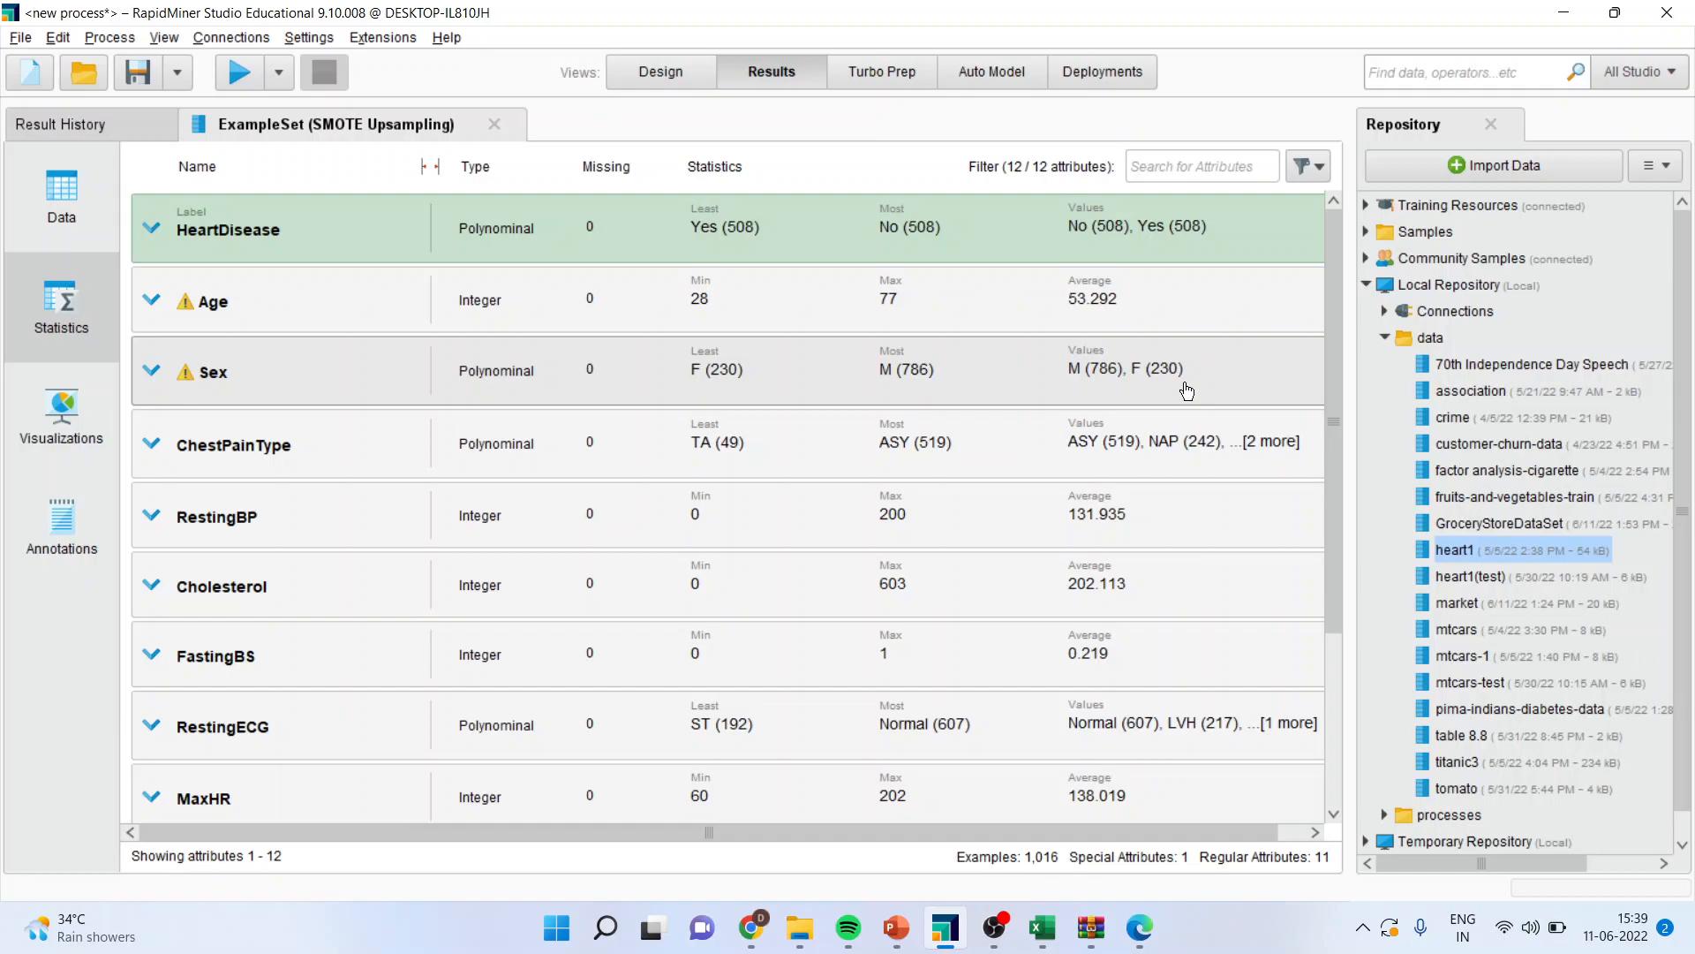
mouse_move(151, 386)
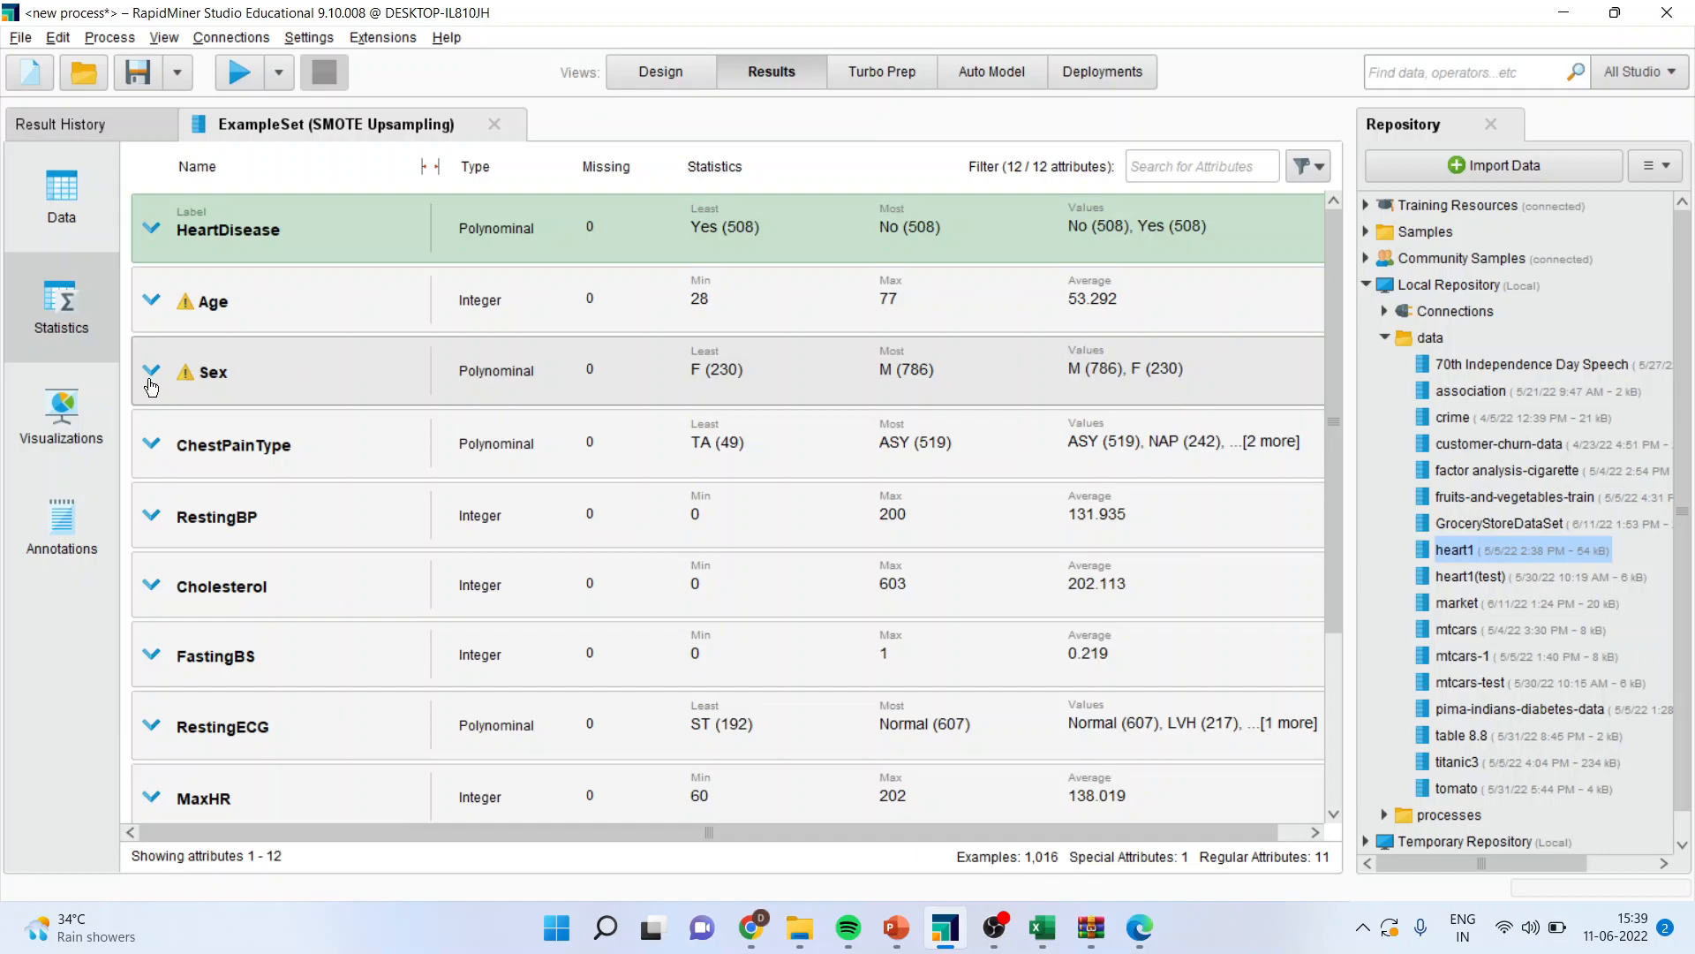
click(150, 372)
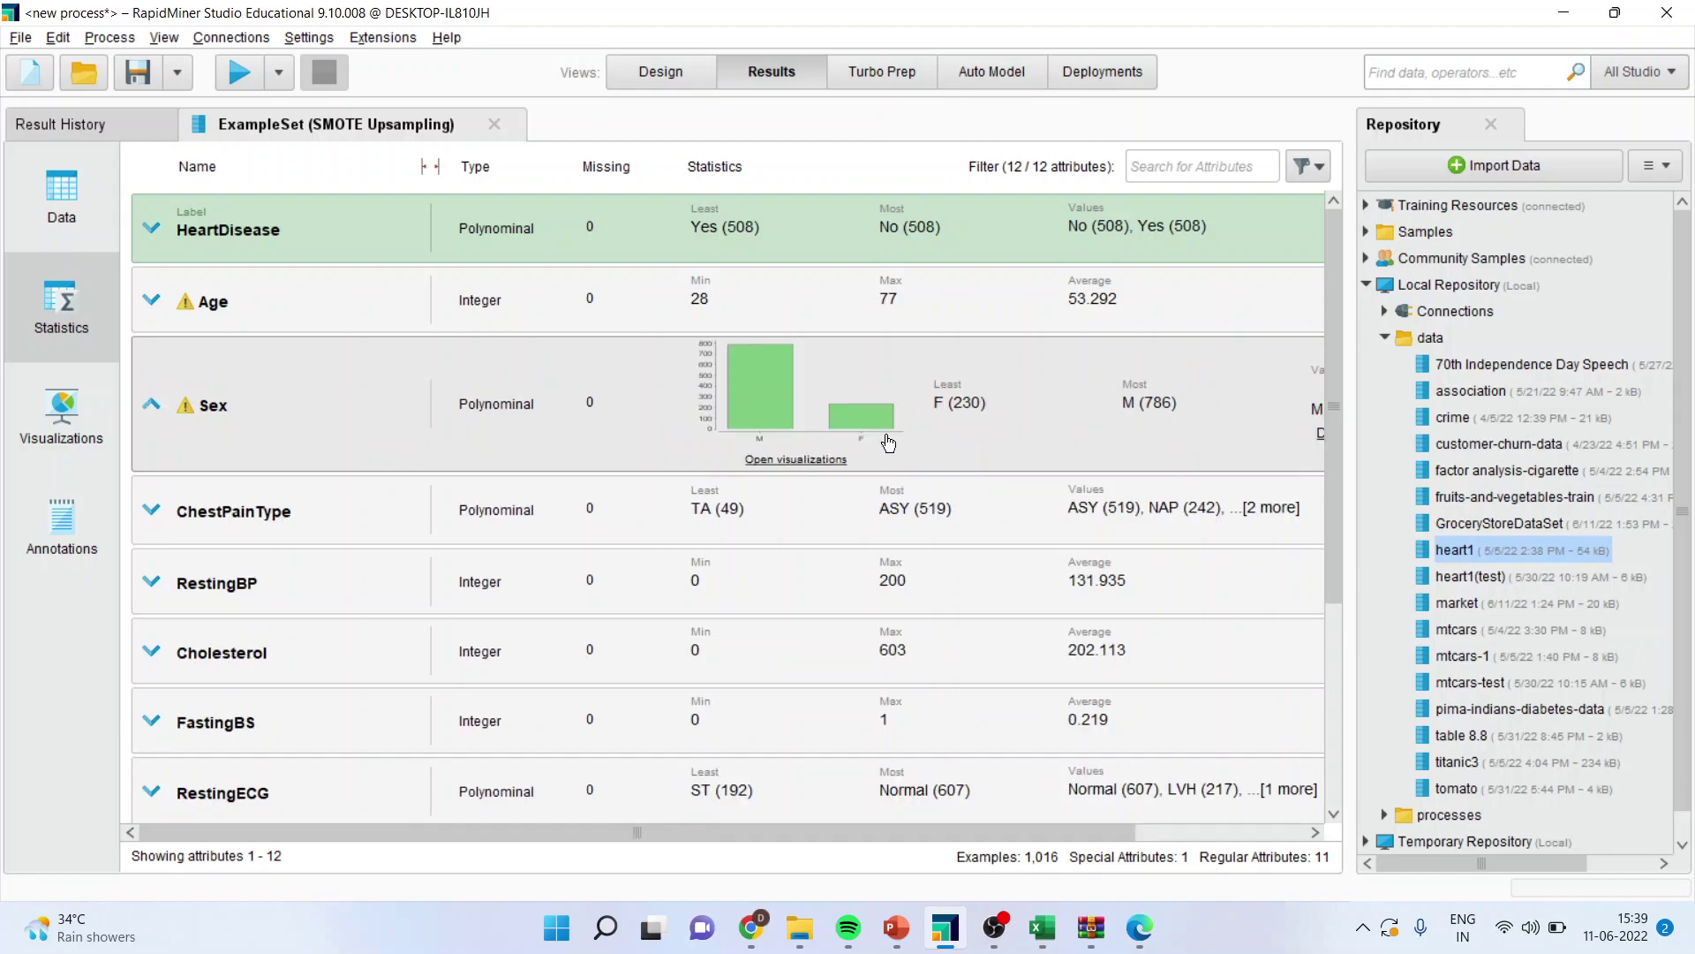
mouse_move(675, 177)
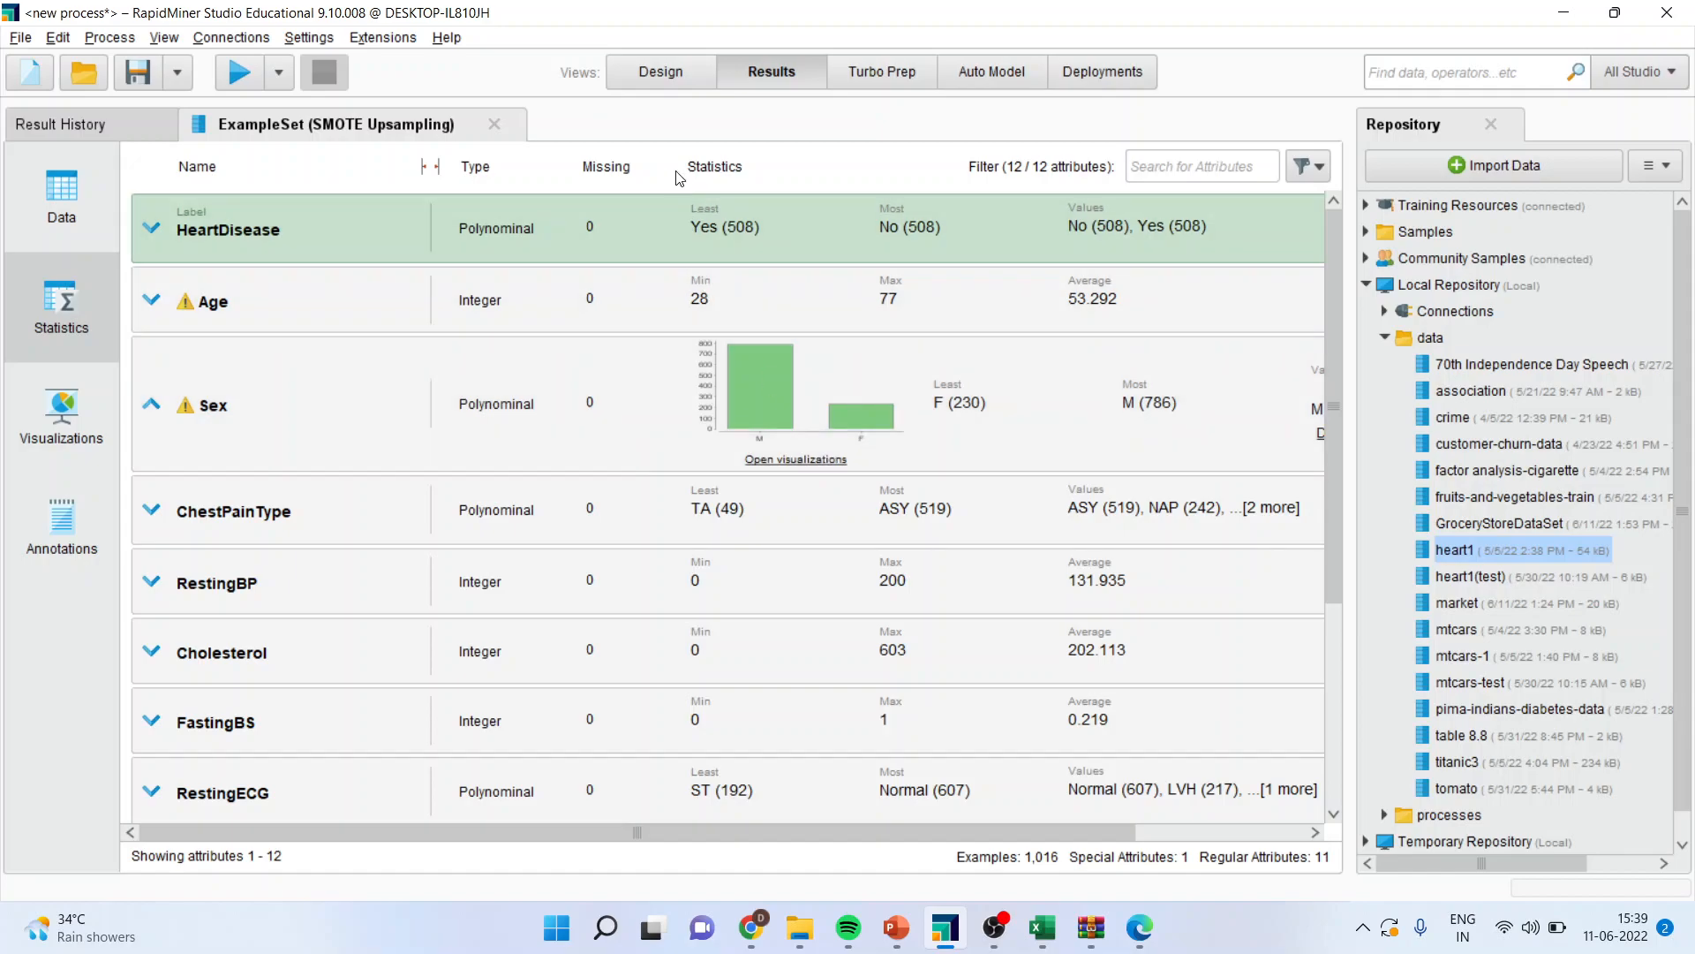
click(660, 72)
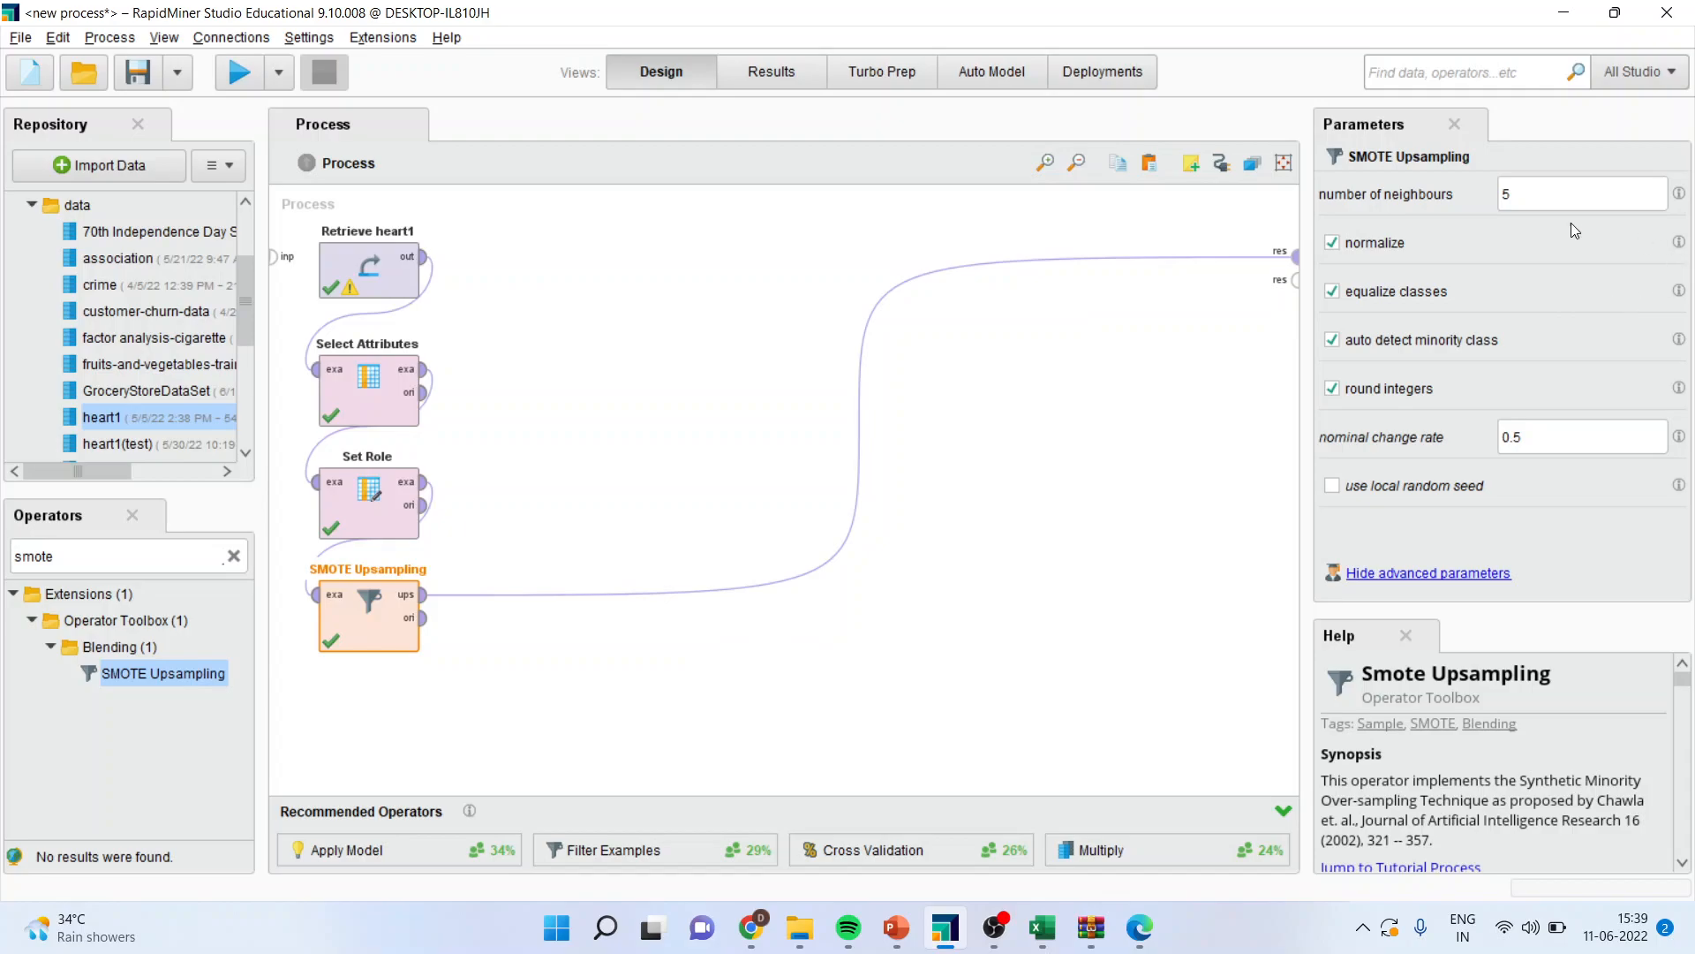
click(1582, 194)
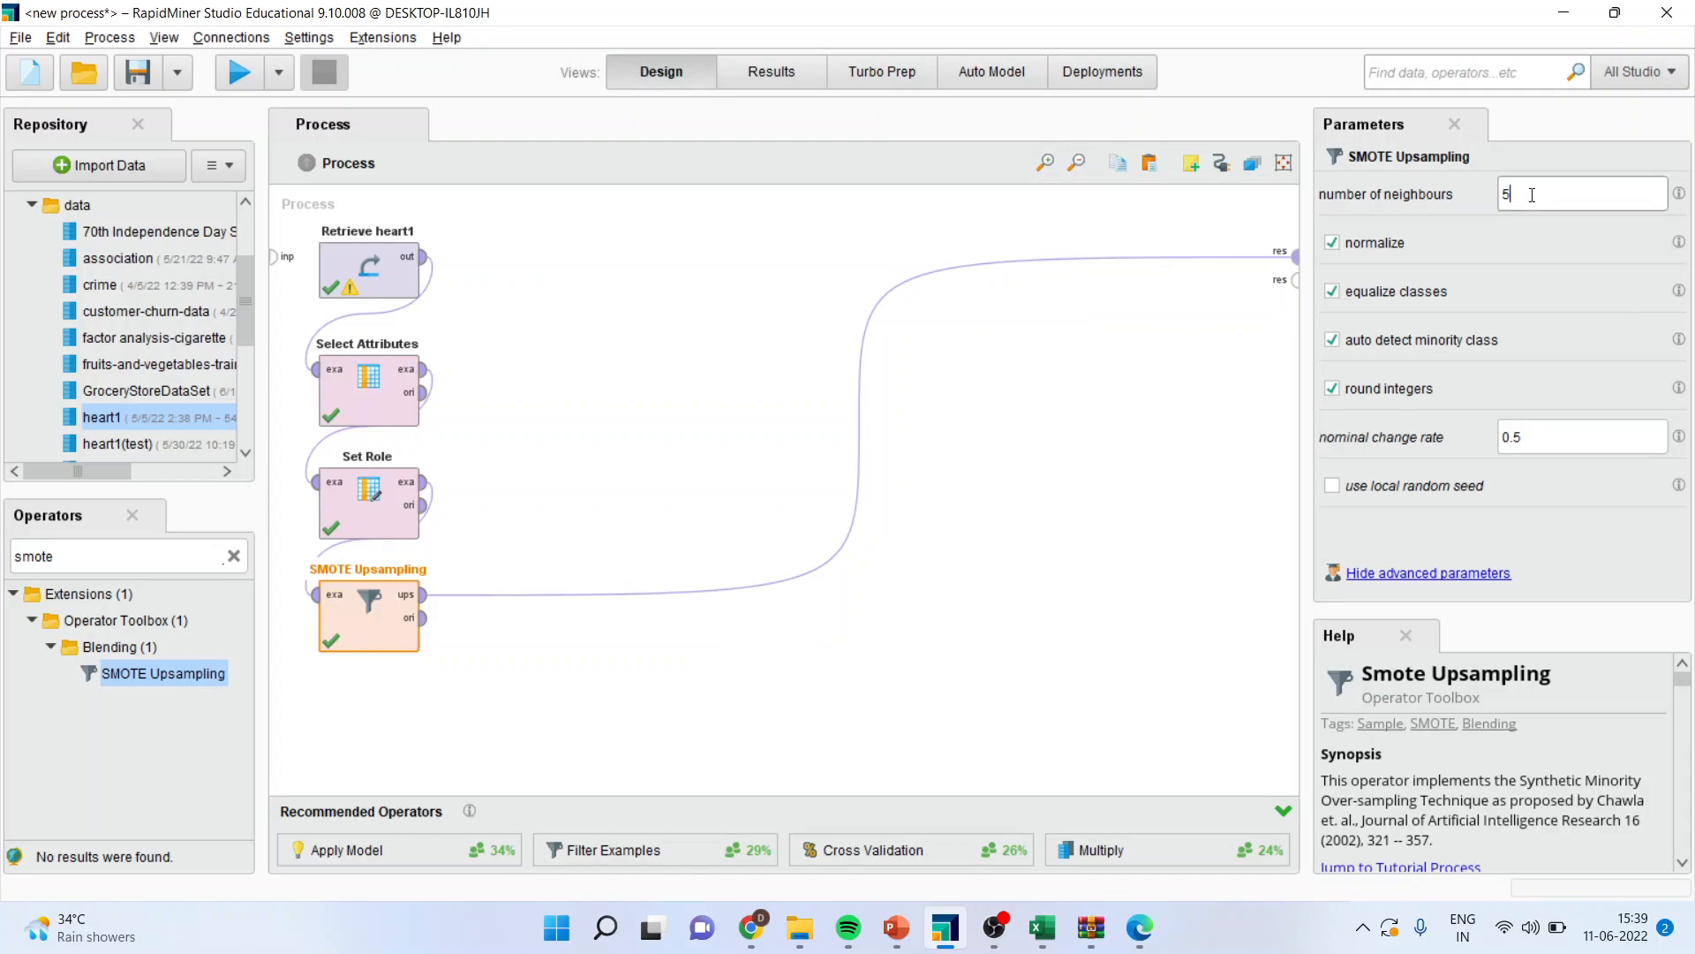
text(10)
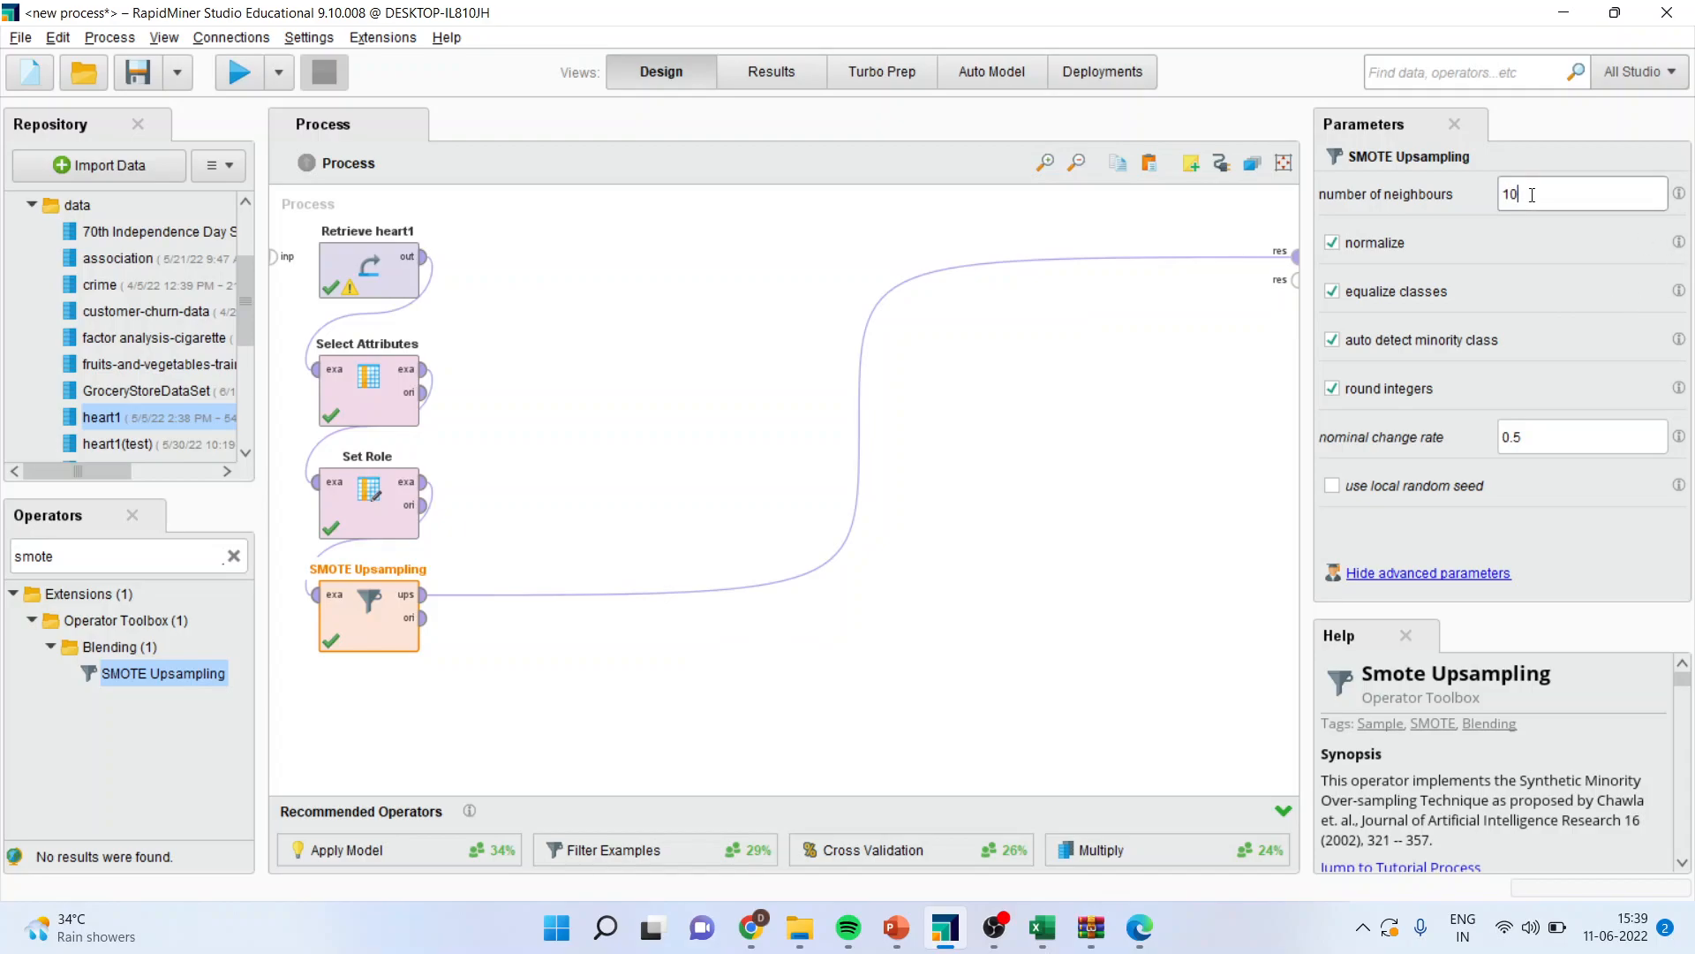
- Rerun with 10 neighbours and compare results: 508 per class, Sex 787 M, 229 F
click(239, 72)
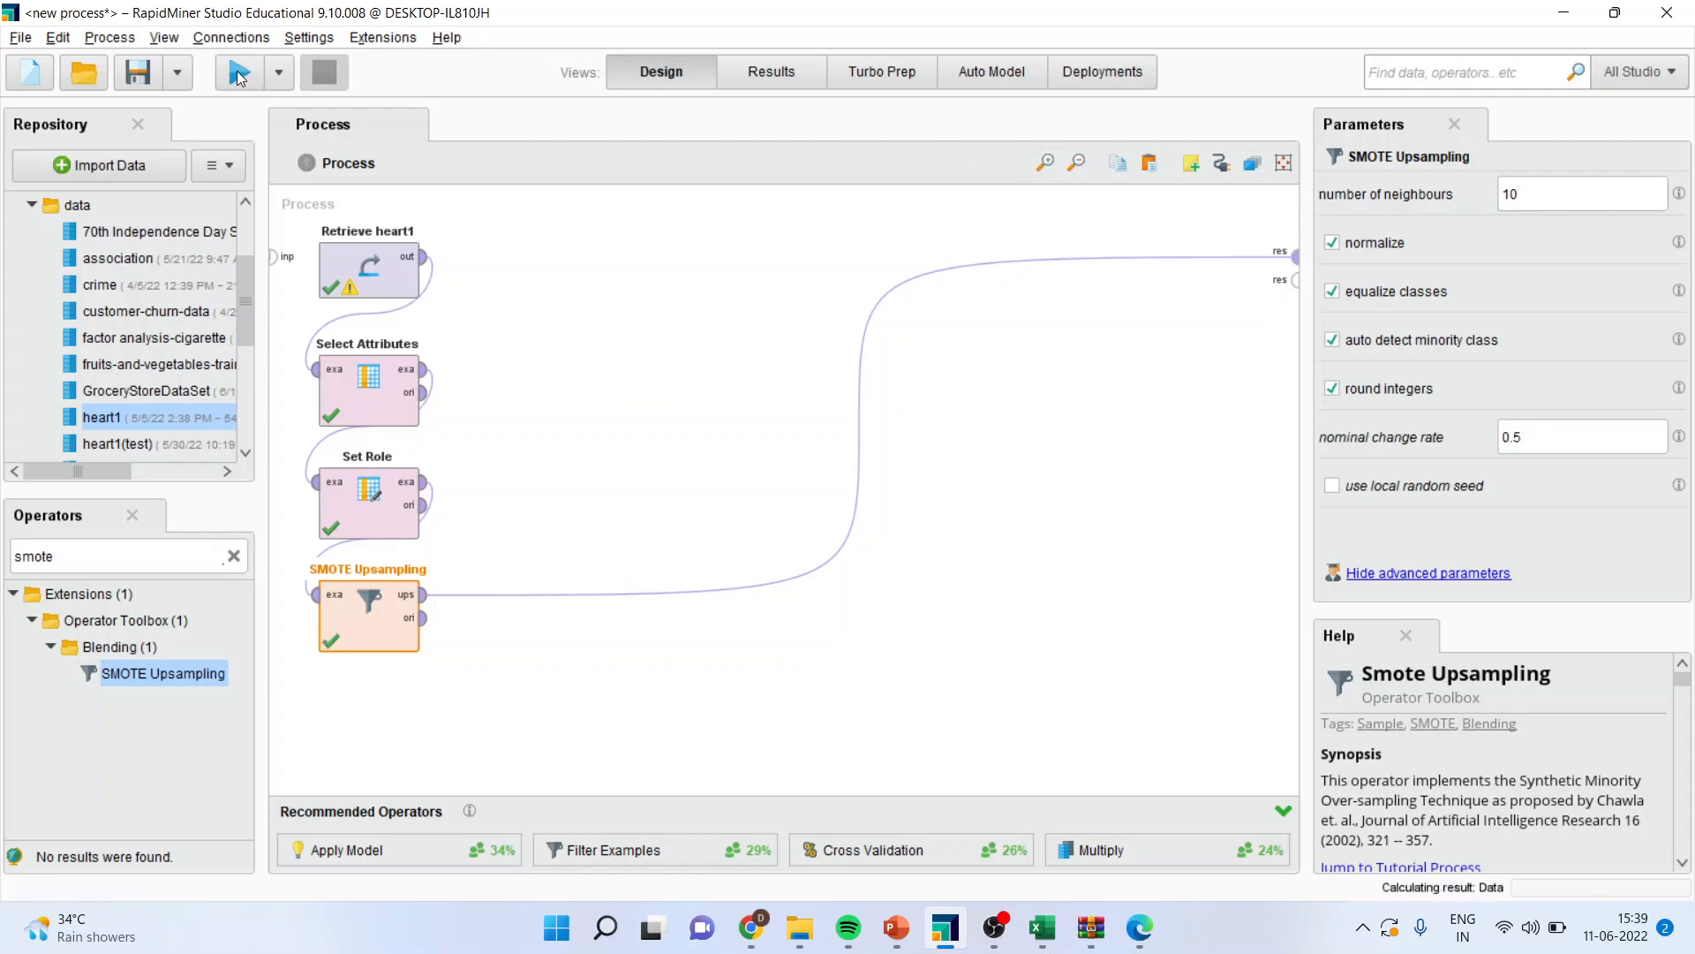
click(238, 72)
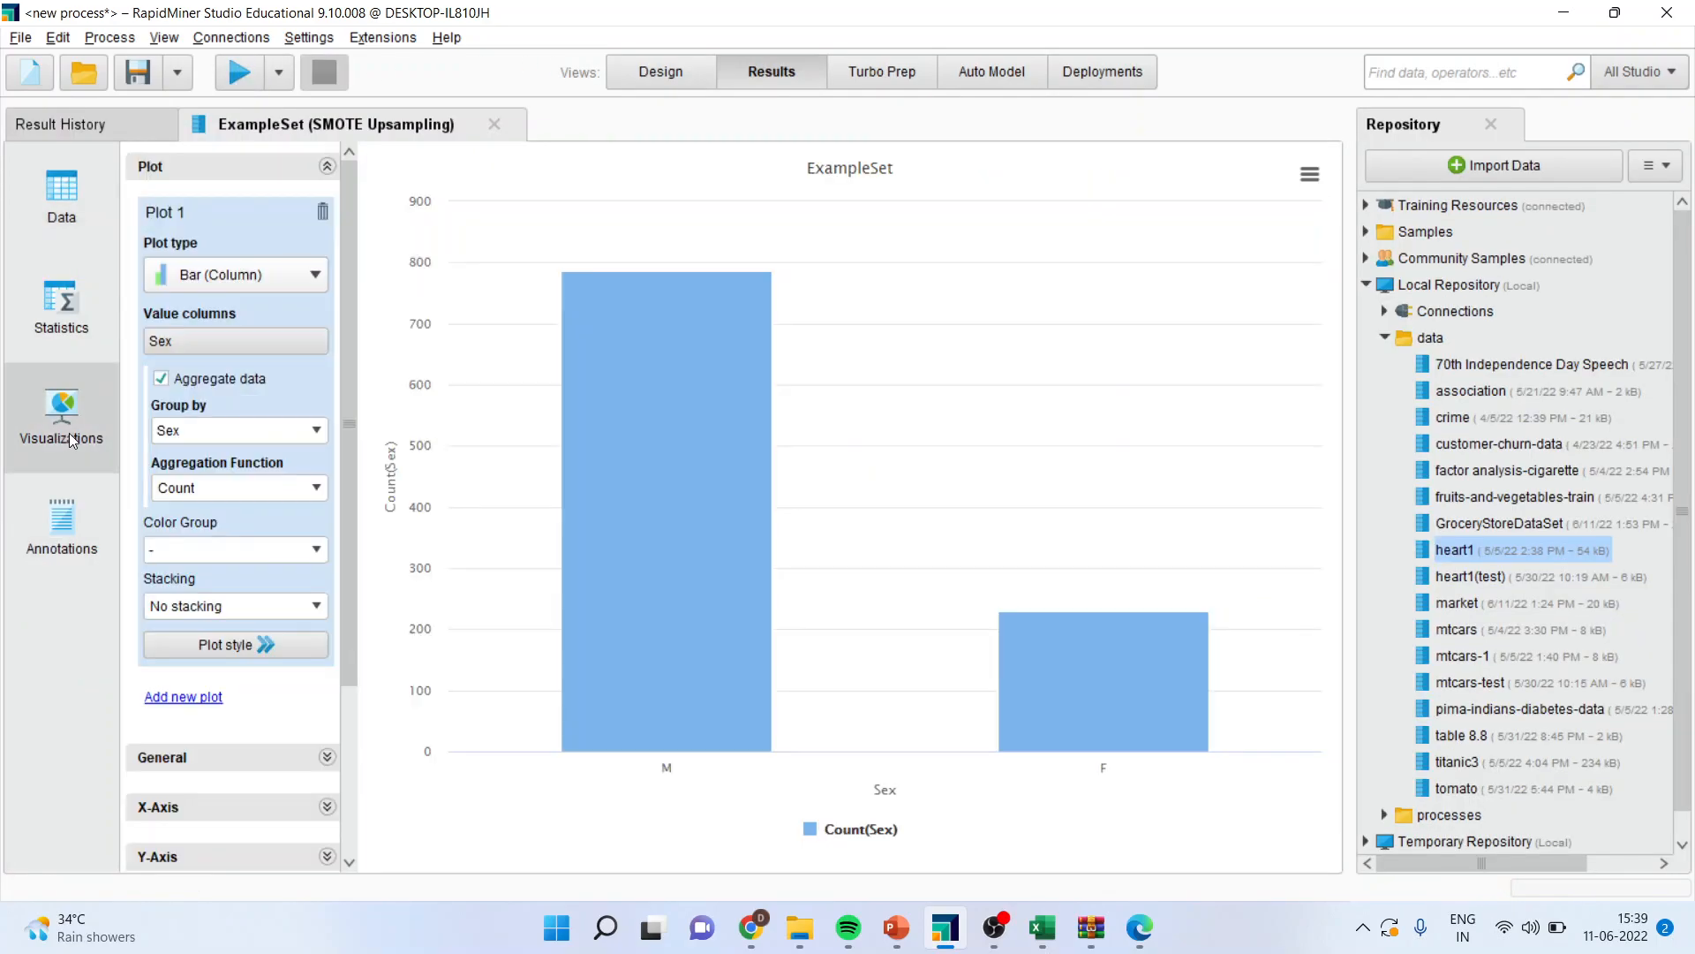
mouse_move(61, 194)
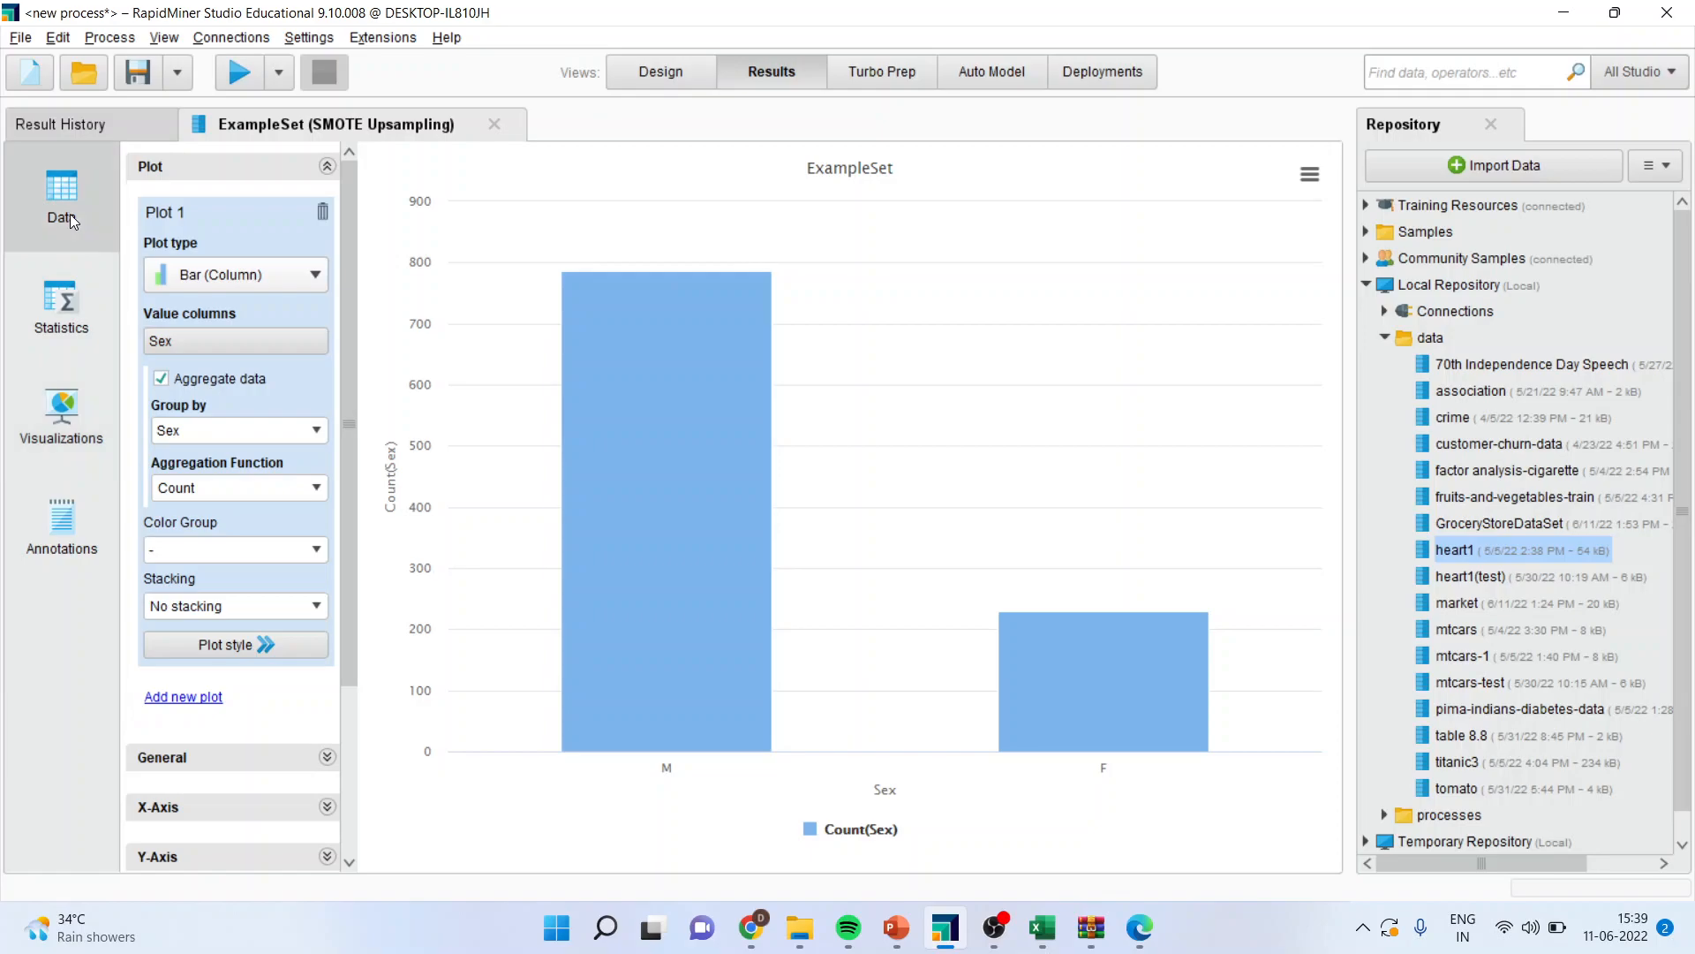
click(61, 307)
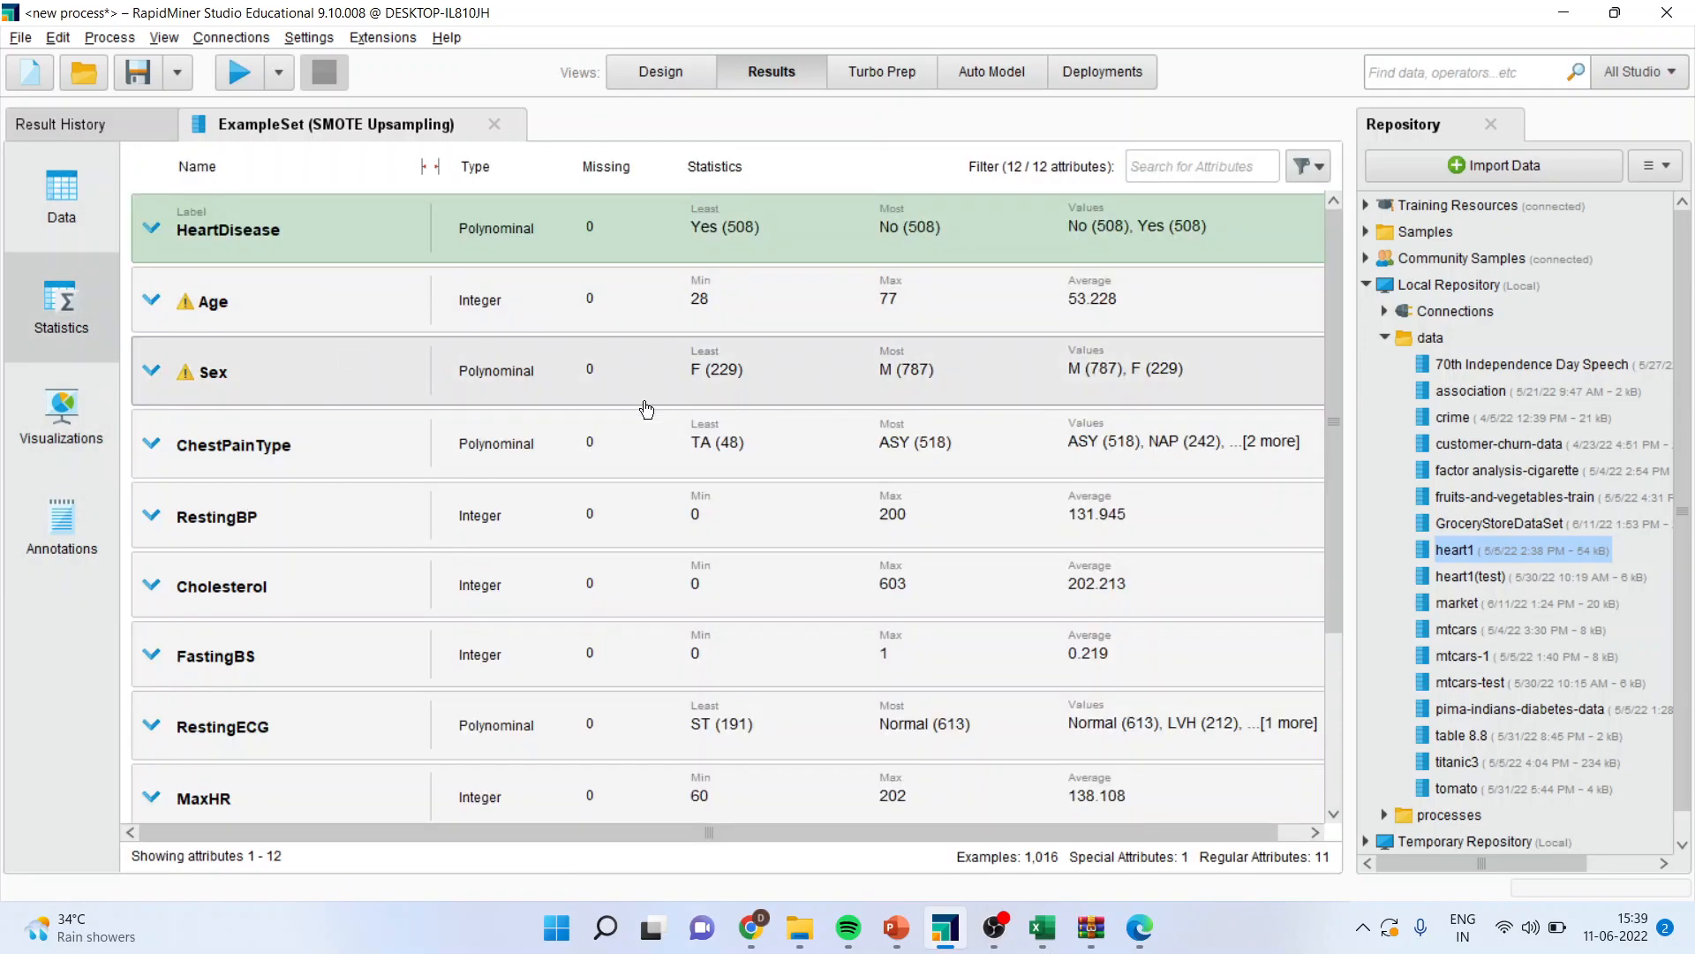
mouse_move(1177, 404)
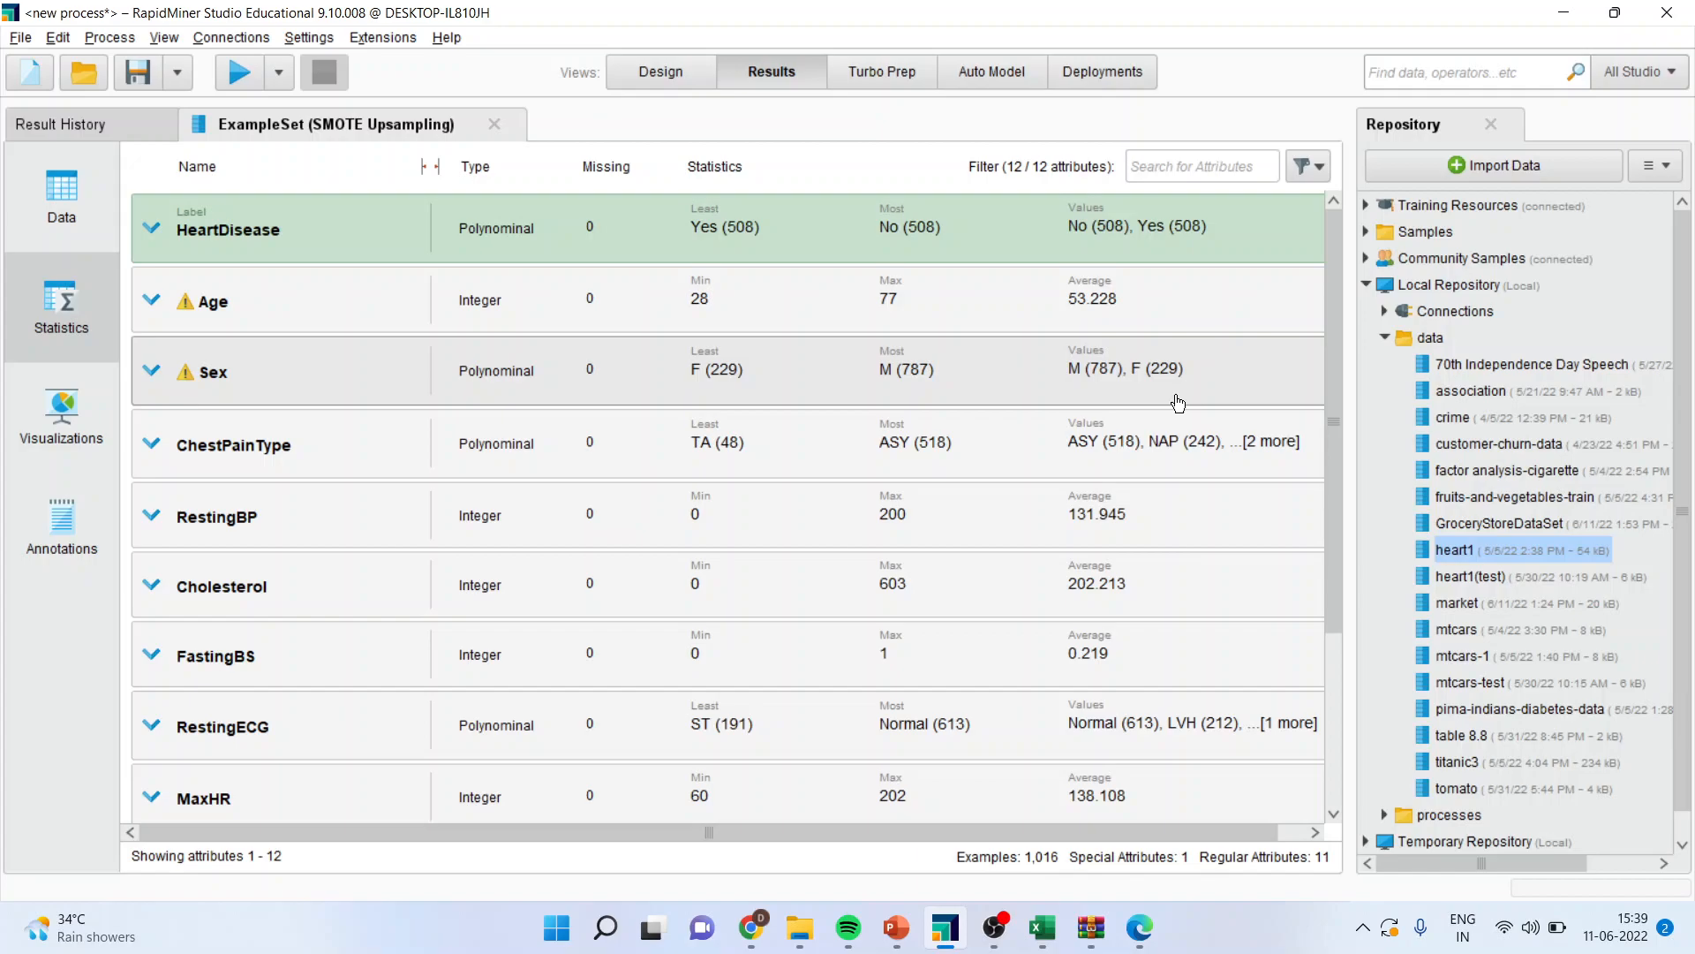
mouse_move(661, 71)
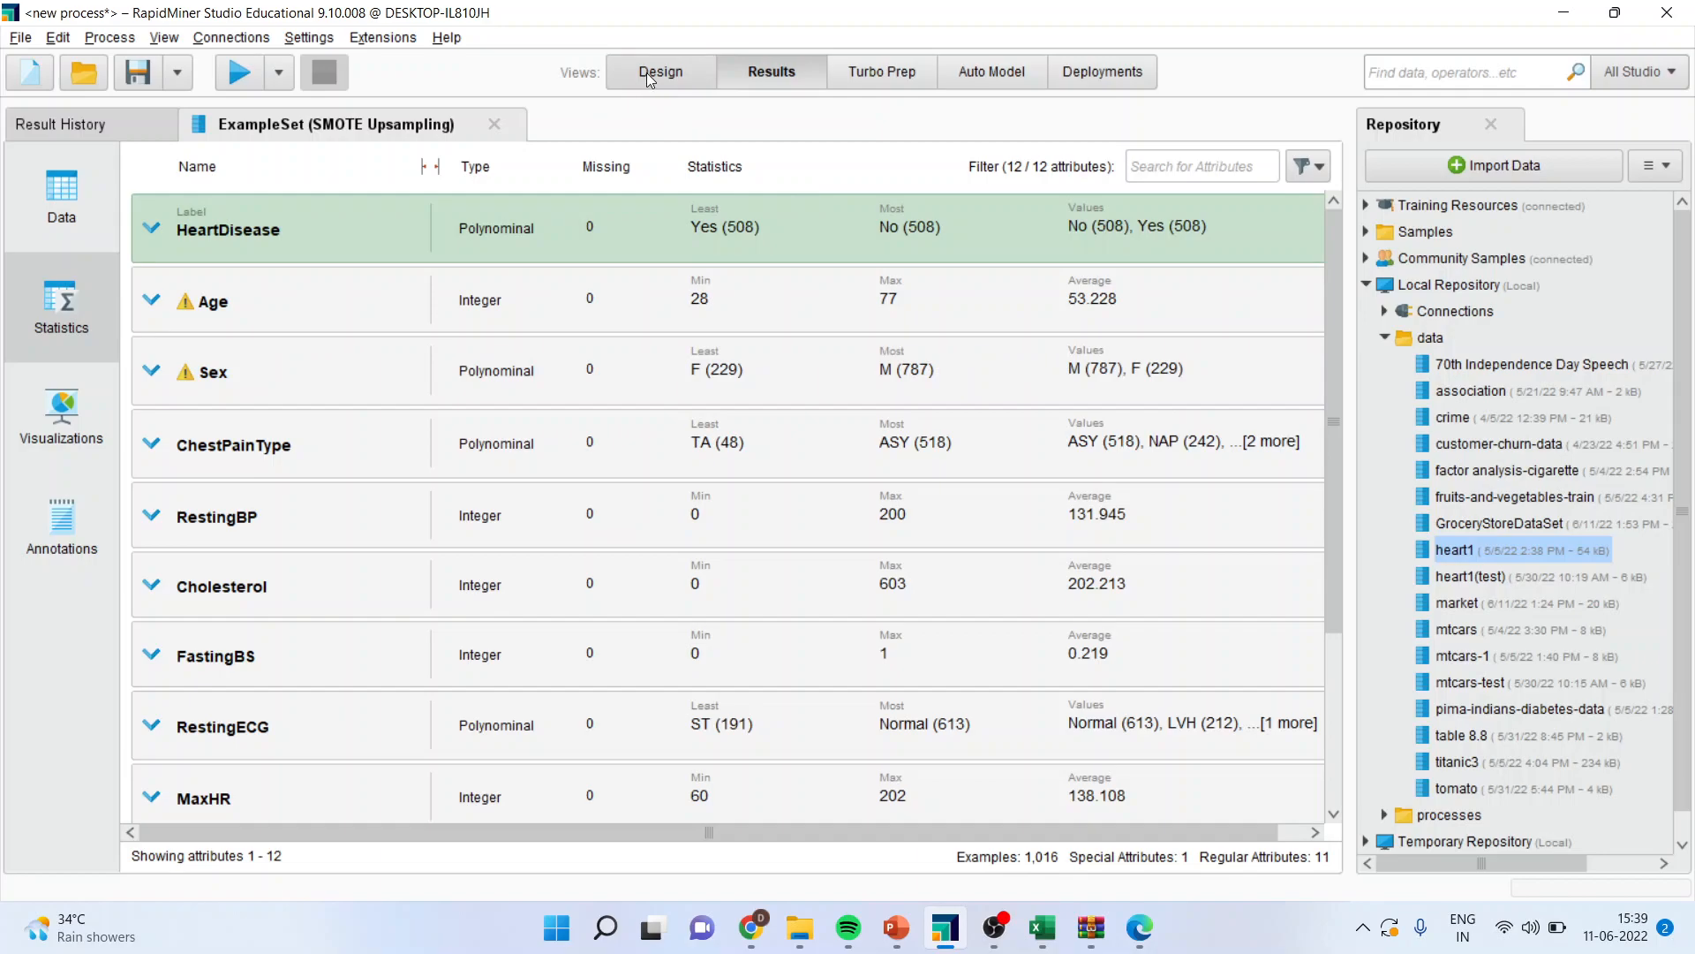
- Return to Design with SMOTE neighbours back at 5 and show the Process parameters
click(659, 72)
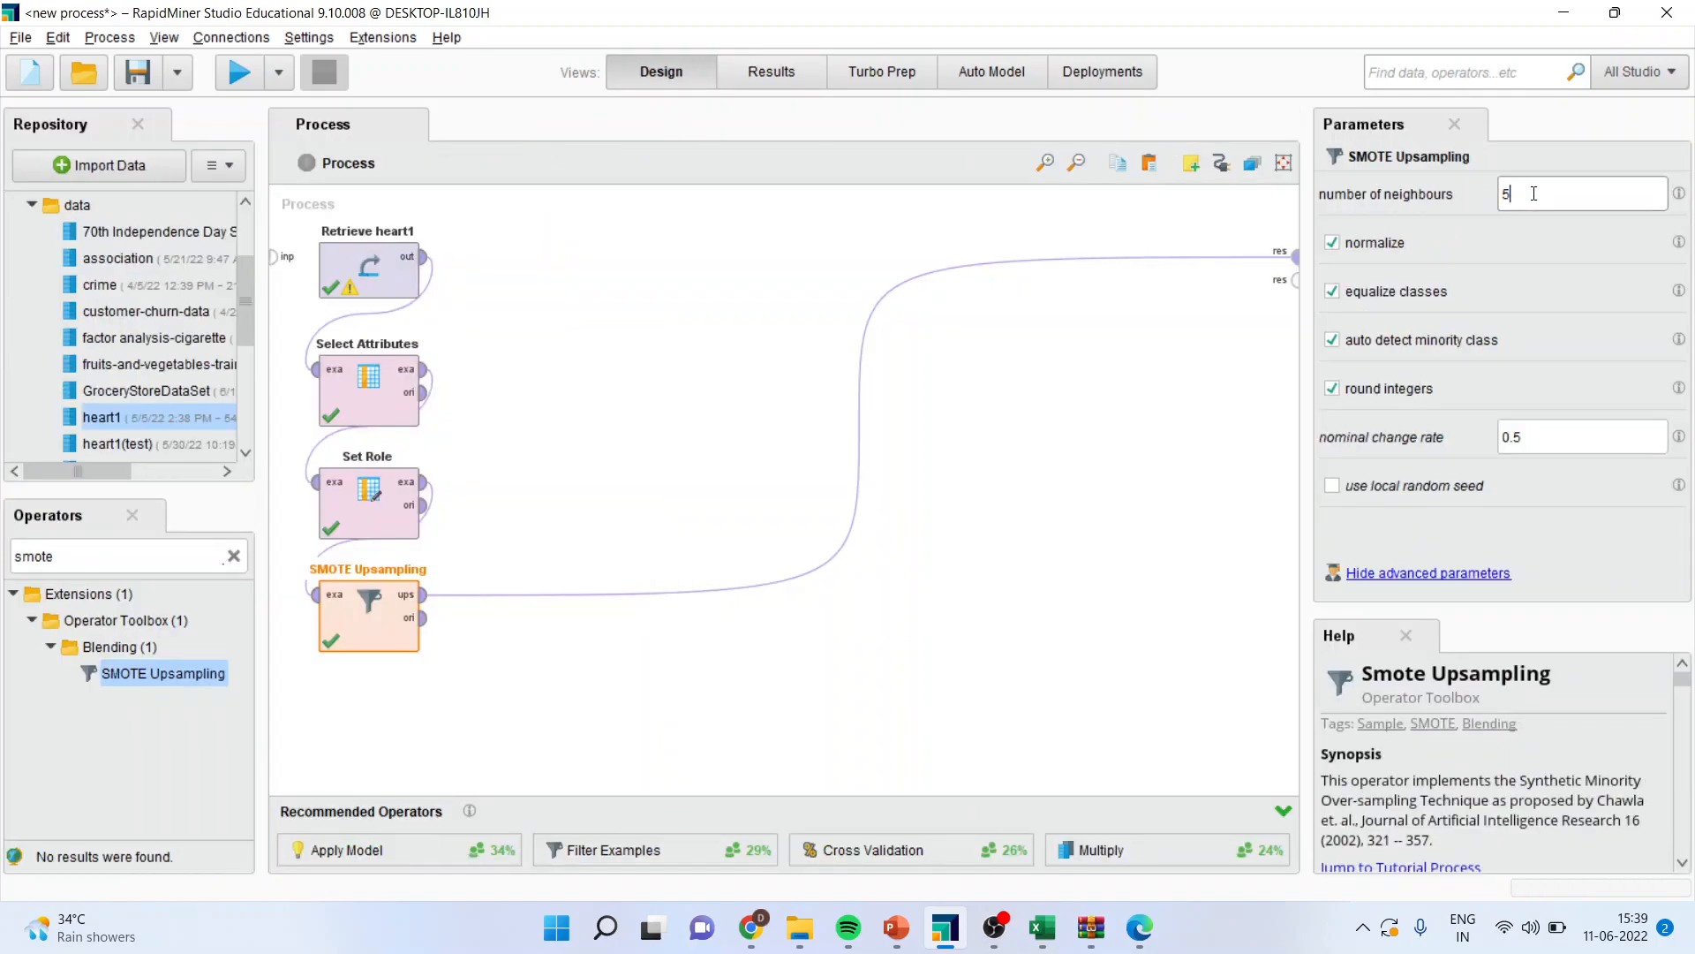
click(1058, 468)
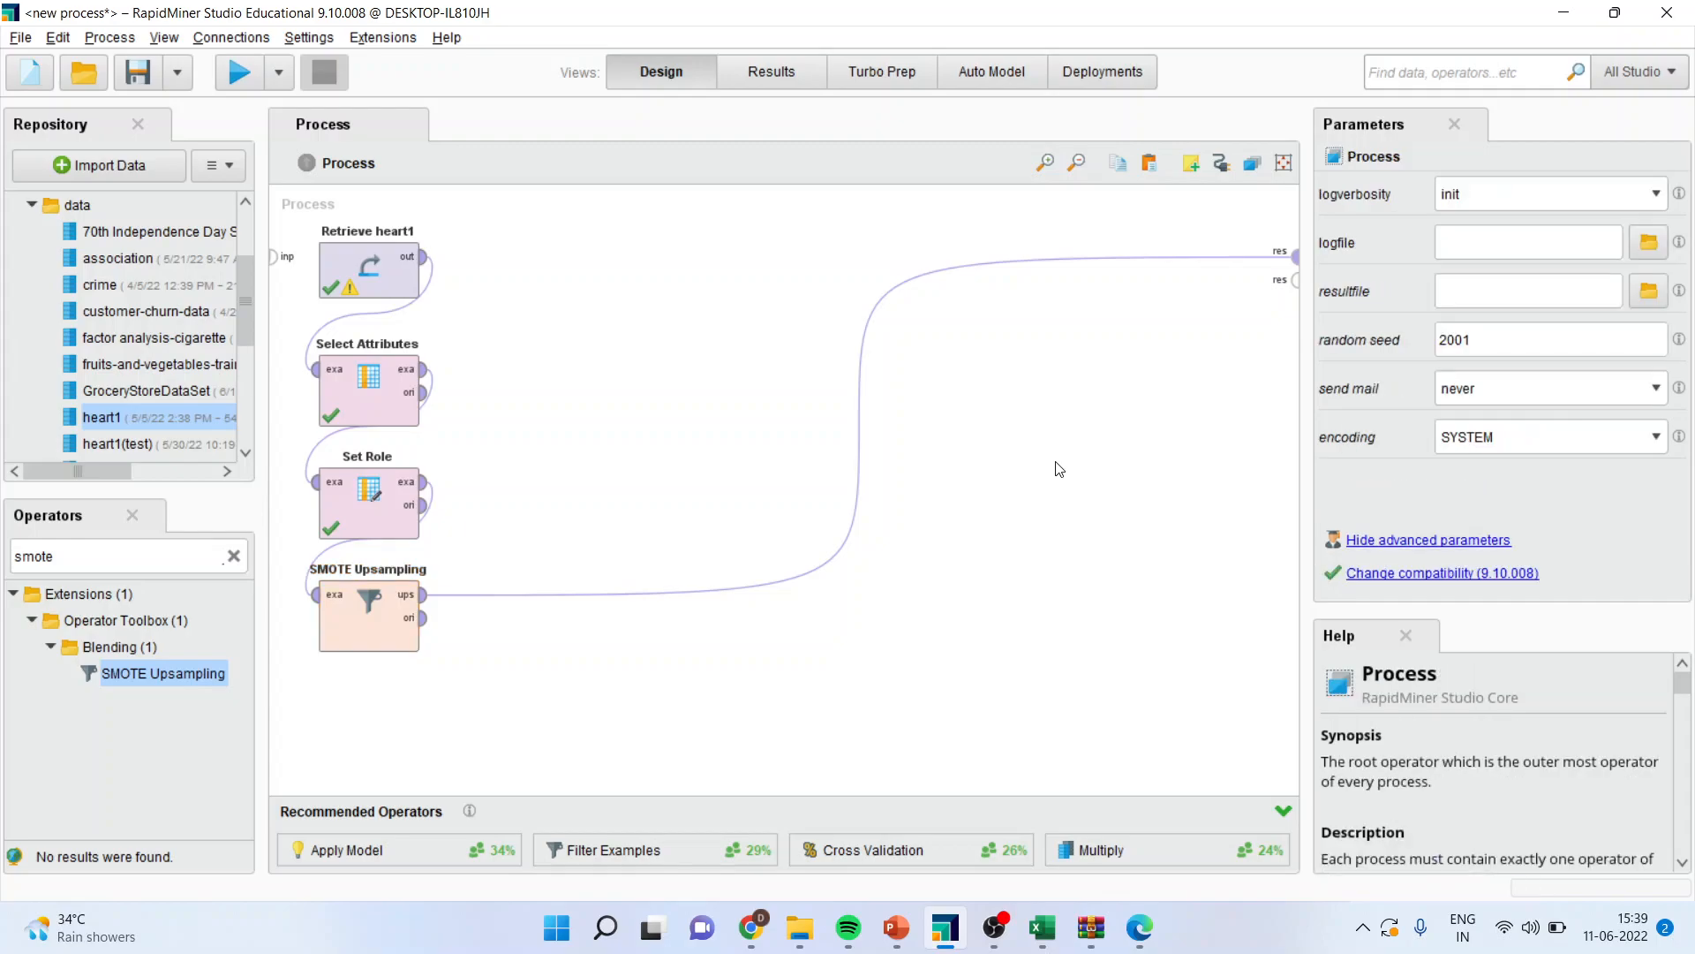
mouse_move(490, 671)
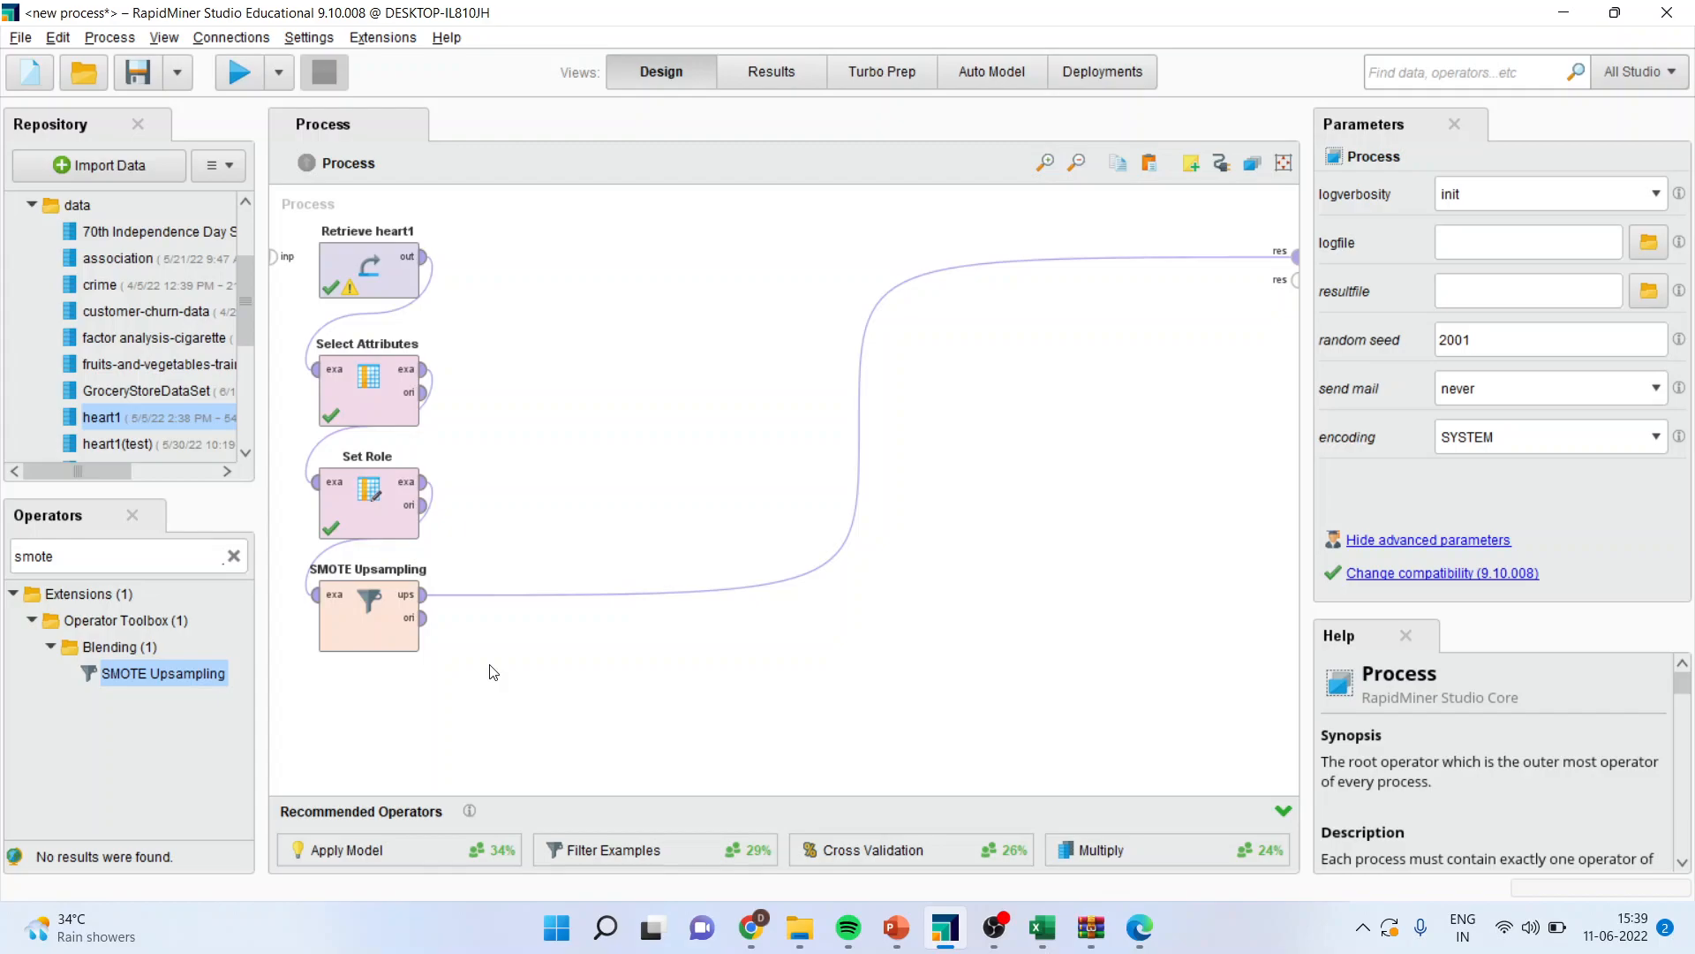
mouse_move(848, 467)
text(split data)
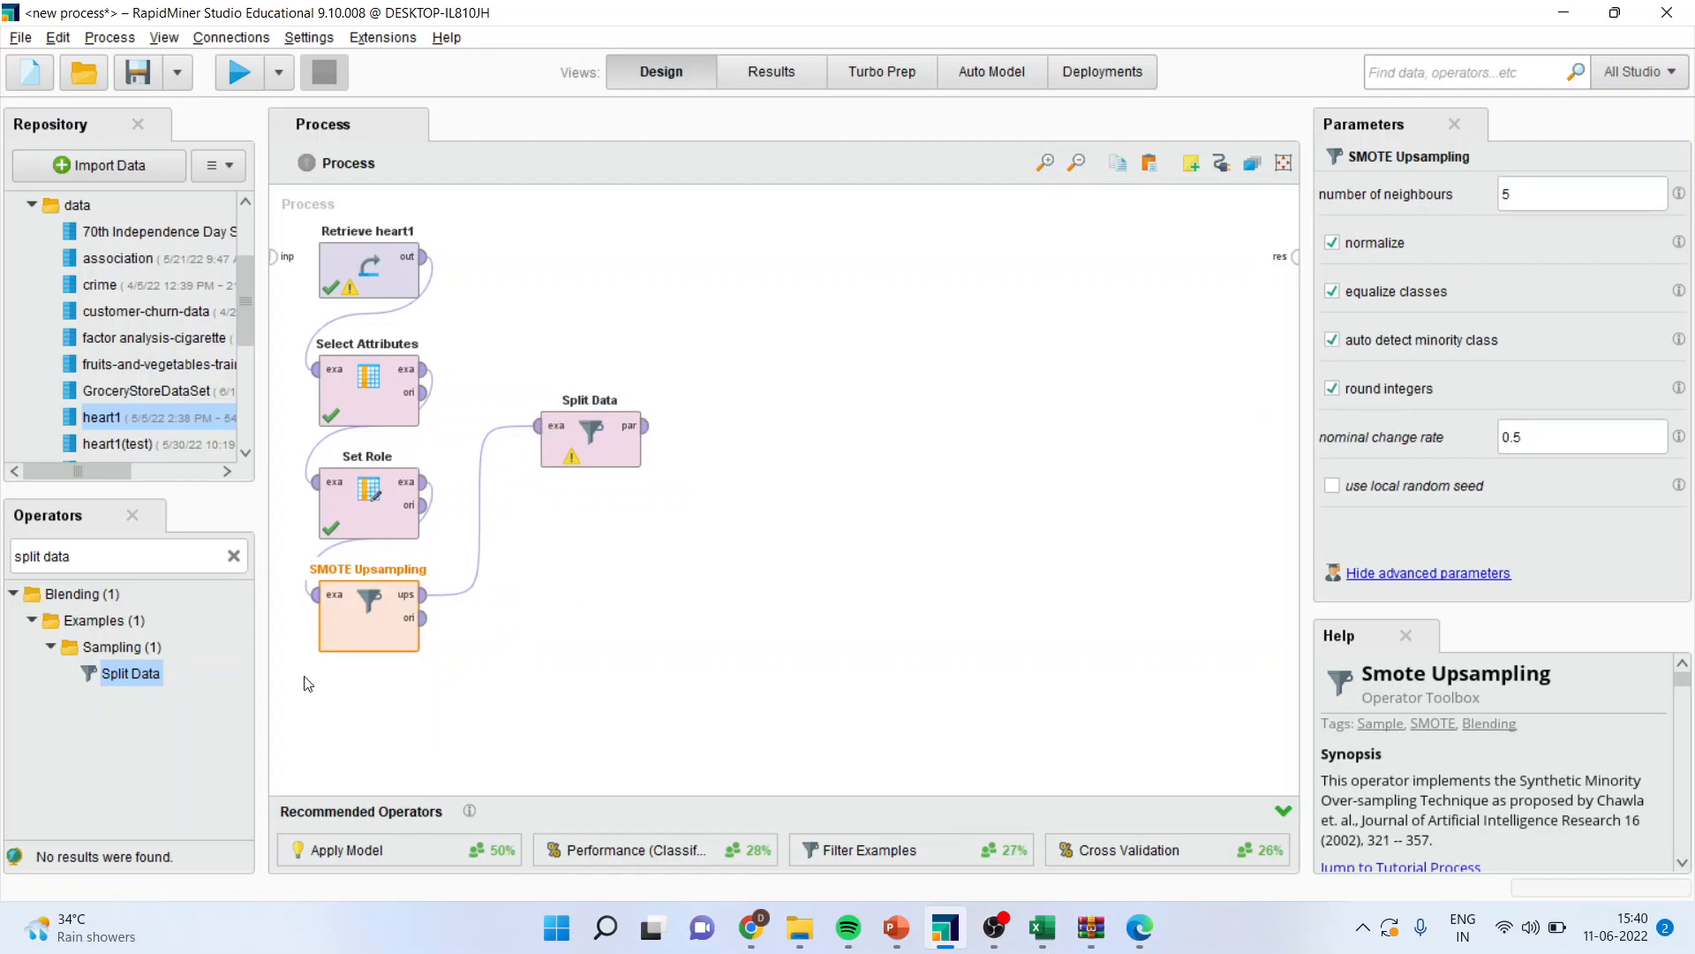
mouse_move(637, 483)
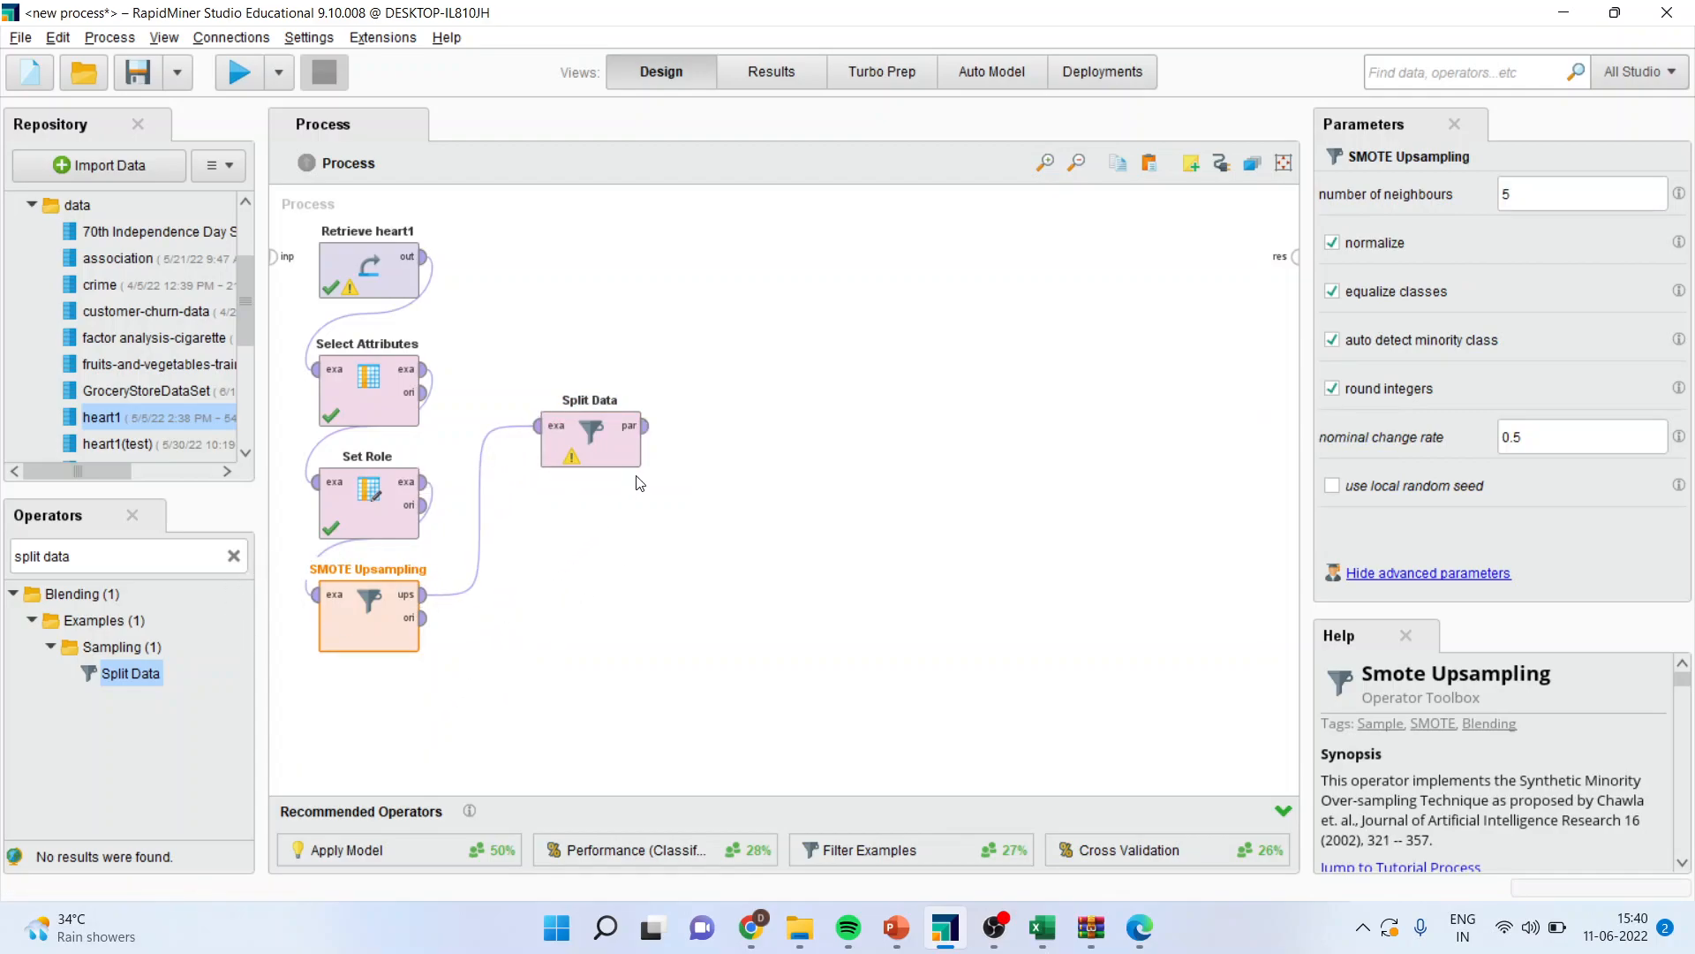
mouse_move(593, 461)
text(decision tree)
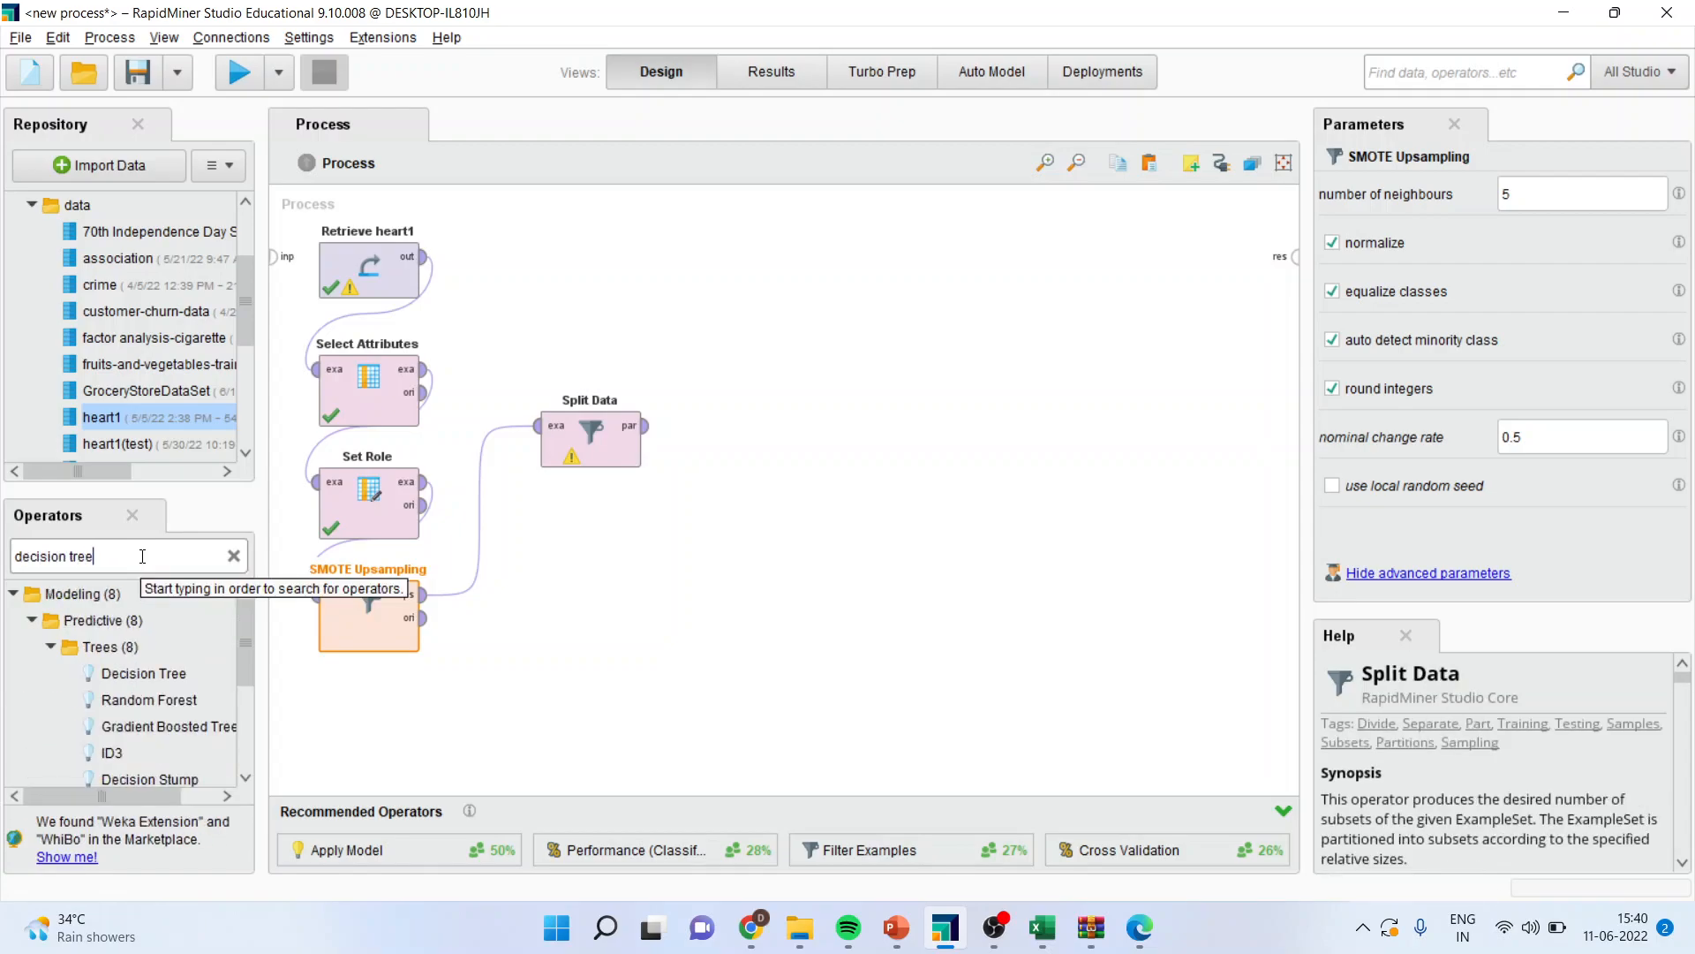
- Add Apply Model and feed it Split Data's second partition alongside the Decision Tree model
click(144, 673)
text(a)
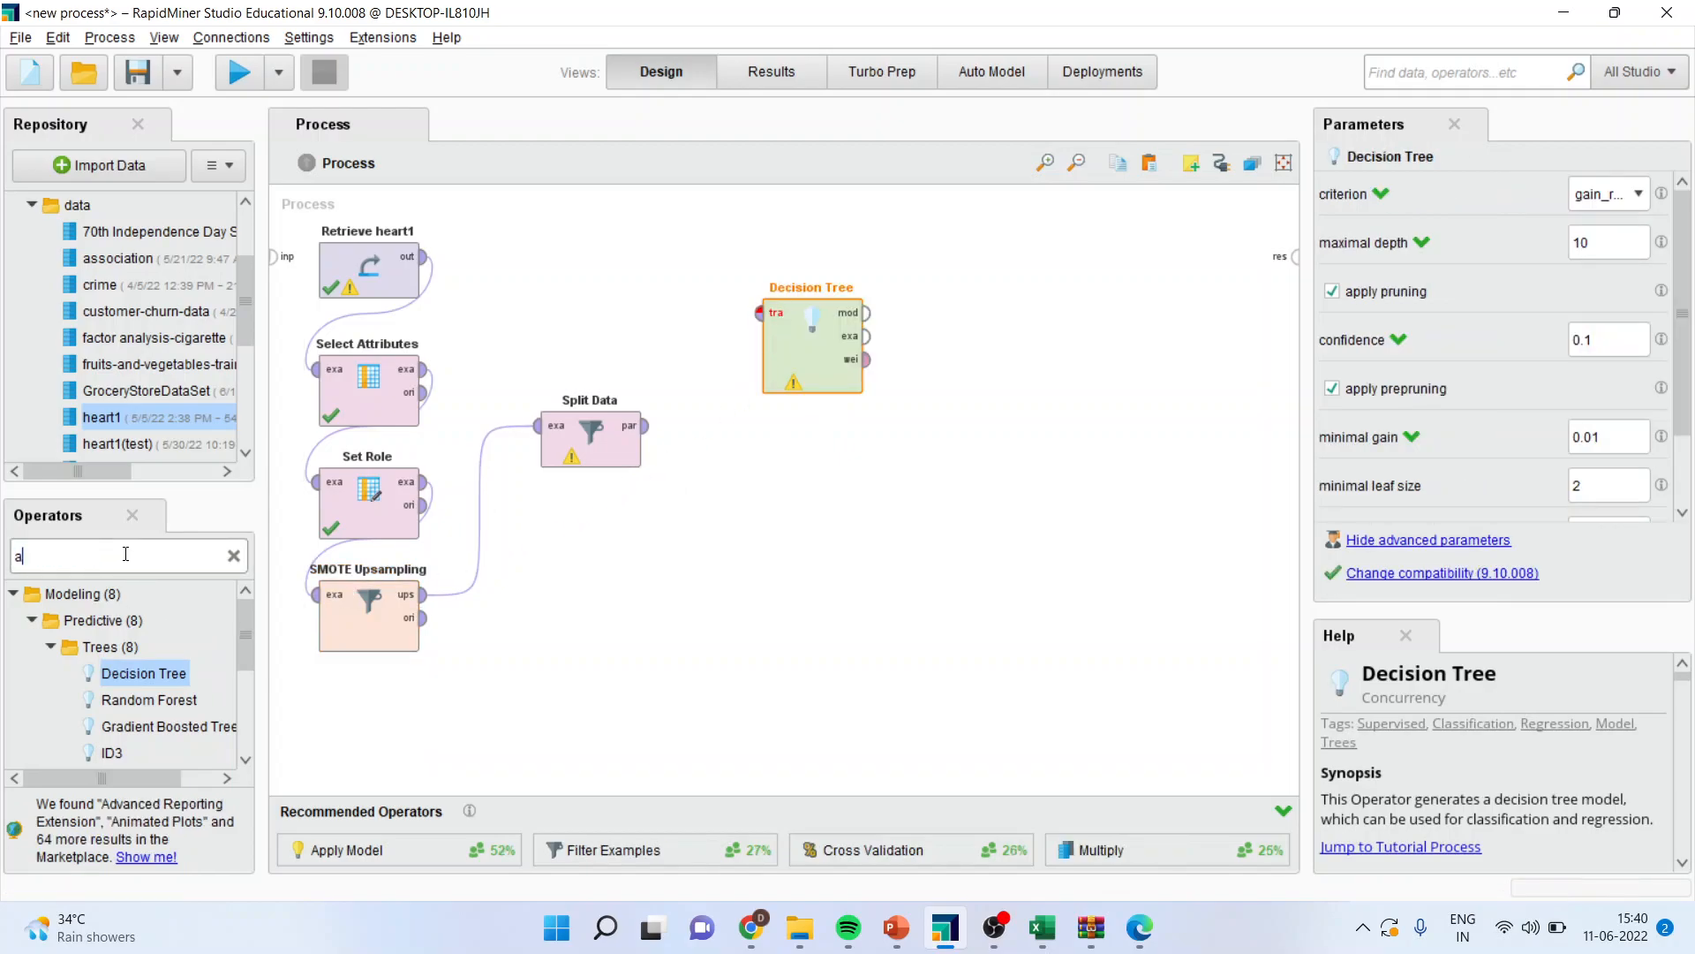
text(pply mo)
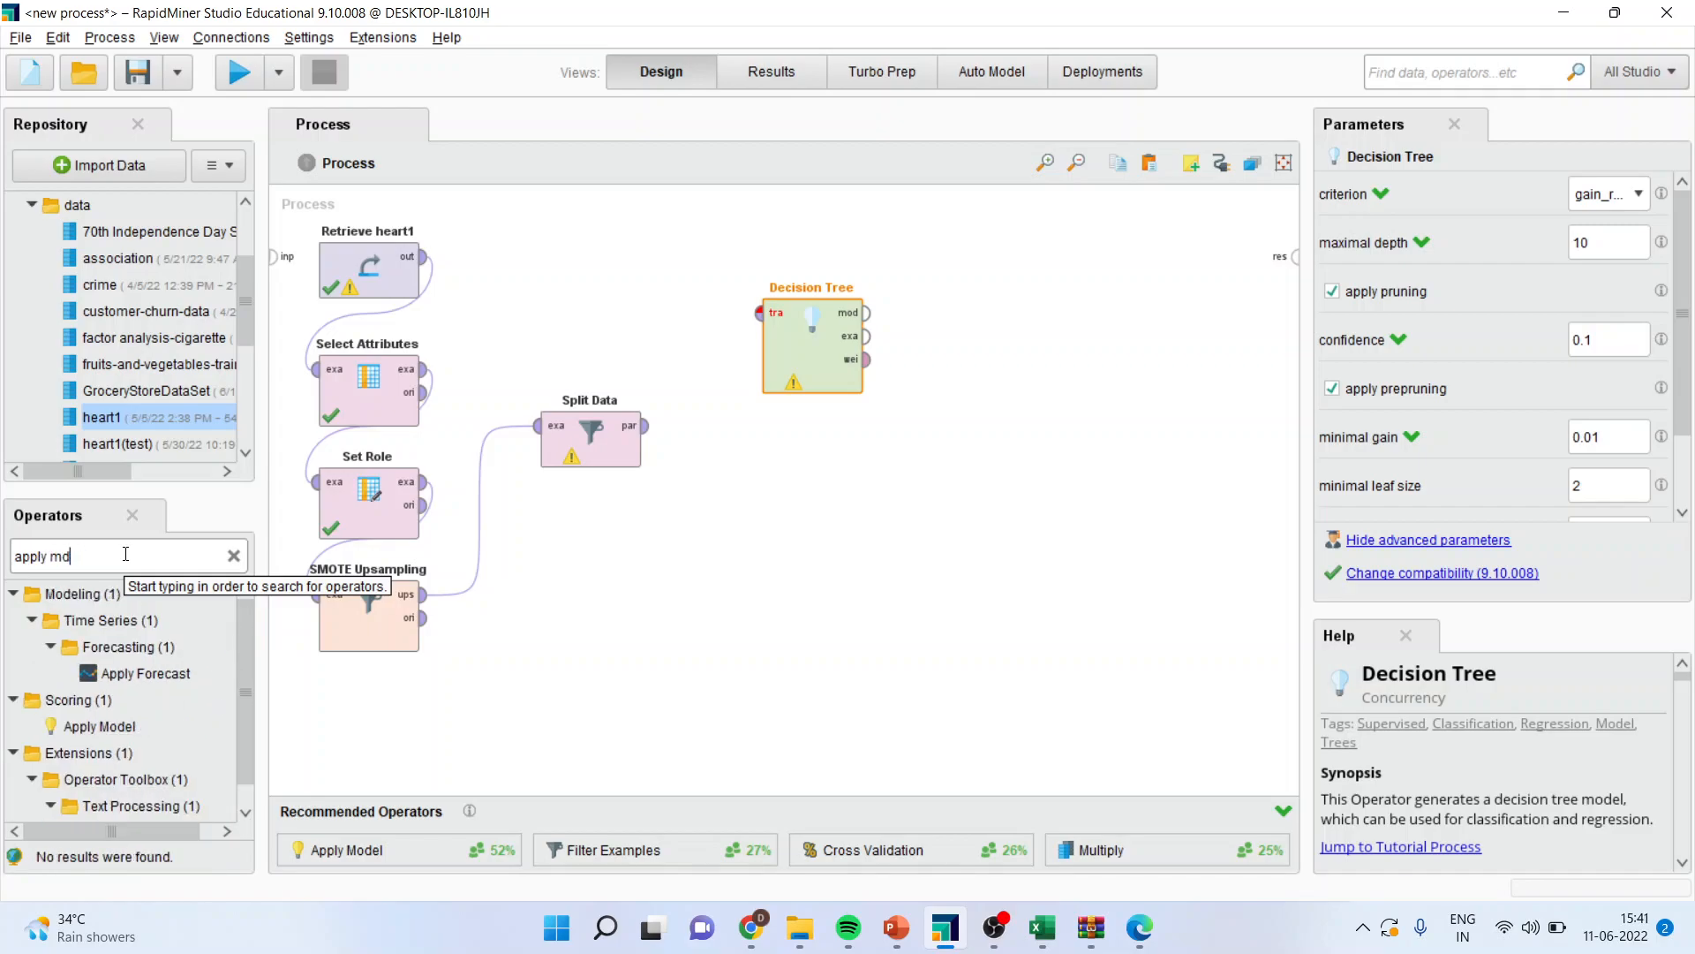
key(Backspace)
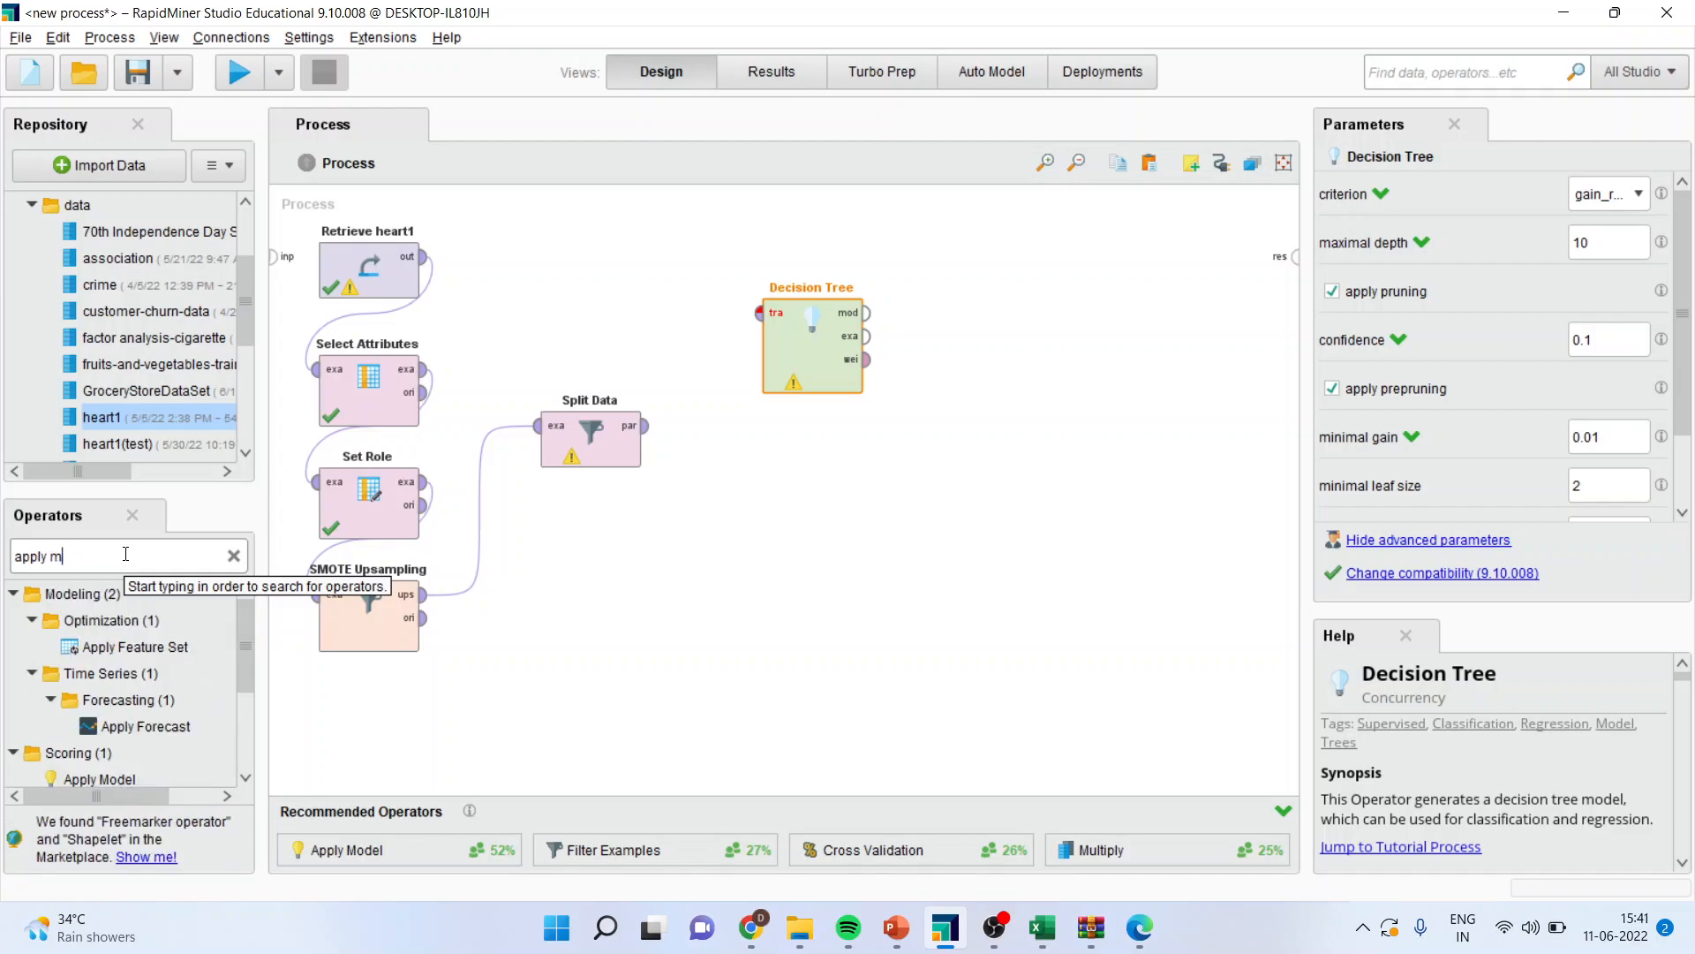
text(odel)
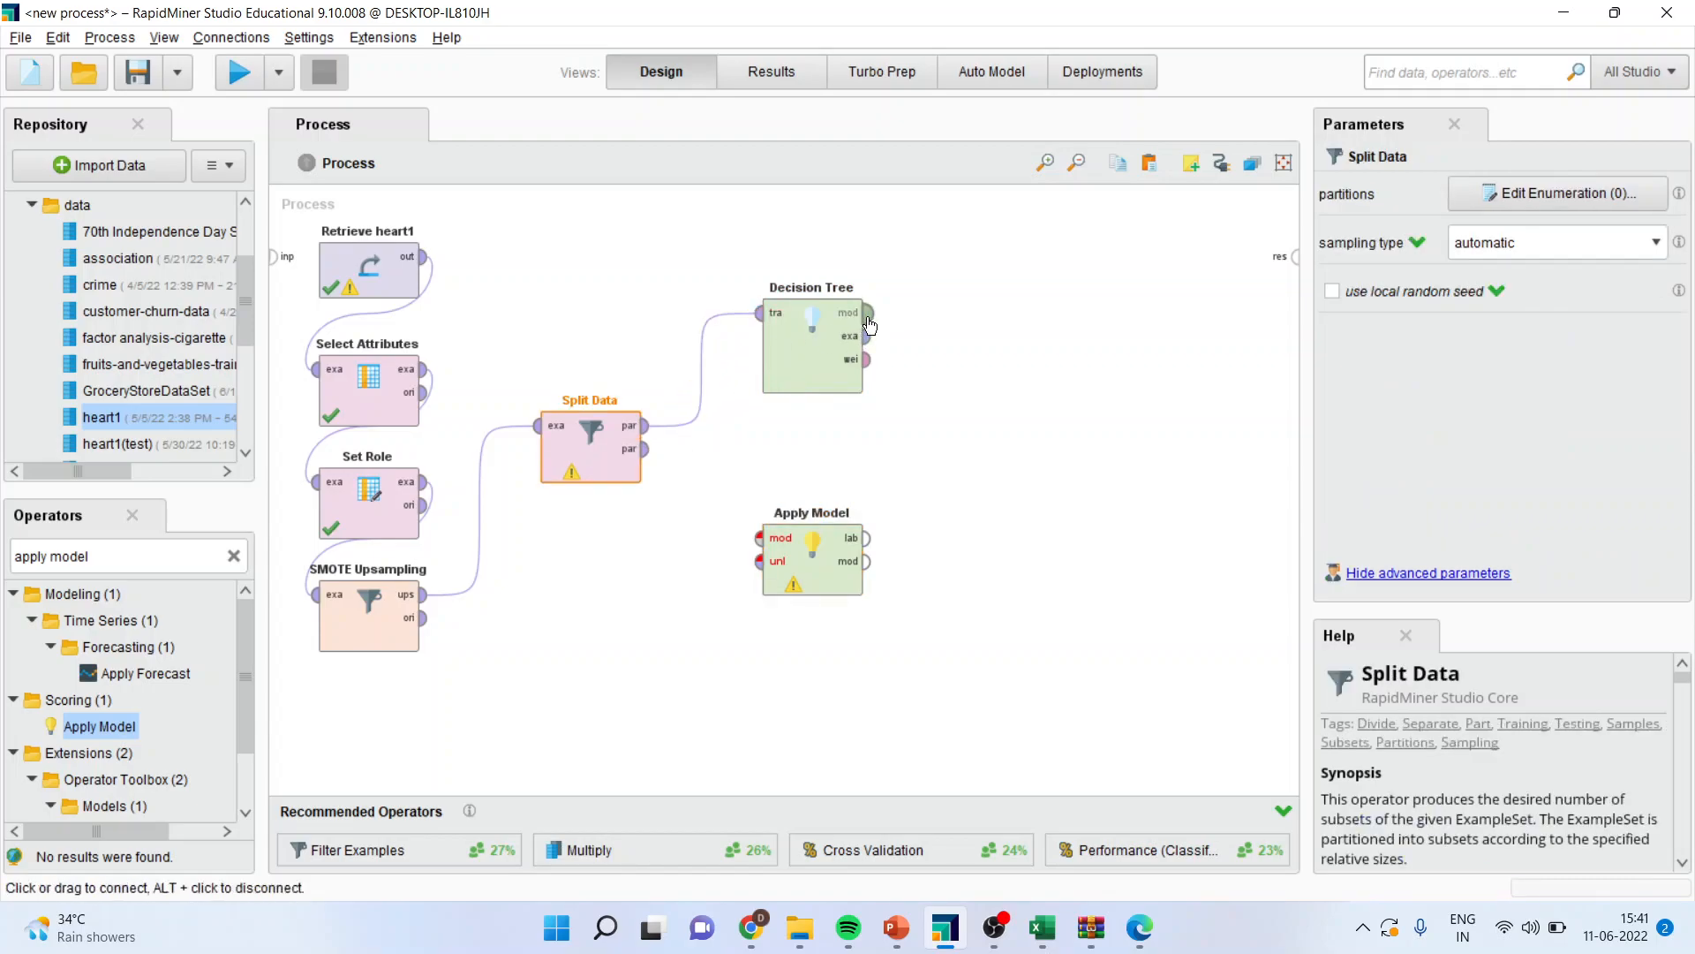
click(811, 346)
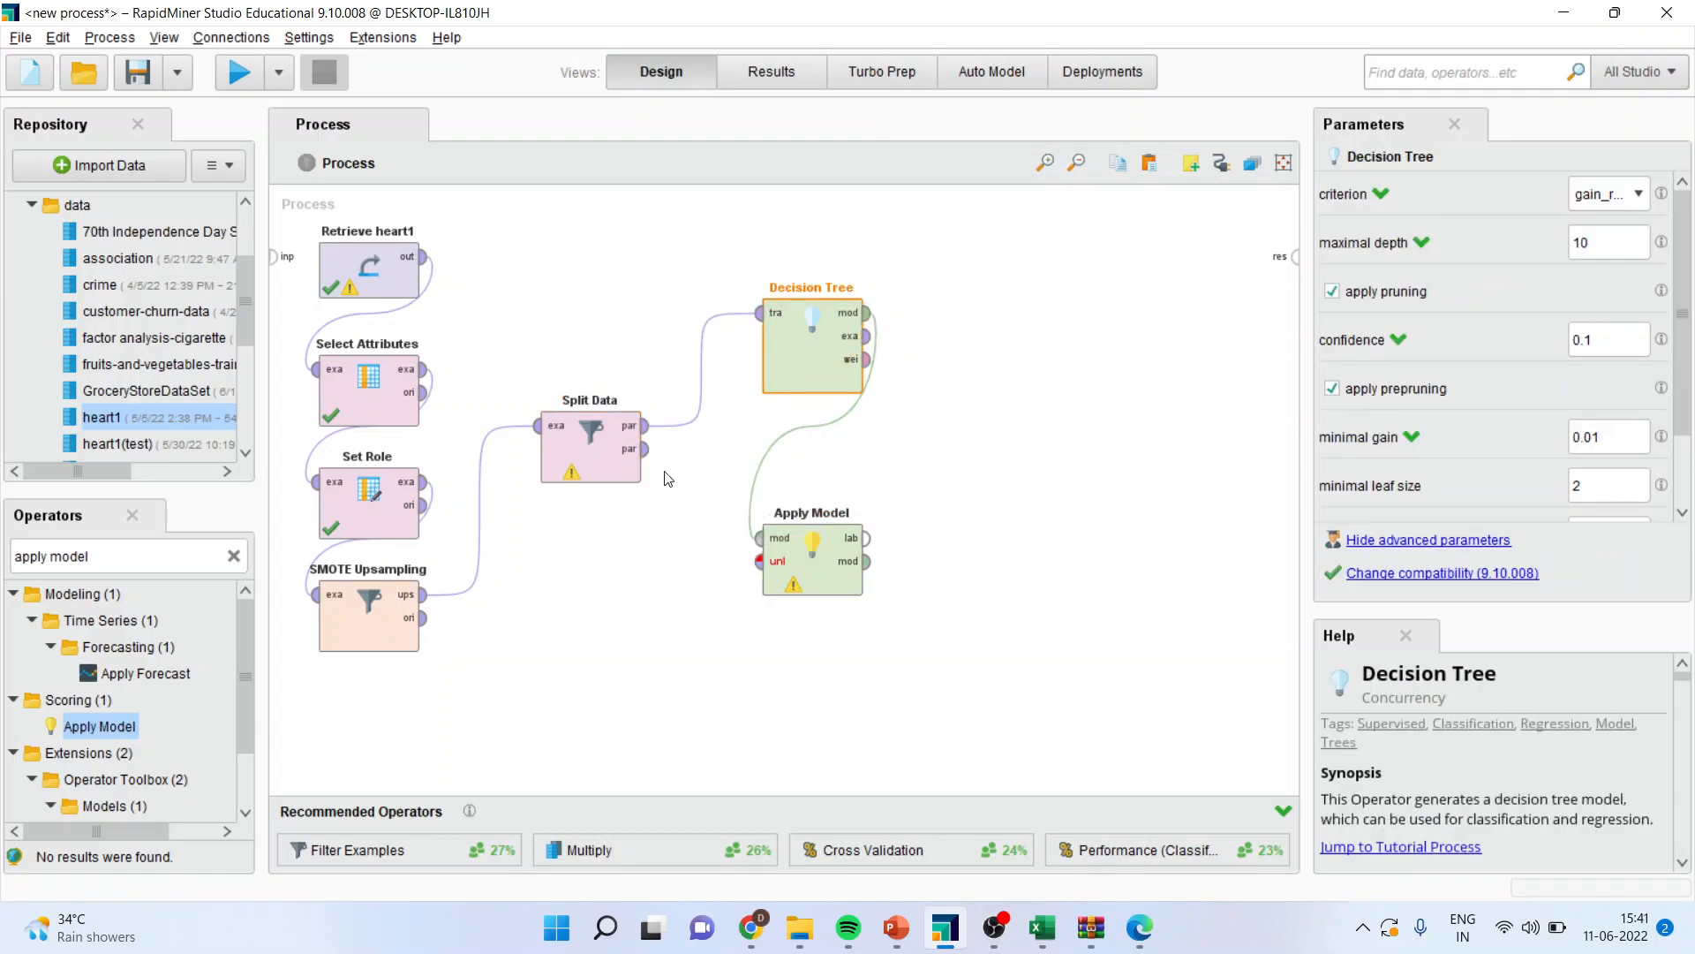
mouse_move(615, 509)
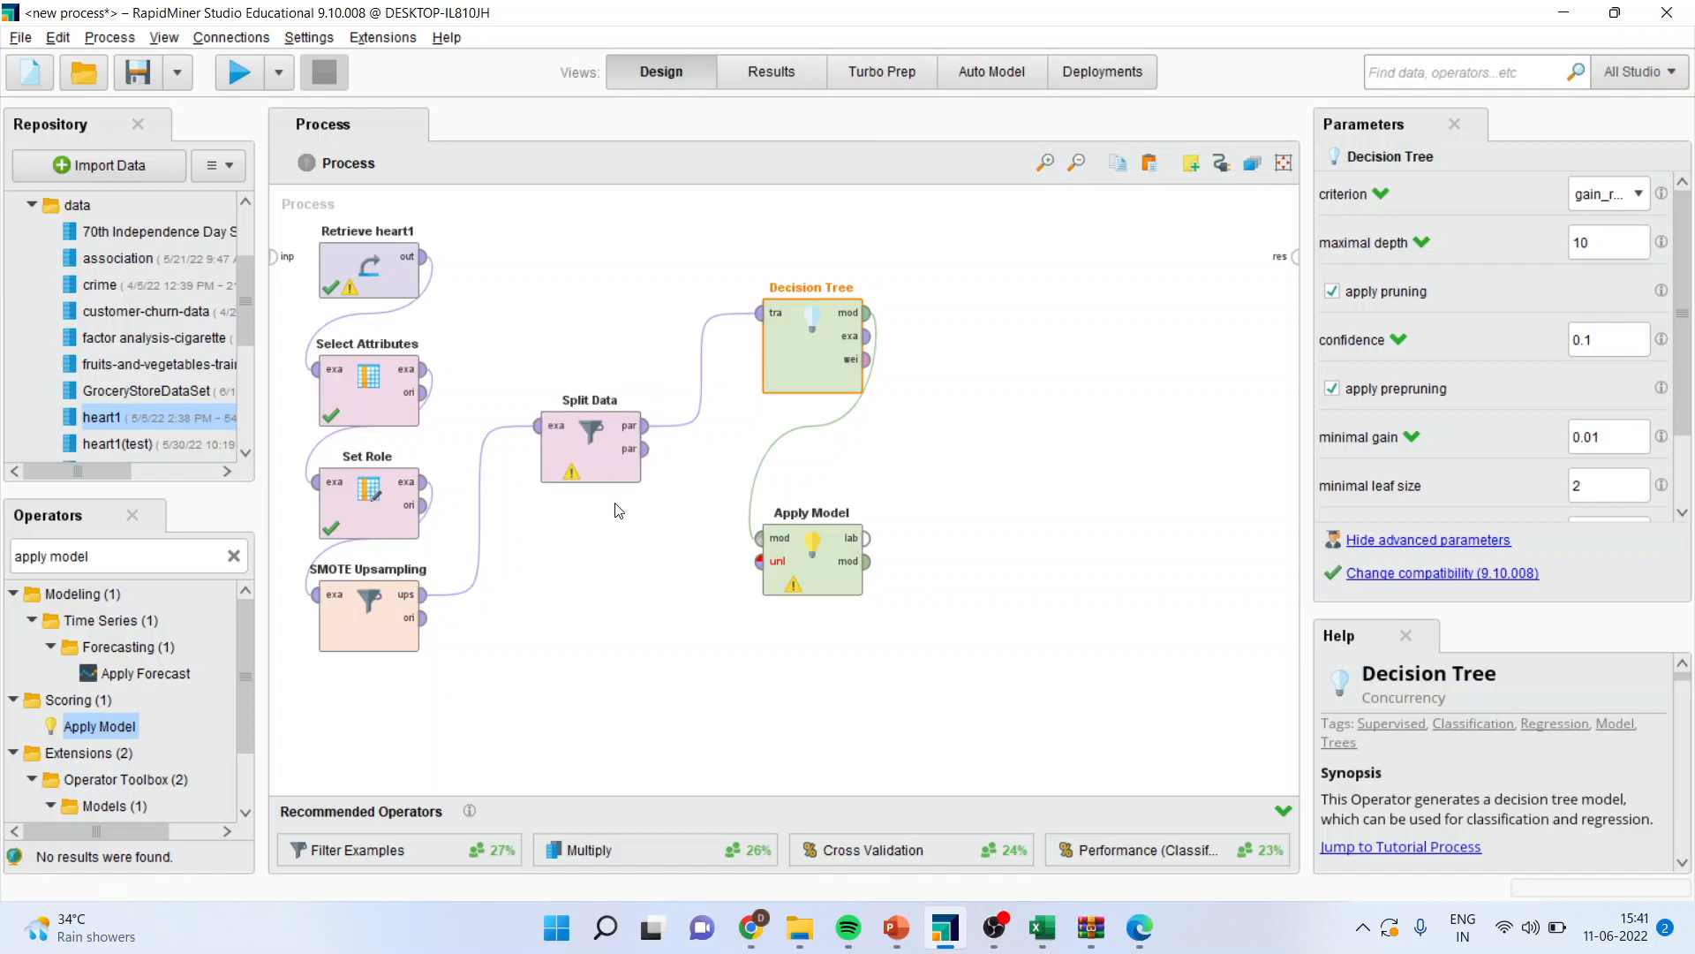
mouse_move(656, 481)
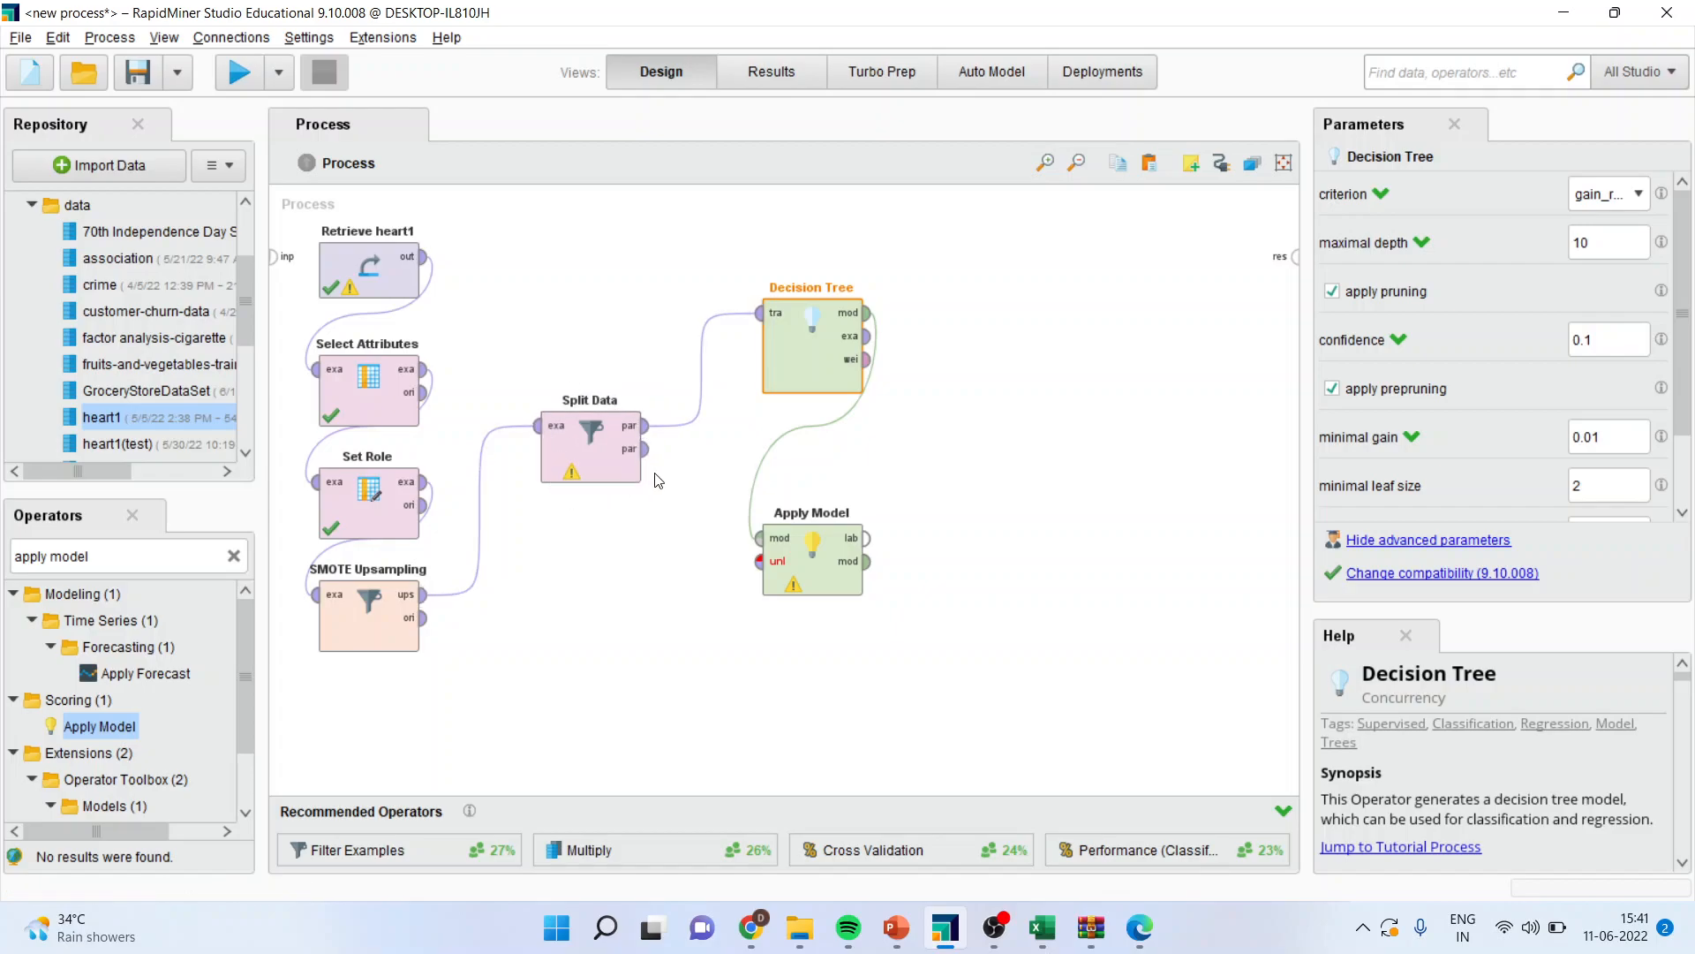
mouse_move(608, 456)
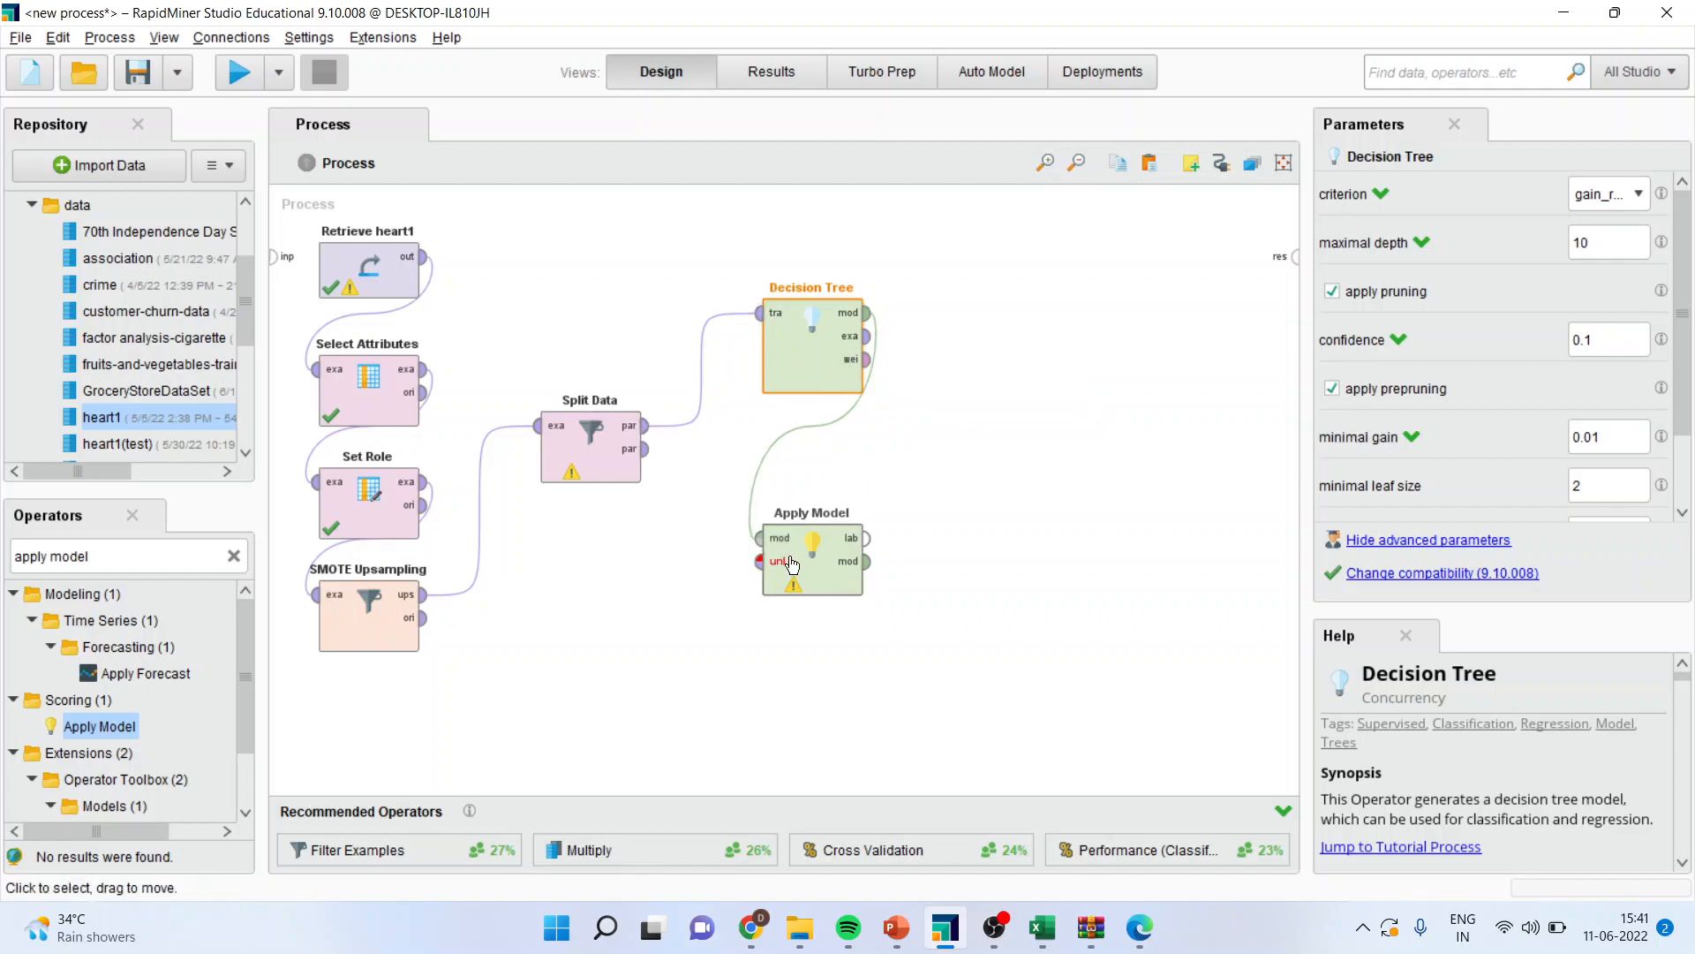
mouse_move(649, 449)
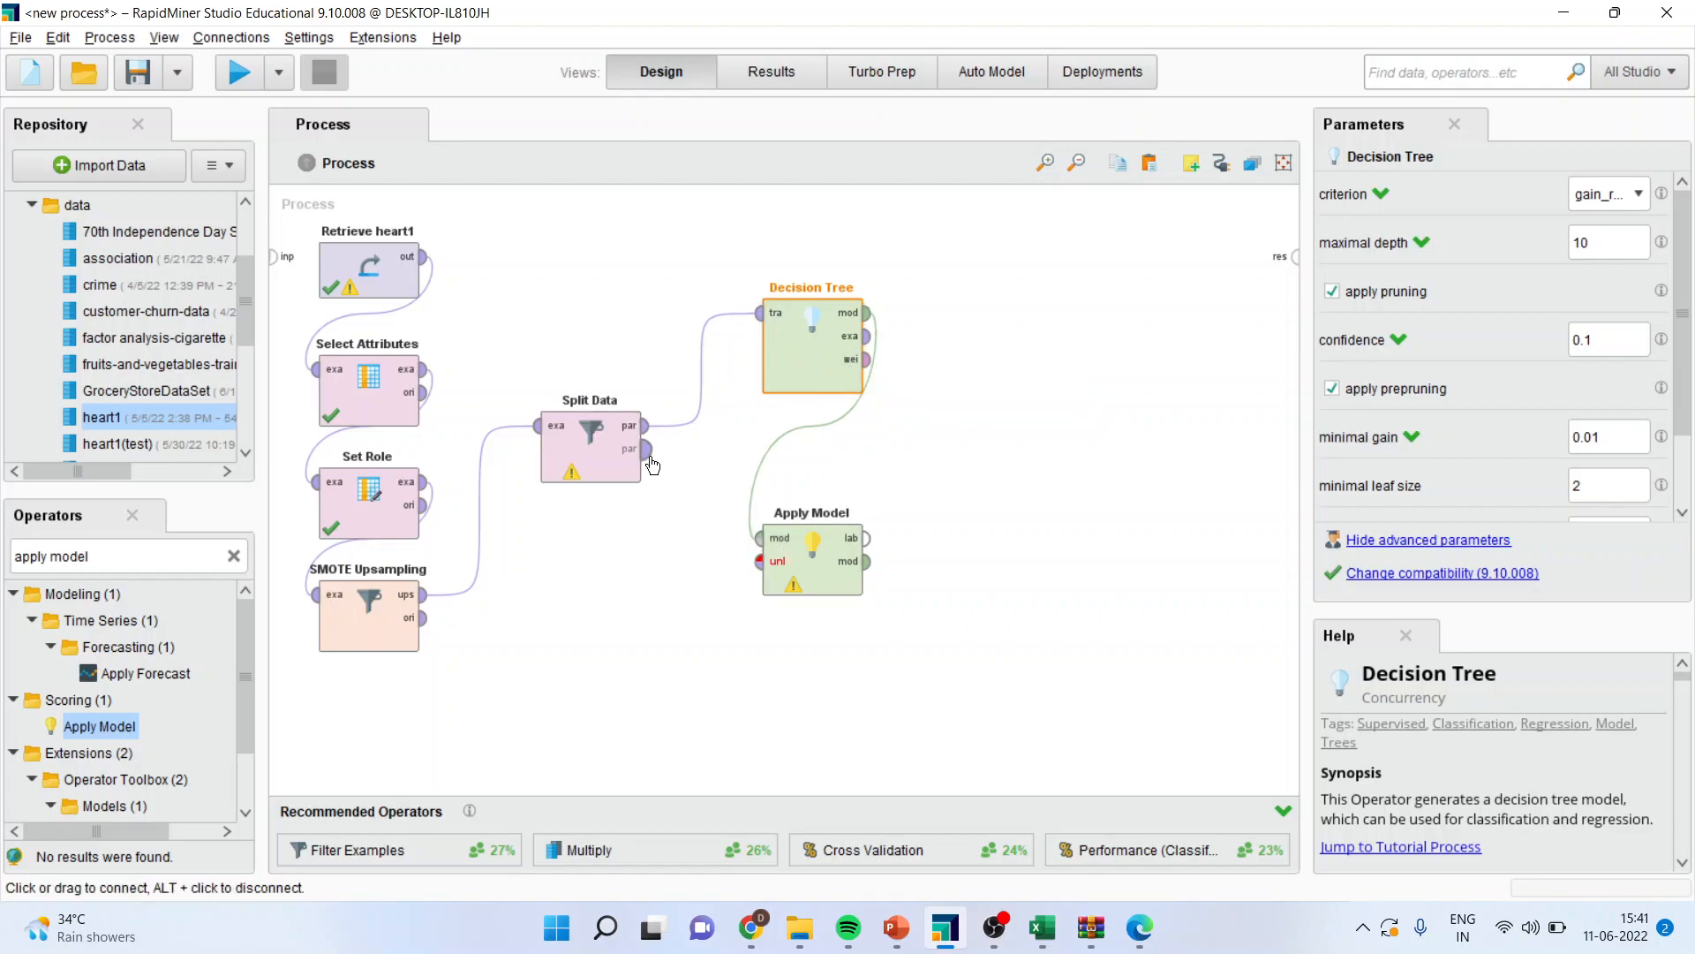
click(591, 458)
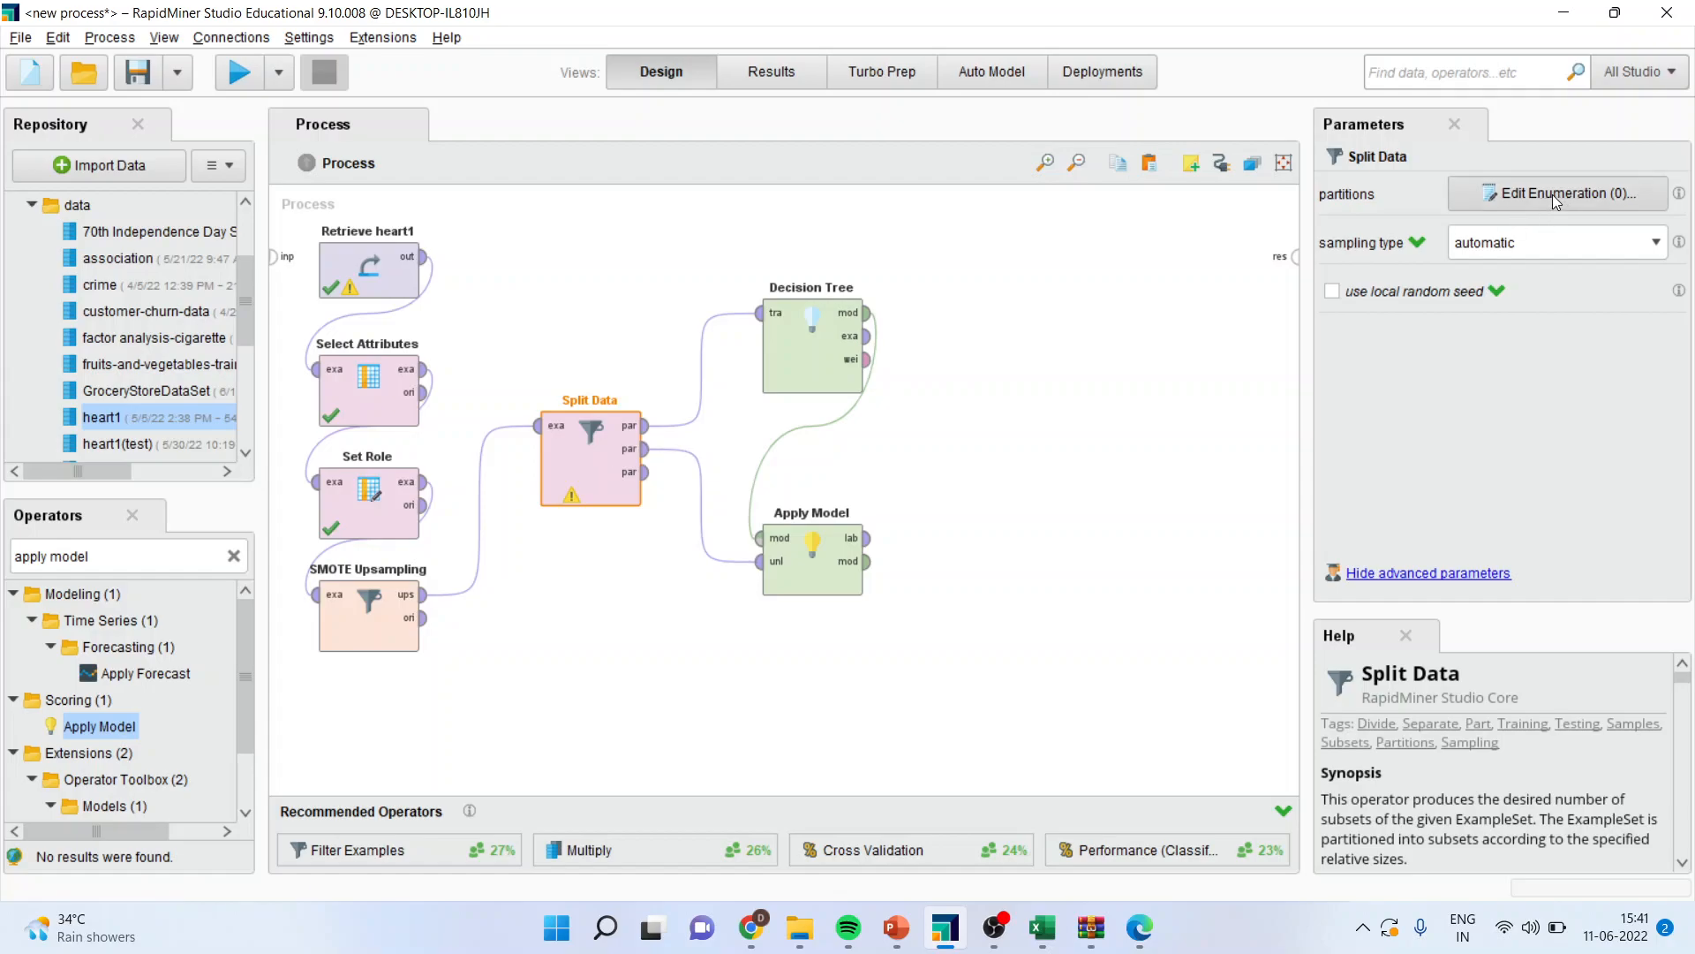
- Define the Split Data partitions as two ratio entries, 0.7 and 0.3
click(1557, 192)
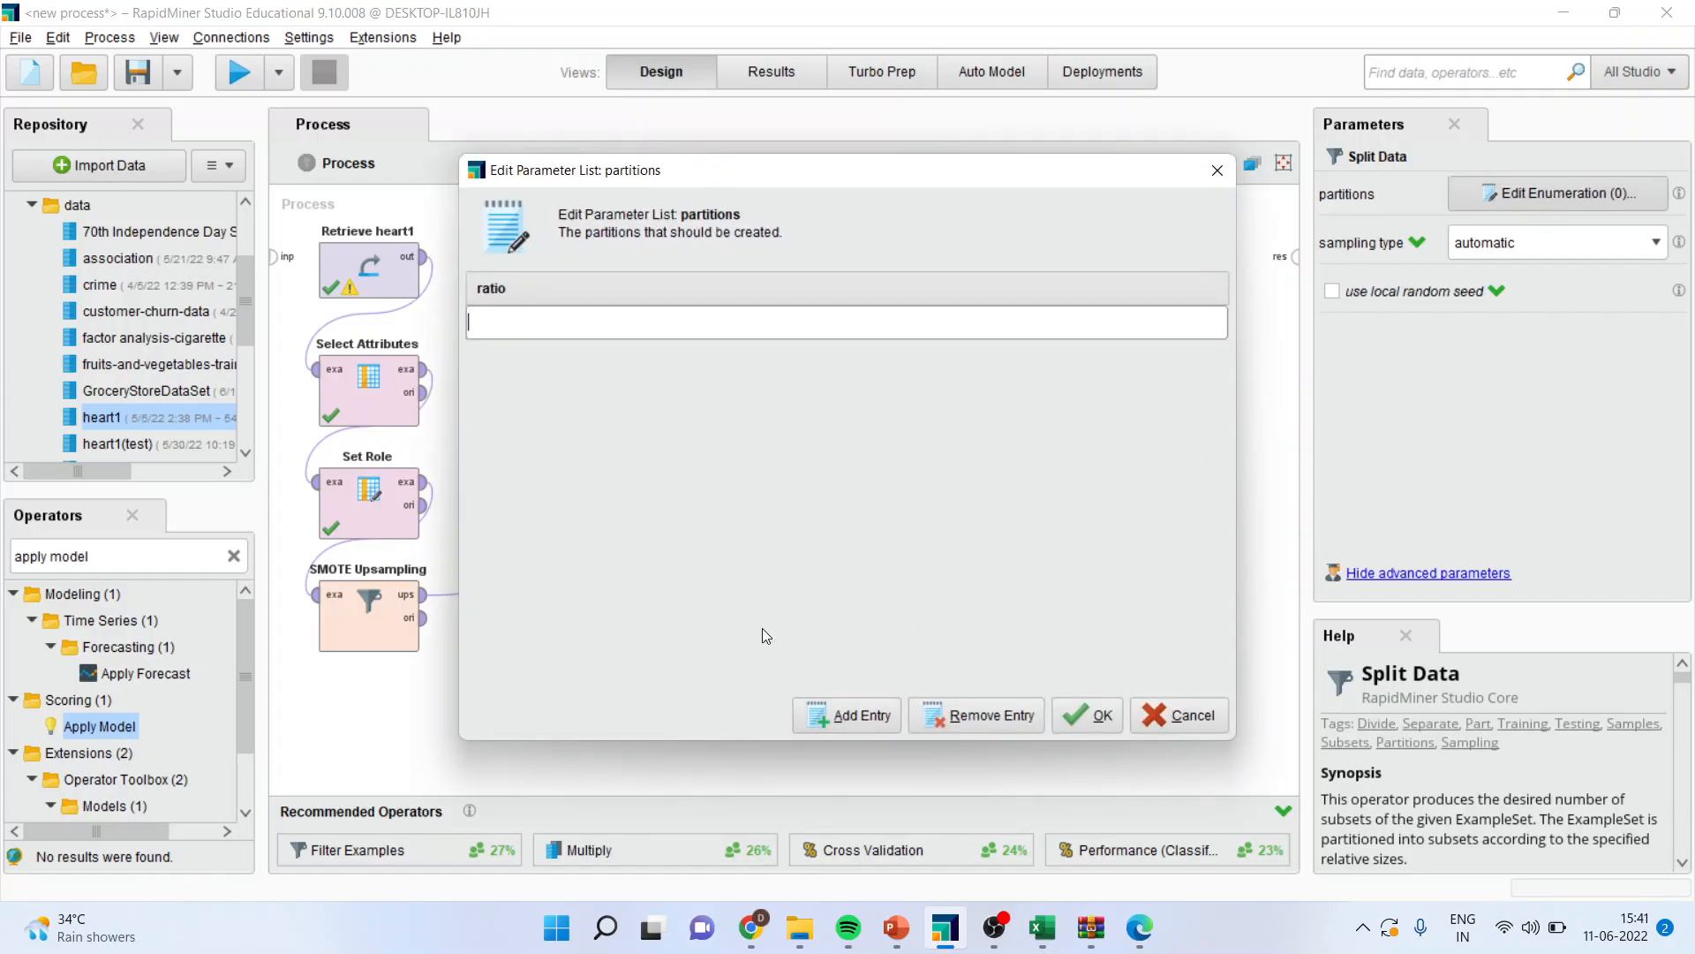
text(0.)
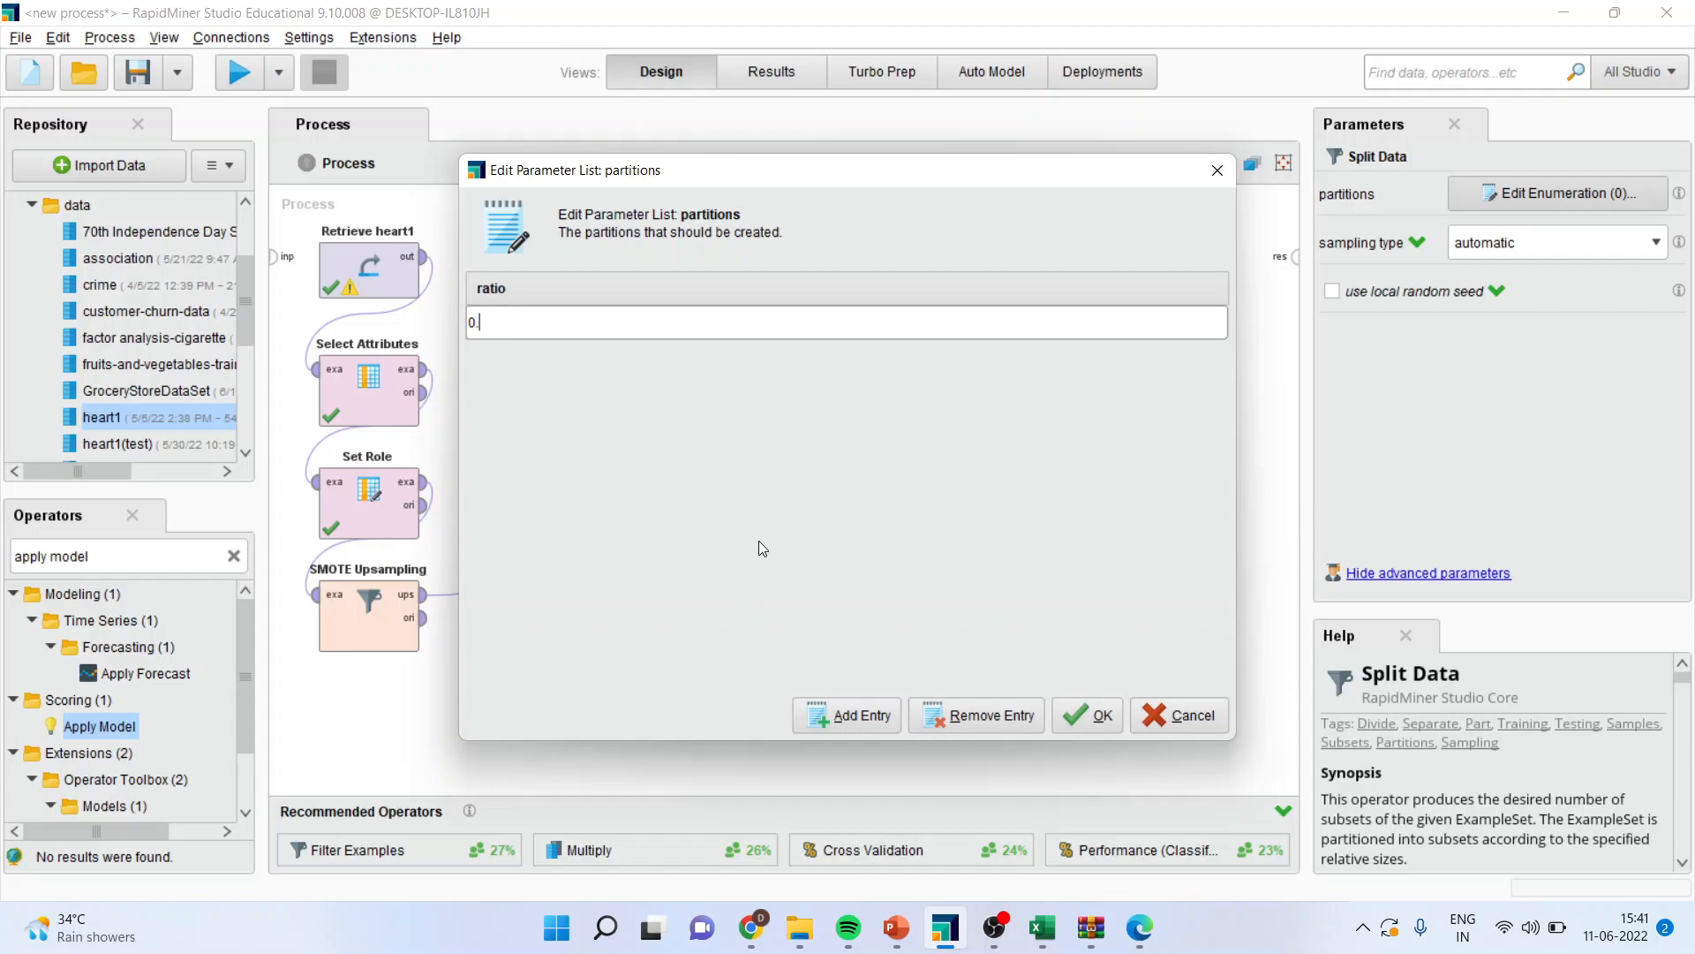
click(856, 714)
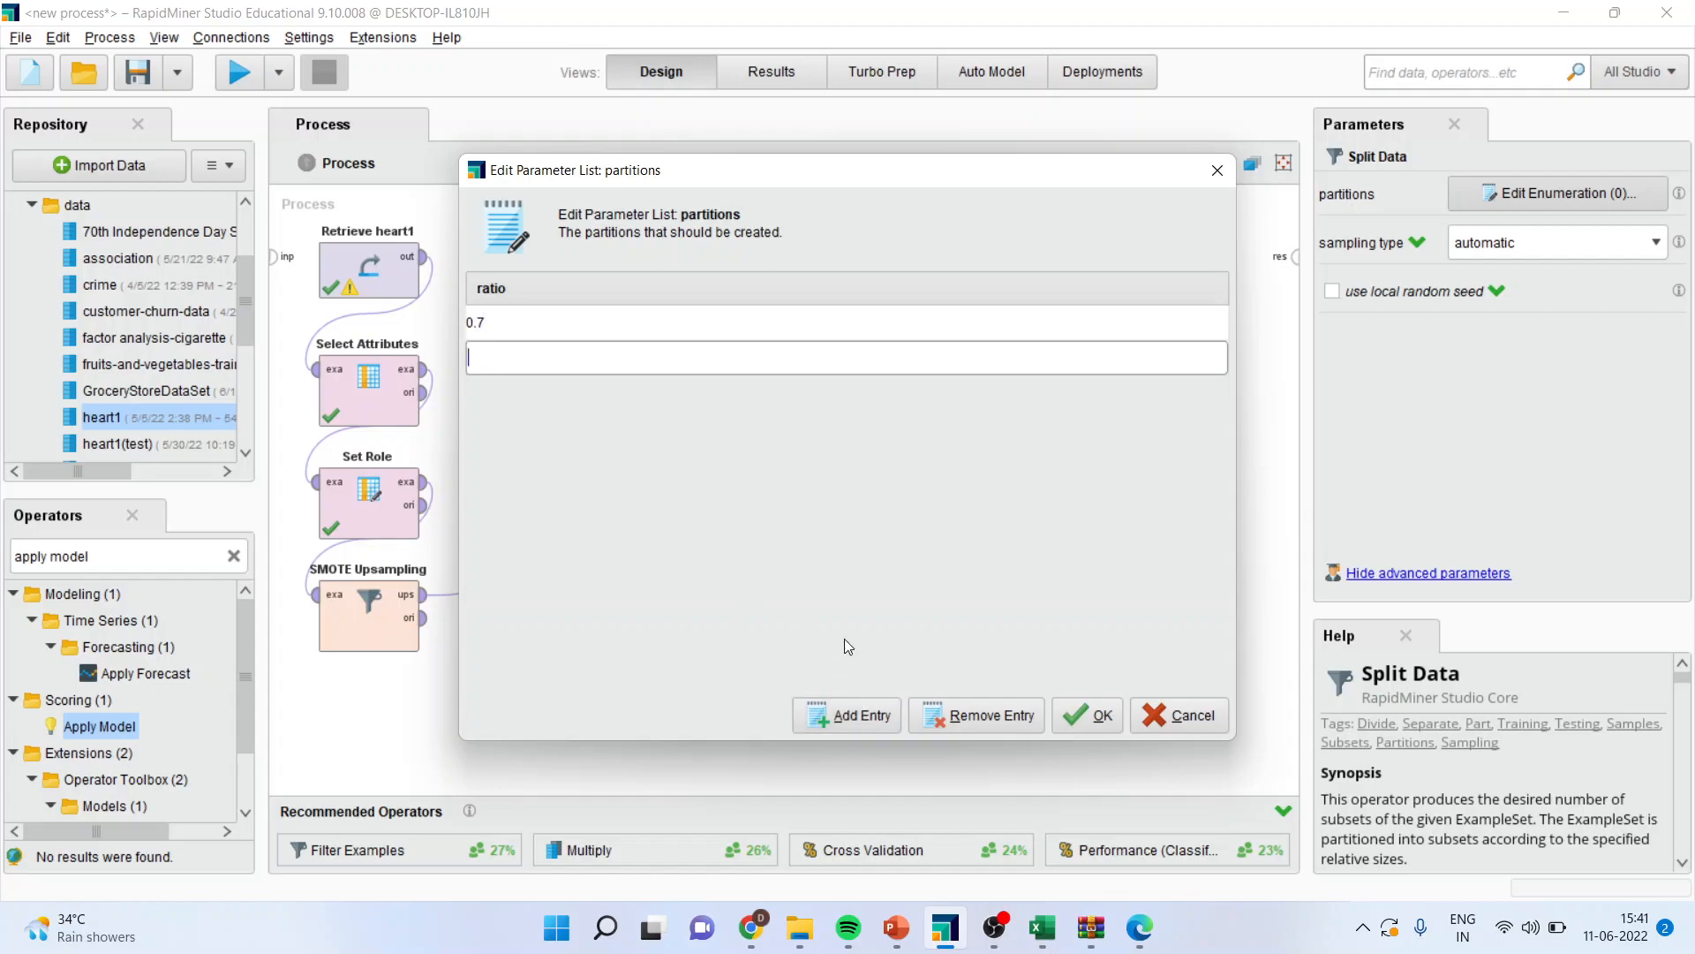
text(0.)
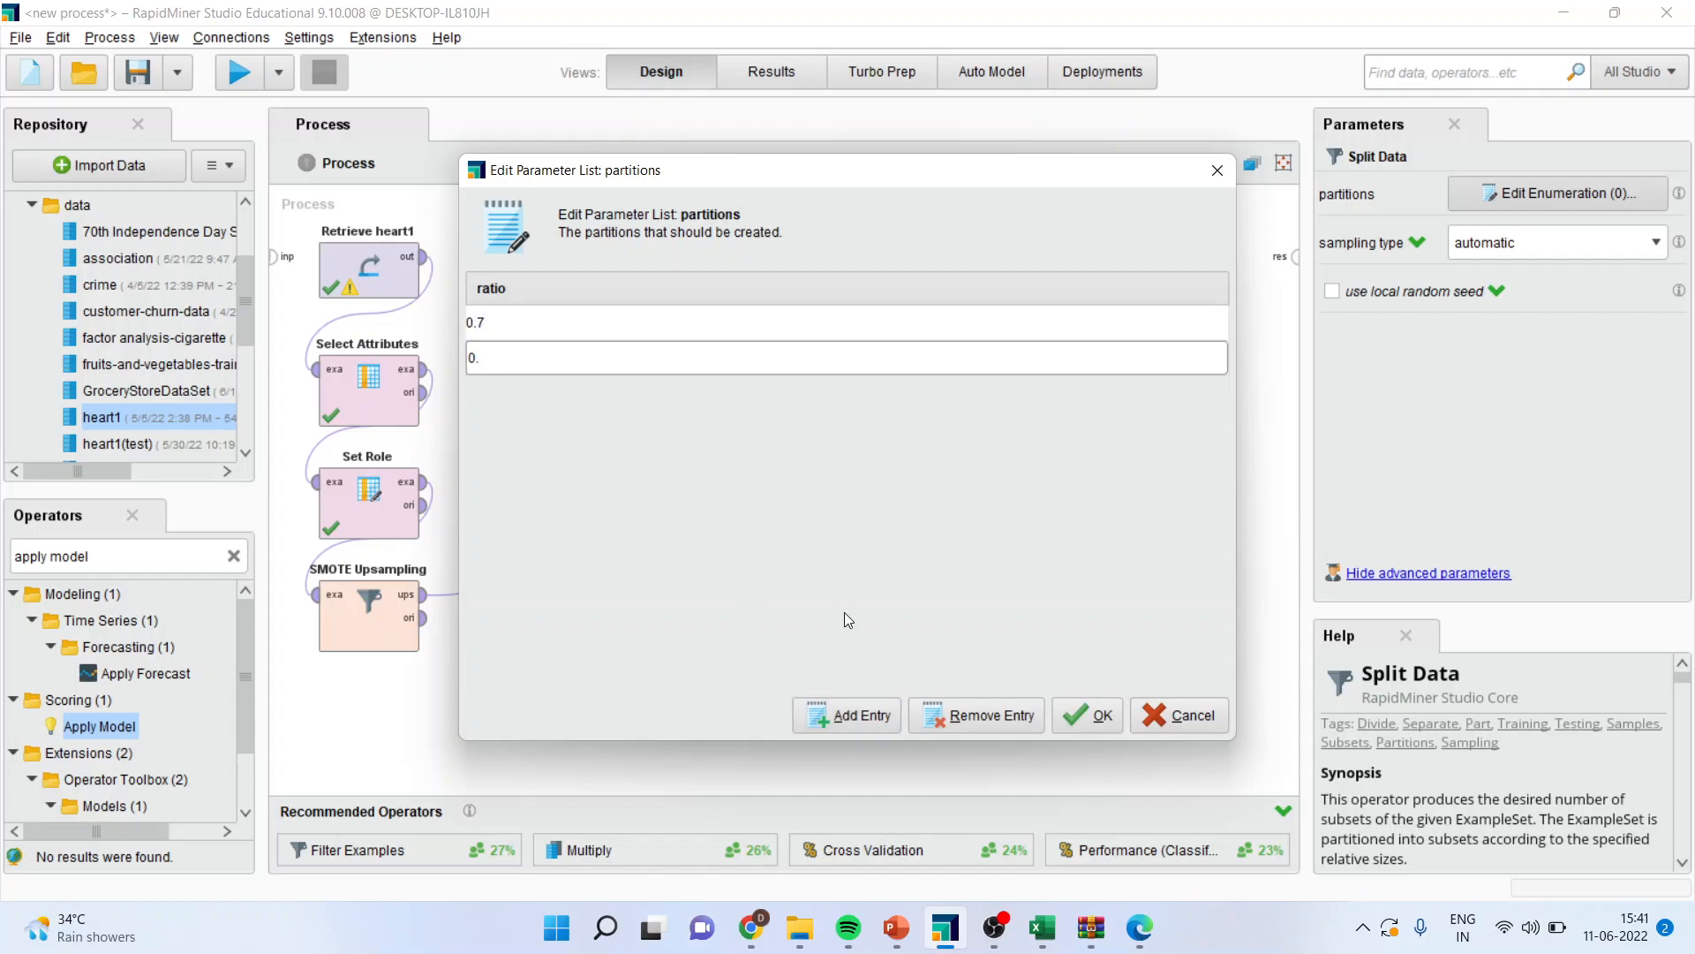
click(1087, 714)
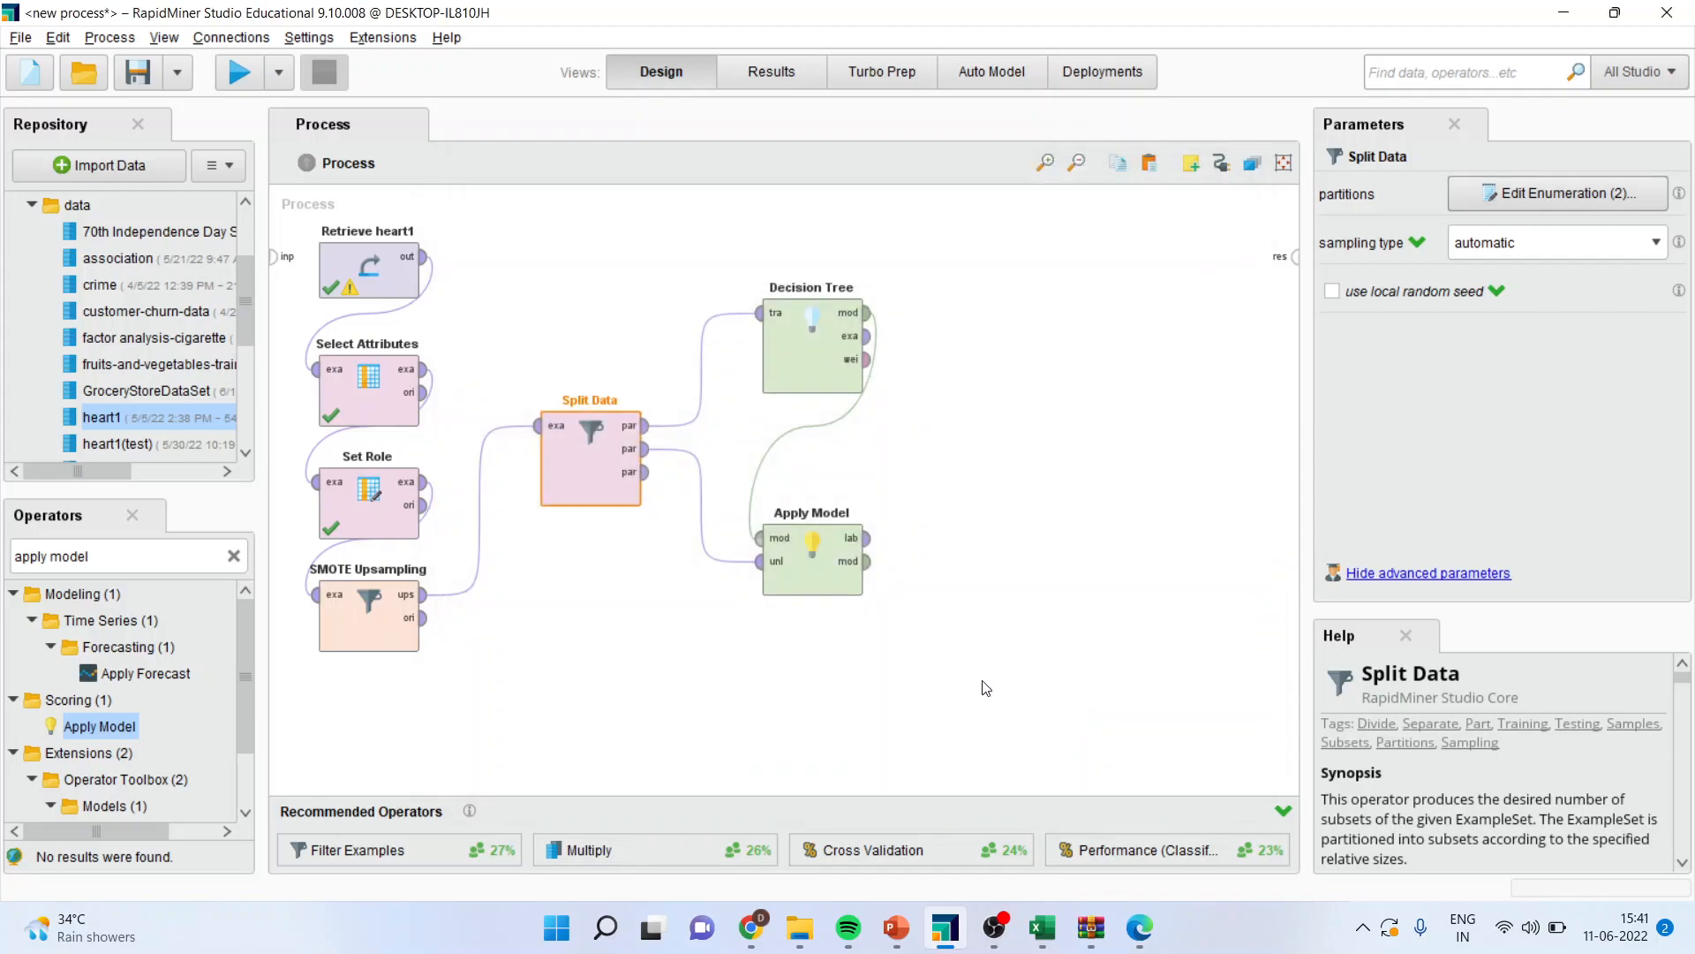
- Add Performance (Classification), wiring Apply Model's labelled output into it and its result to res
click(119, 556)
text(performance)
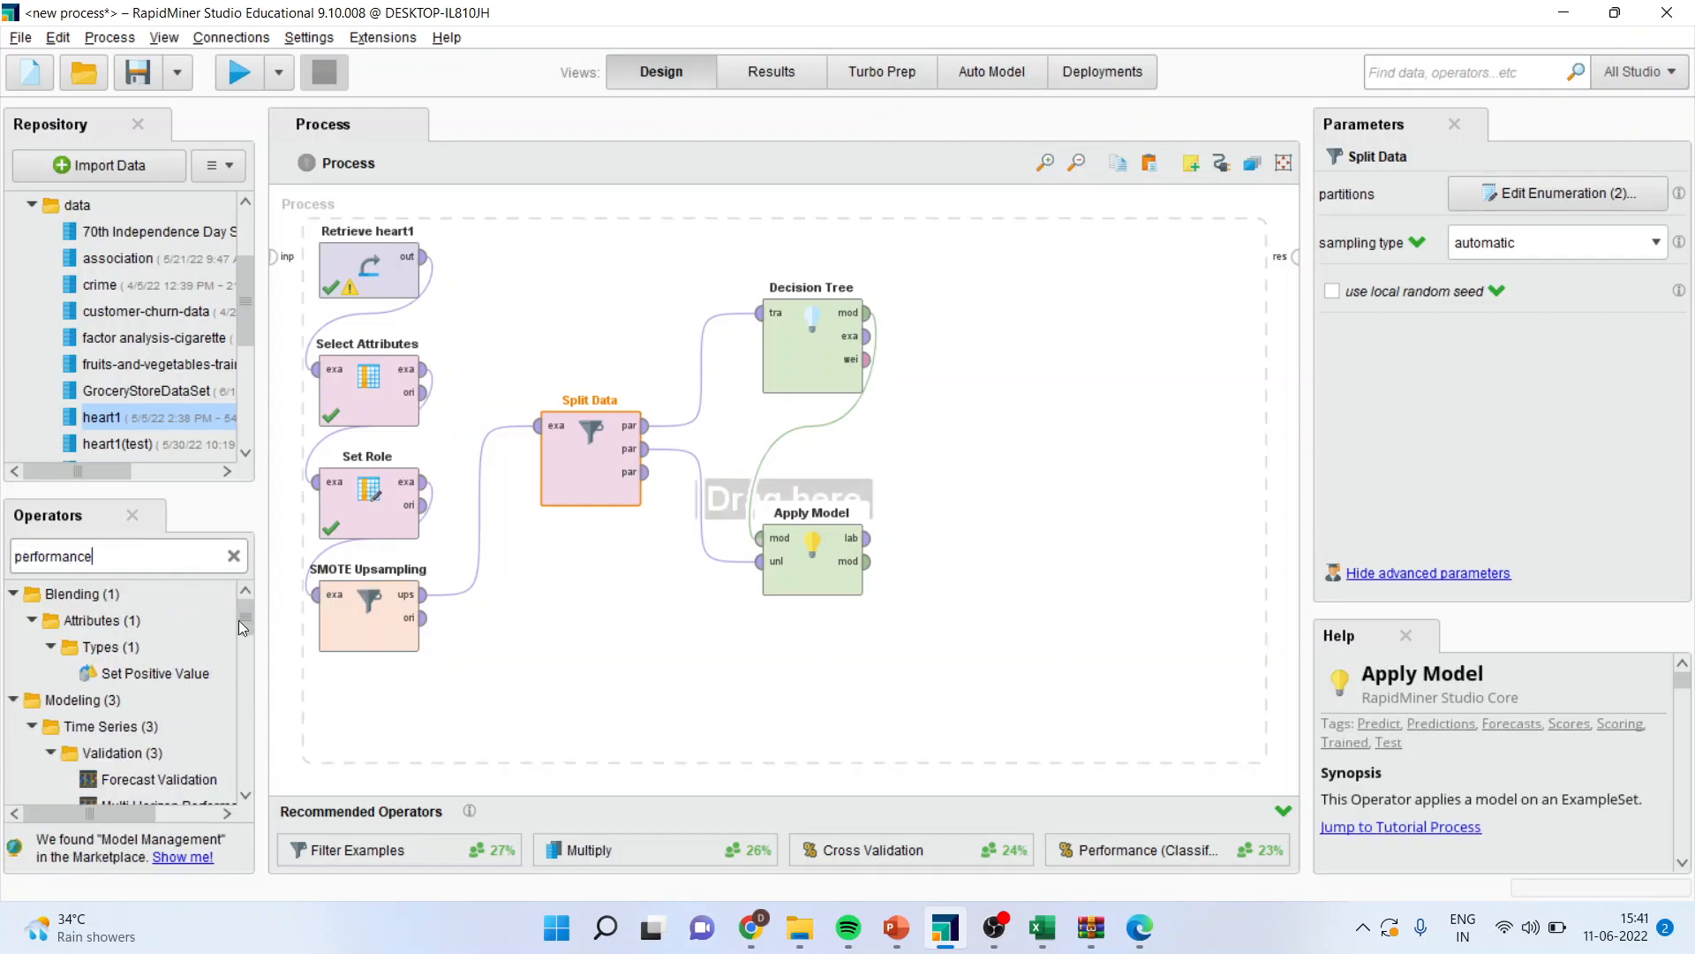
scroll(down, 3)
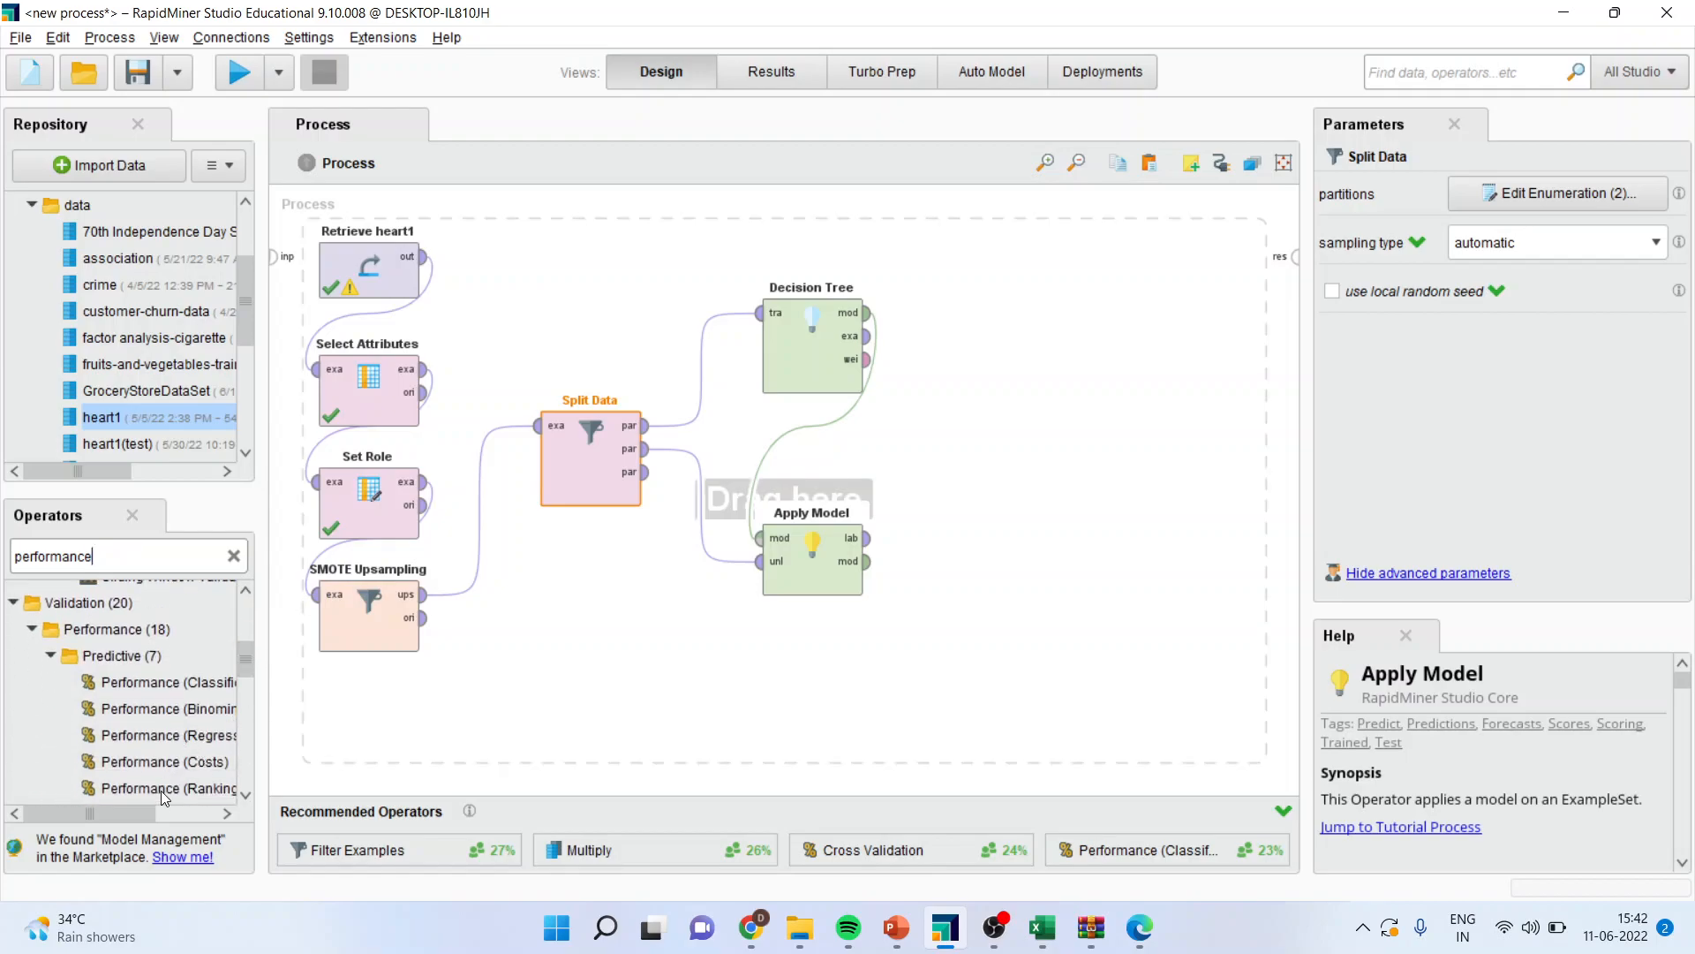
click(130, 683)
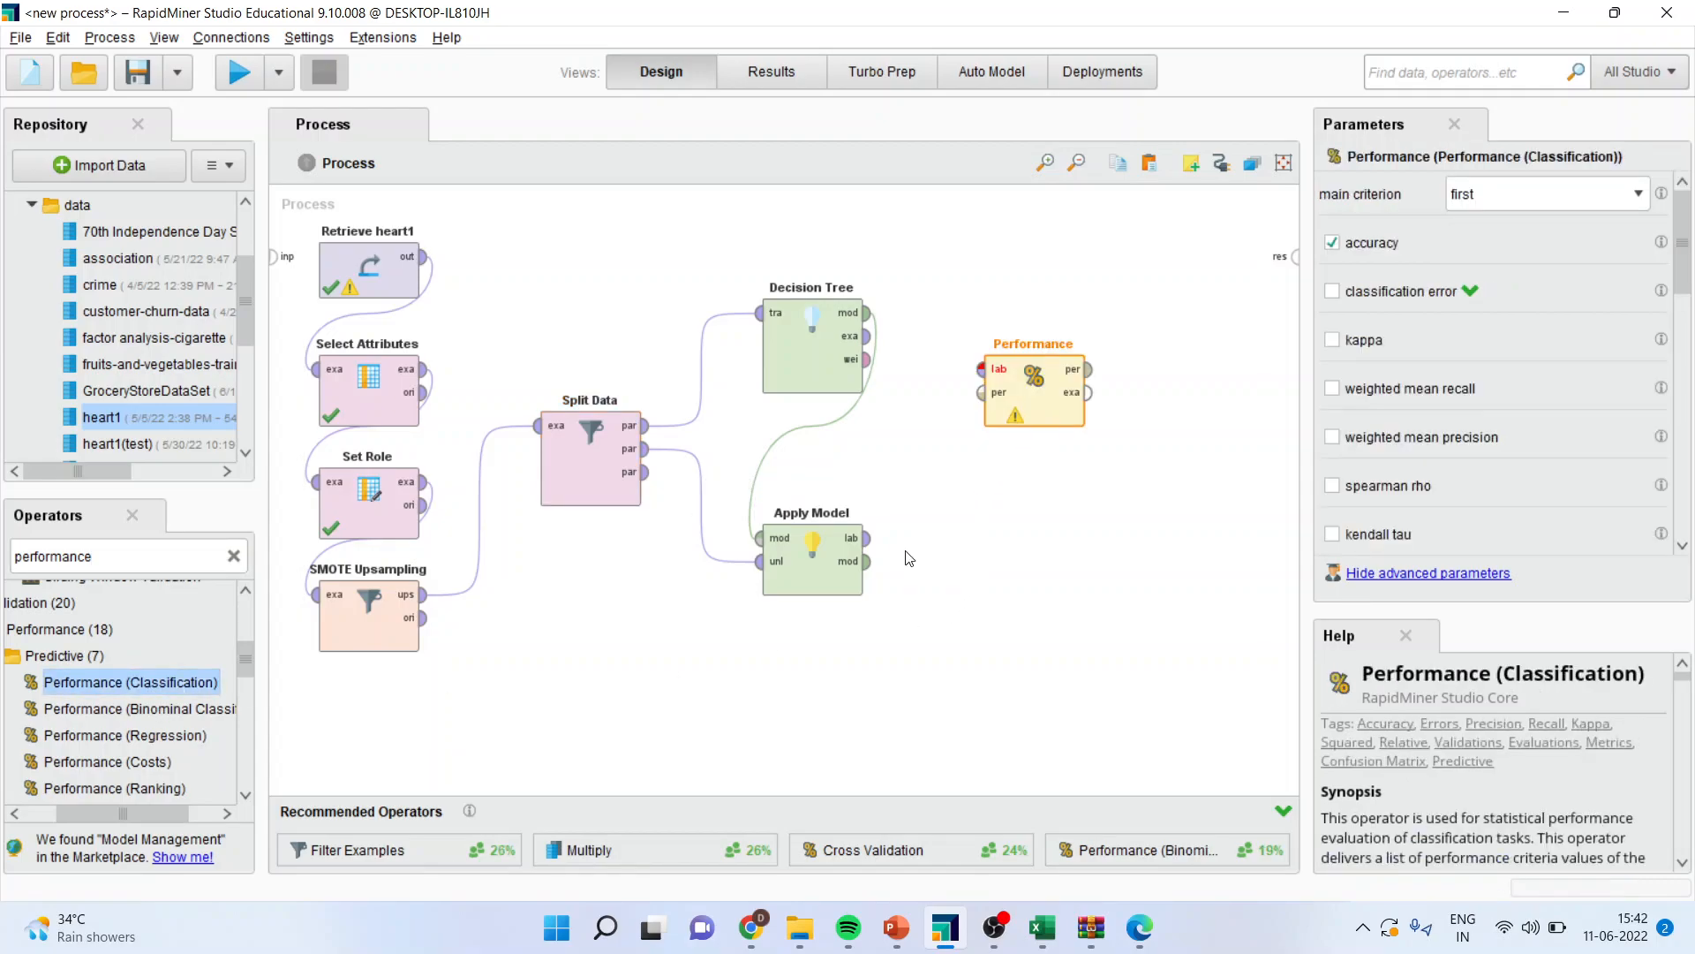
click(810, 559)
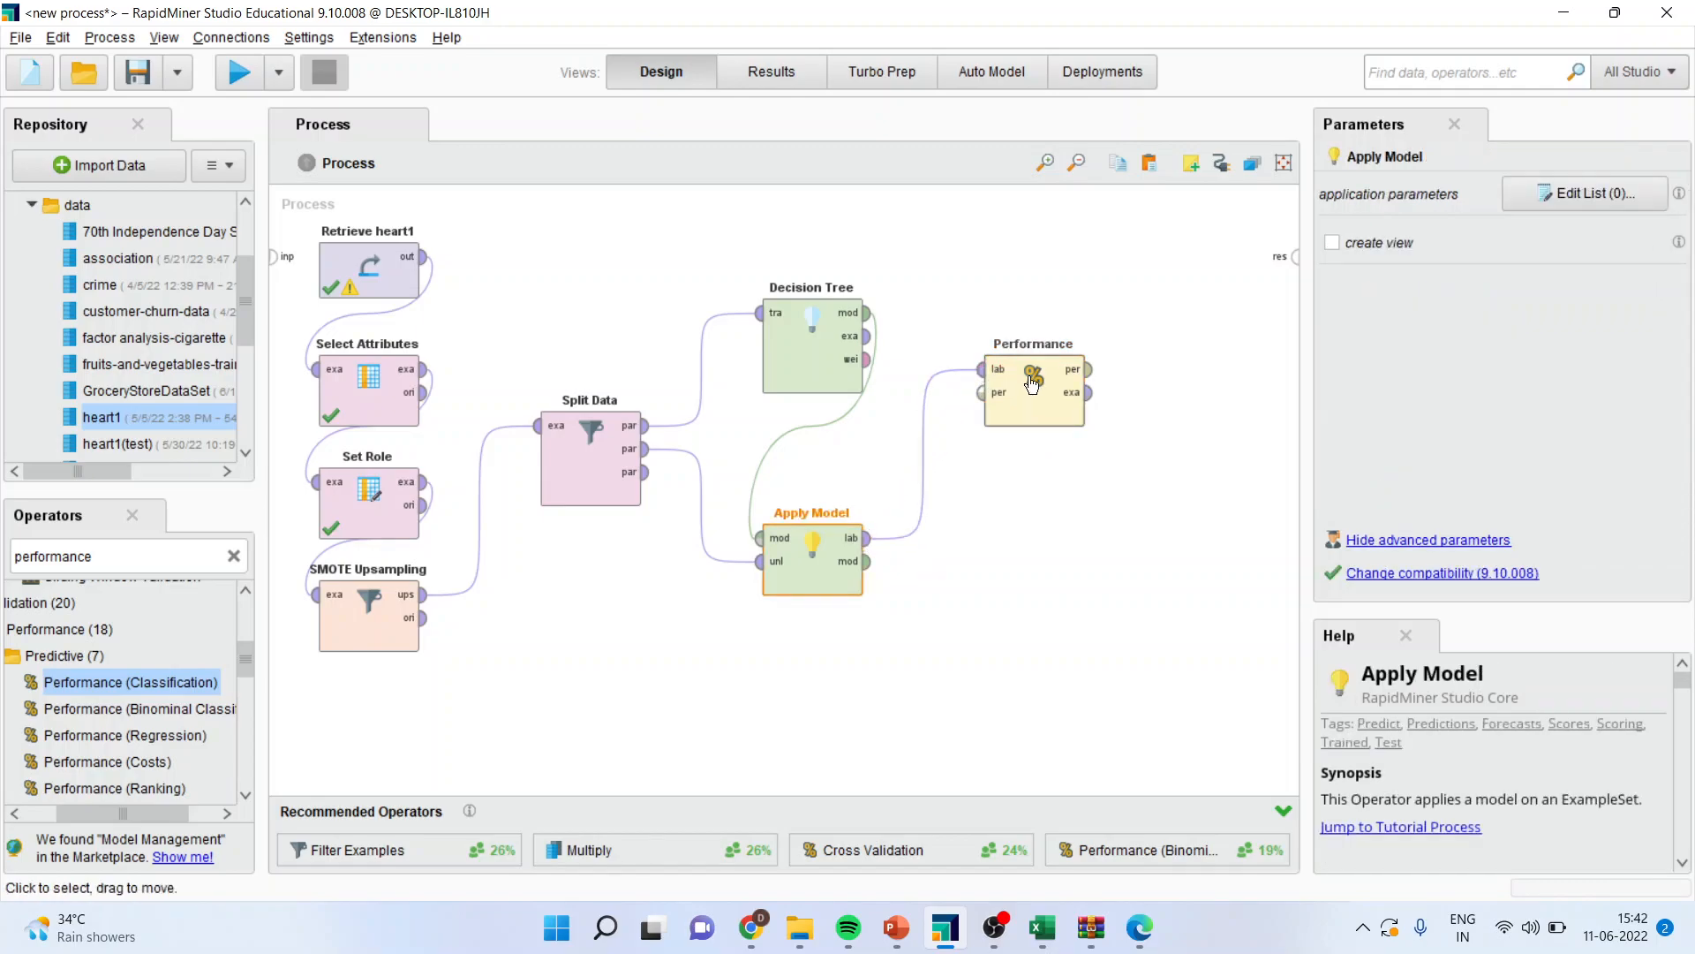
click(1031, 384)
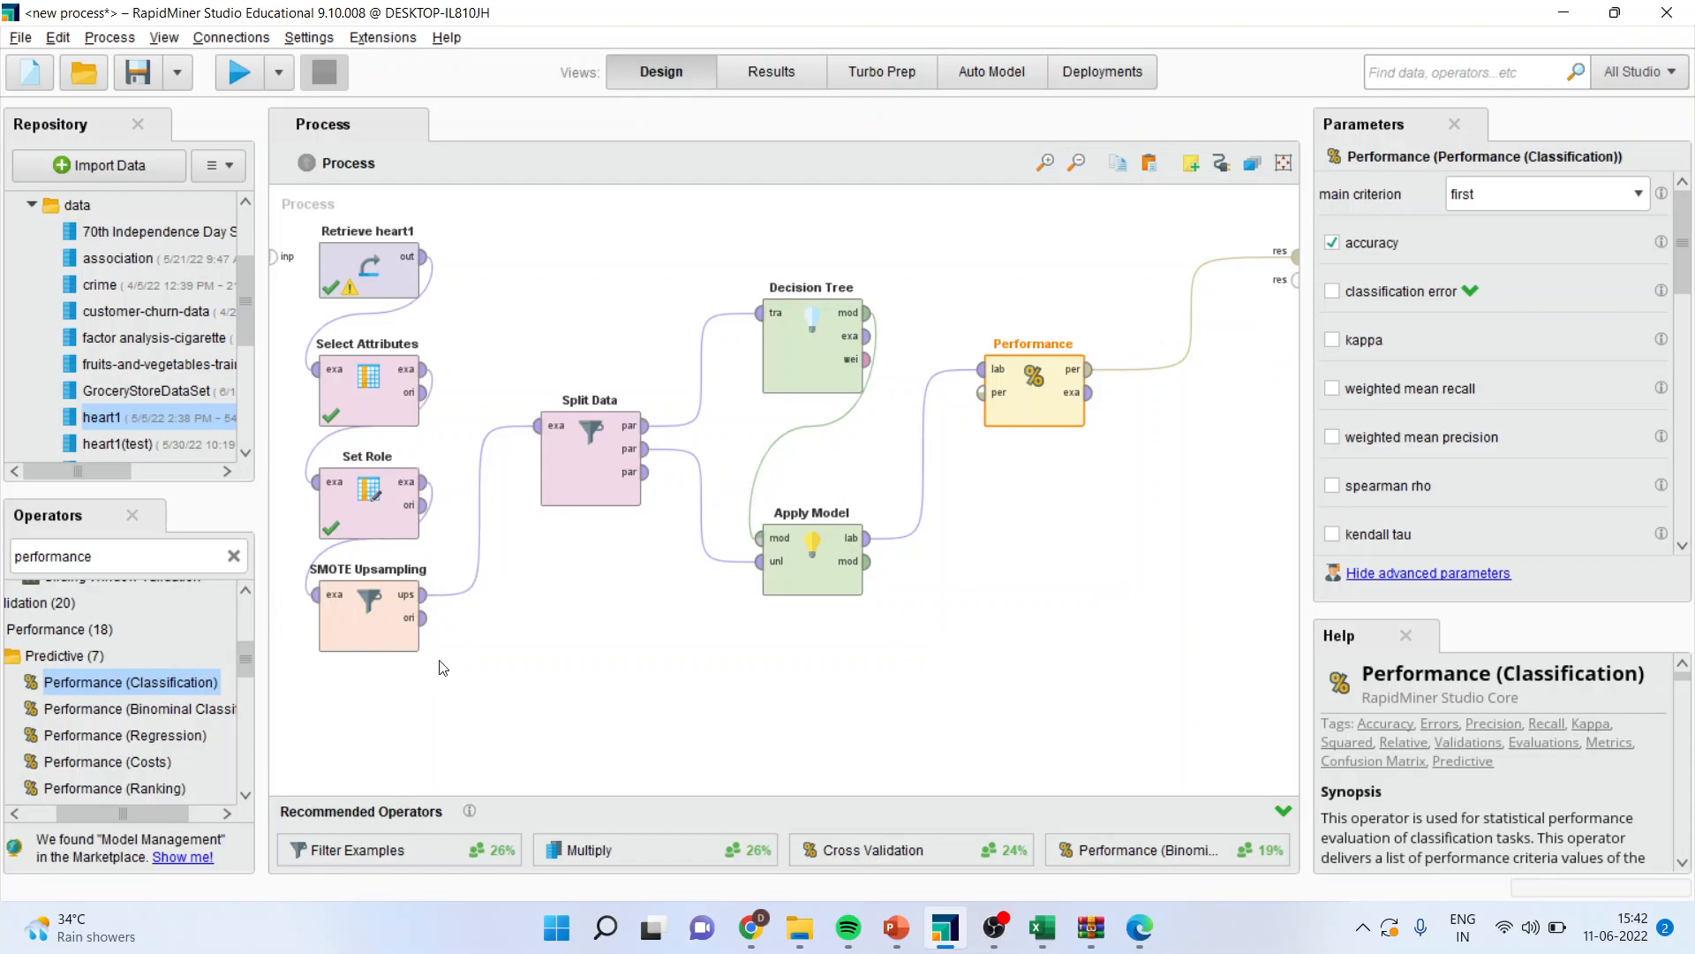
mouse_move(486, 692)
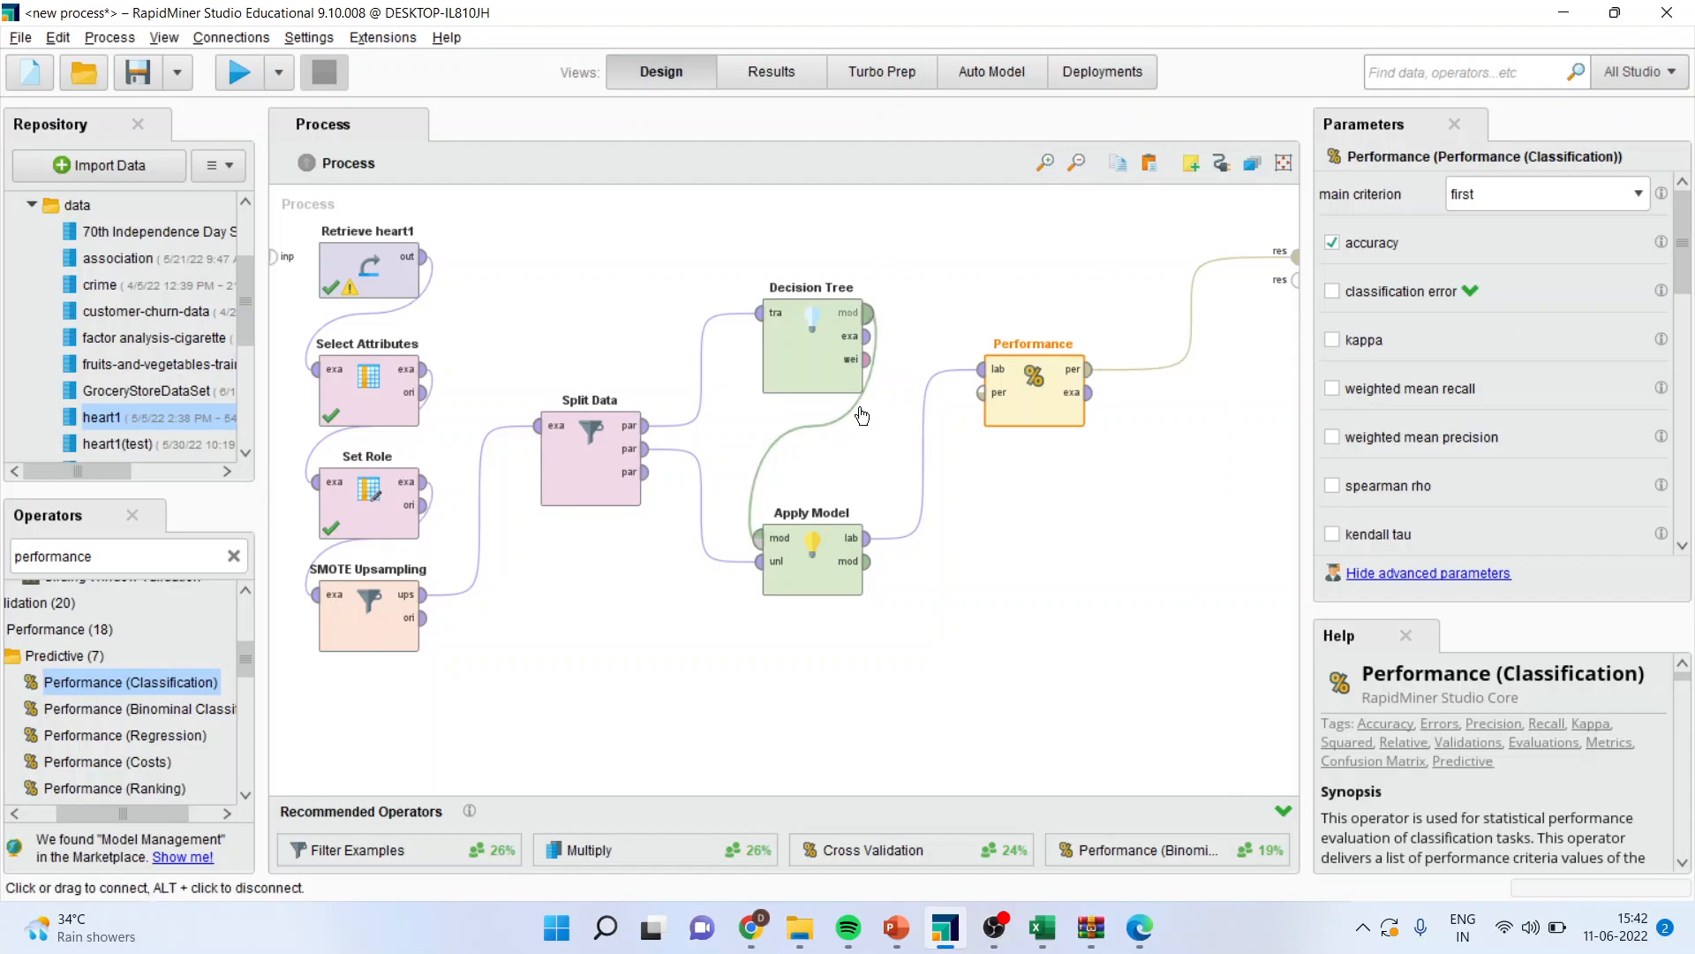
mouse_move(1078, 506)
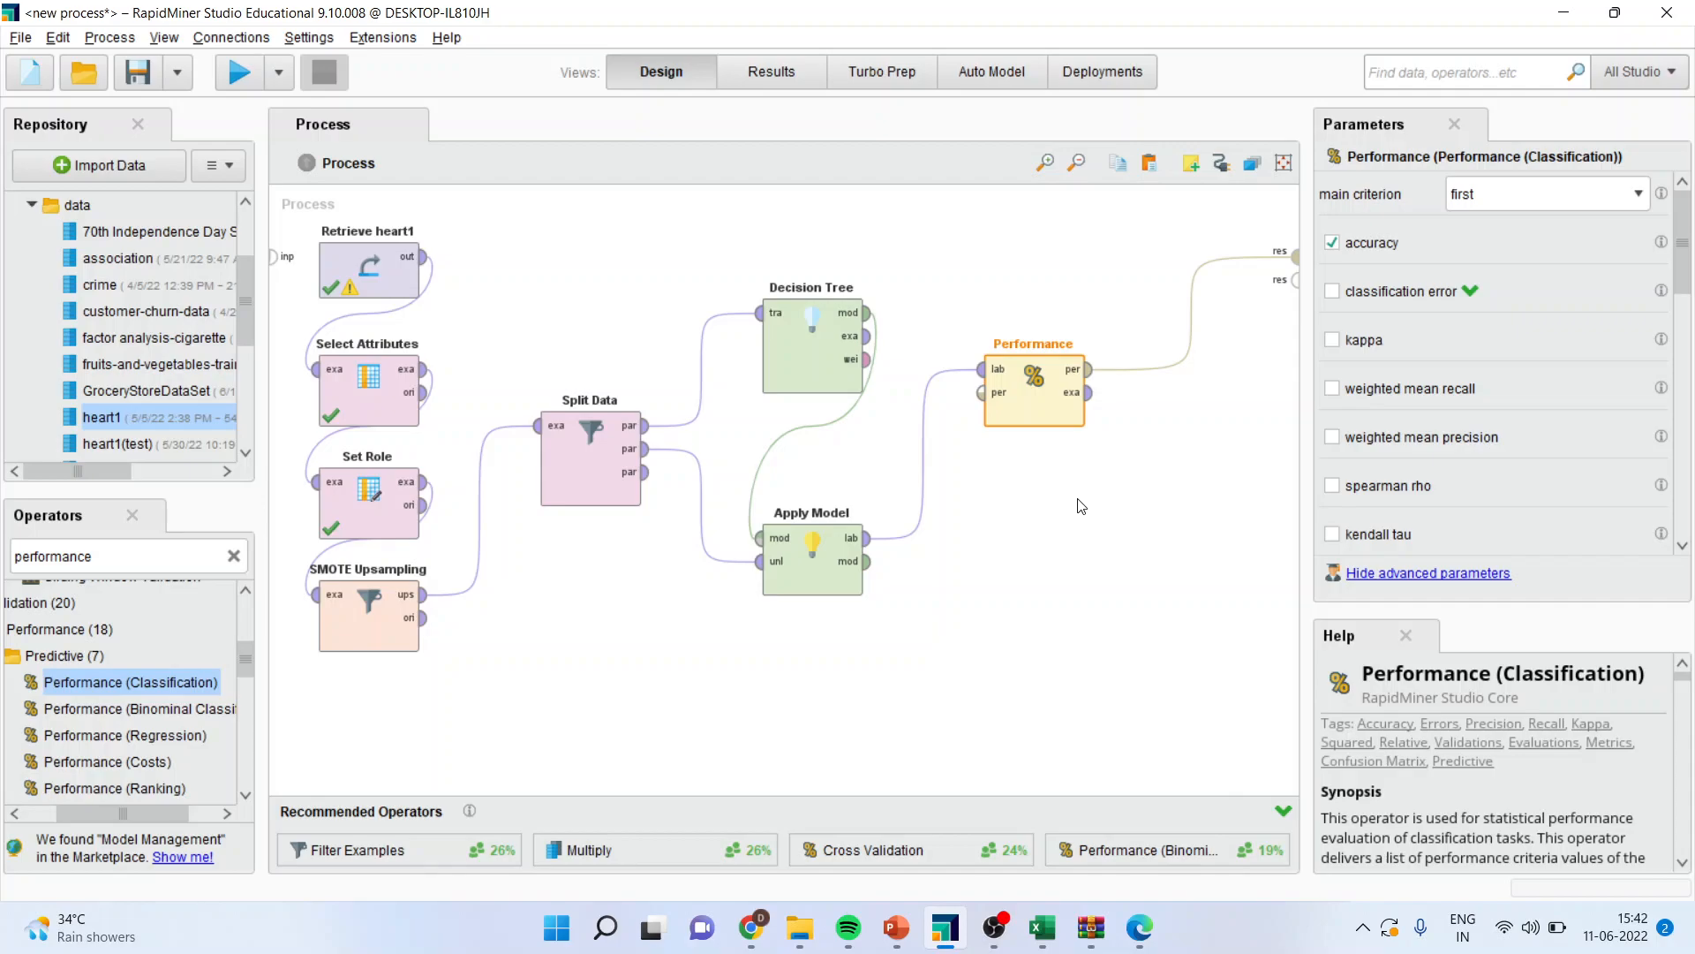
mouse_move(276, 104)
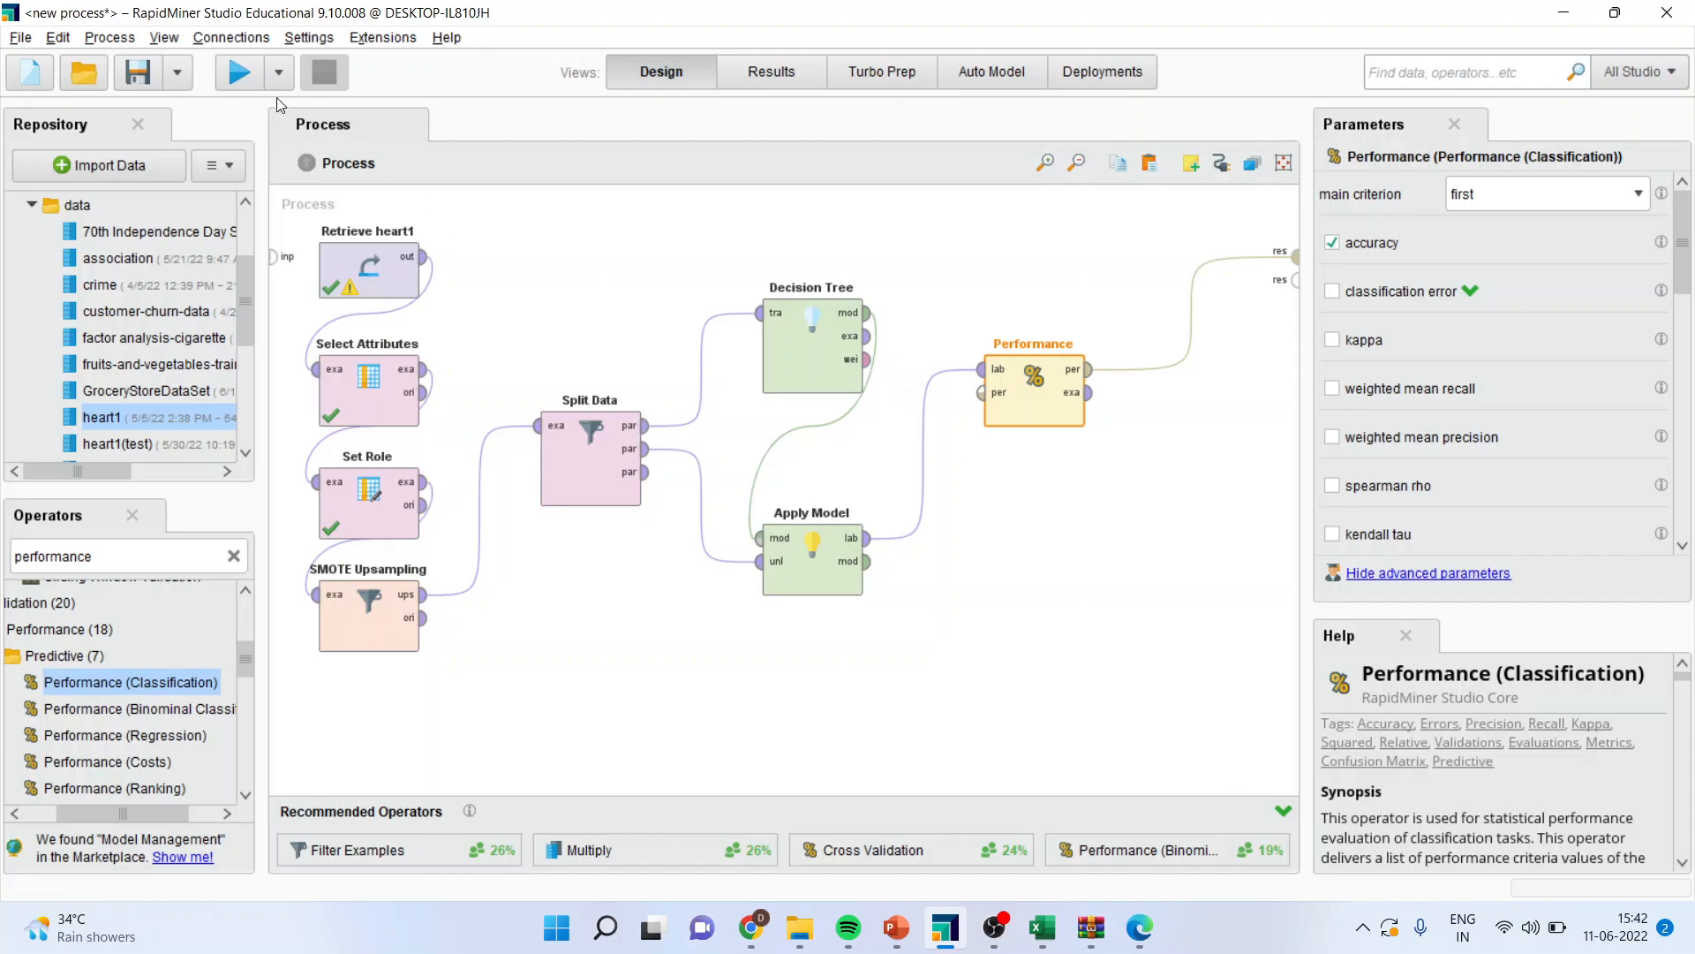
- Run the process, see 86.18% decision-tree accuracy with SMOTE, and return to Design
click(239, 71)
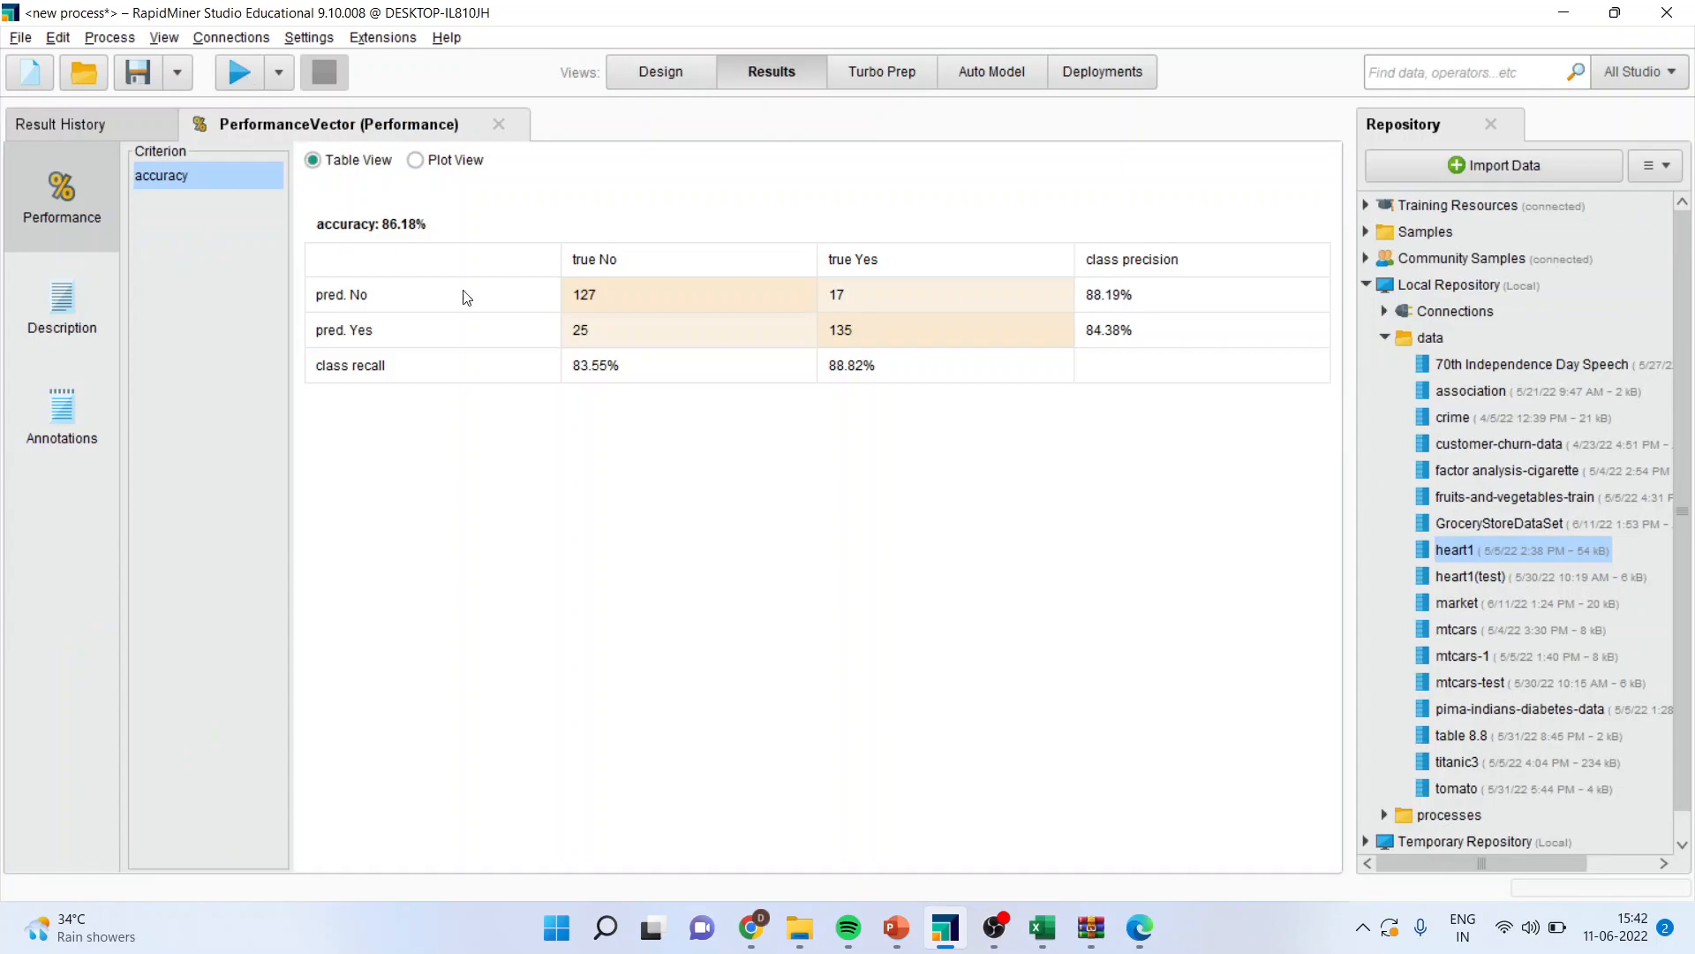
mouse_move(458, 293)
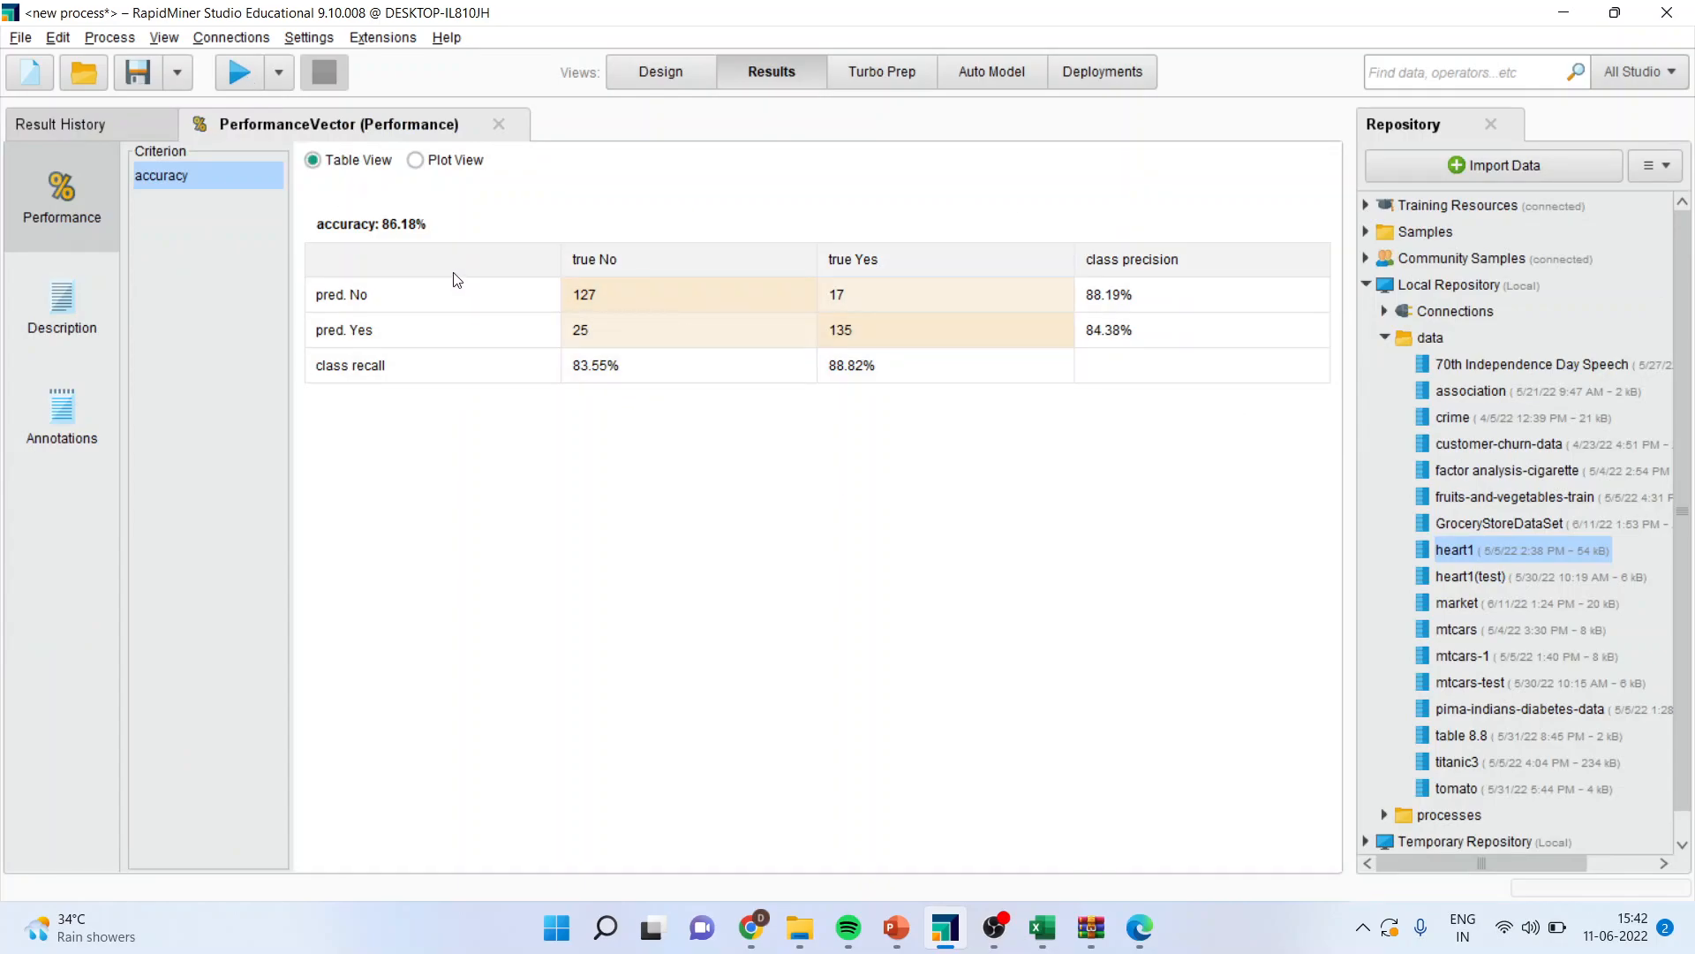
mouse_move(511, 249)
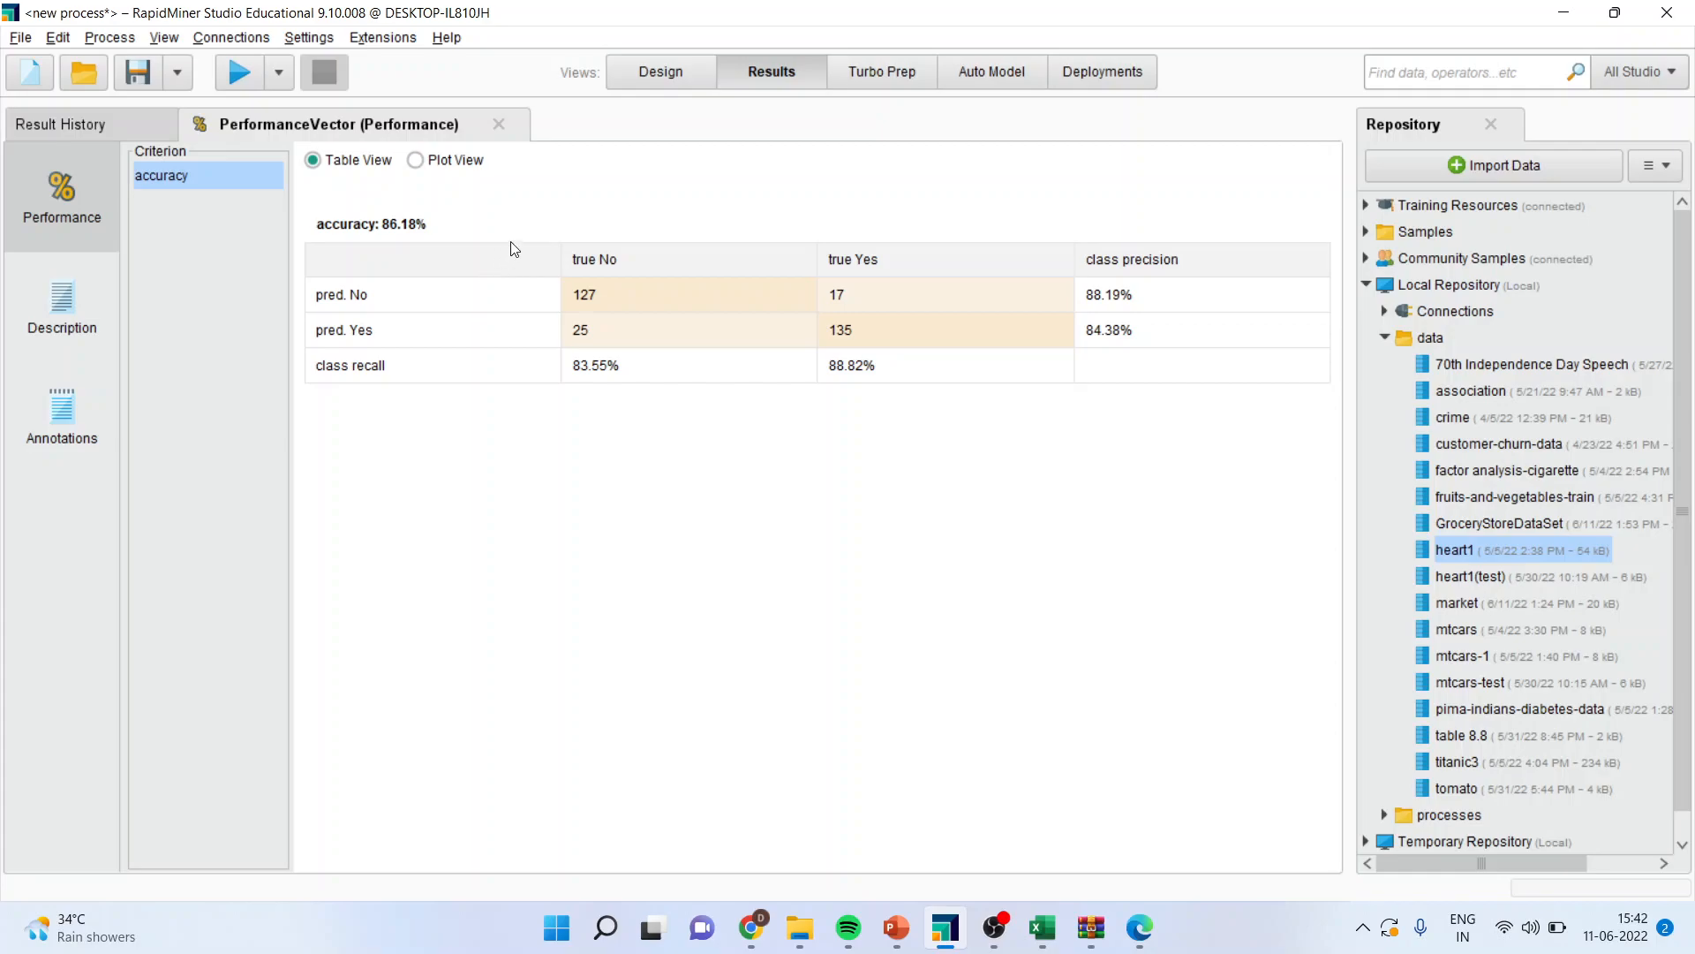
click(659, 71)
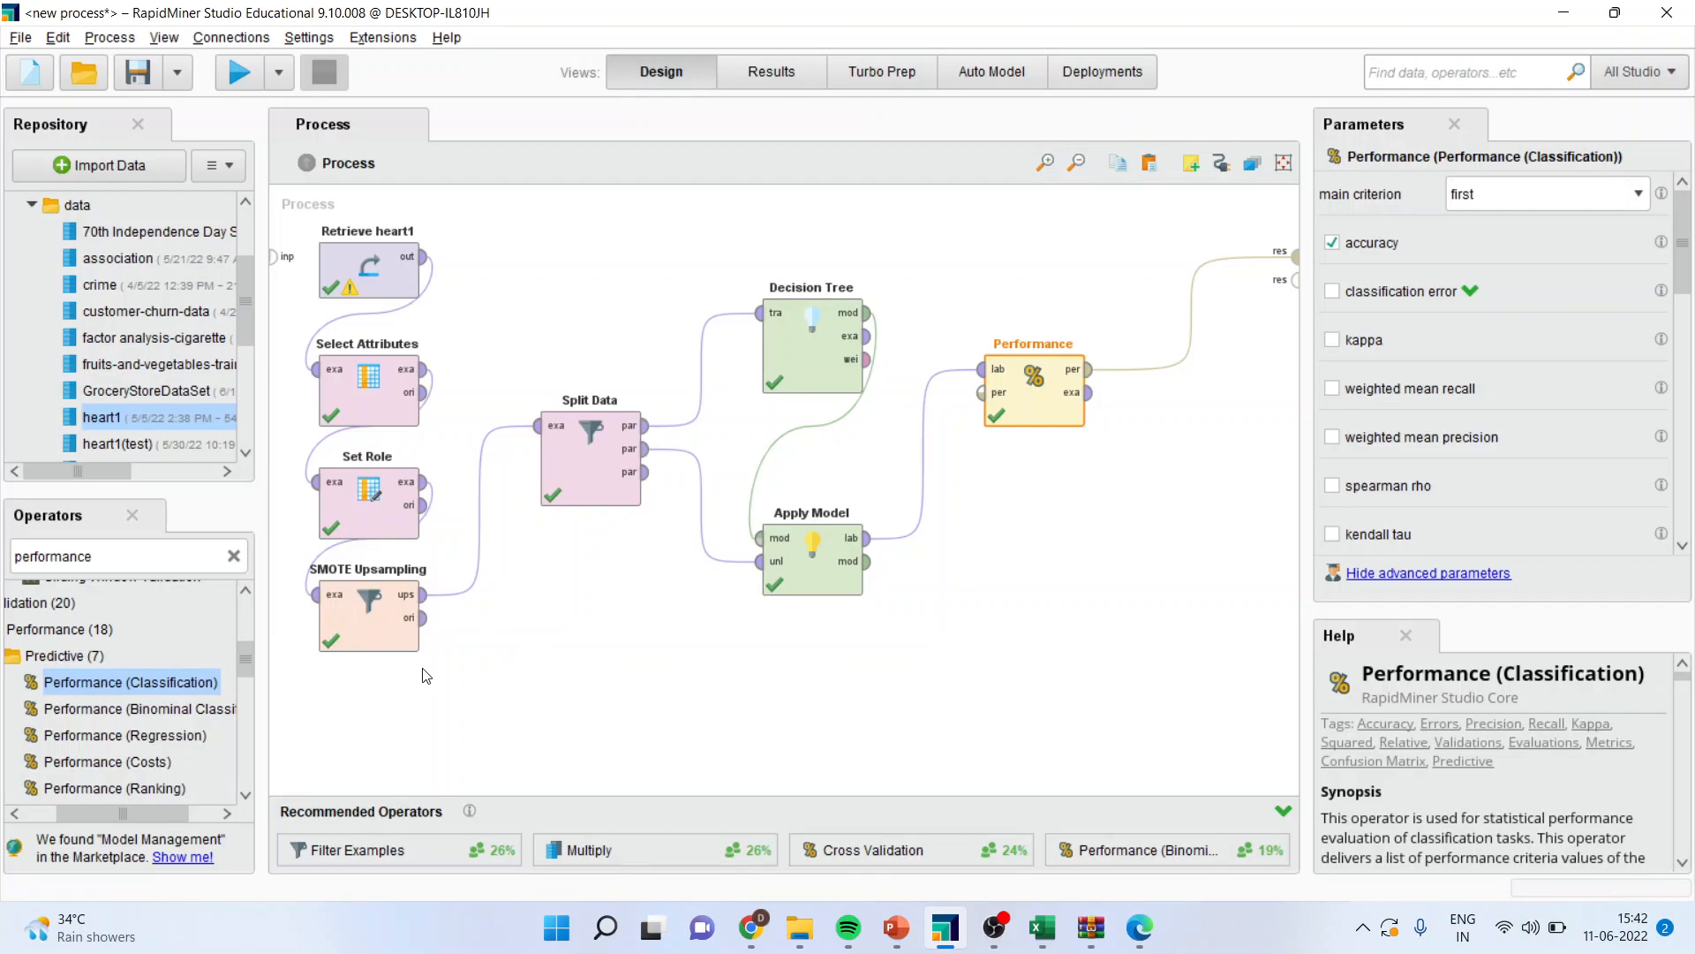
mouse_move(771, 72)
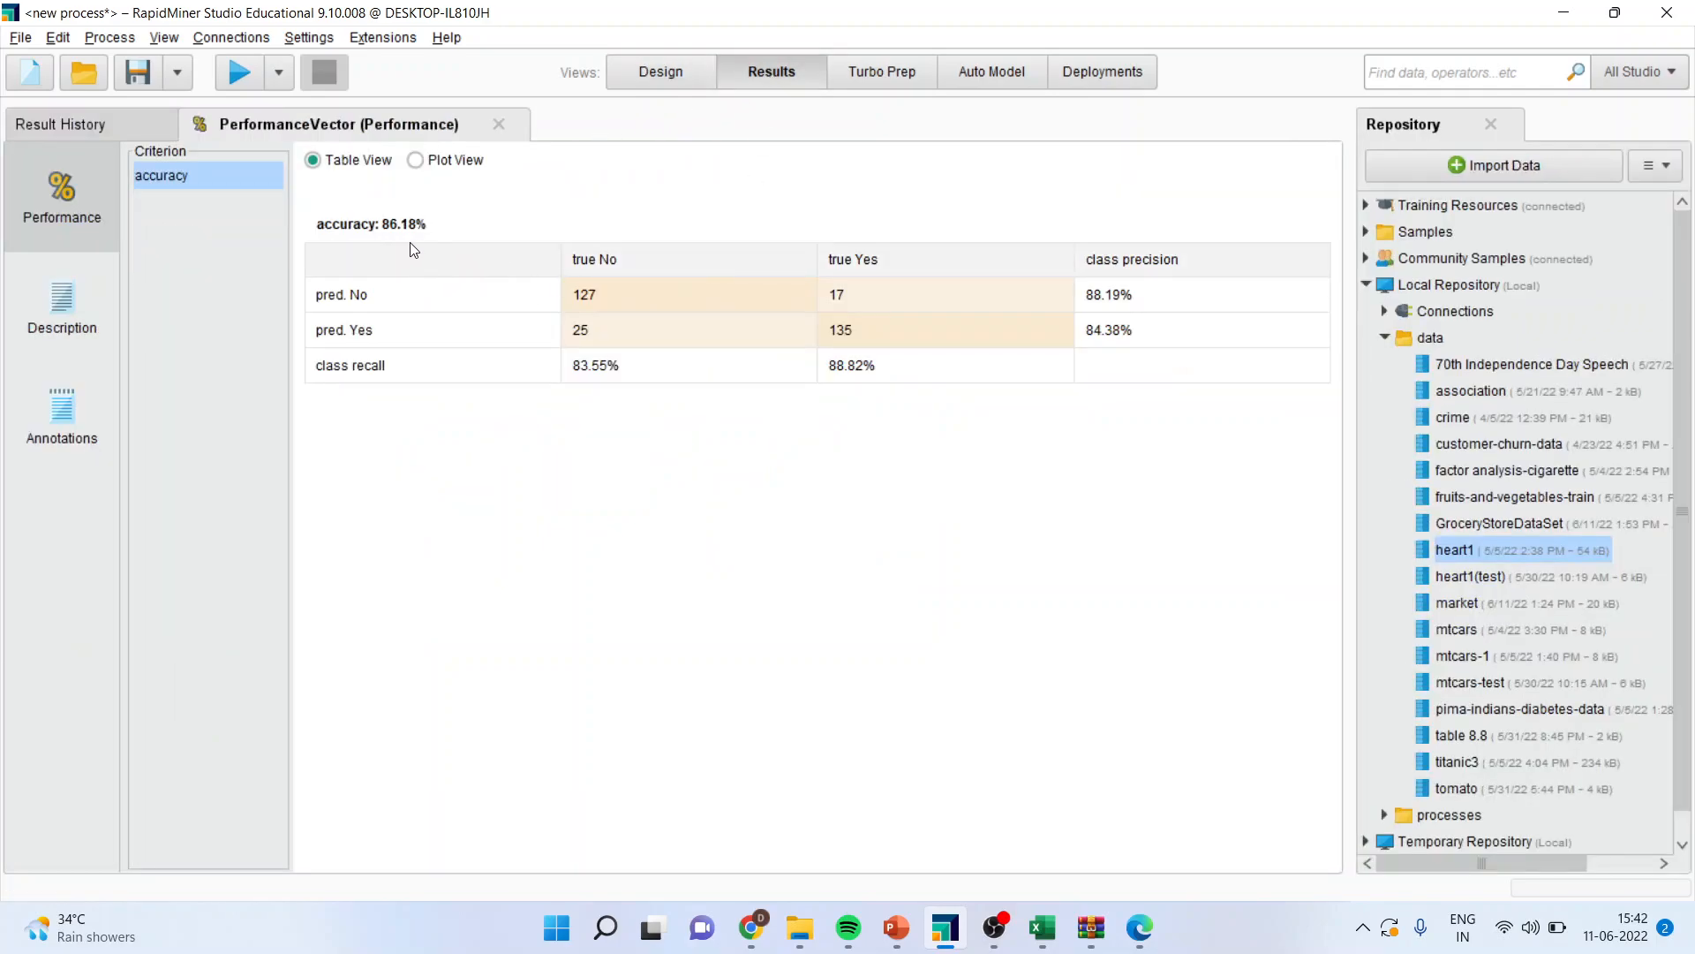
mouse_move(668, 107)
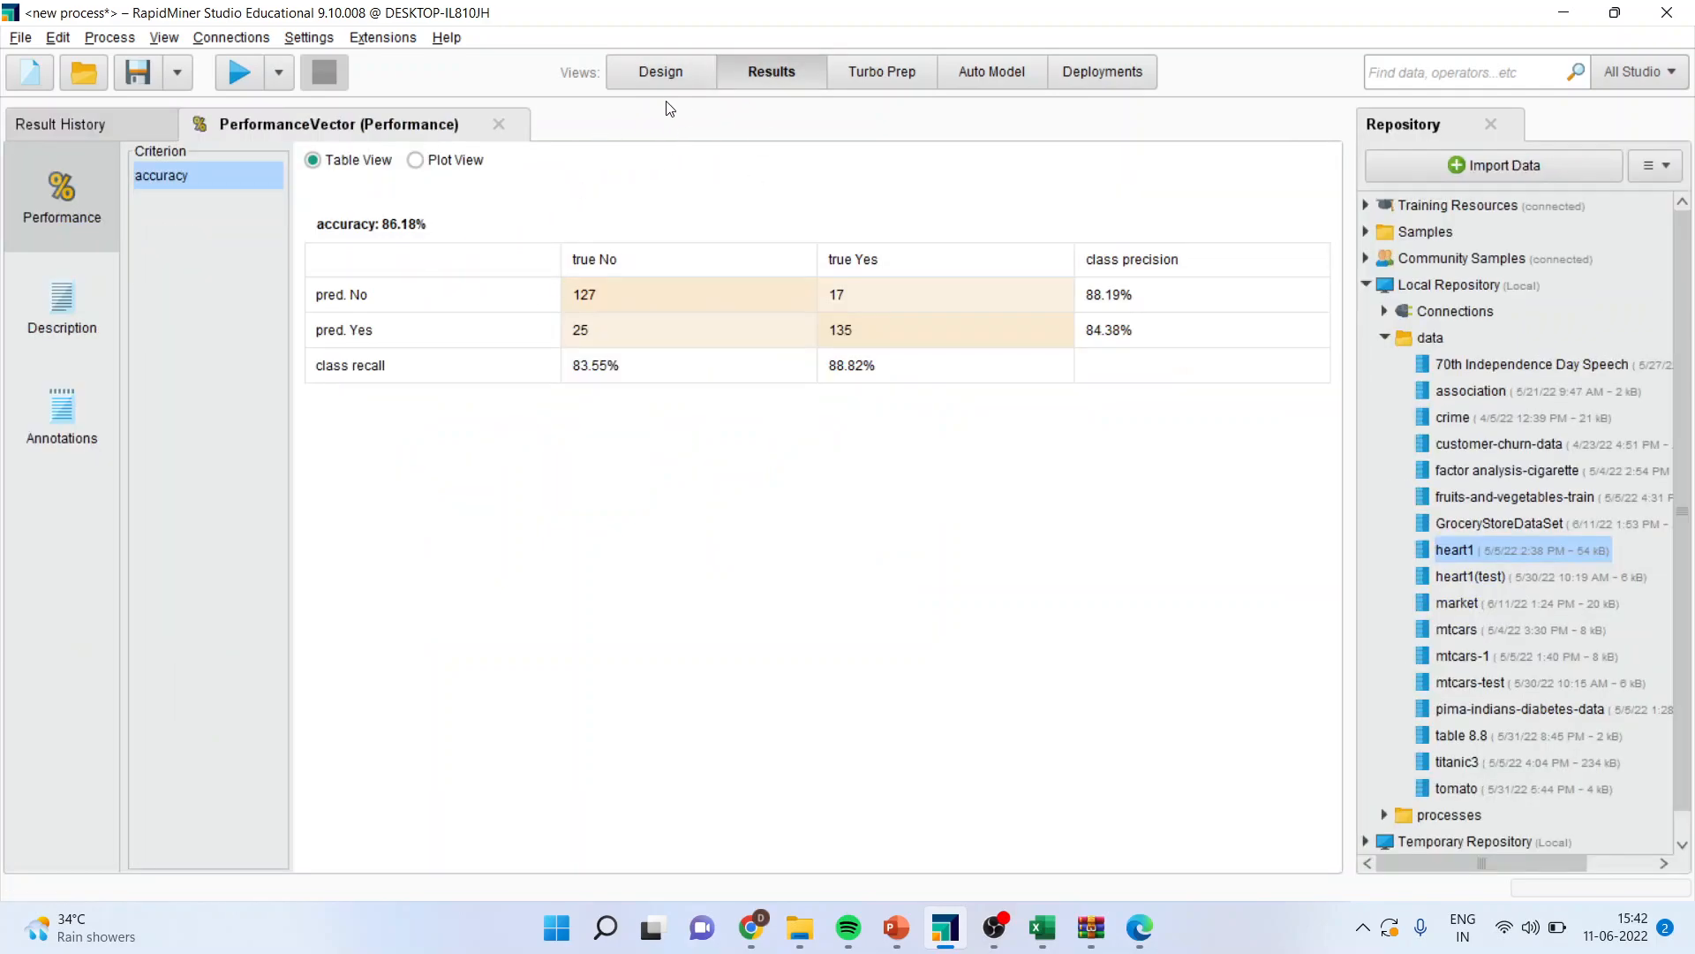
- Run without SMOTE Upsampling for 80.36% accuracy, restore SMOTE, and show the Thank You slide
click(659, 72)
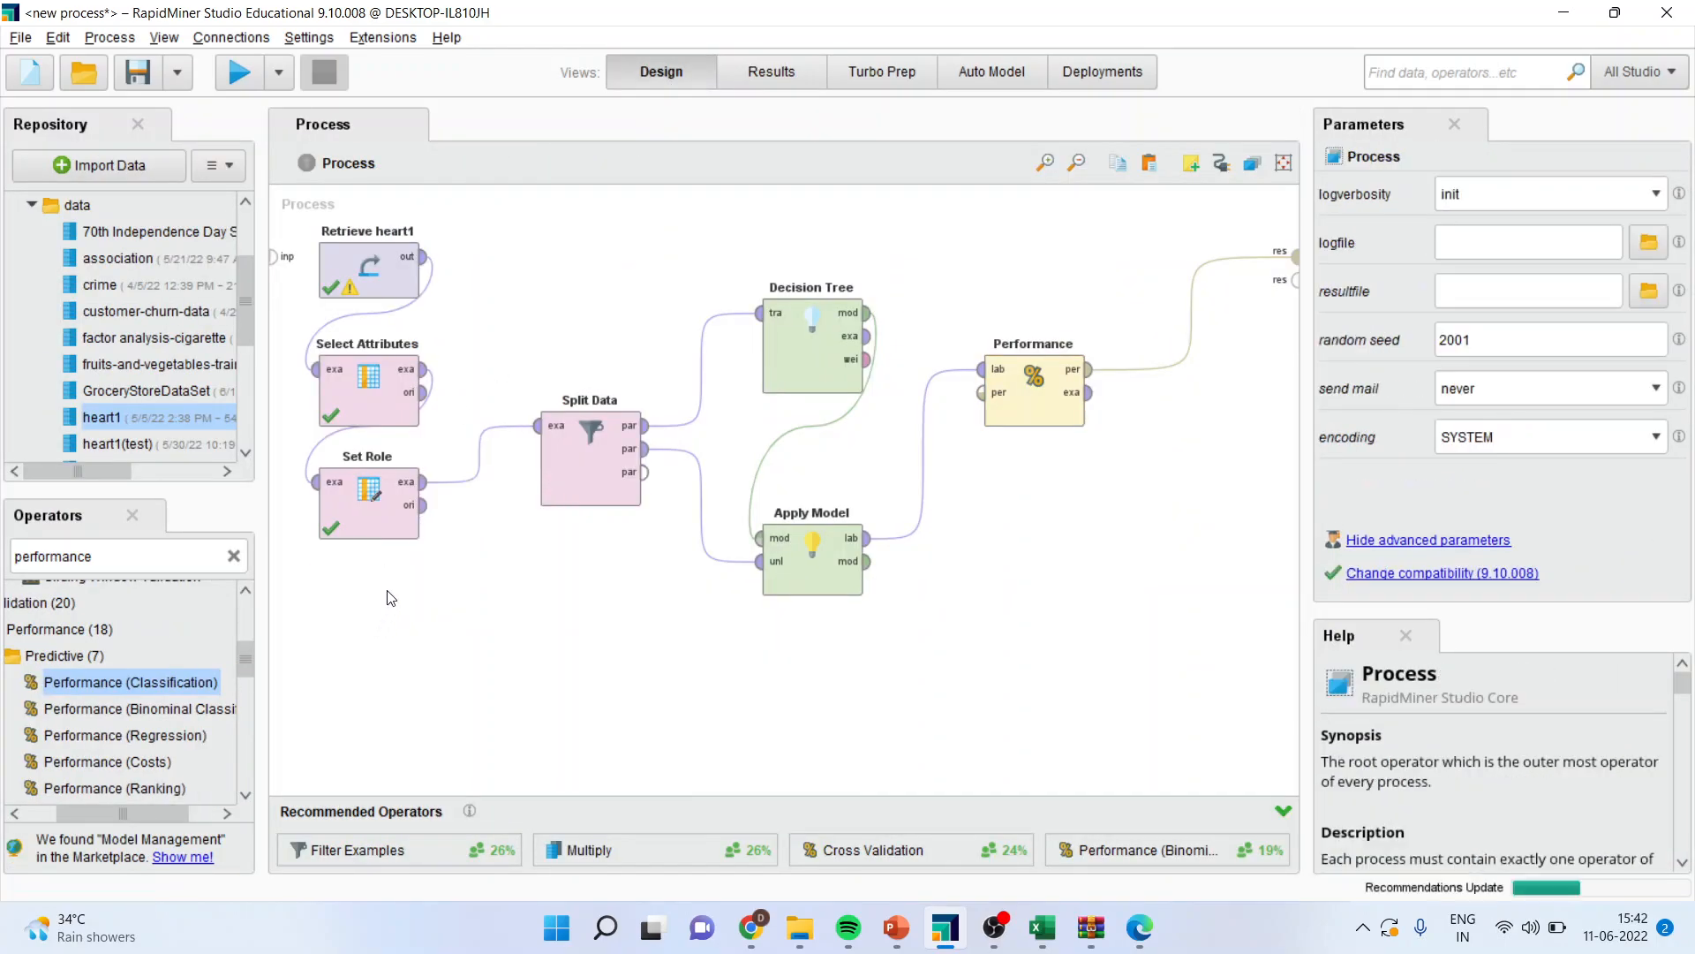
mouse_move(456, 529)
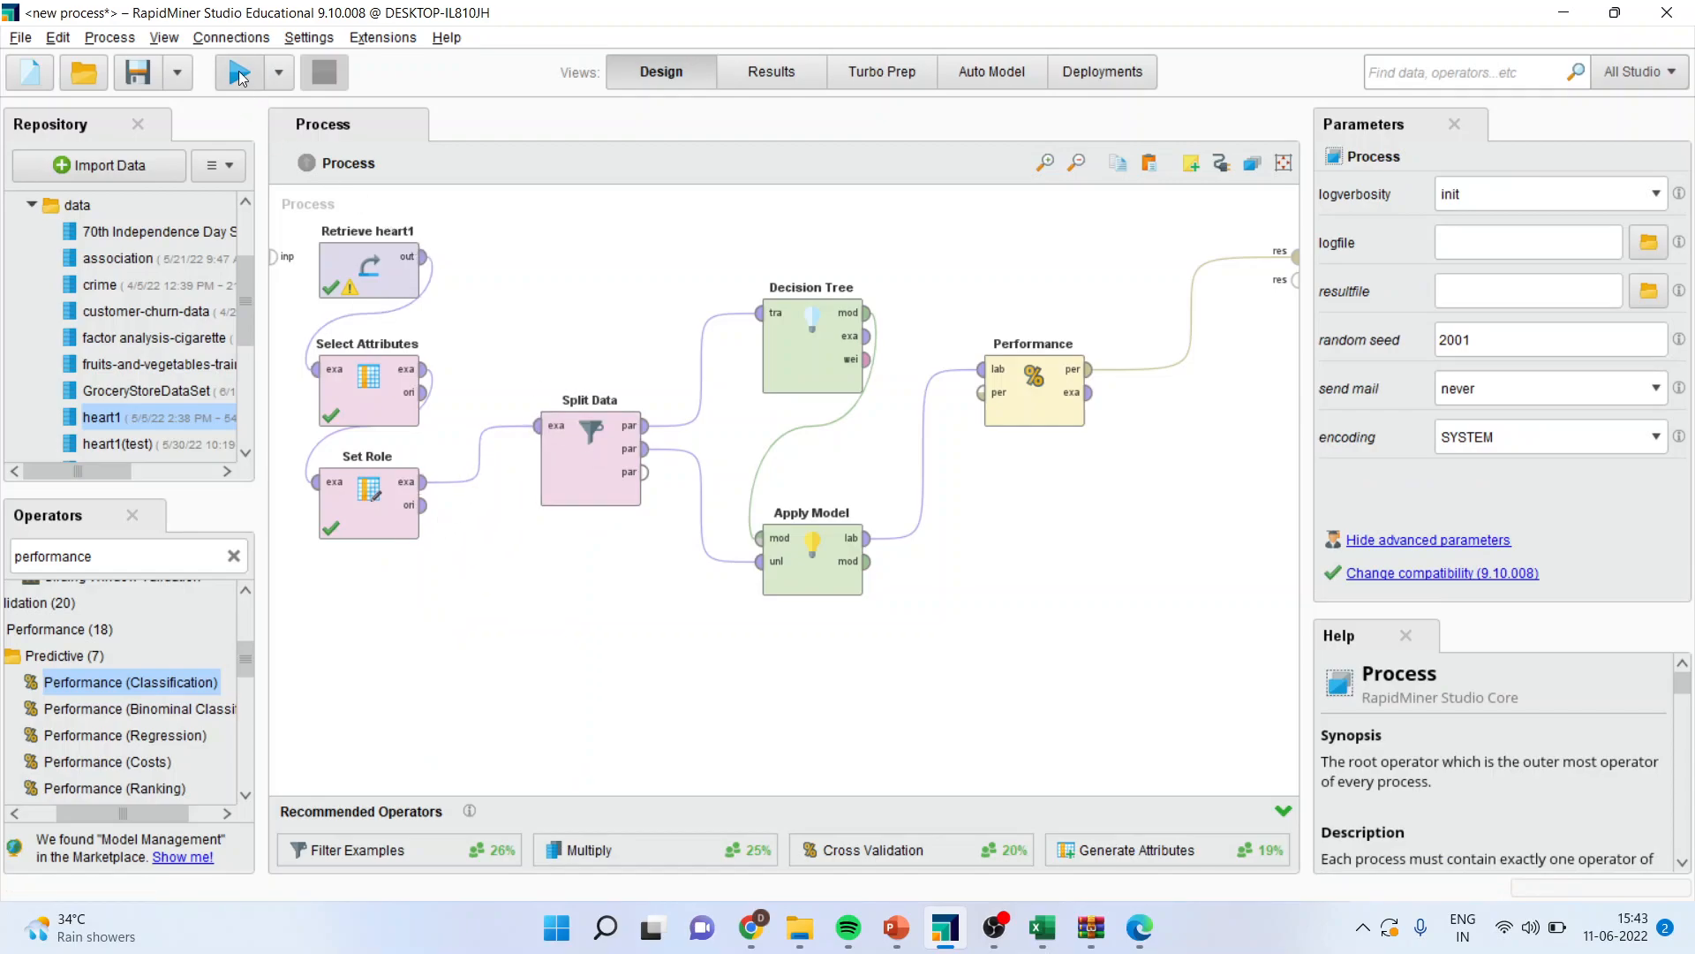
click(239, 71)
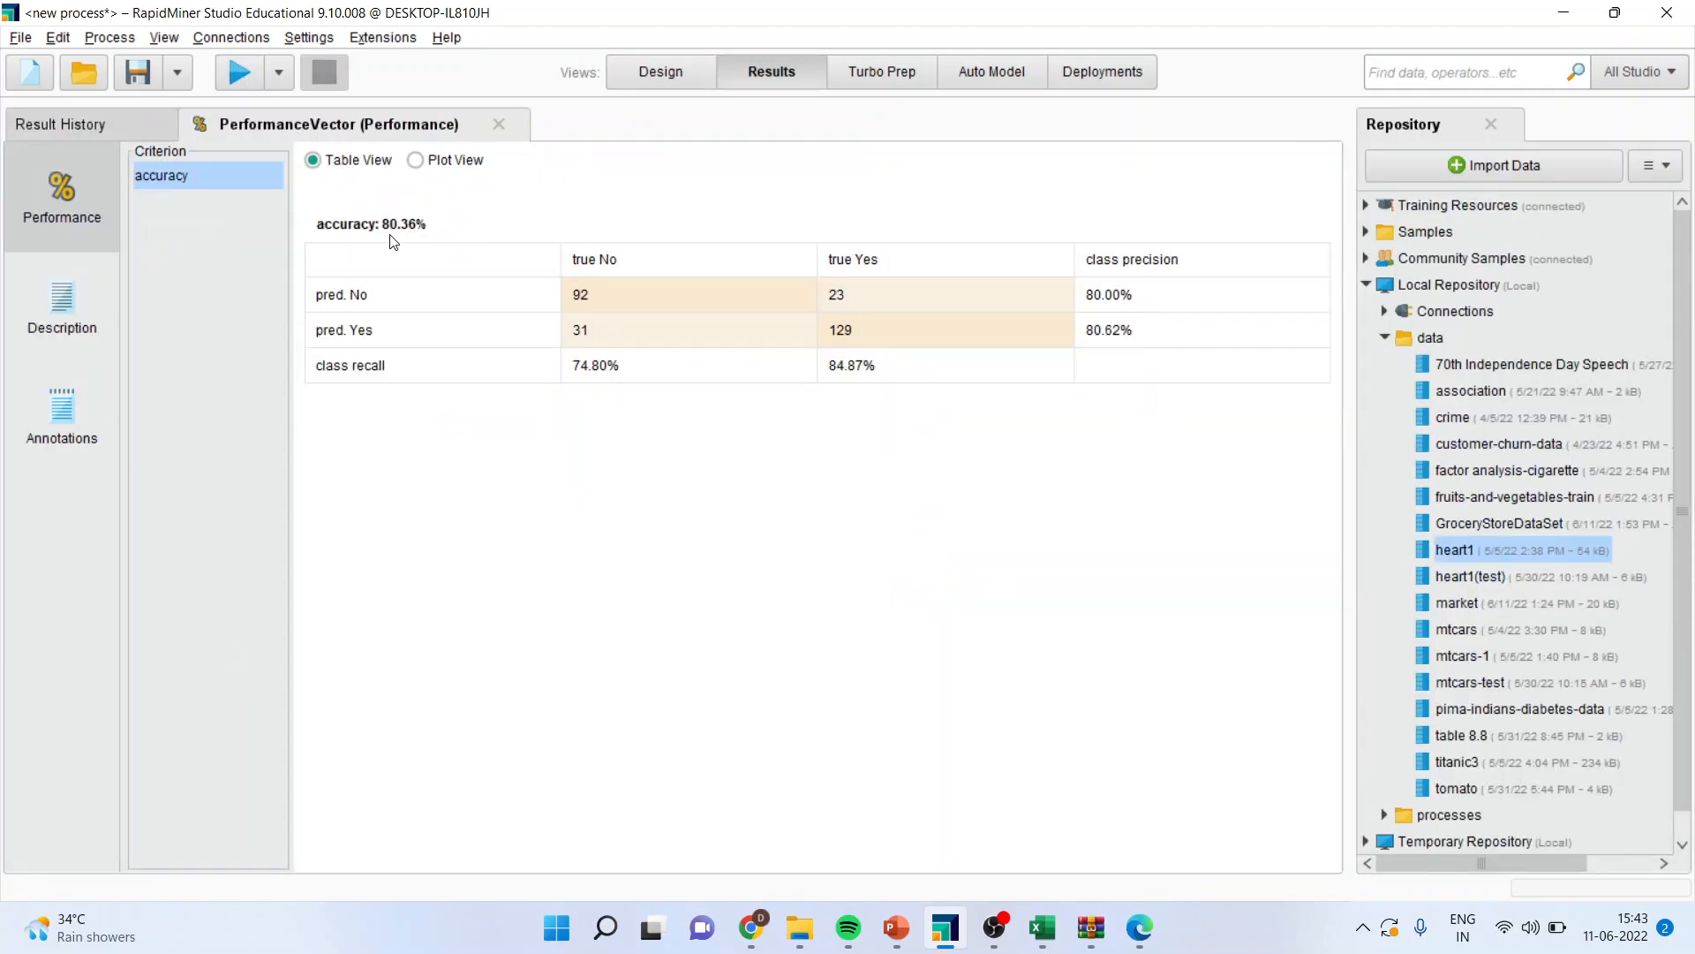
mouse_move(441, 240)
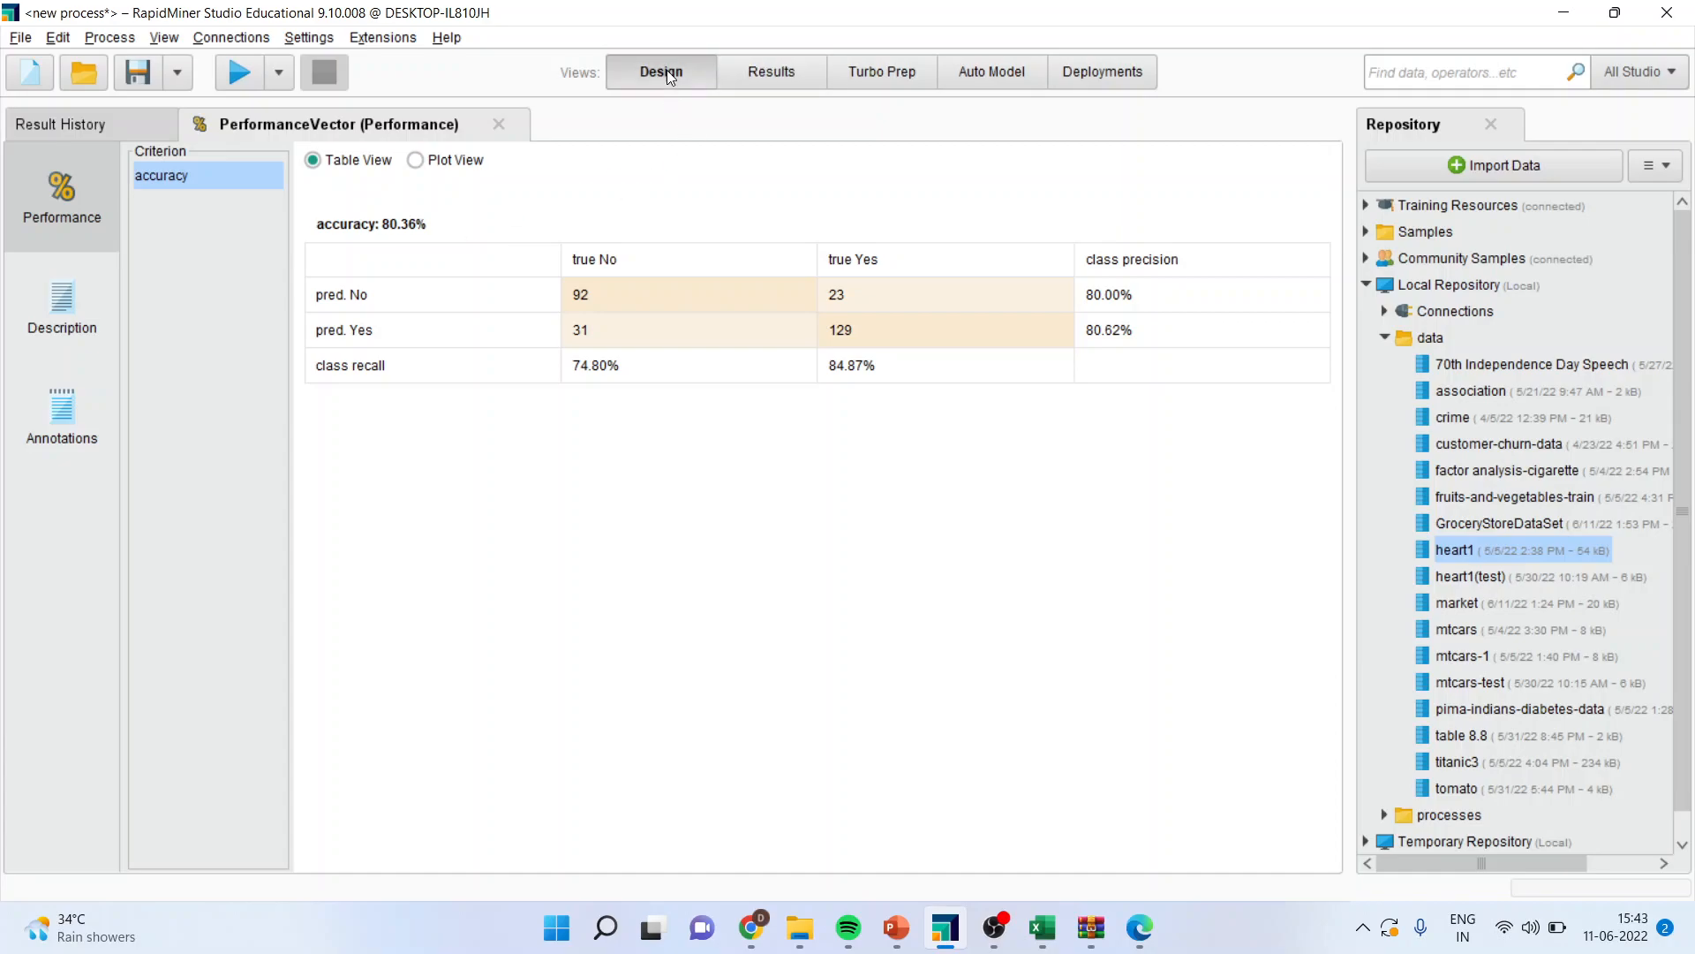
click(661, 72)
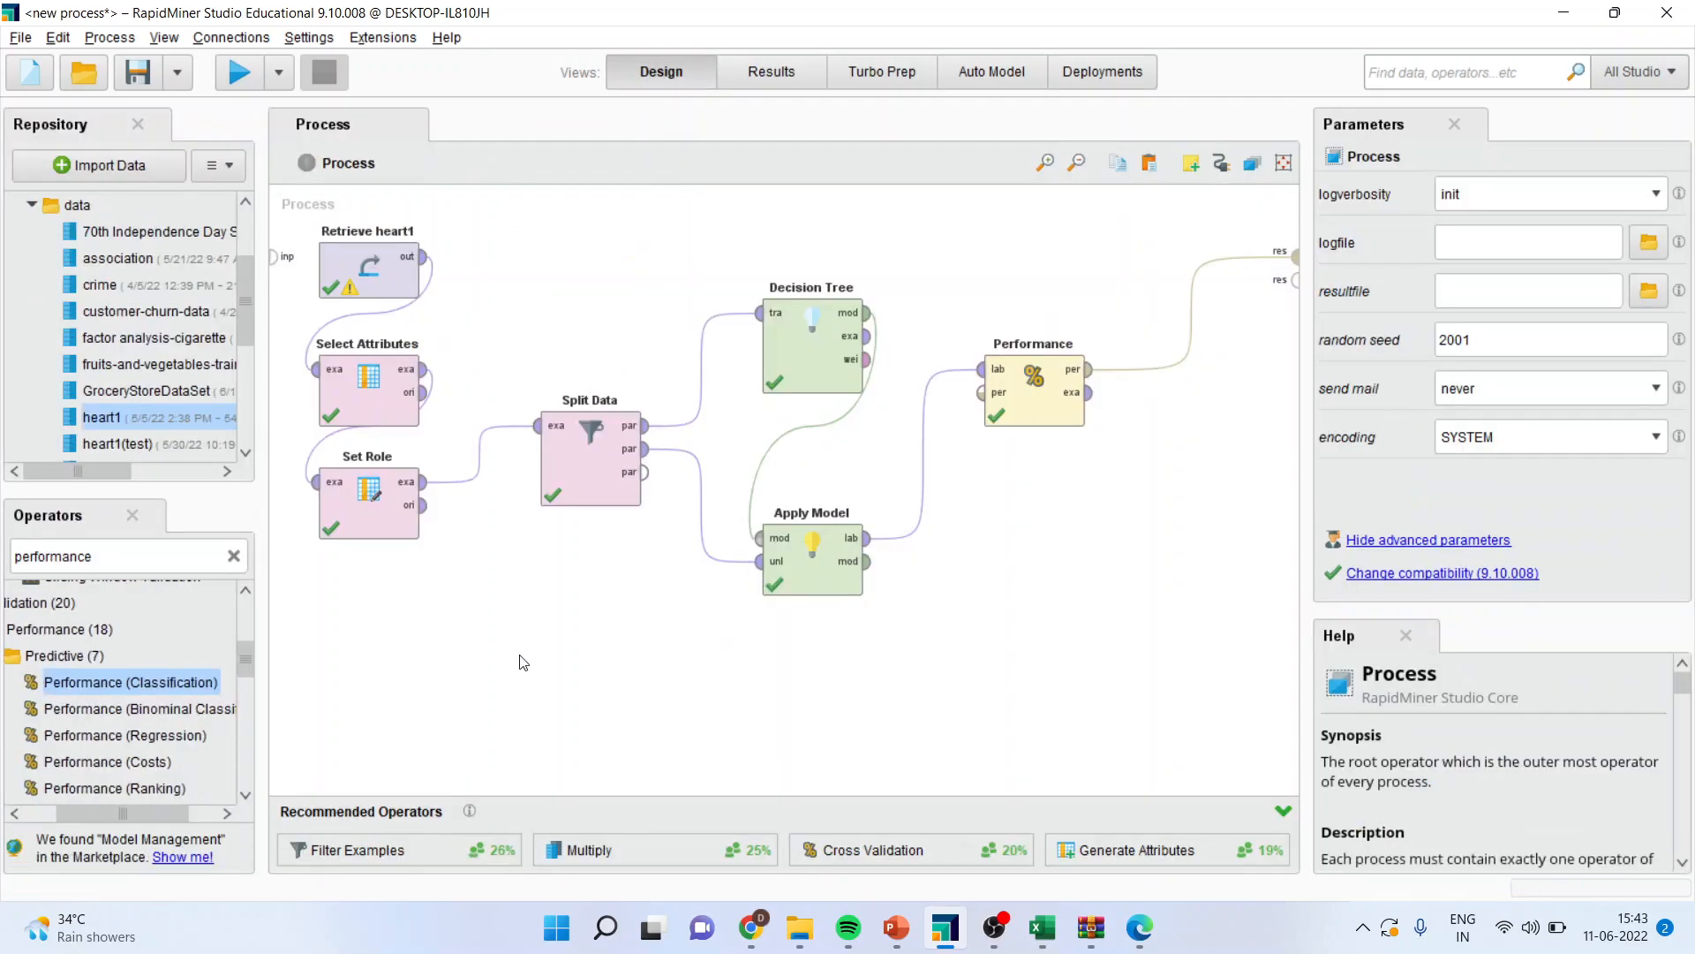
click(368, 616)
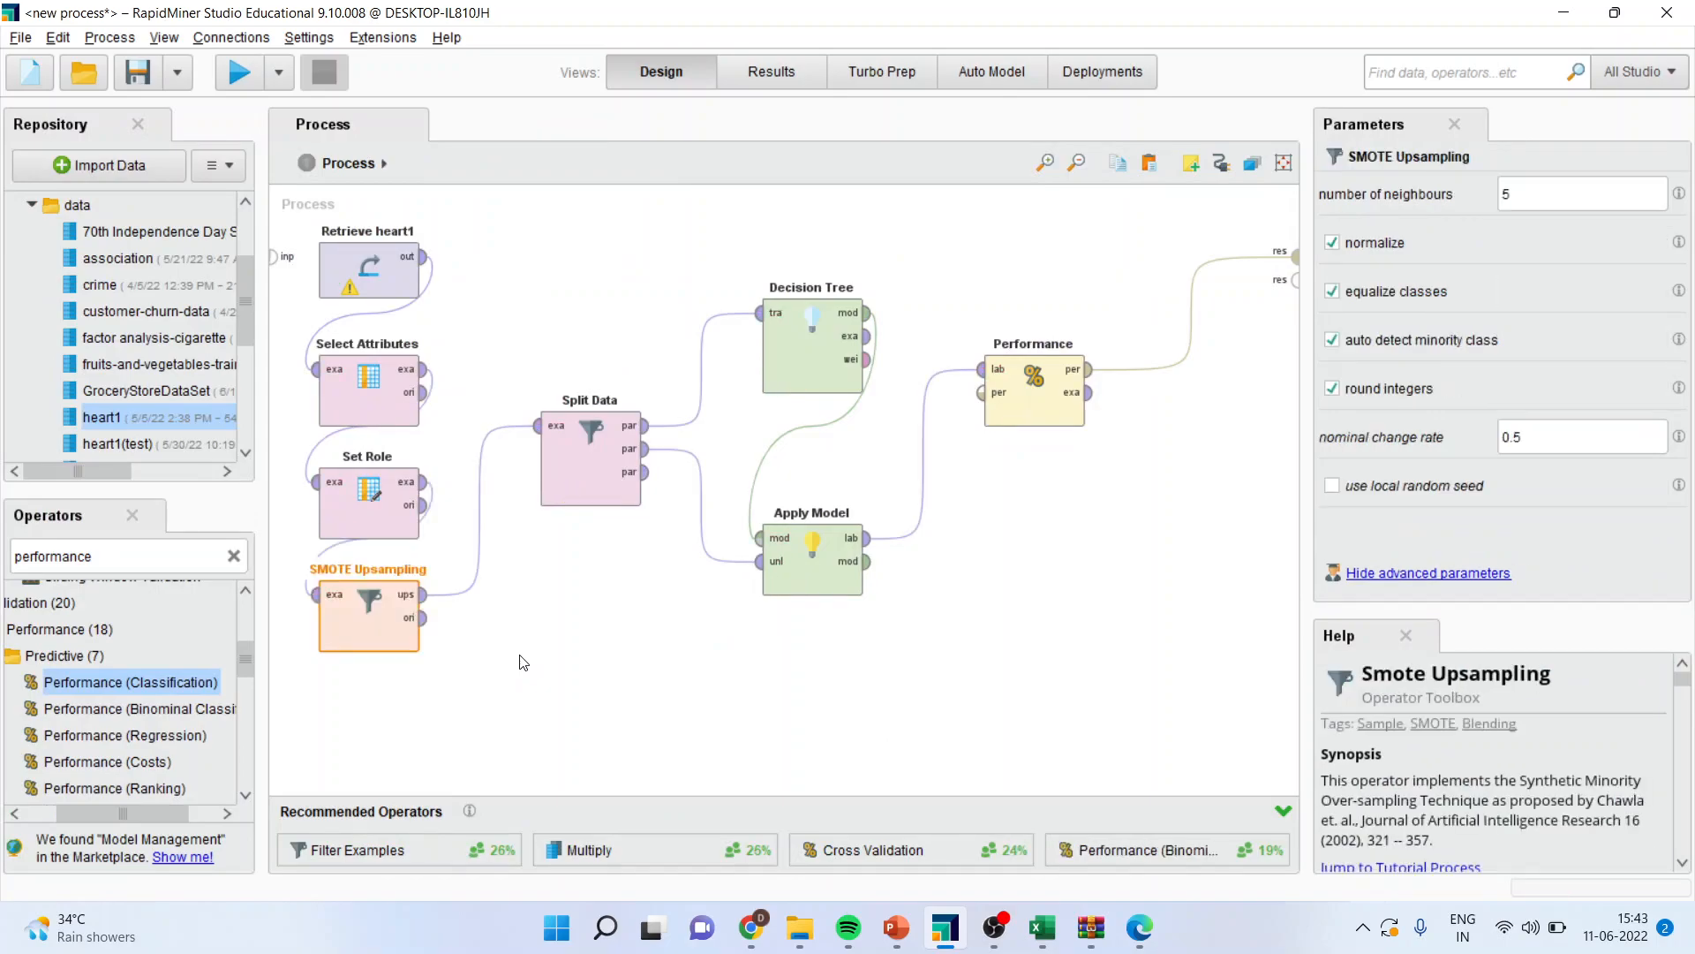
click(893, 926)
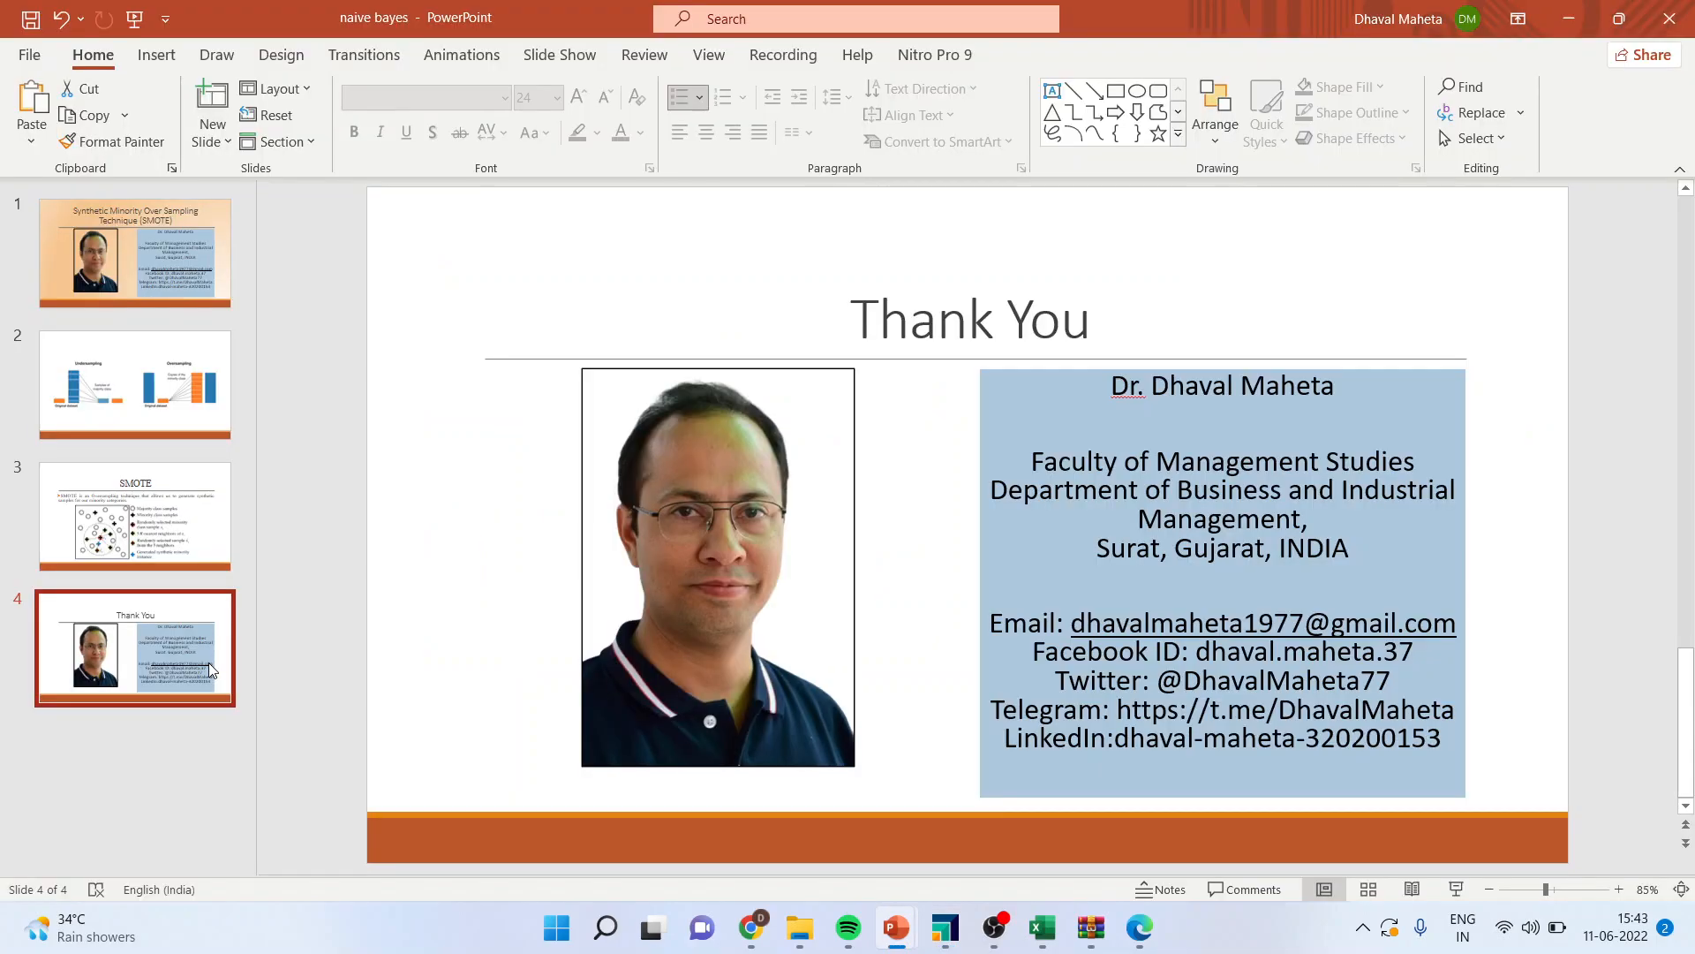